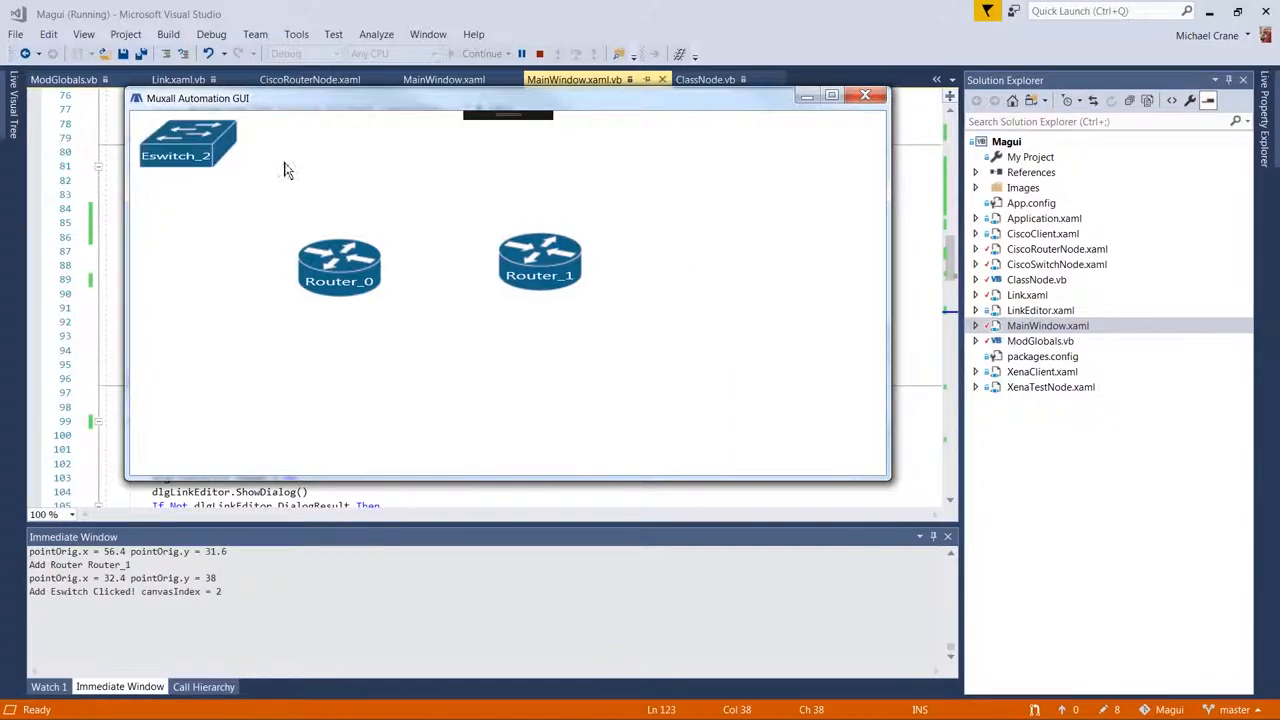
# - Move Eswitch_2 beside Router_1, then add switch Eswitch_3 and test set Xena_5 to the canvas
pyautogui.moveTo(188, 144); pyautogui.dragTo(732, 256)
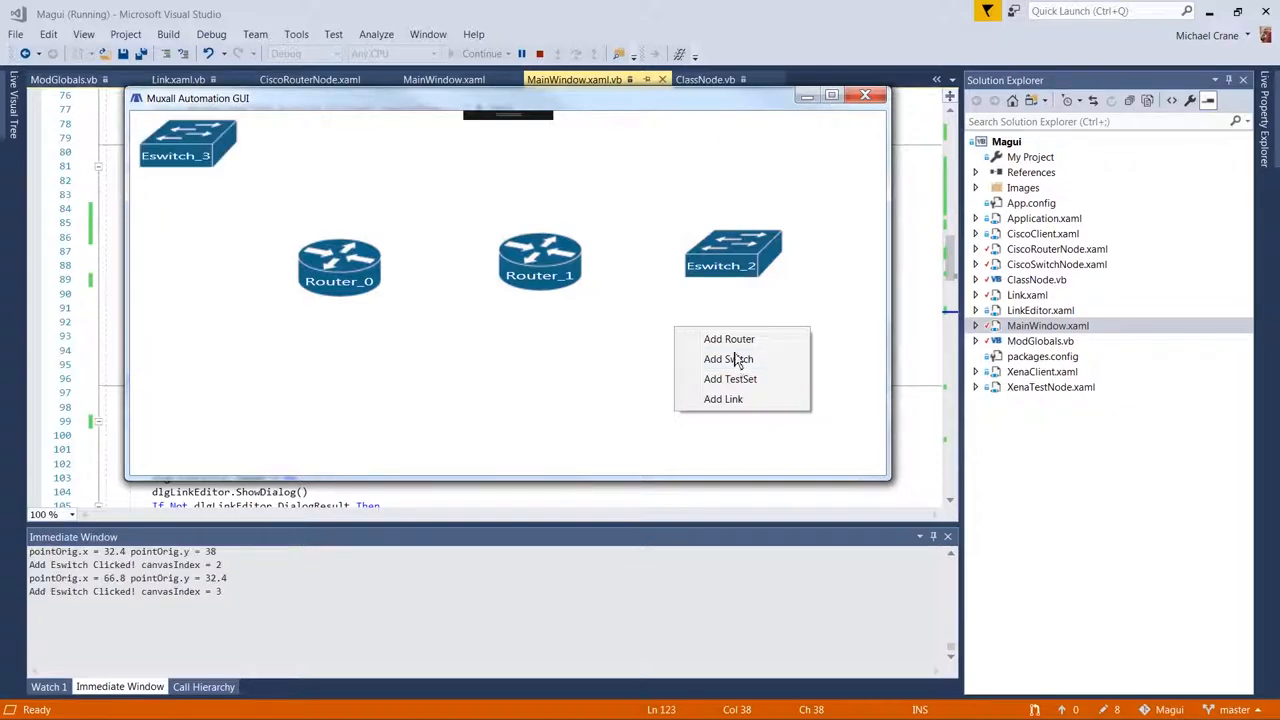
pyautogui.click(728, 360)
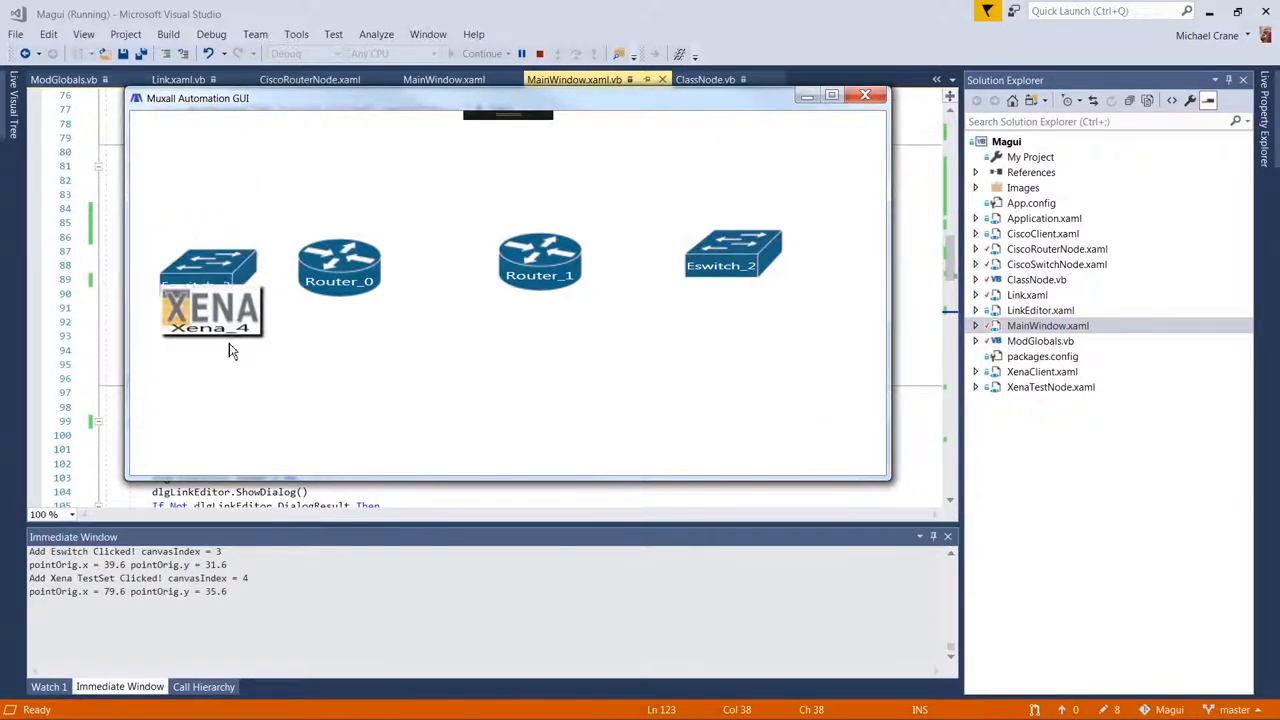
pyautogui.rightClick(568, 380)
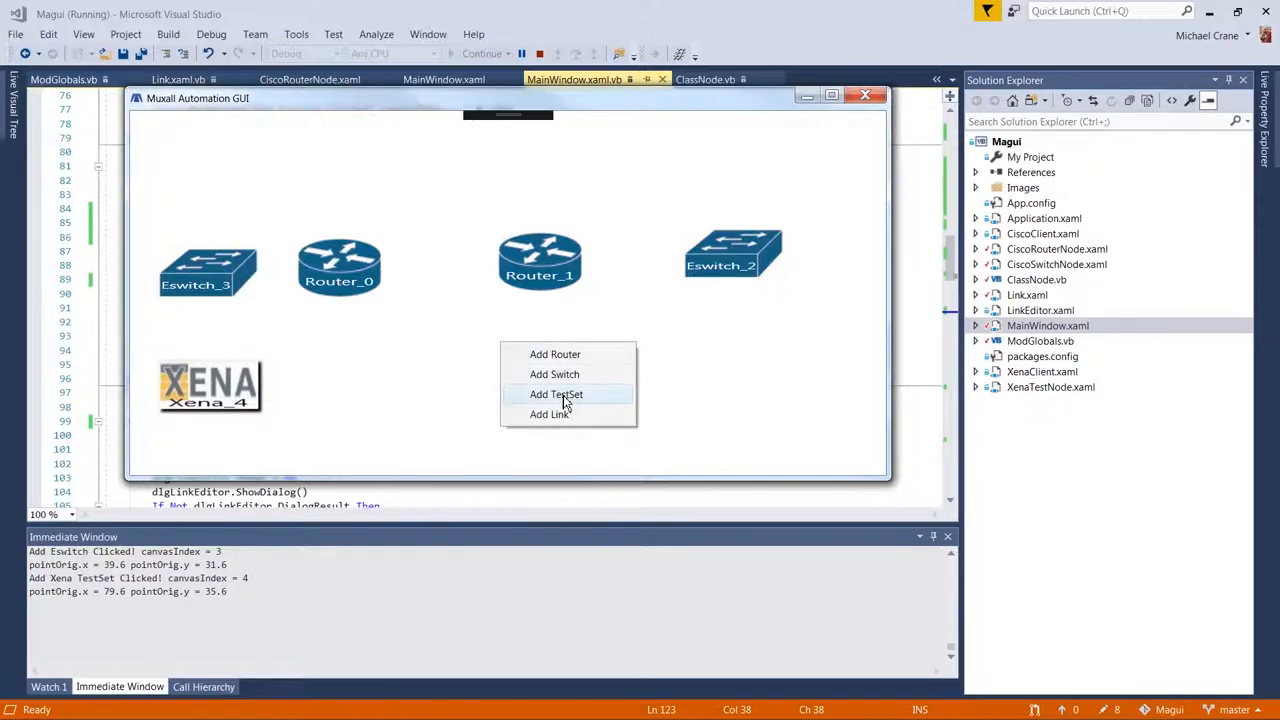
pyautogui.click(556, 392)
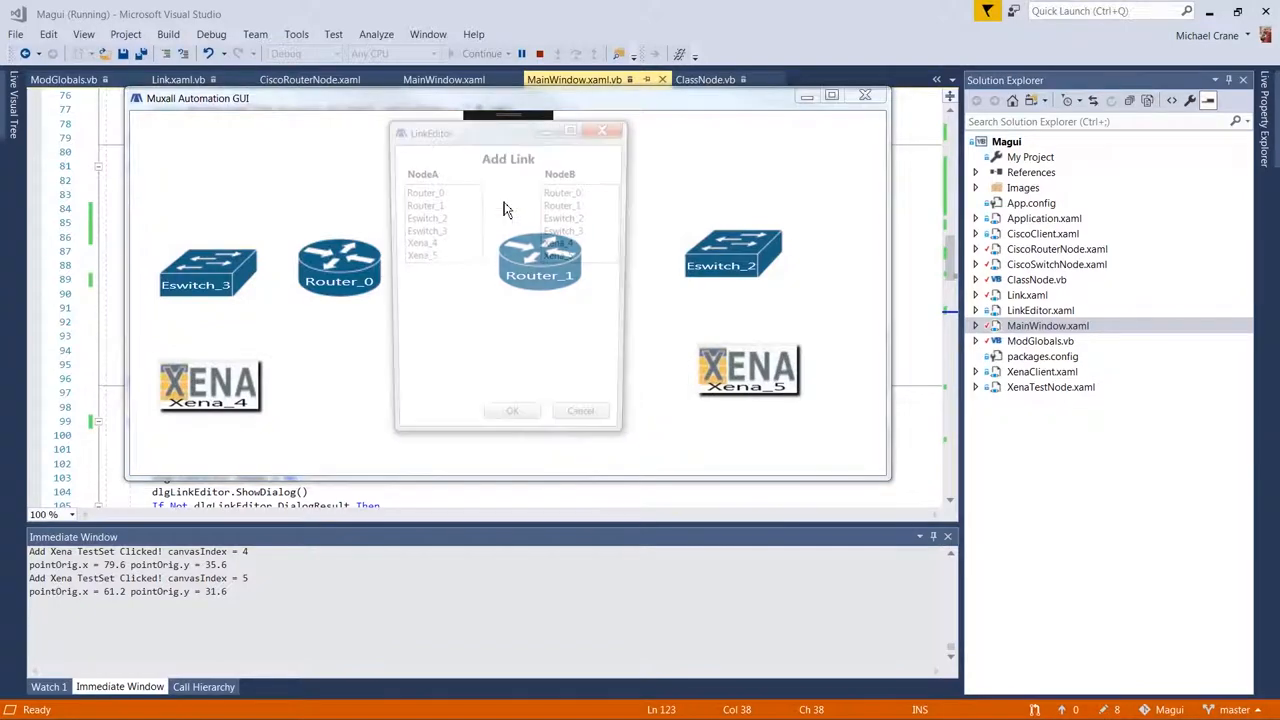
# - Link Router_0 to Router_1 and Router_1 to Eswitch_2
pyautogui.click(564, 204)
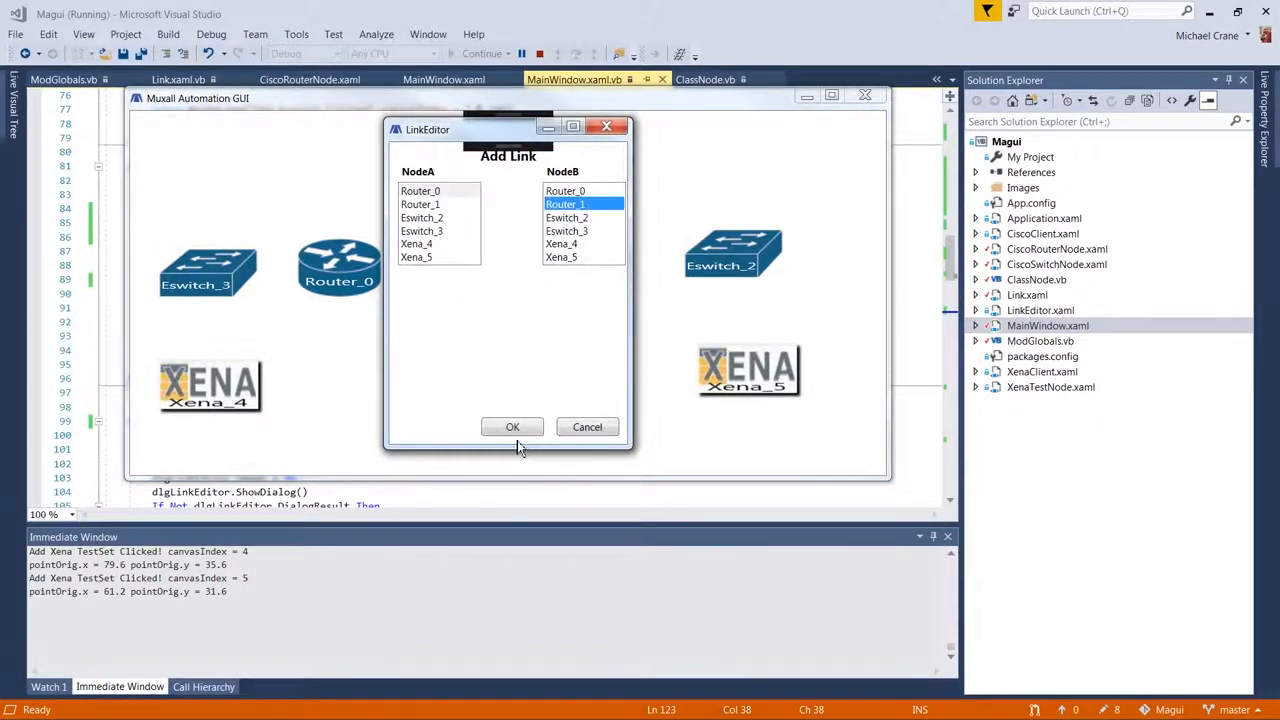
pyautogui.click(512, 428)
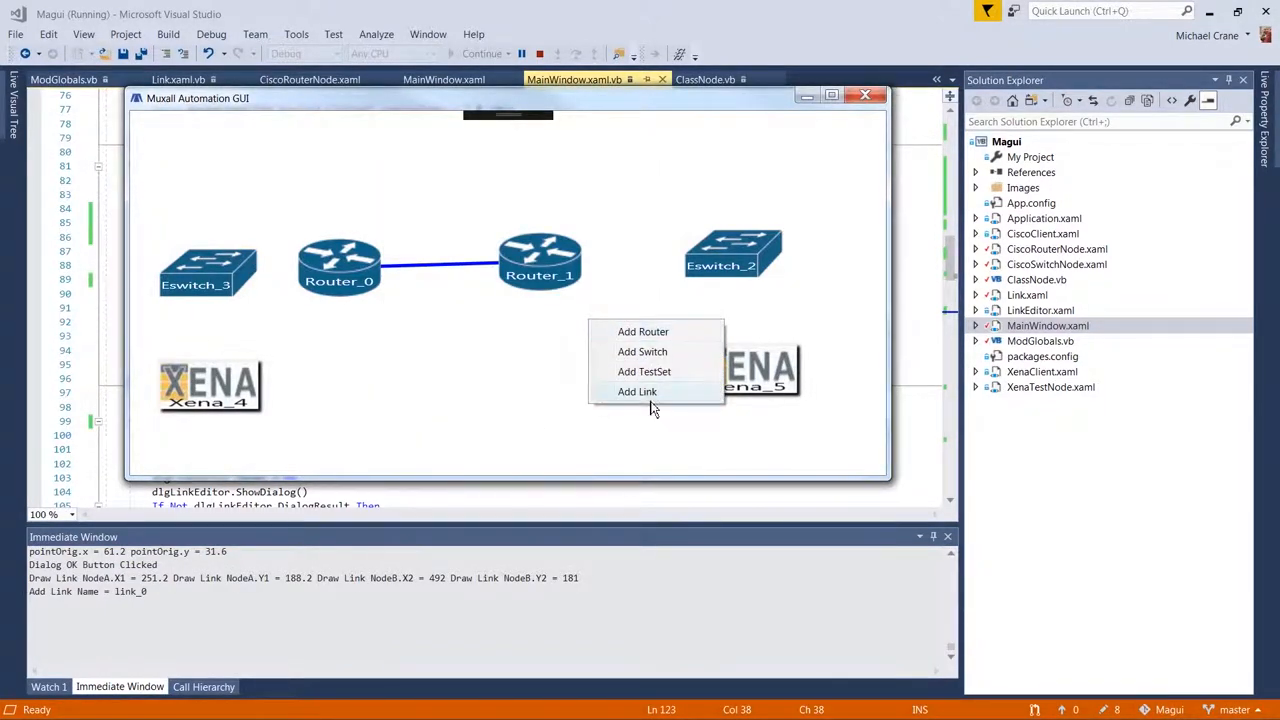
pyautogui.click(636, 390)
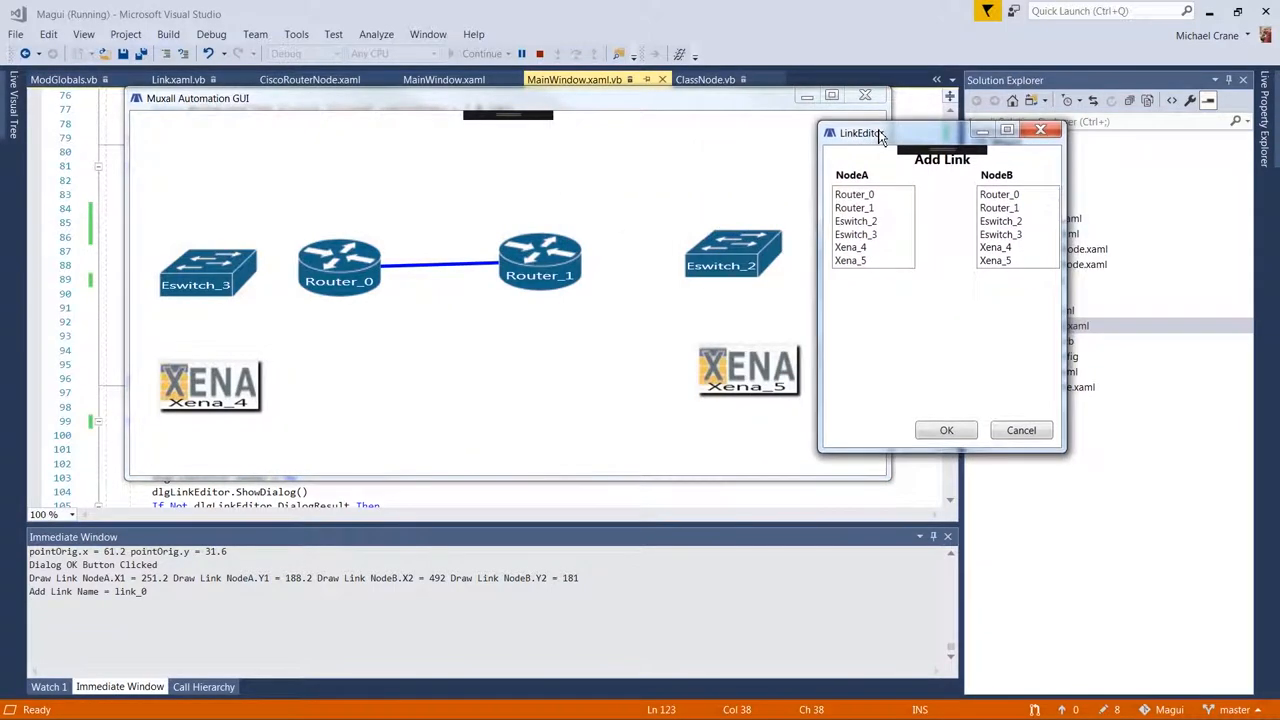
pyautogui.click(854, 206)
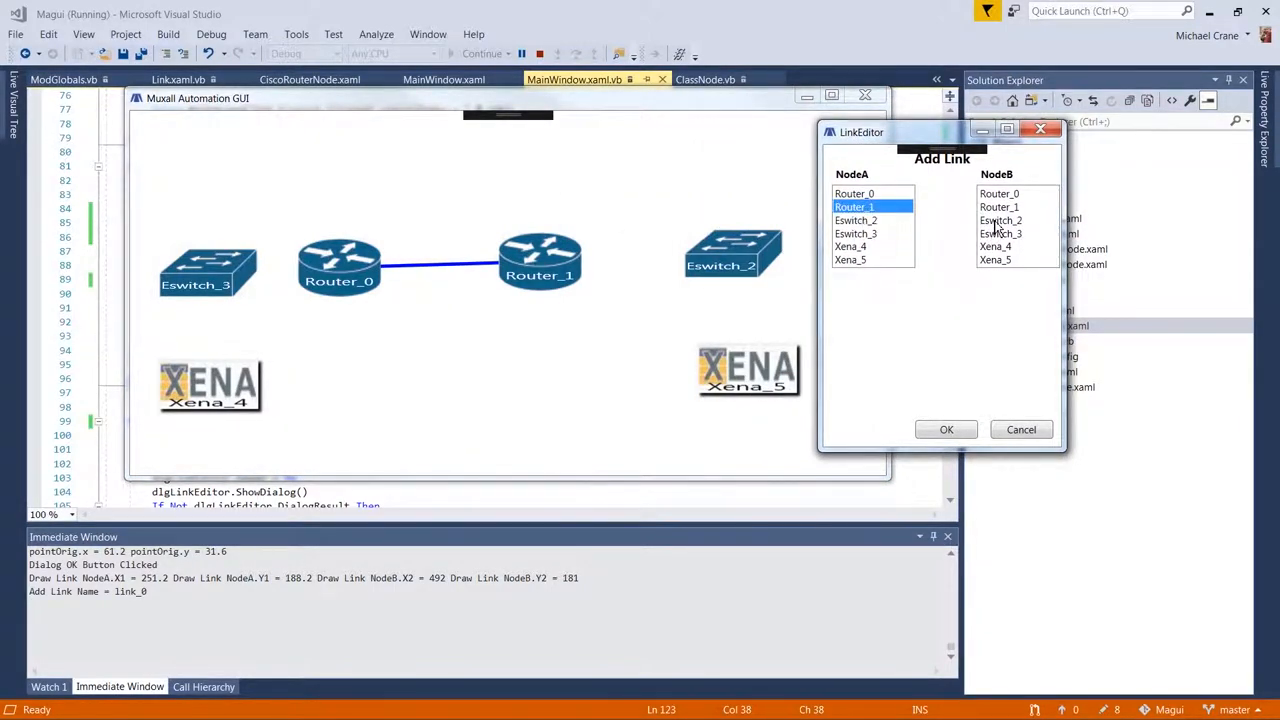
pyautogui.click(944, 428)
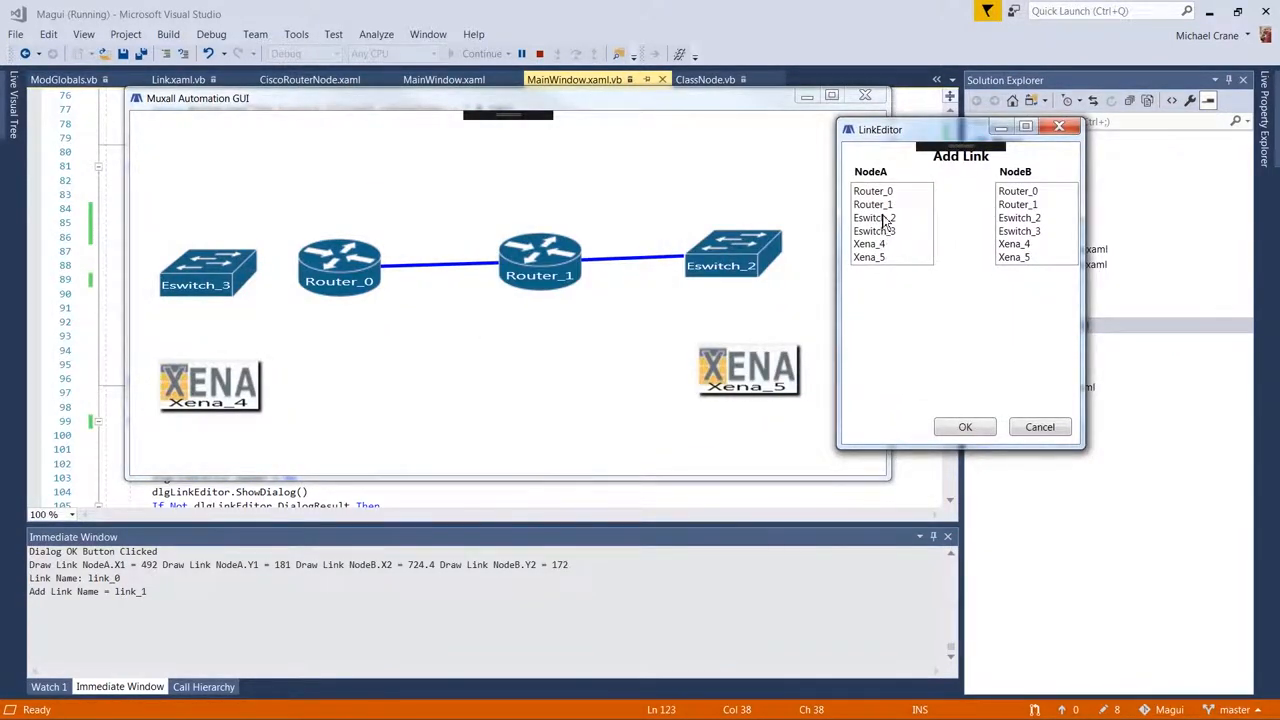
# - Link Eswitch_2 to Xena_5 and Eswitch_3 to Xena_4
pyautogui.click(1014, 256)
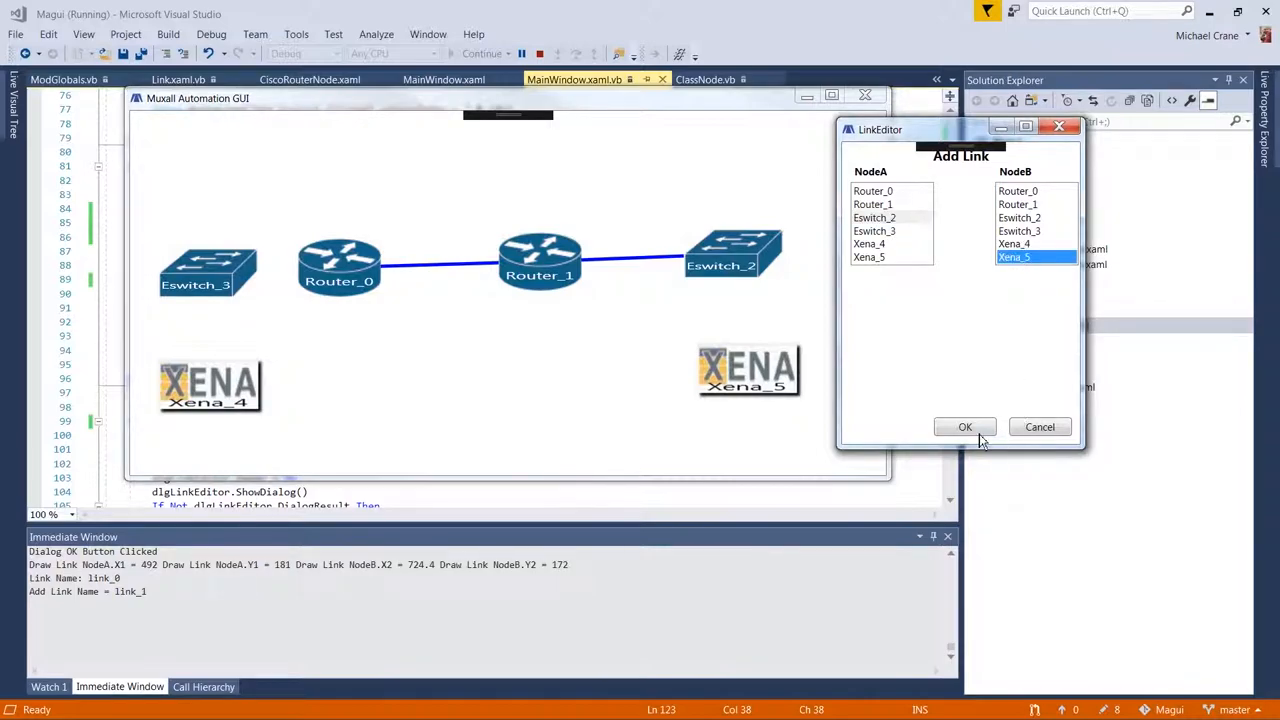
pyautogui.click(964, 428)
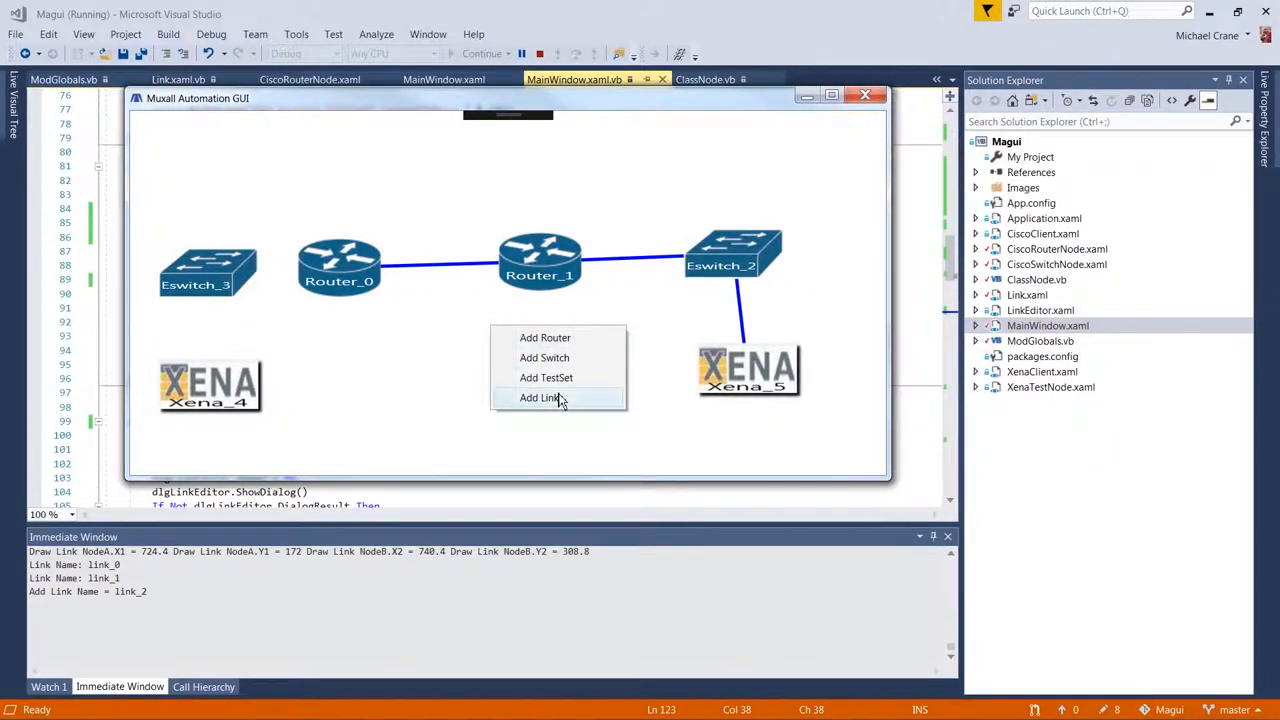
pyautogui.click(540, 396)
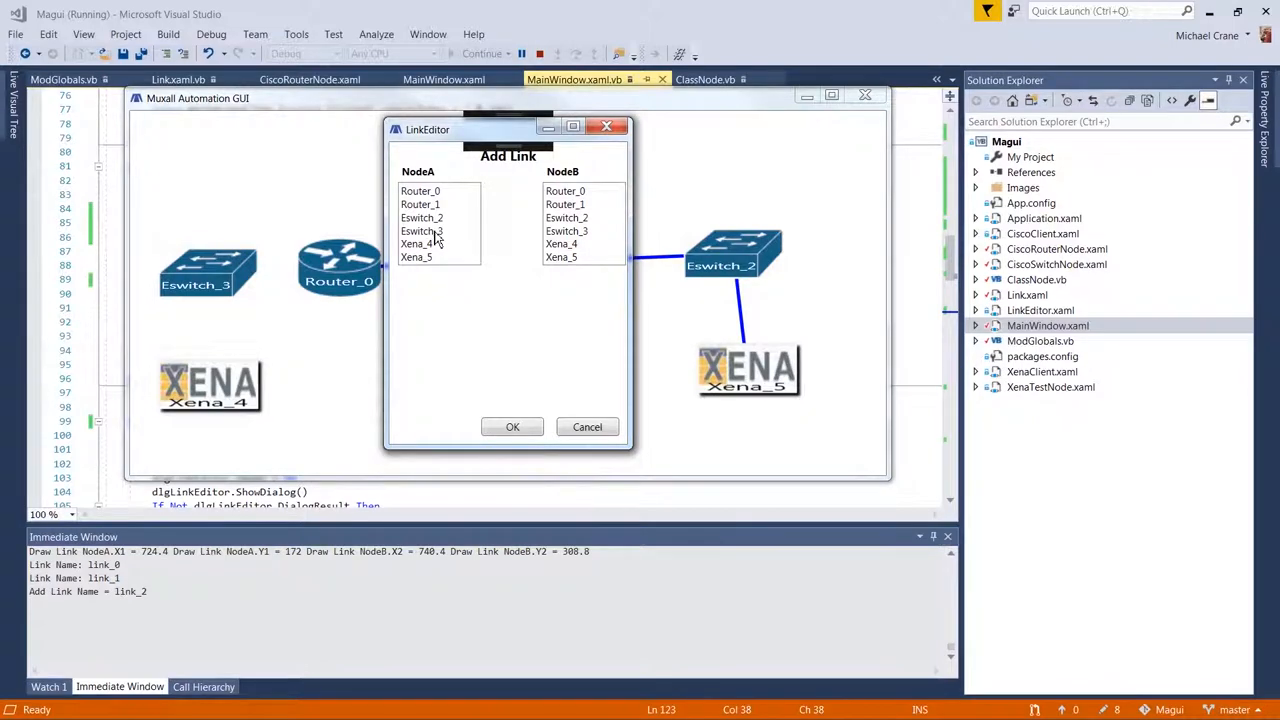
pyautogui.click(564, 192)
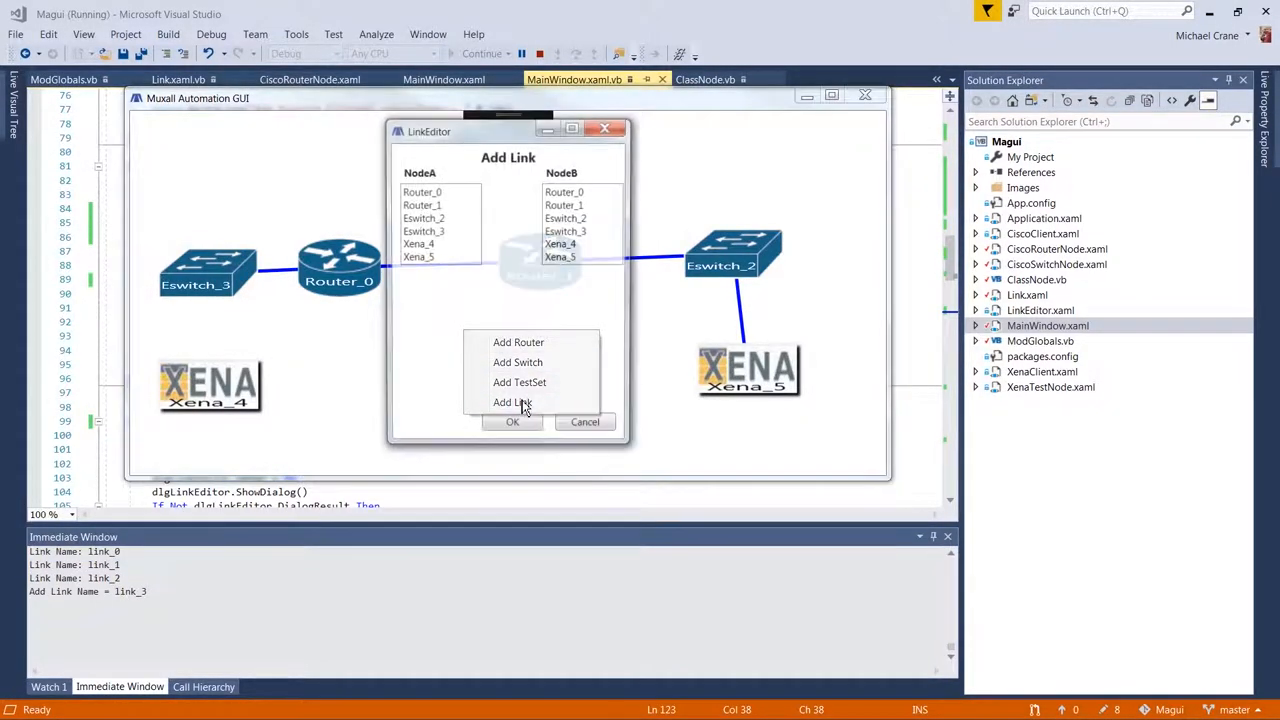
pyautogui.click(420, 232)
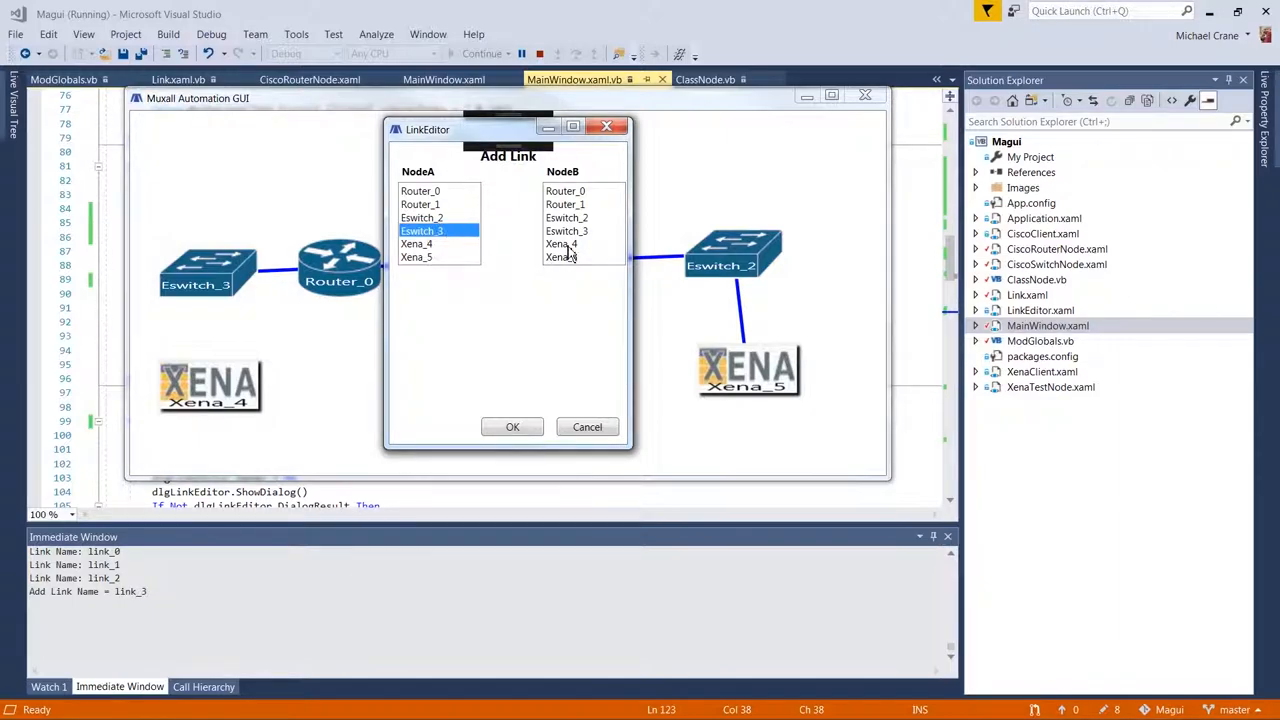
pyautogui.click(512, 428)
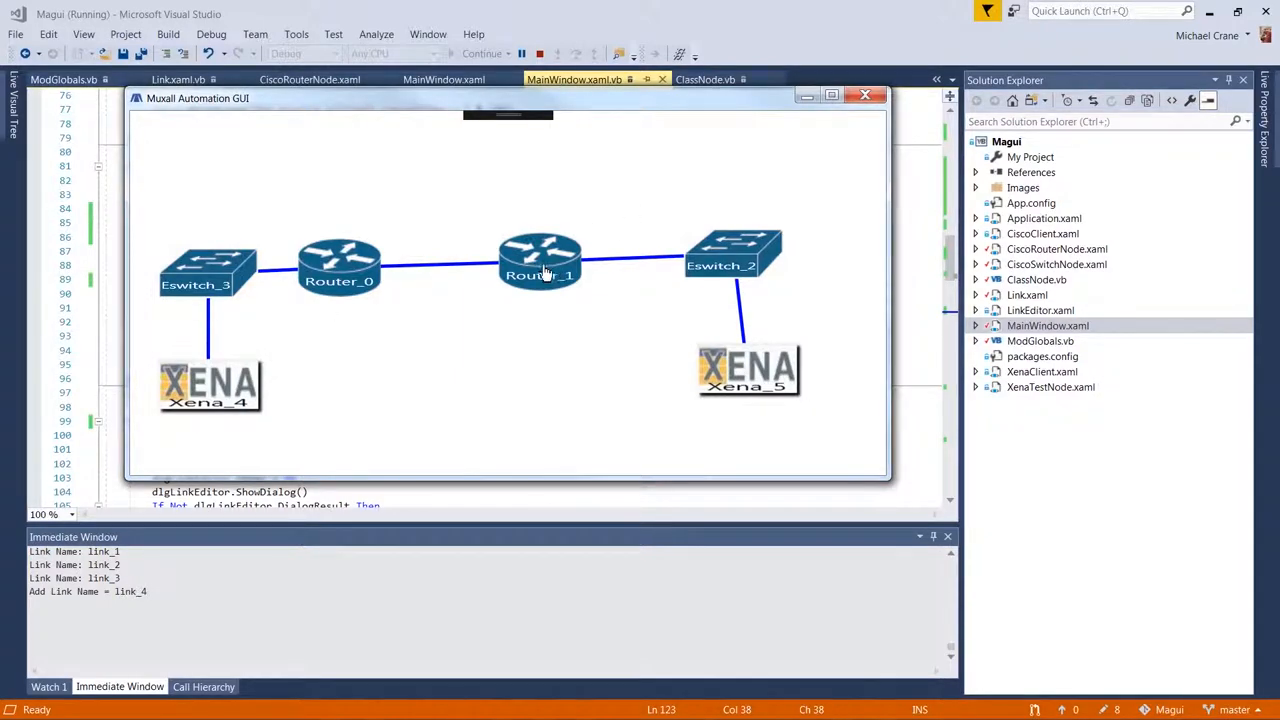
# - Delete Router_1 and Eswitch_3 along with their attached links
pyautogui.rightClick(540, 270)
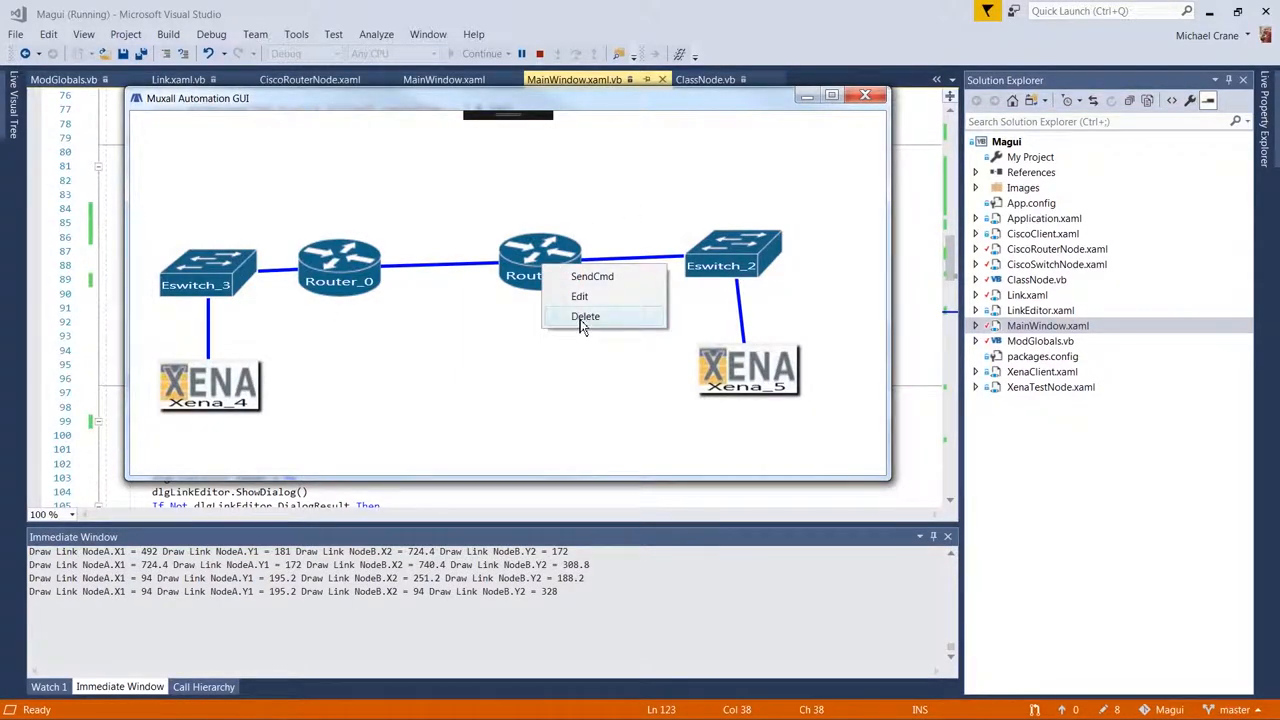
pyautogui.click(584, 316)
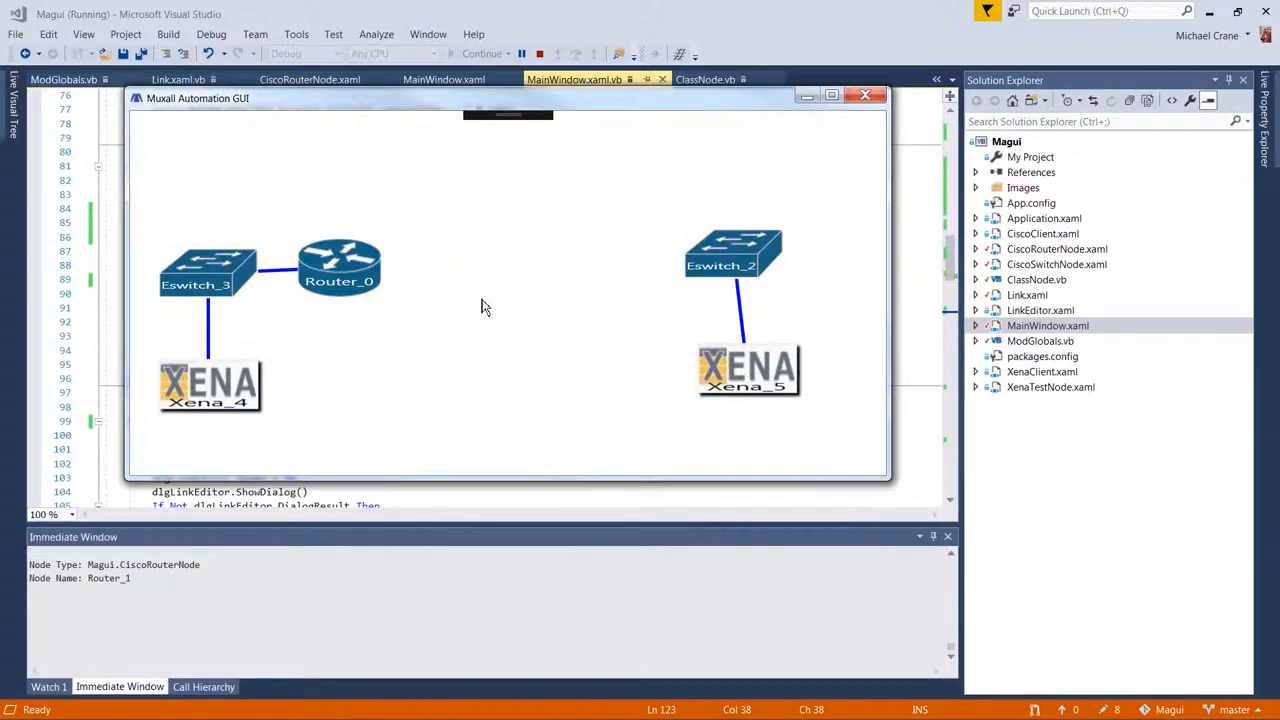
pyautogui.moveTo(212, 330)
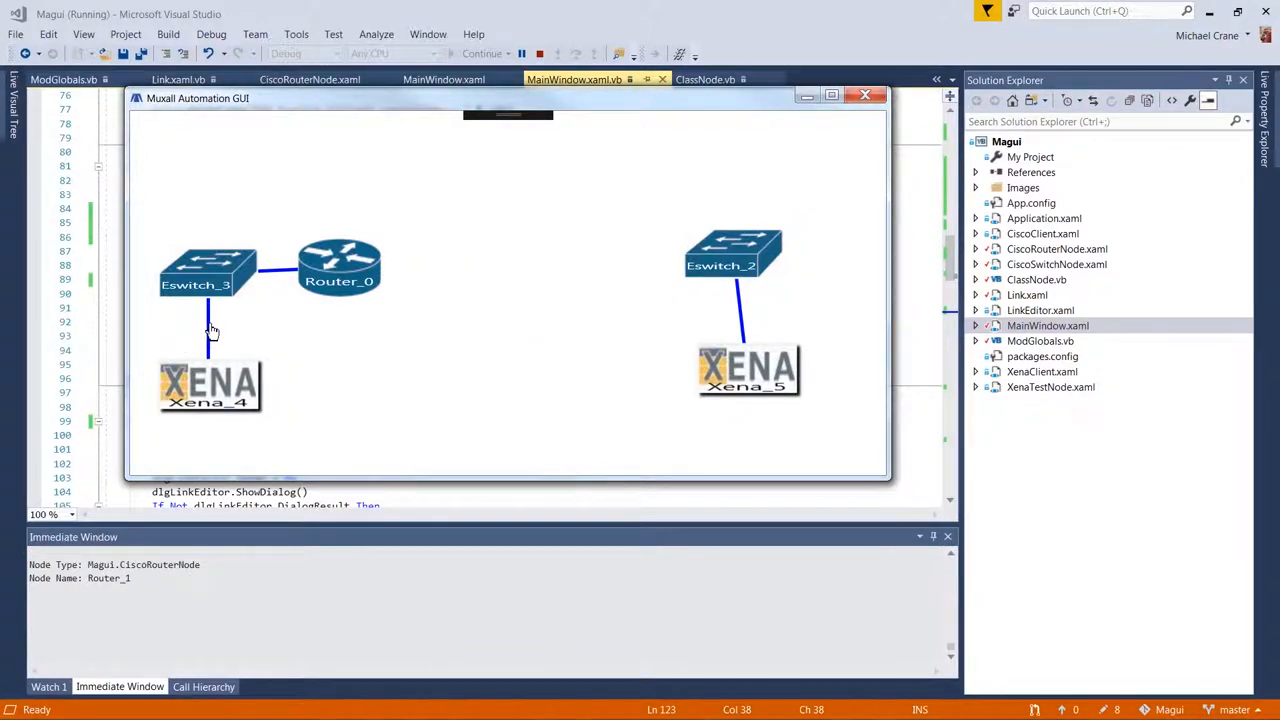
pyautogui.click(210, 320)
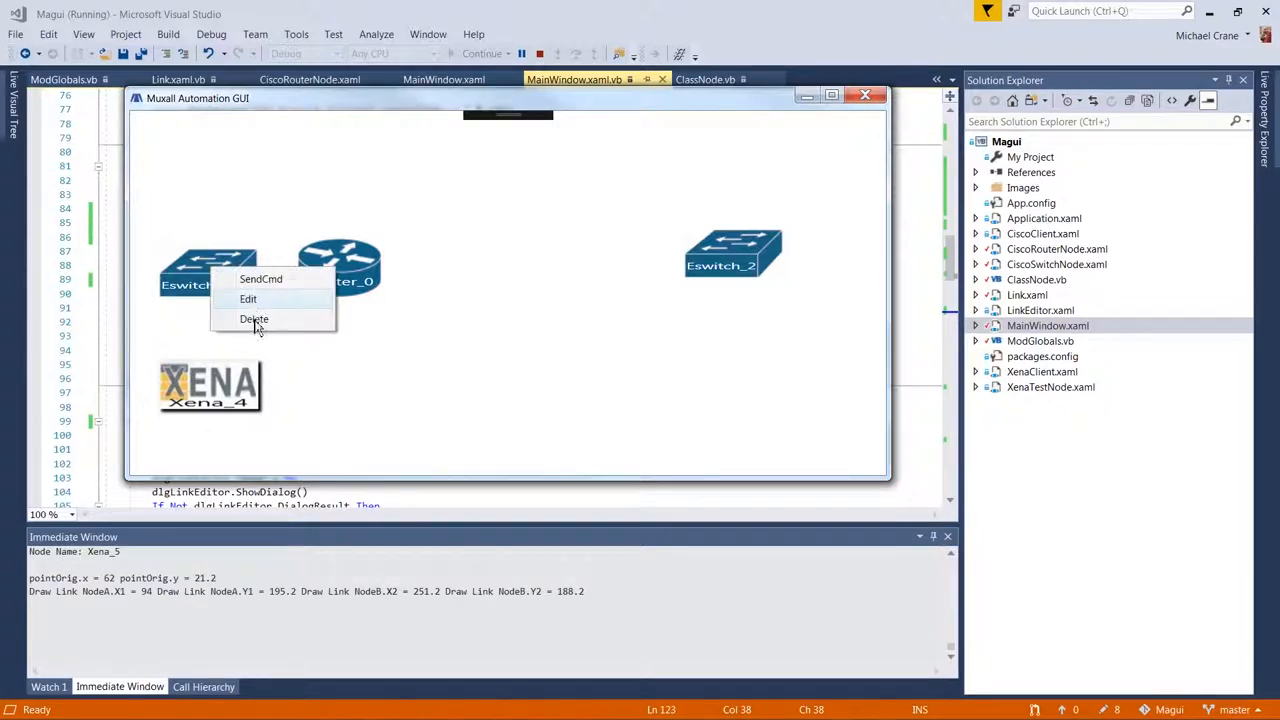
pyautogui.click(254, 320)
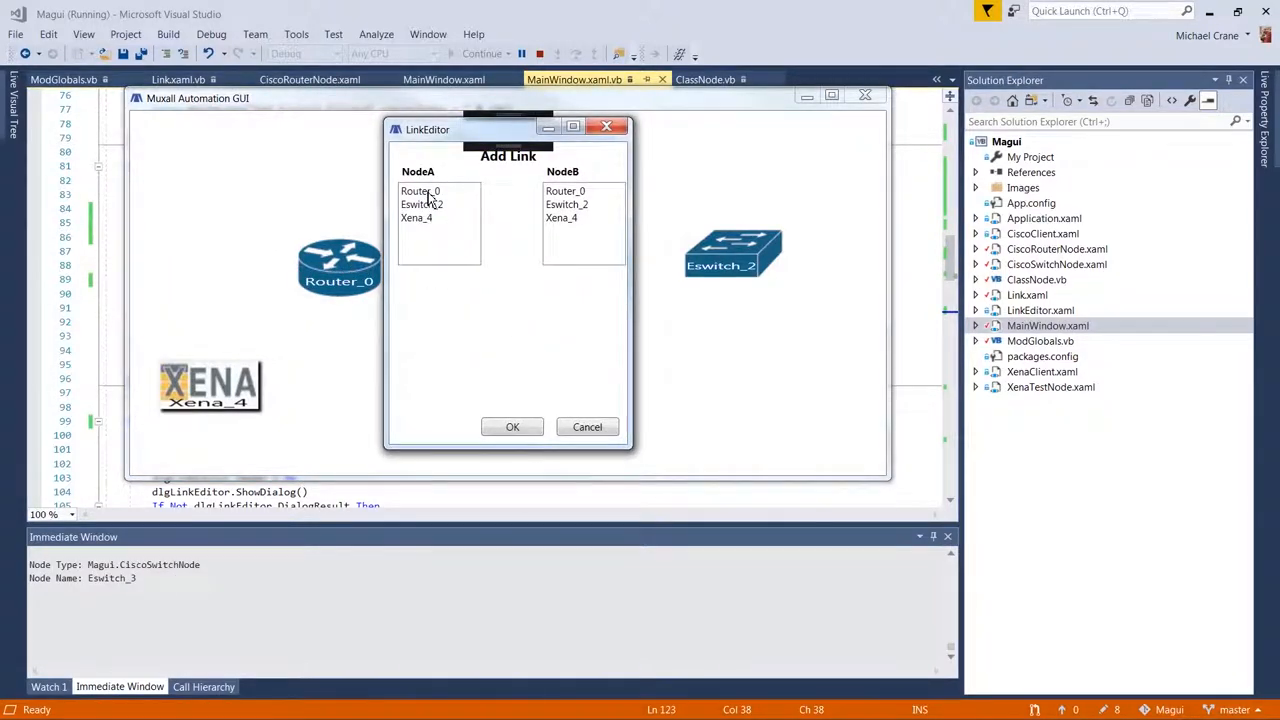
# - Link Router_0 directly to Eswitch_2 and start another link from Router_0
pyautogui.click(568, 204)
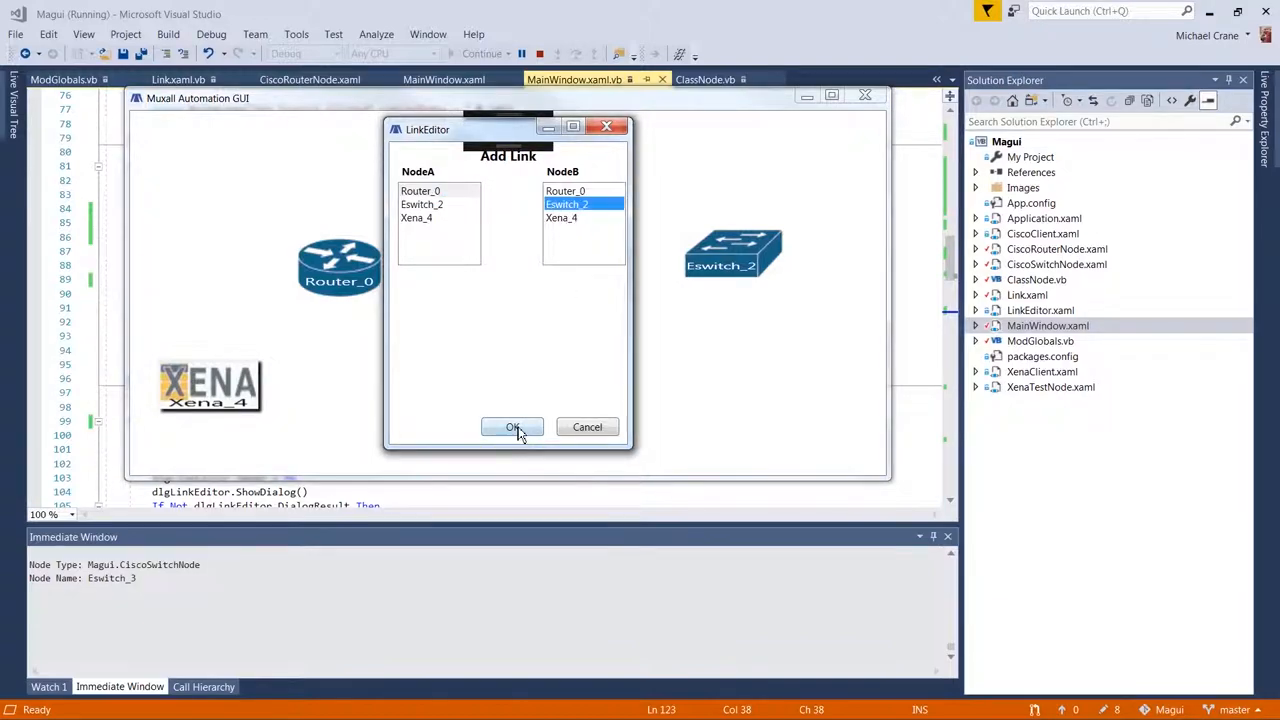
pyautogui.click(512, 428)
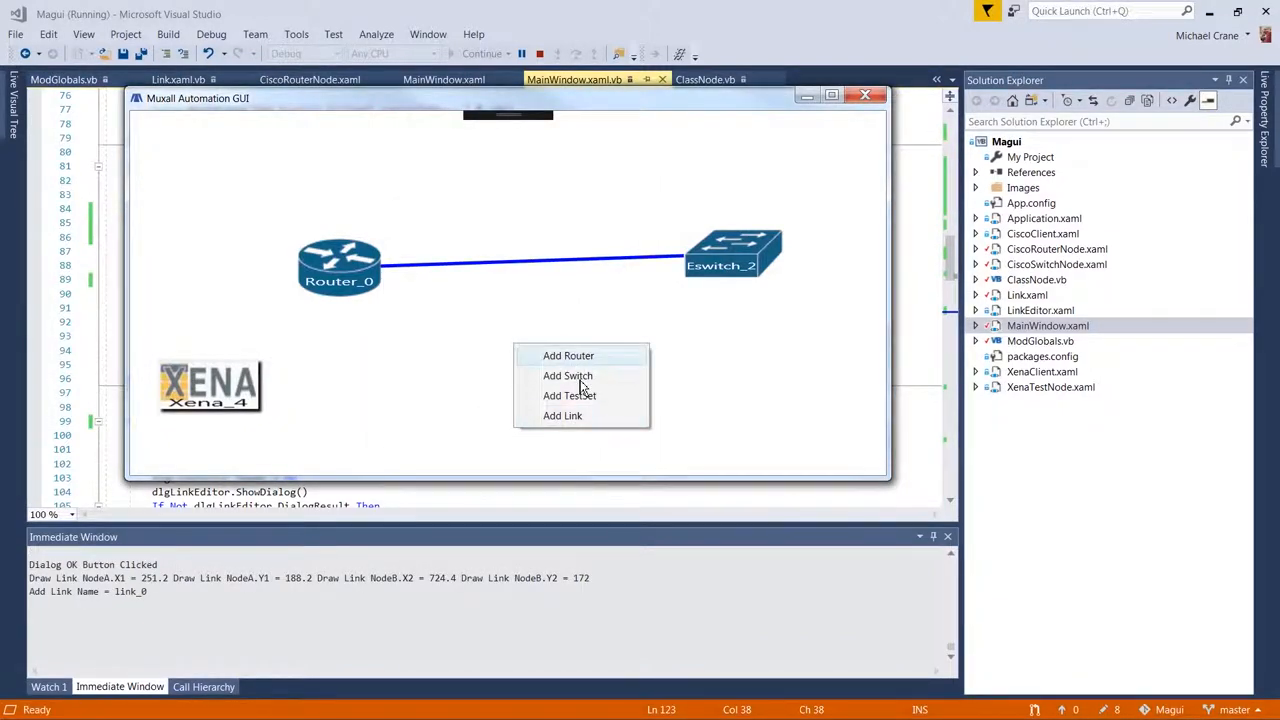
pyautogui.click(562, 414)
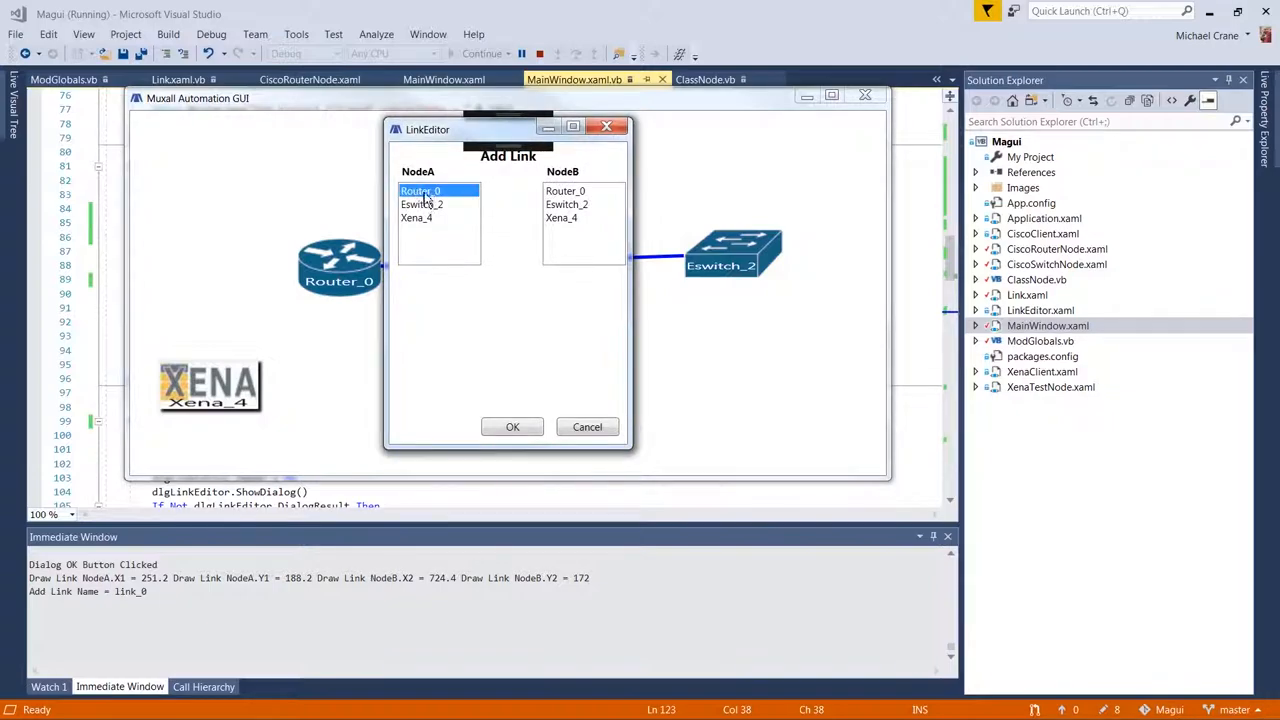
pyautogui.click(512, 428)
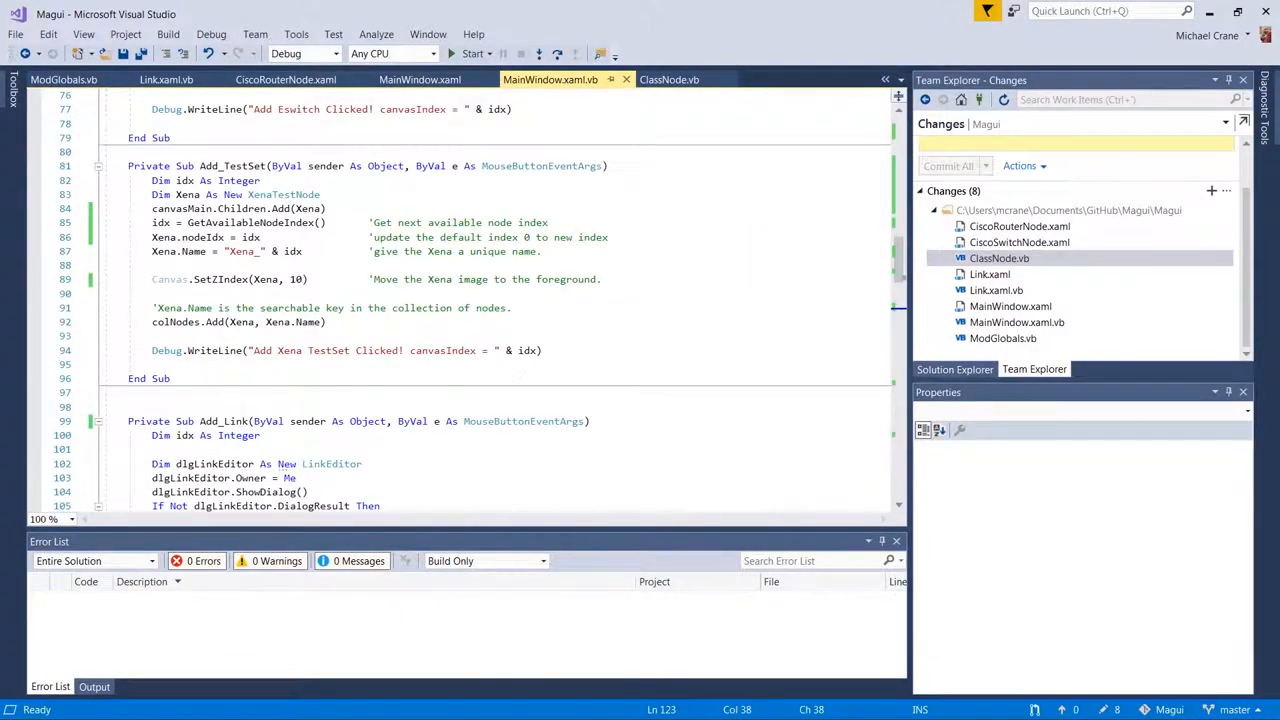
# - Open ClassNode.vb from the changed files to view the DeleteNode routed event code
pyautogui.click(998, 258)
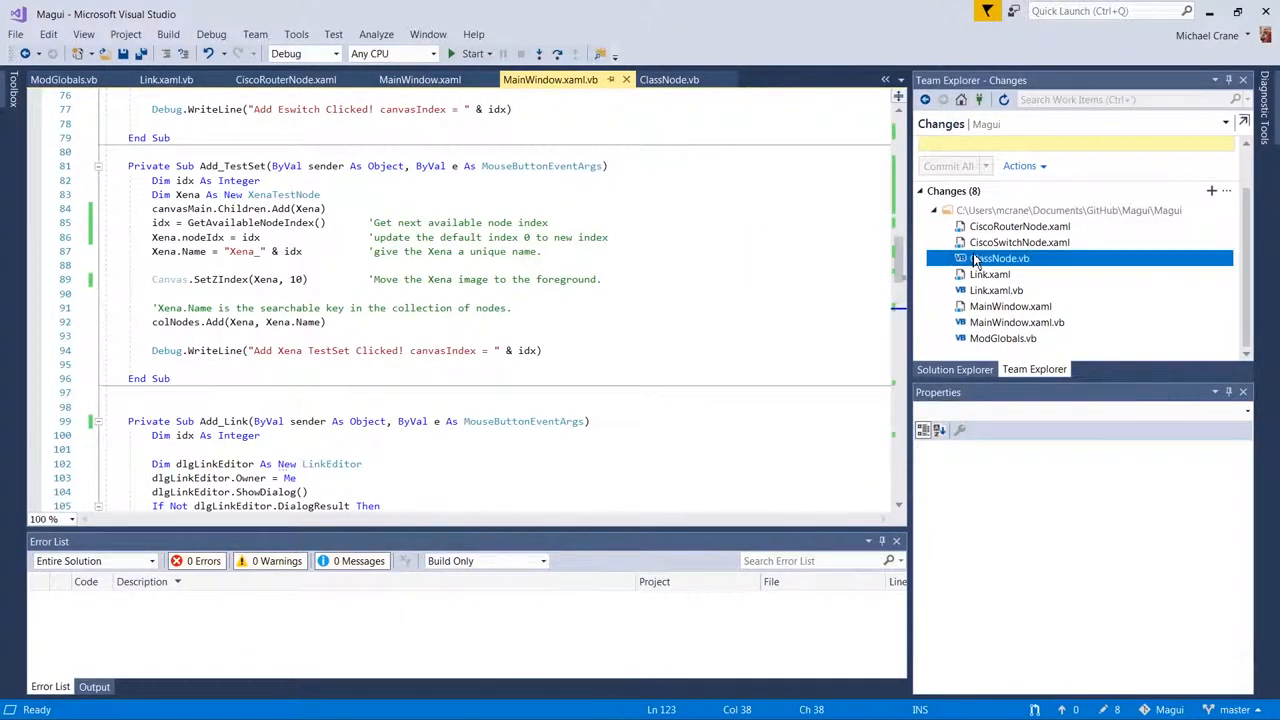
pyautogui.moveTo(998, 258)
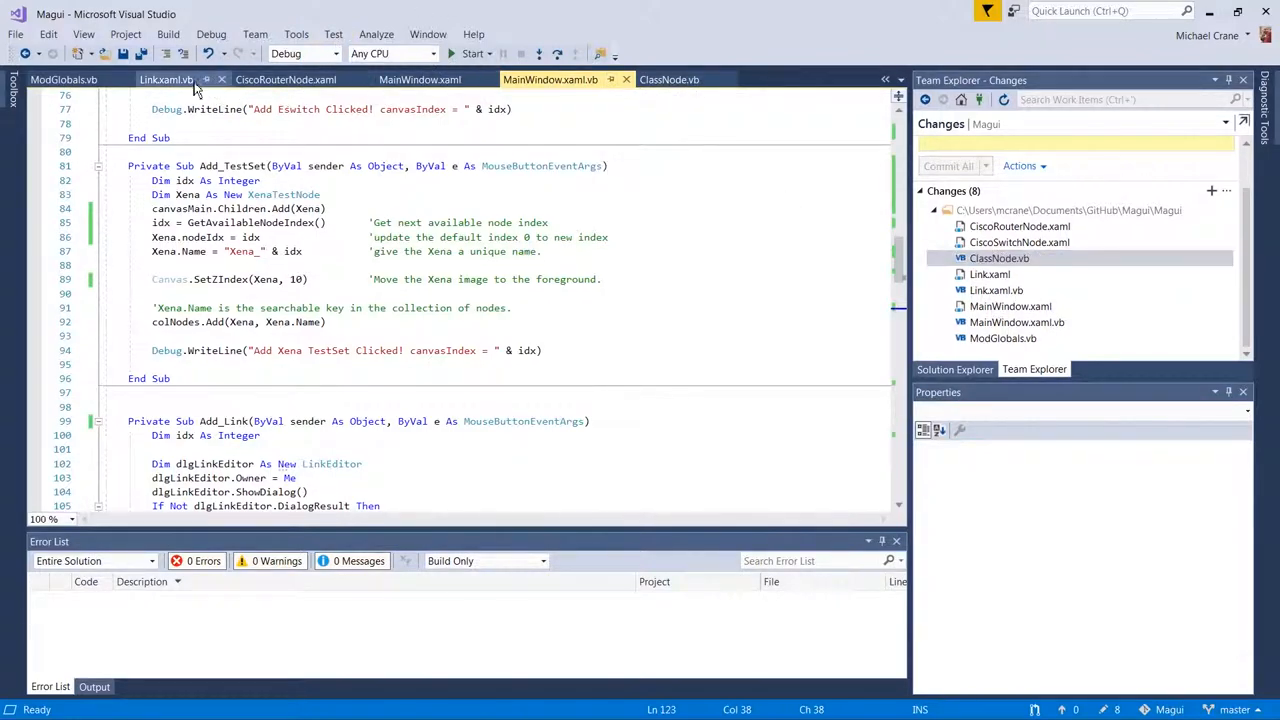
pyautogui.click(668, 80)
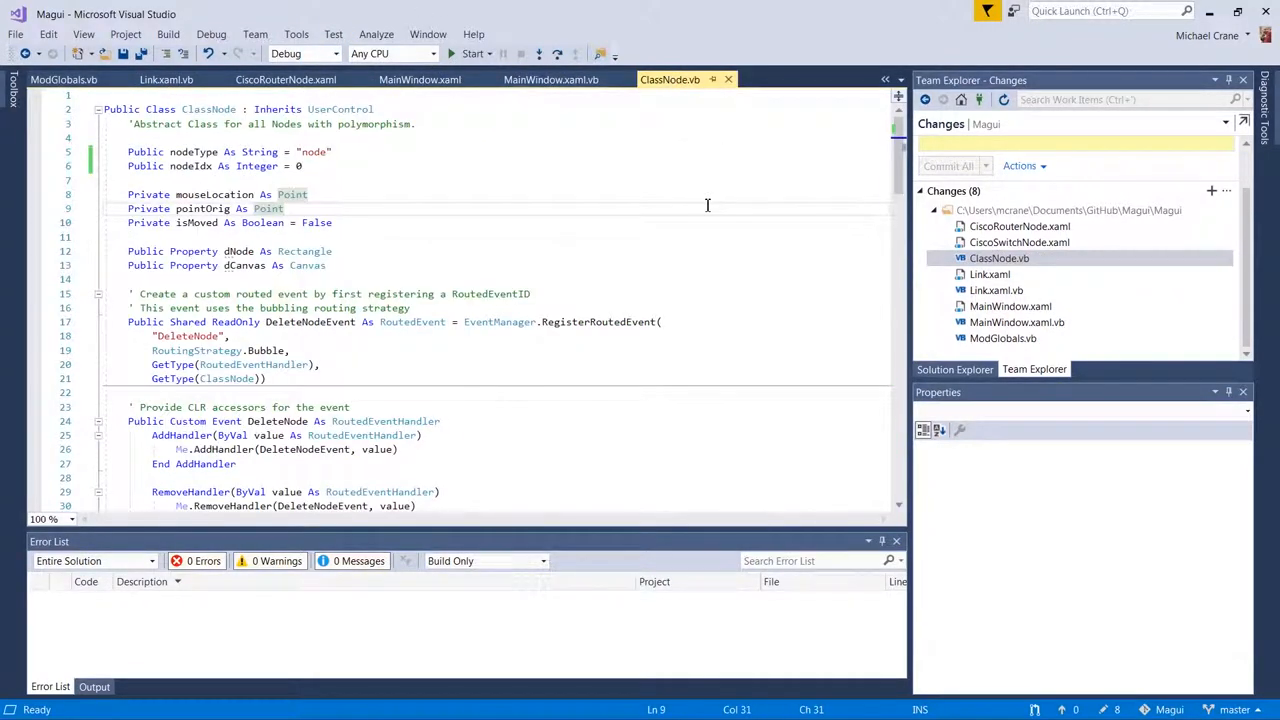
pyautogui.click(942, 124)
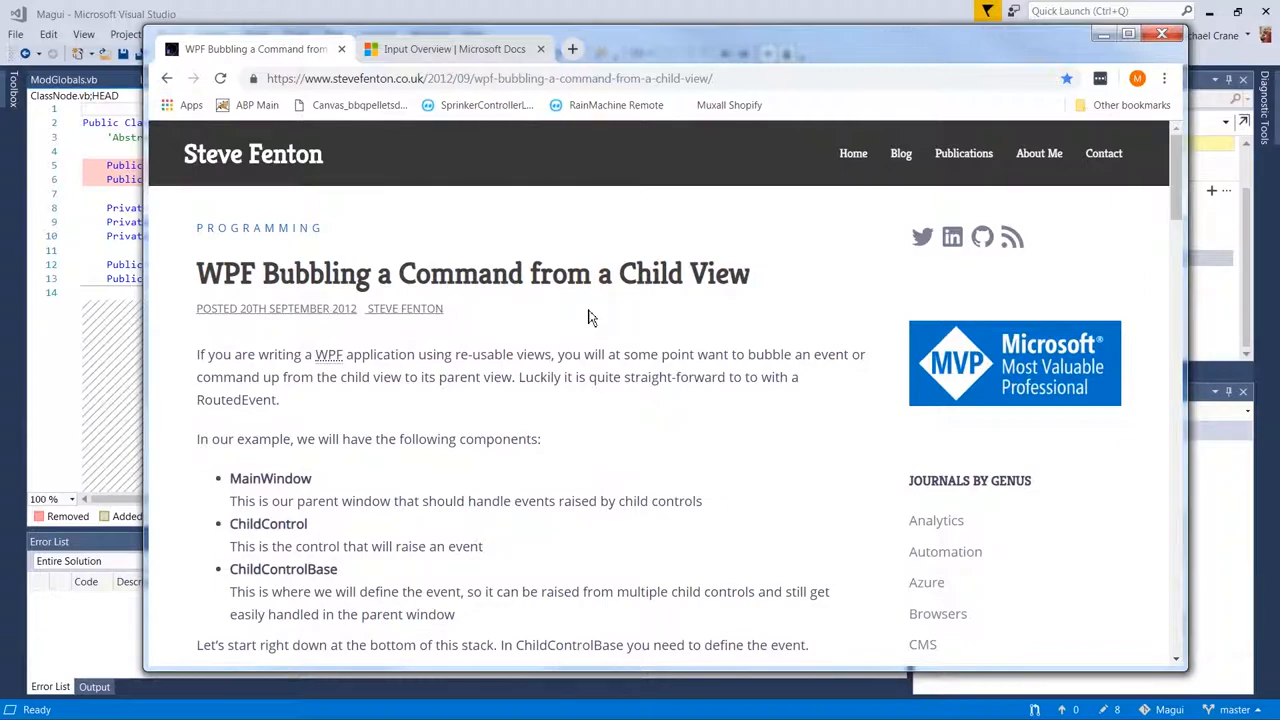
# - Scroll the Microsoft Docs Input Overview article down to its Text Input section
pyautogui.scroll(-3)
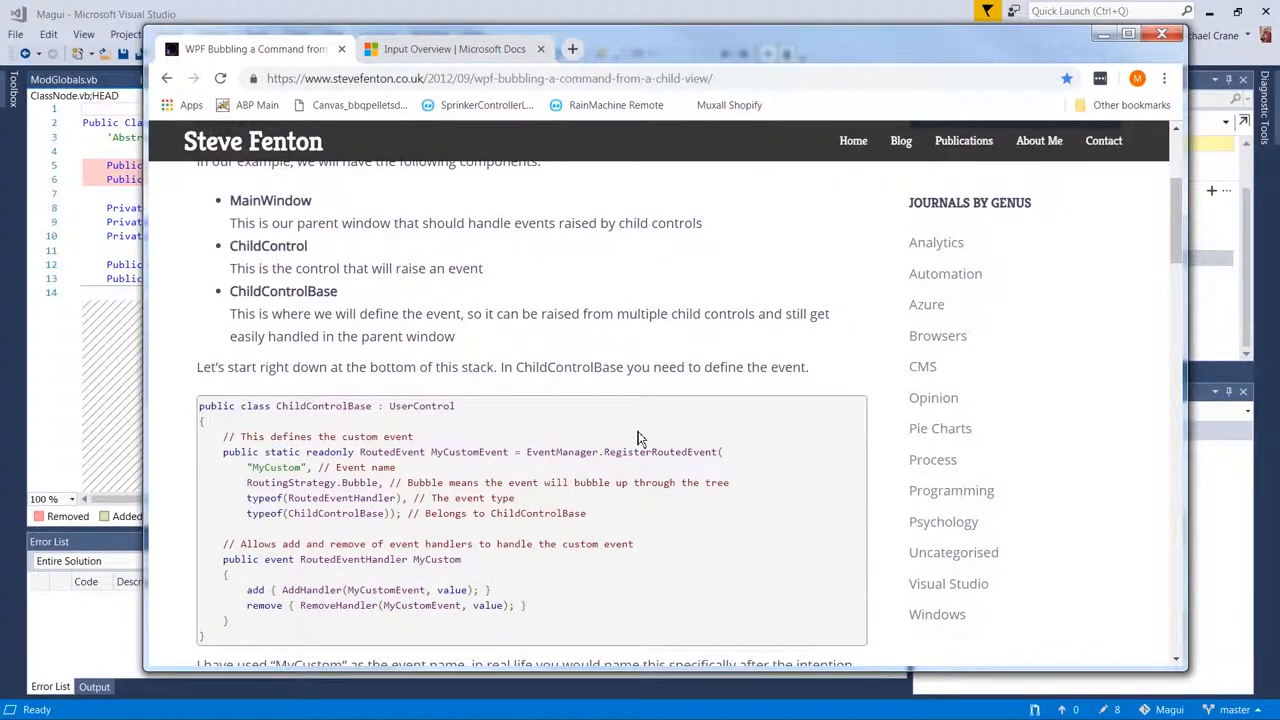
pyautogui.scroll(-3)
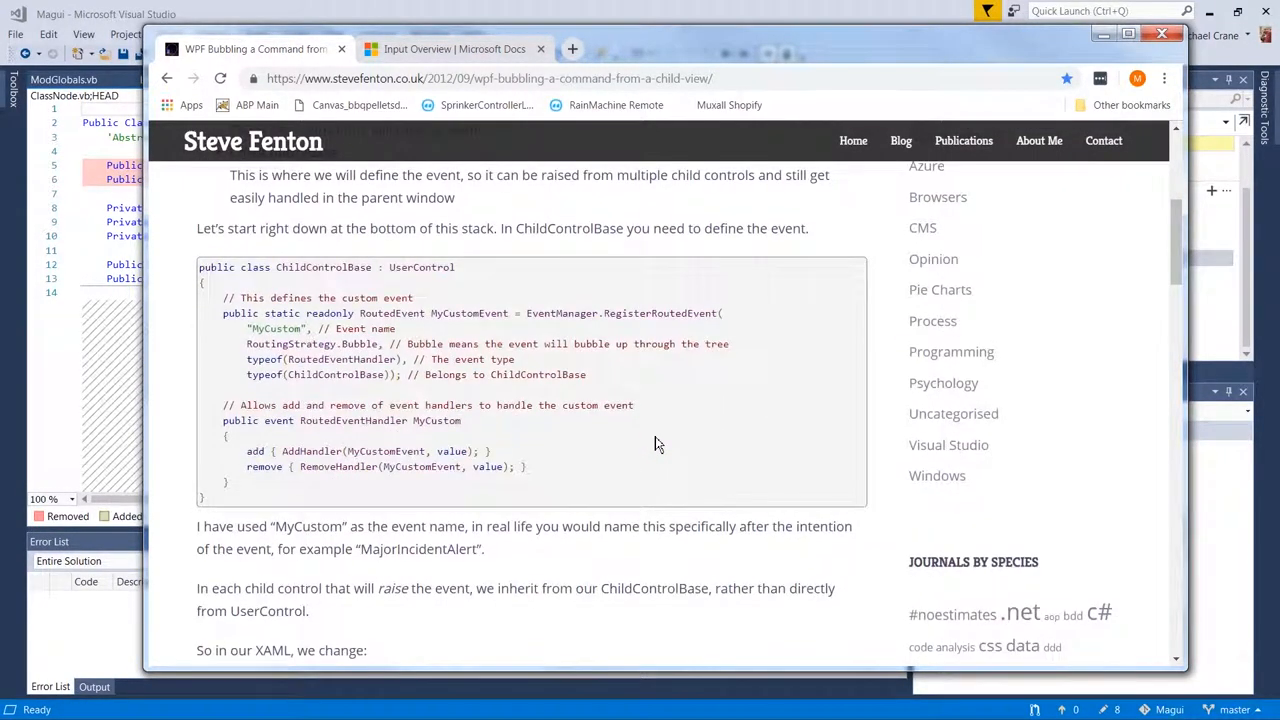
pyautogui.scroll(-3)
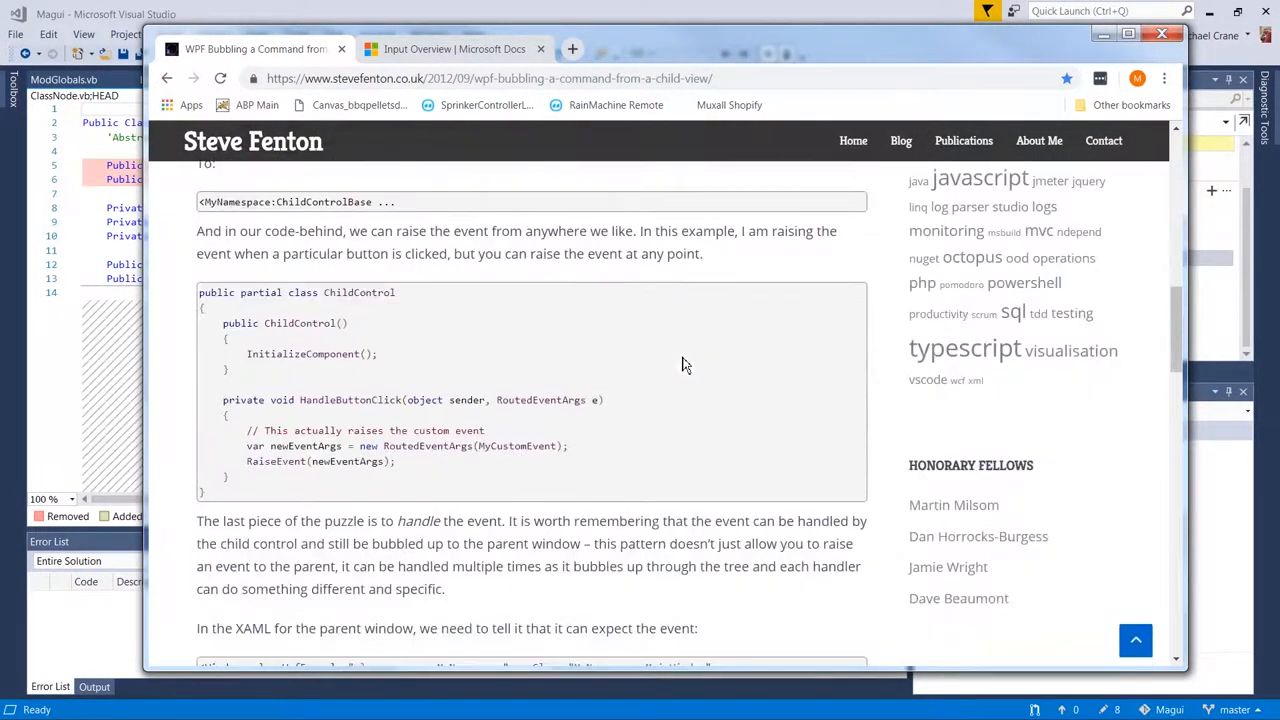
pyautogui.scroll(-3)
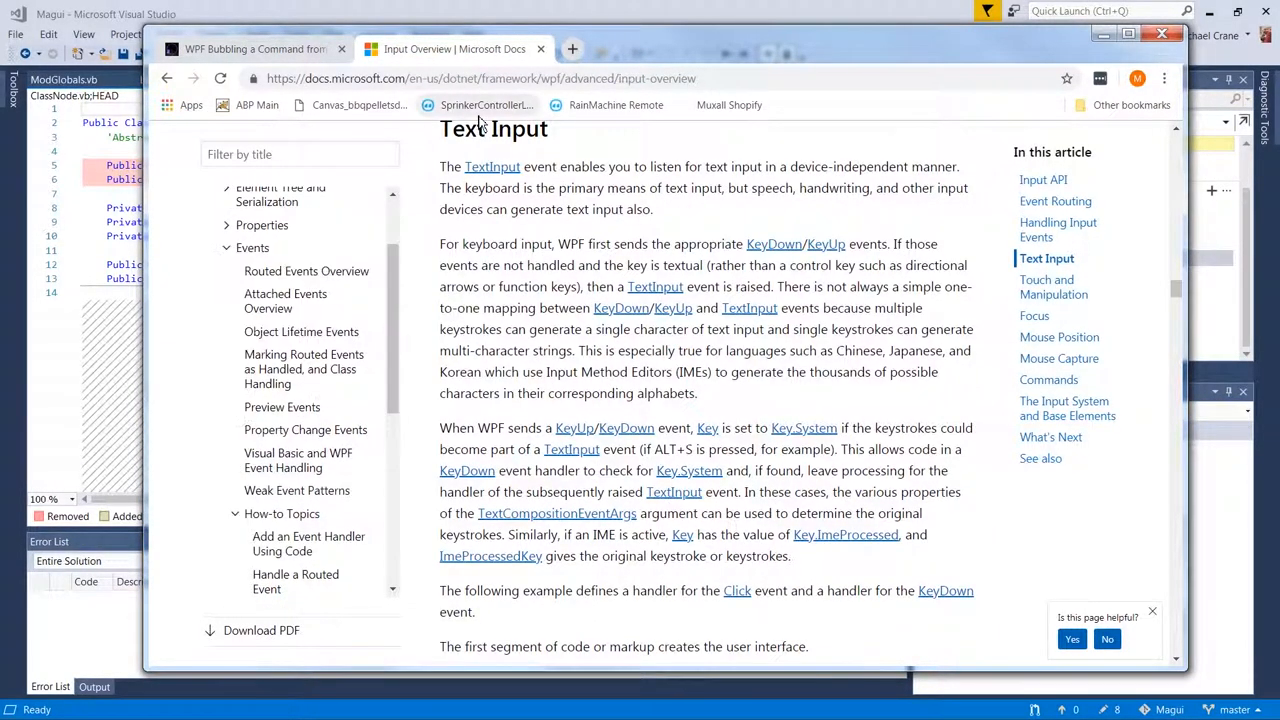
pyautogui.moveTo(768, 312)
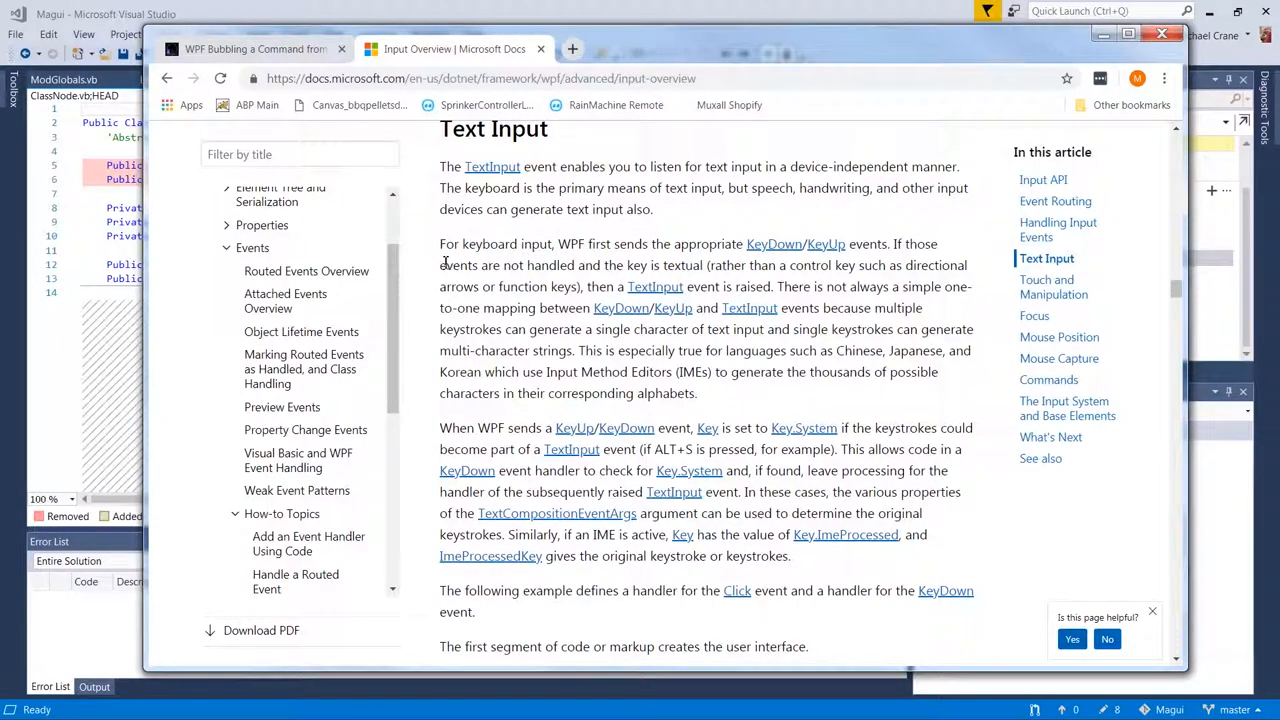
# - Read through the Routed Events Overview article in the WPF docs
pyautogui.click(306, 272)
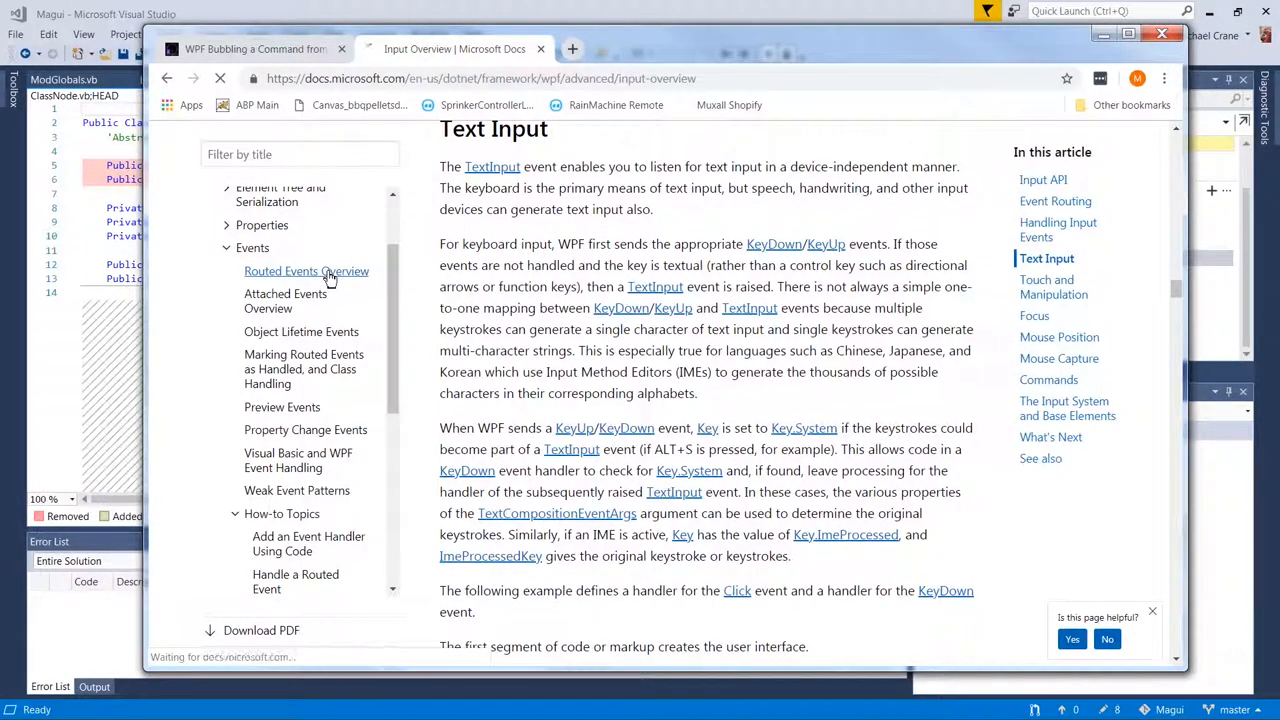
pyautogui.click(306, 272)
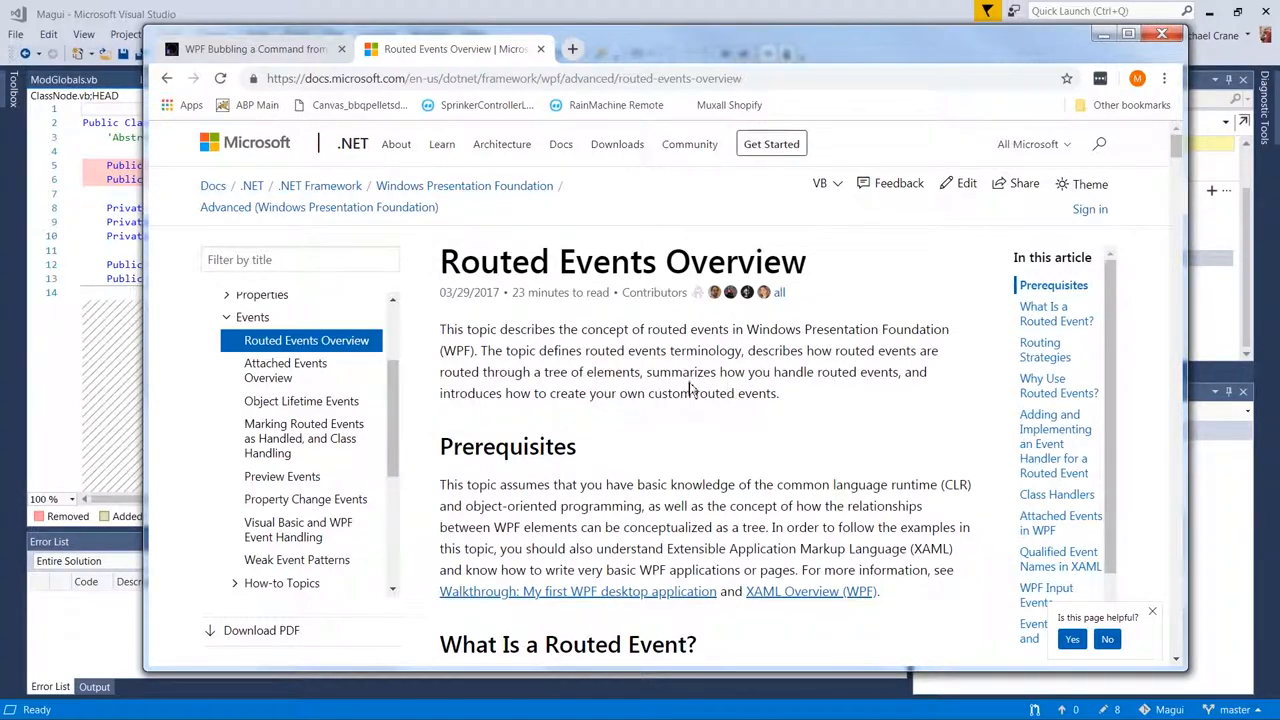
pyautogui.scroll(-3)
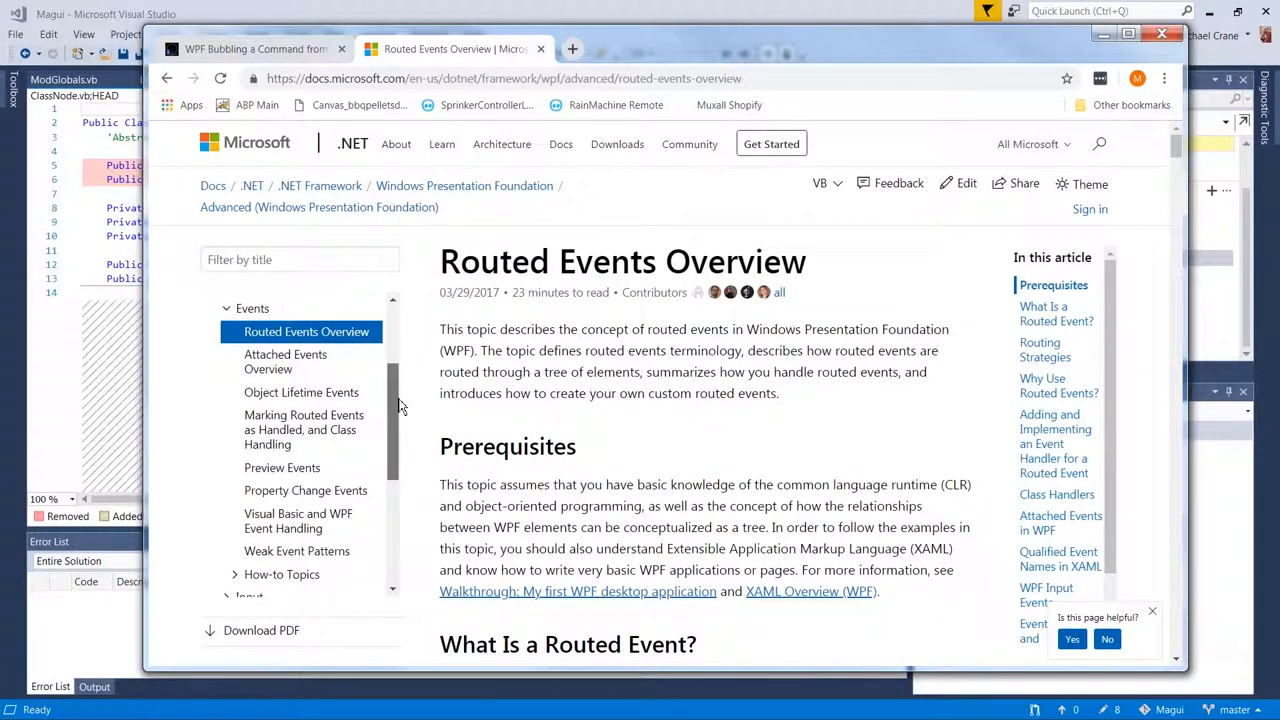
pyautogui.scroll(-3)
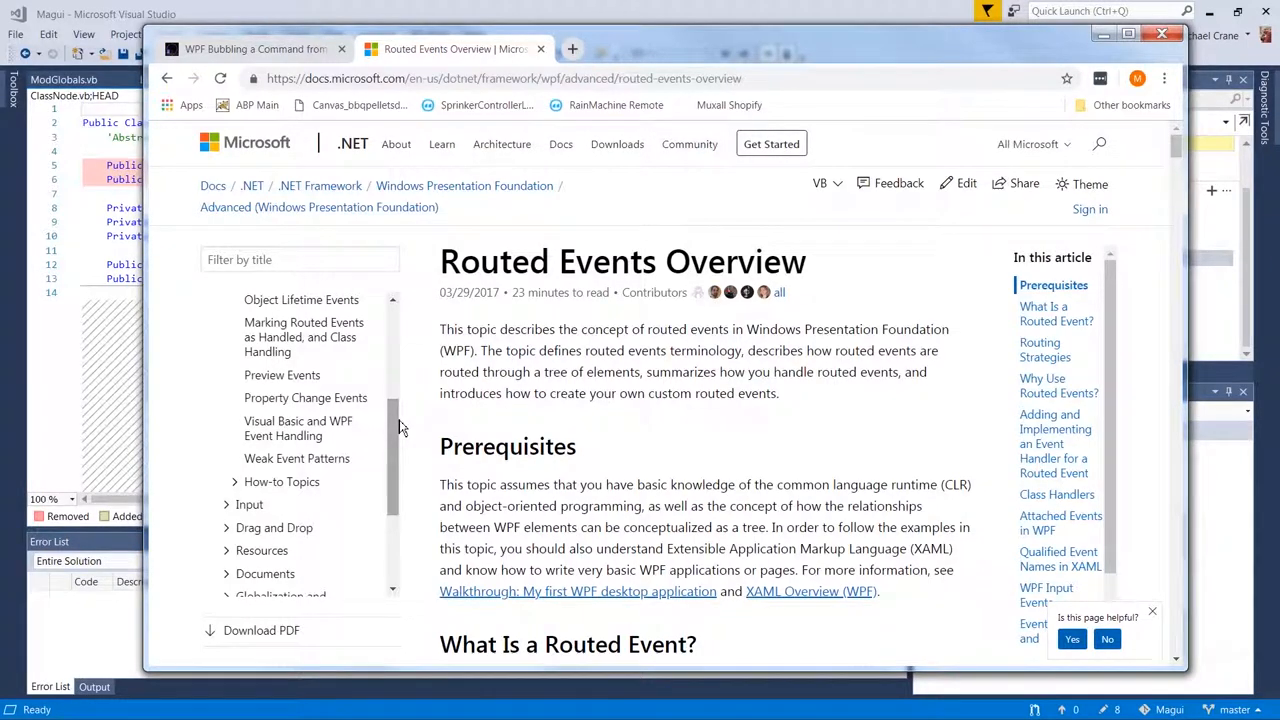
pyautogui.scroll(-3)
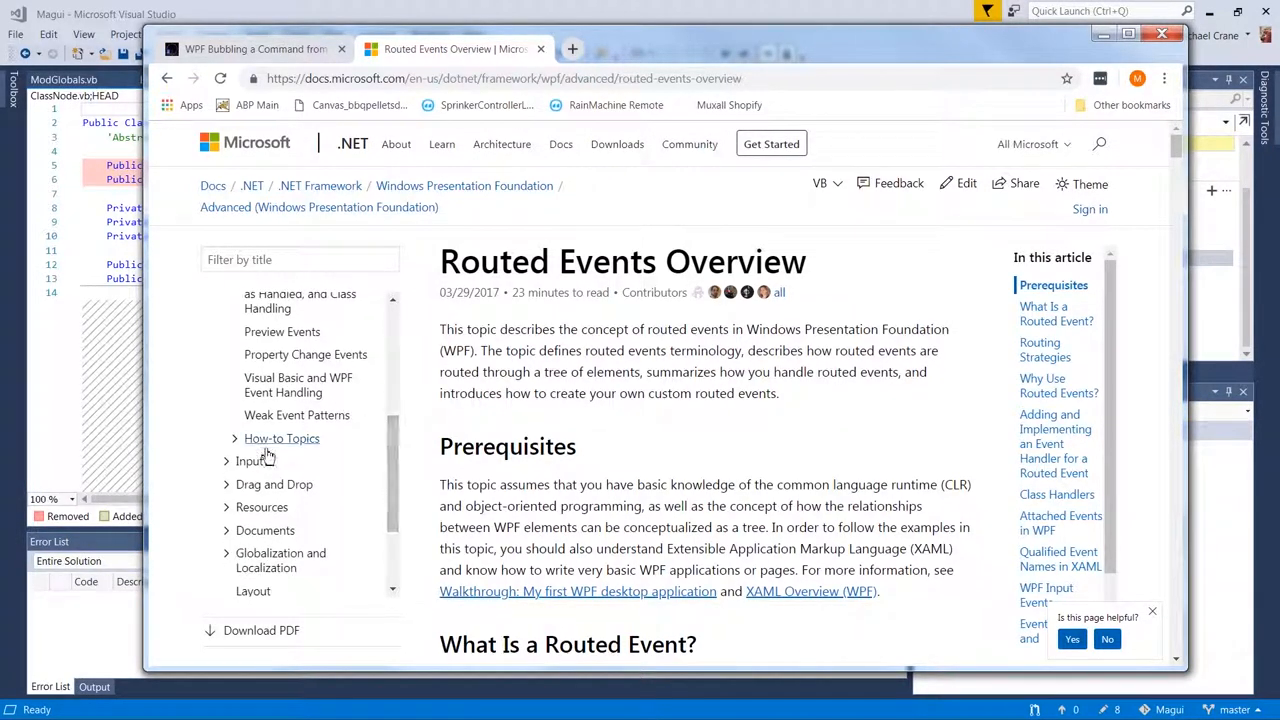
# - Browse the how-tos on handling a routed event and creating a custom routed event
pyautogui.click(282, 438)
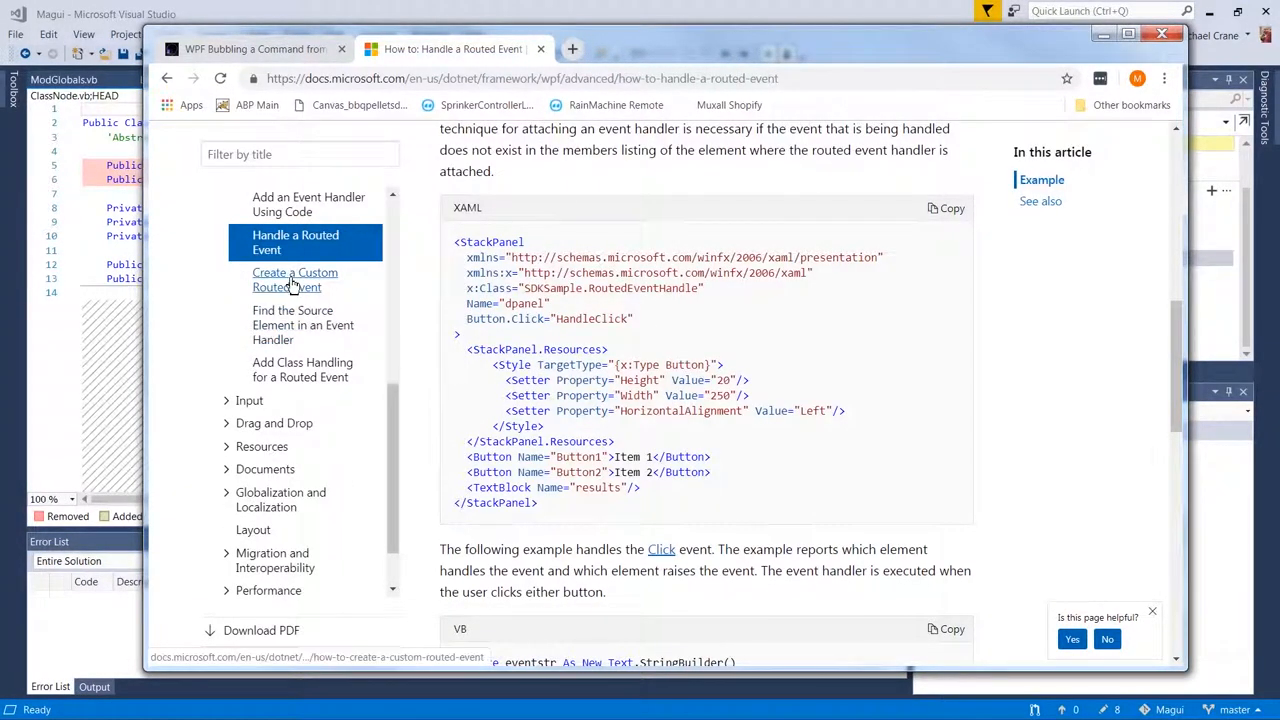
pyautogui.click(296, 280)
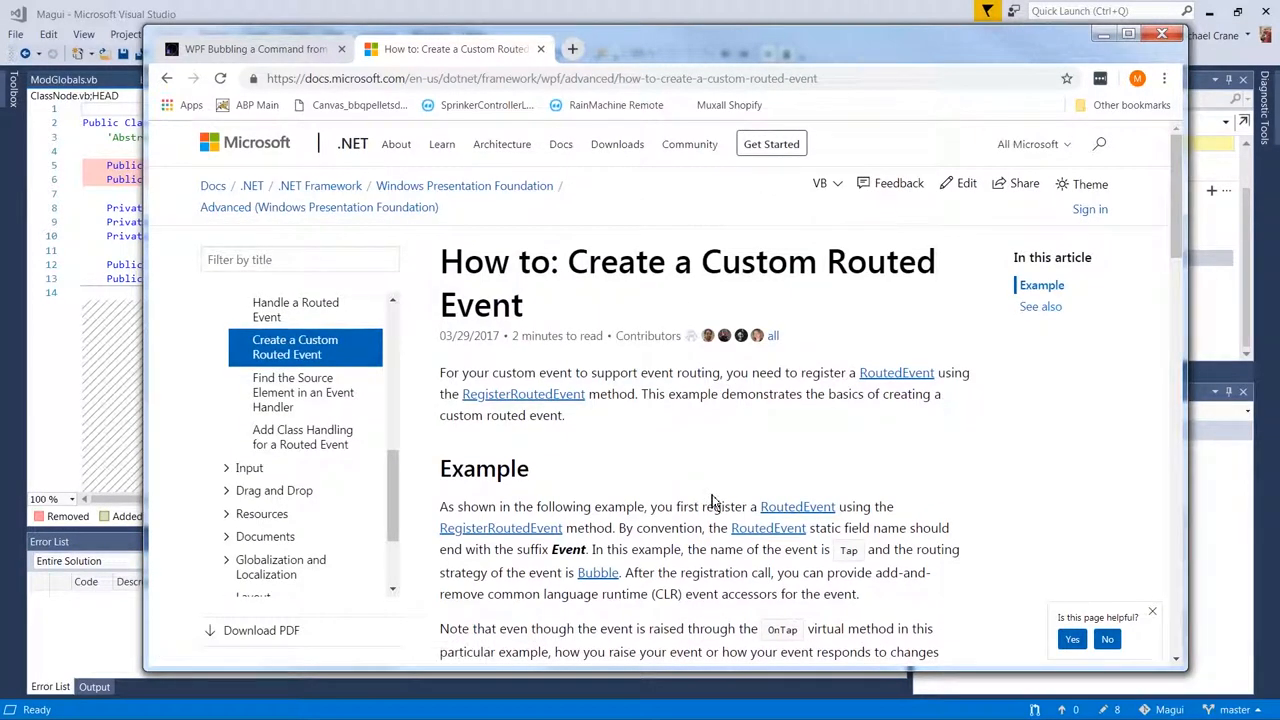
pyautogui.scroll(-3)
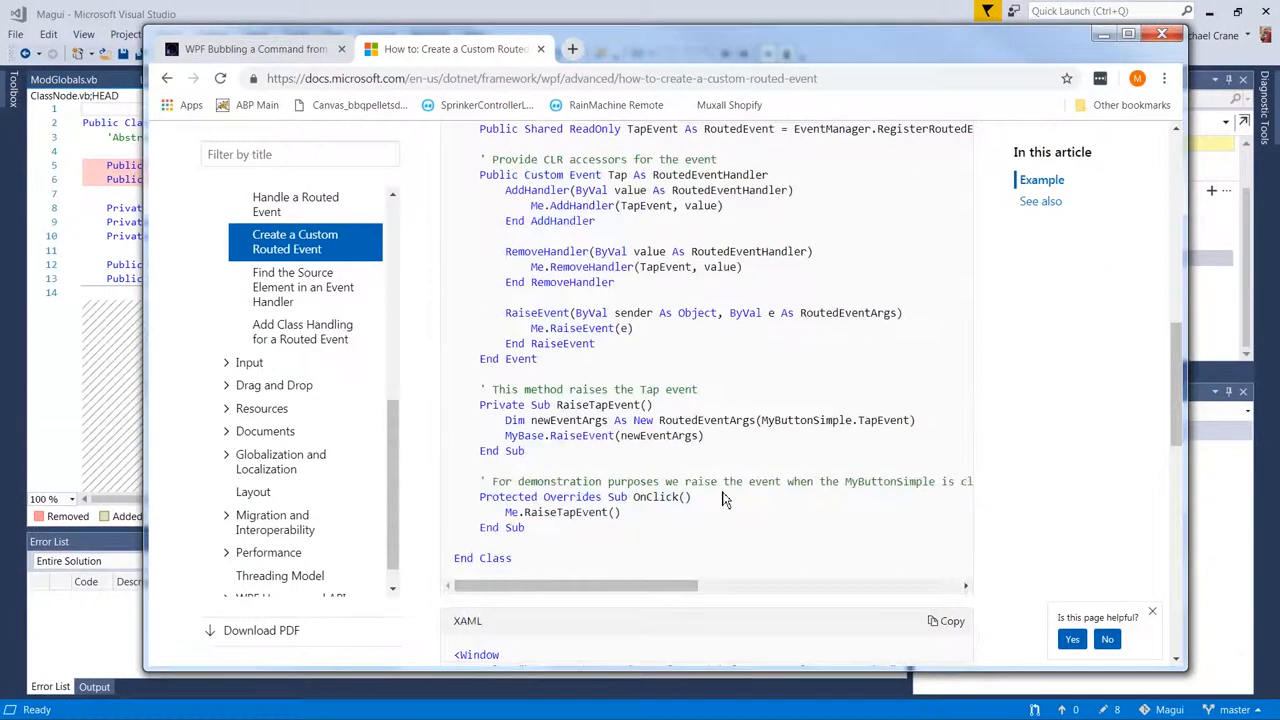
pyautogui.scroll(-3)
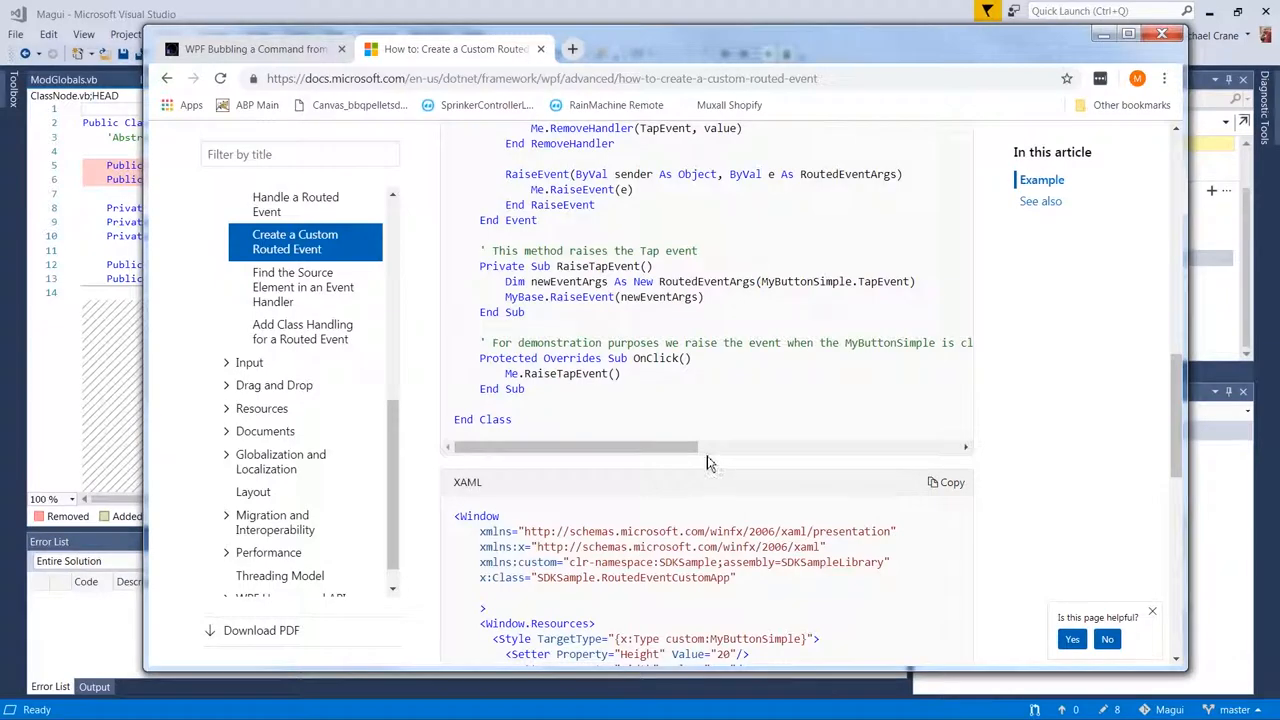
# - Reread the blog post on bubbling commands, then return to the custom routed event article
pyautogui.click(296, 240)
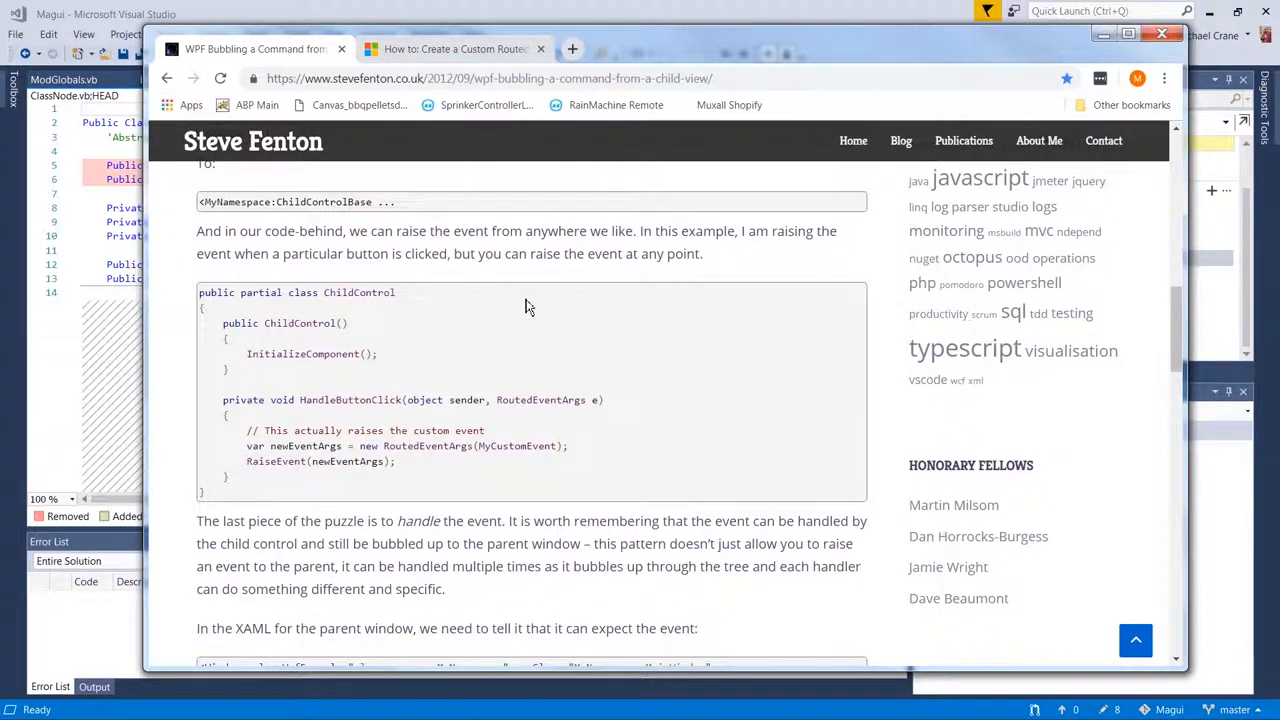
pyautogui.moveTo(704, 388)
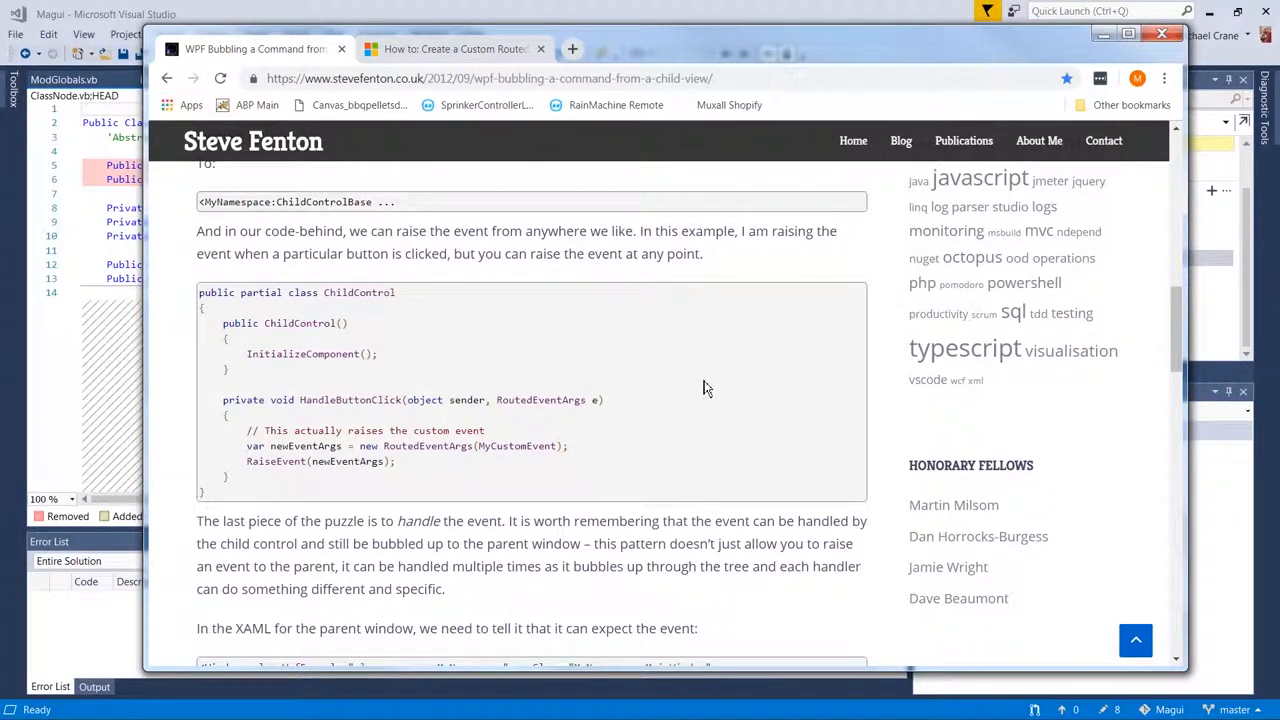
pyautogui.scroll(-3)
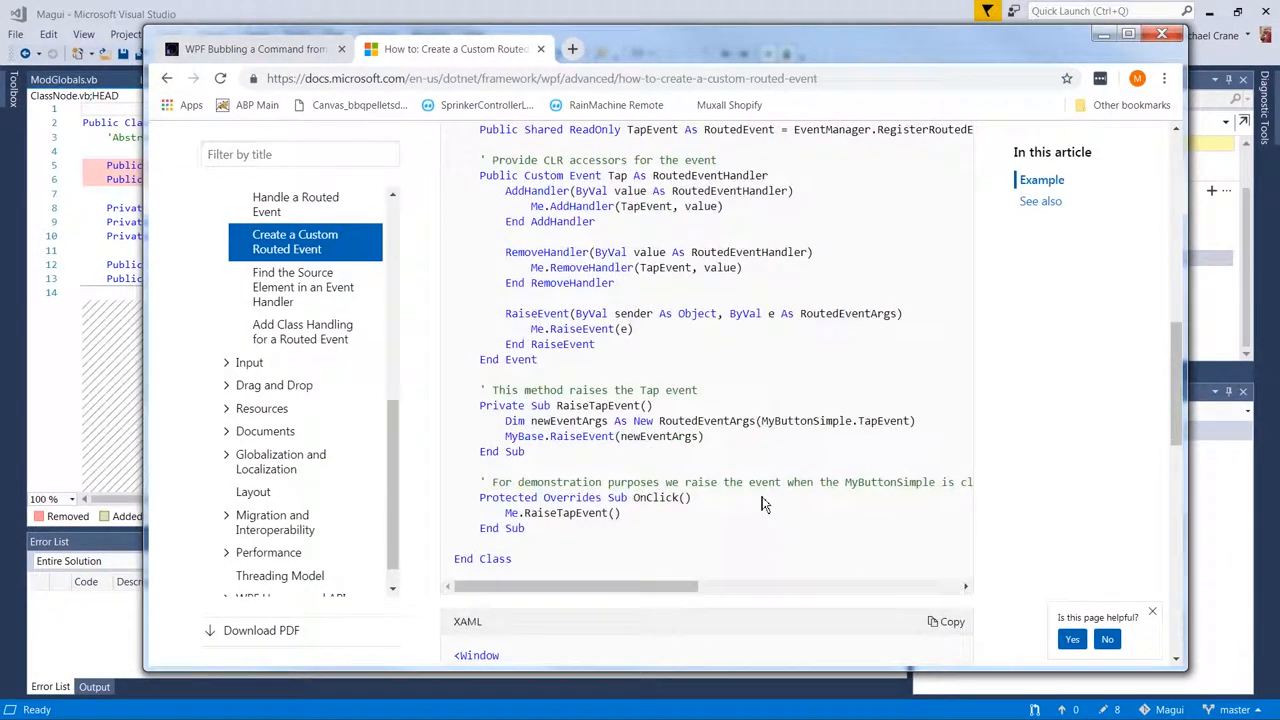
pyautogui.scroll(-3)
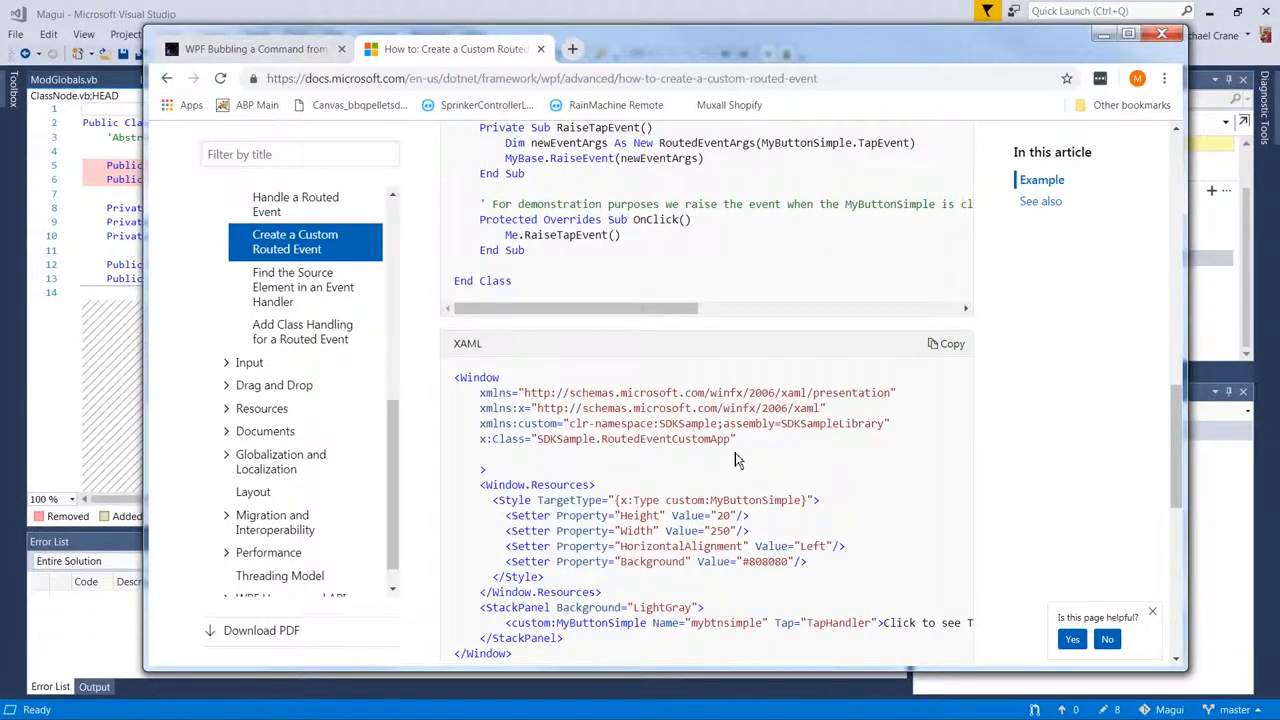
pyautogui.scroll(-3)
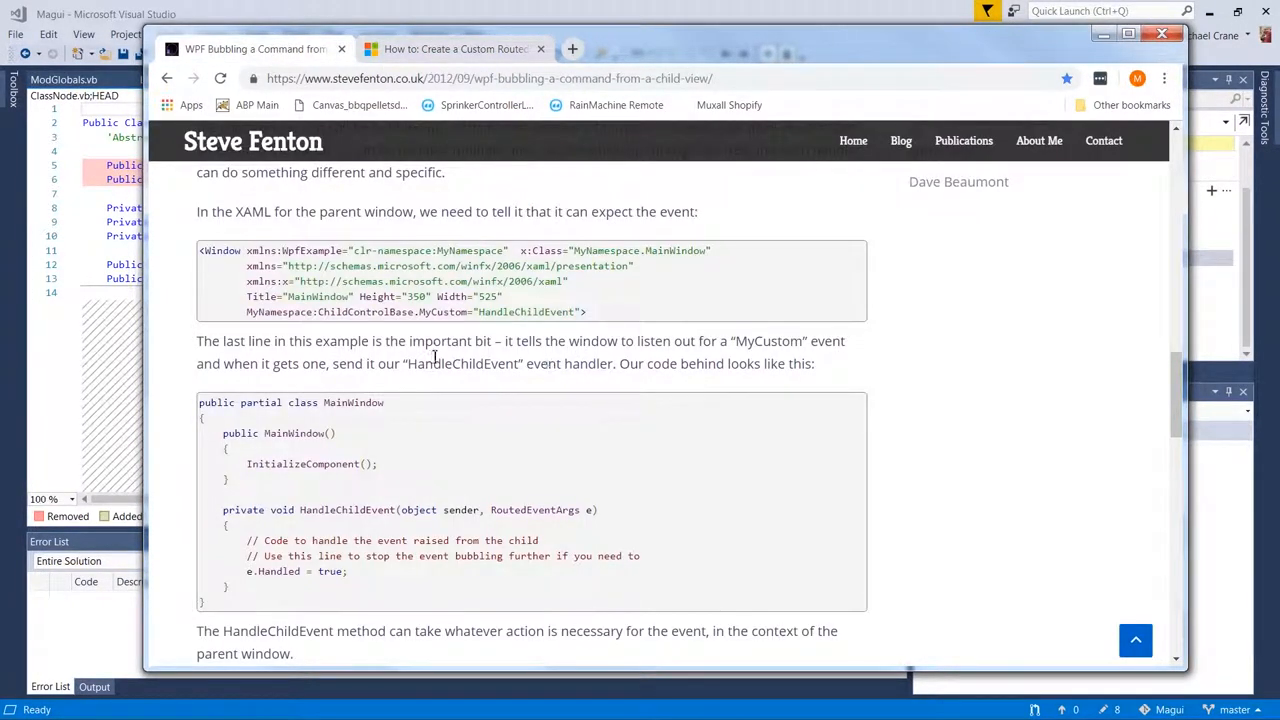
pyautogui.scroll(-3)
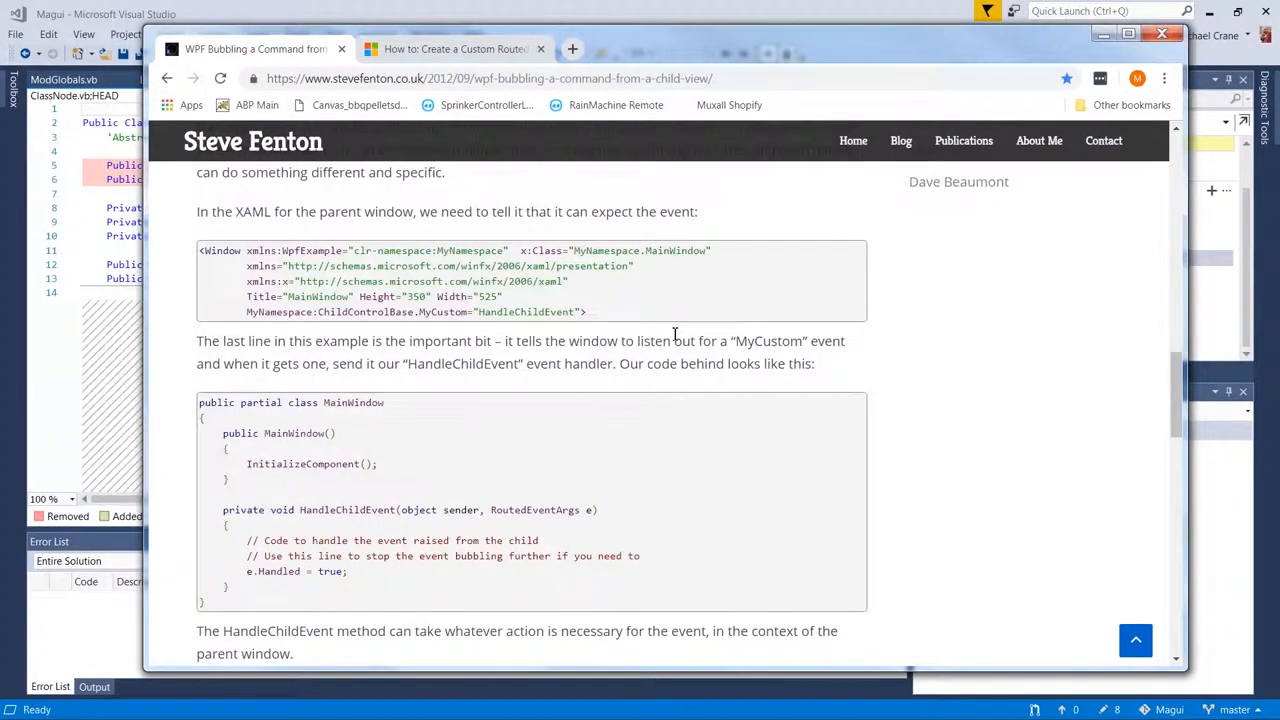
pyautogui.moveTo(696, 384)
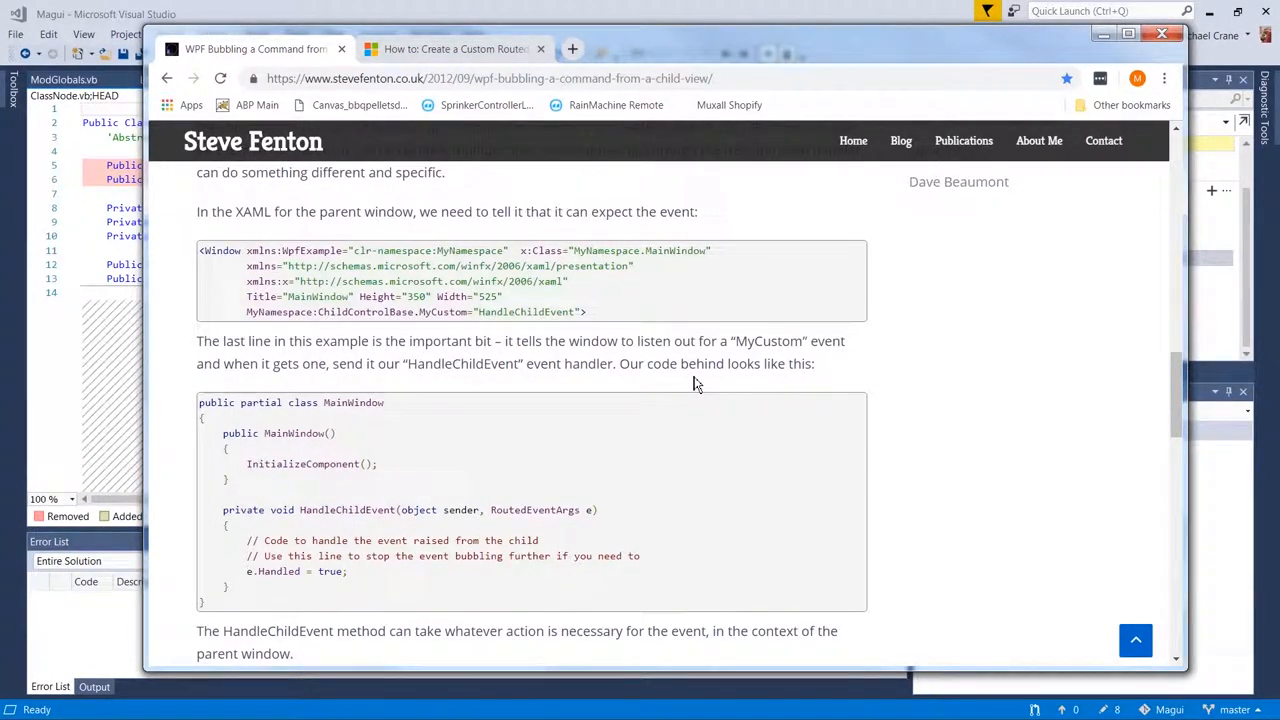
pyautogui.click(456, 48)
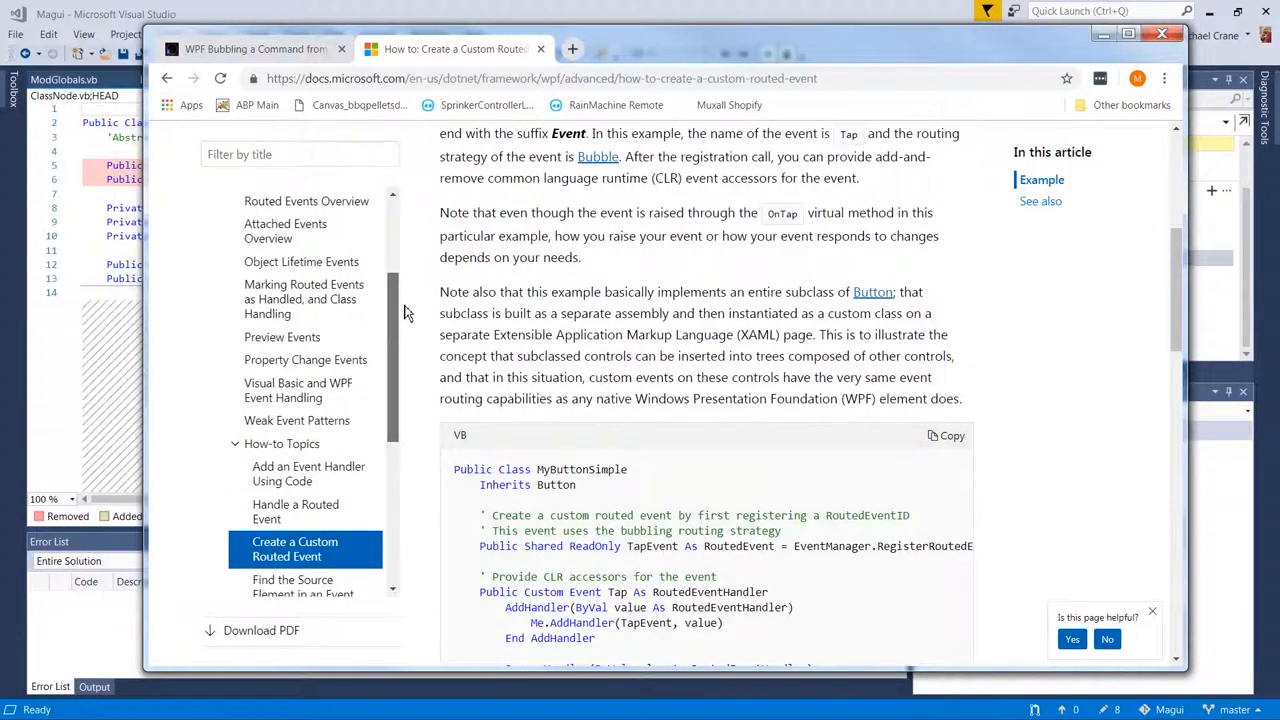
pyautogui.moveTo(356, 228)
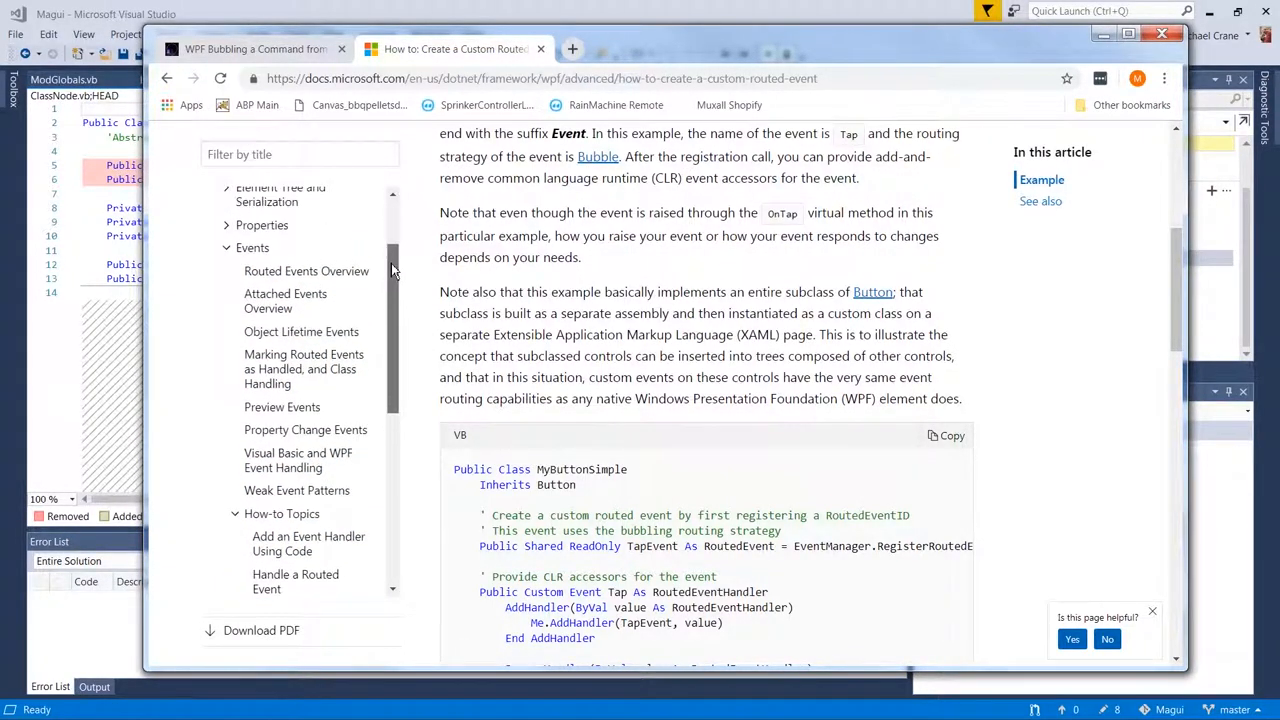
pyautogui.scroll(3)
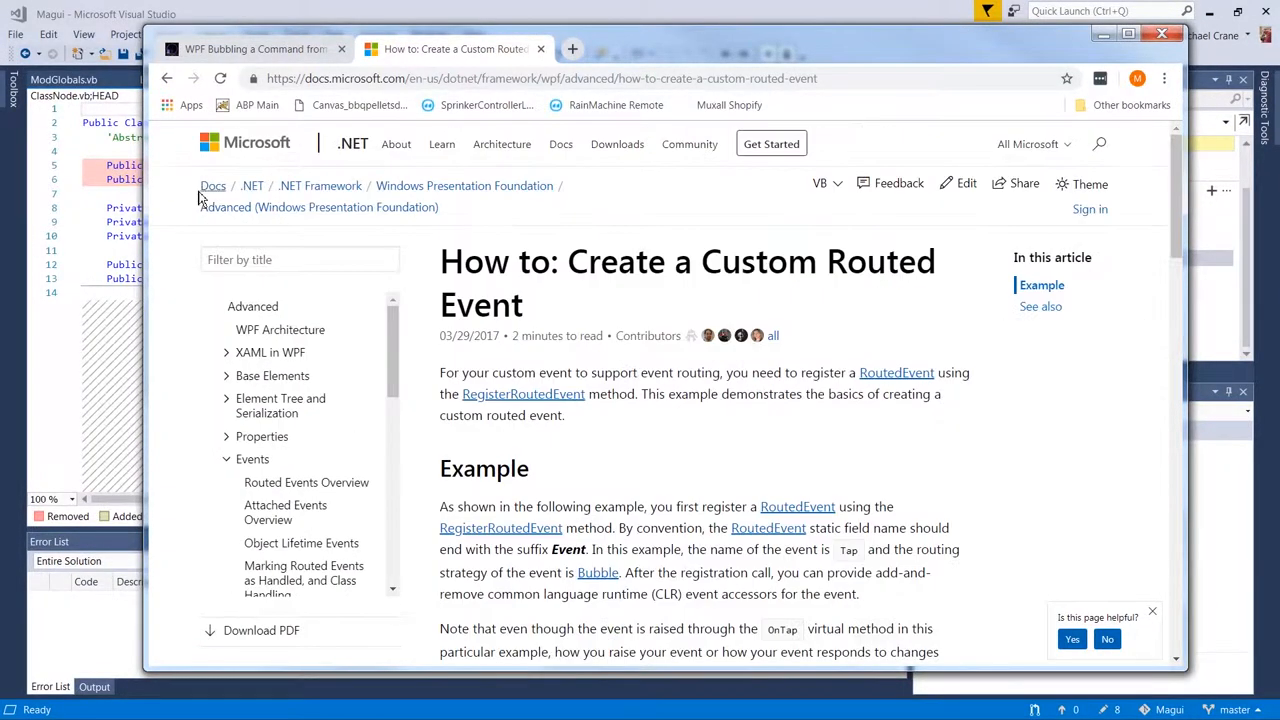
pyautogui.moveTo(320, 184)
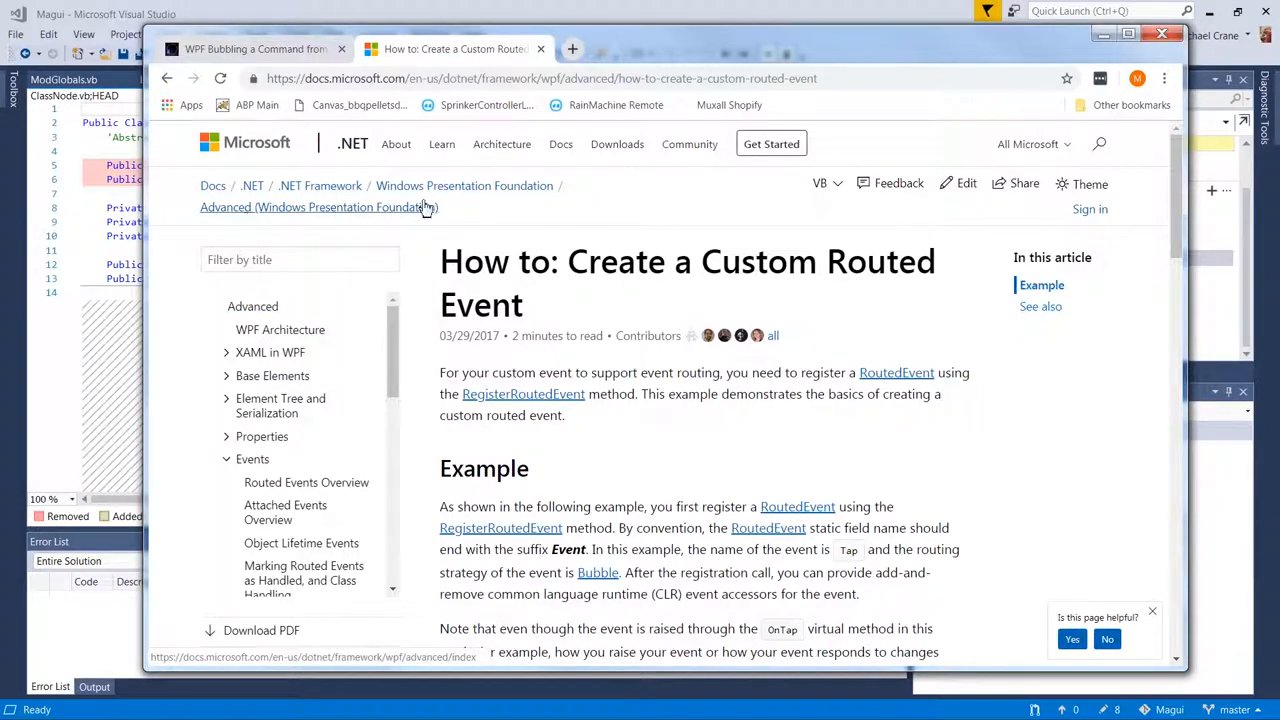
# - From the WPF docs root, browse the Advanced events and input topics and read the Input Overview
pyautogui.click(464, 184)
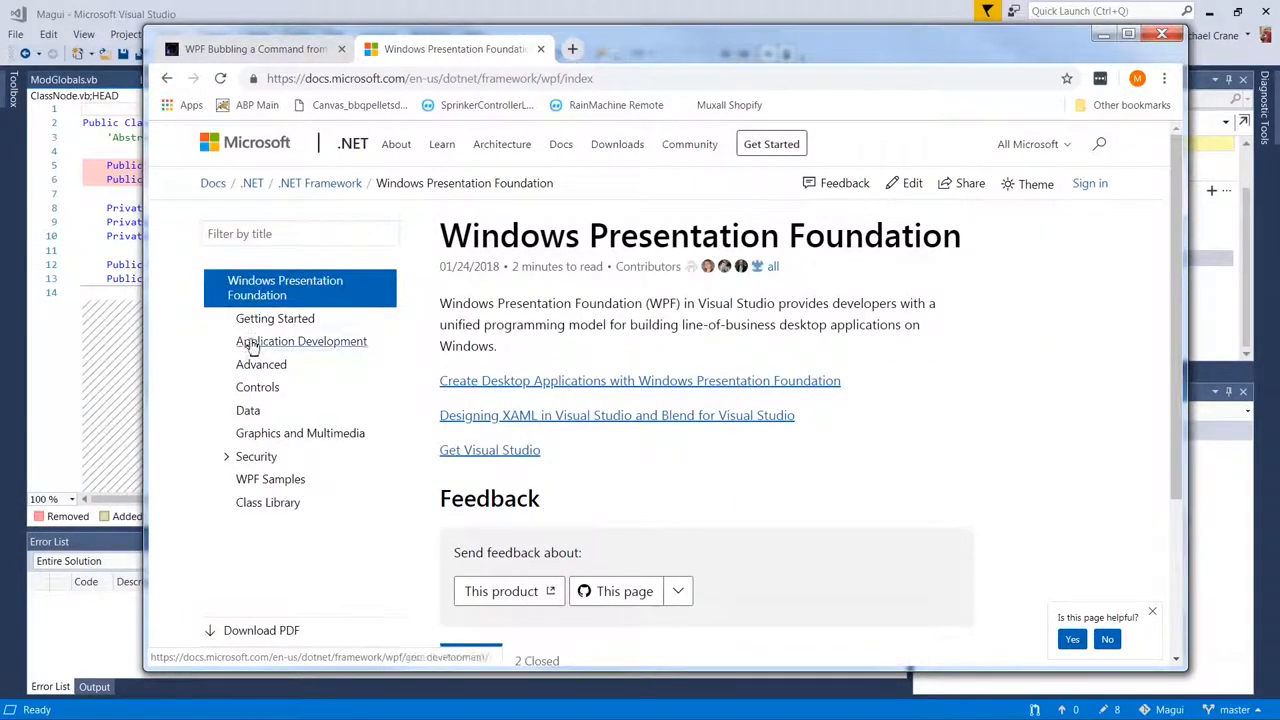
pyautogui.click(260, 364)
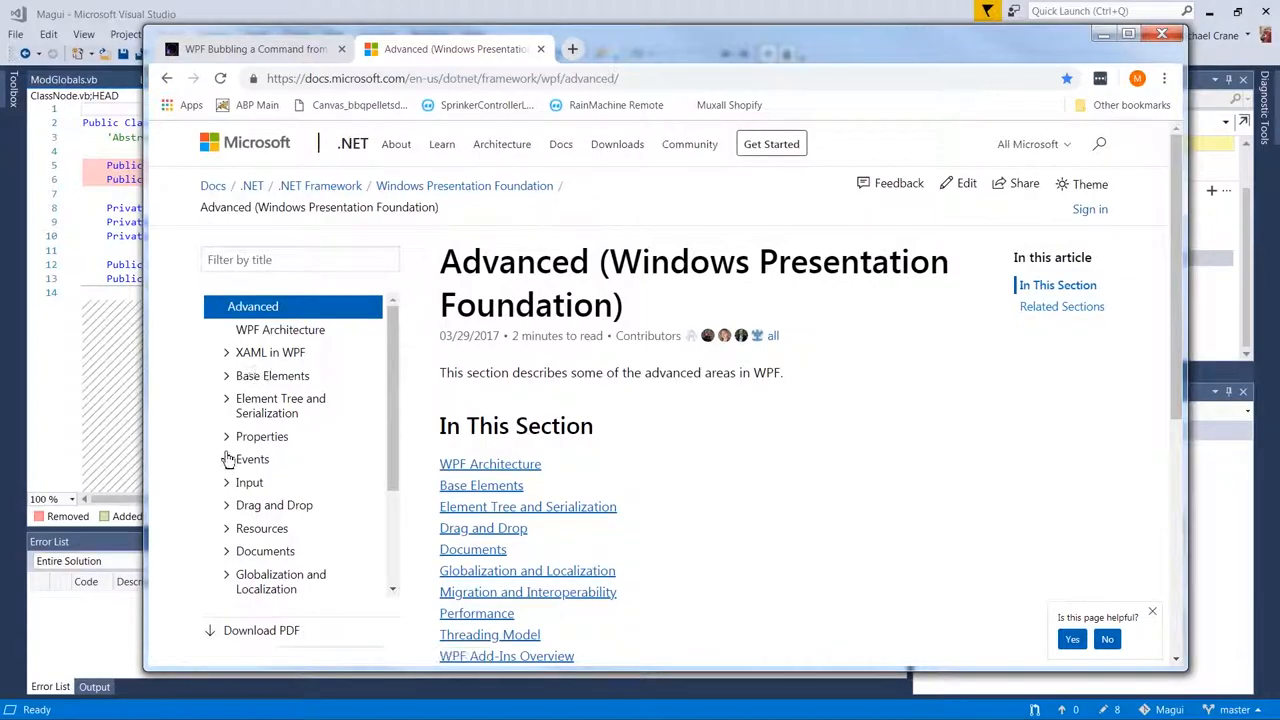
pyautogui.click(252, 458)
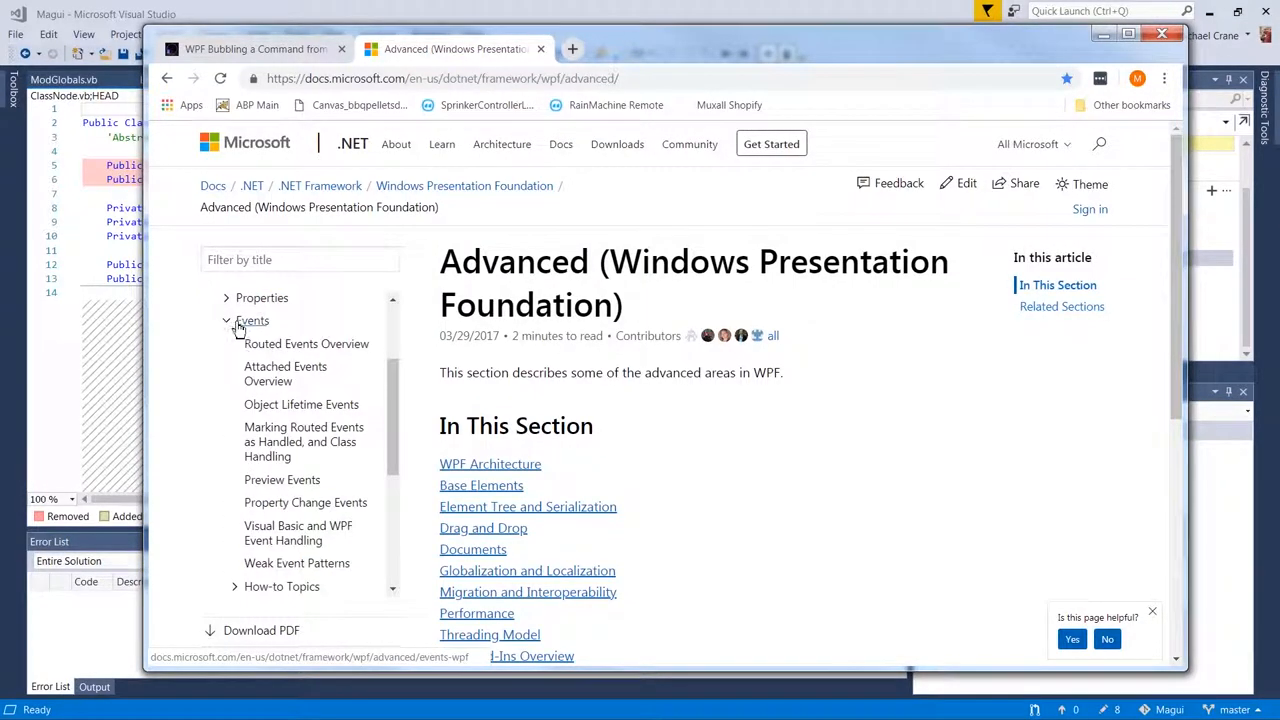
pyautogui.click(226, 320)
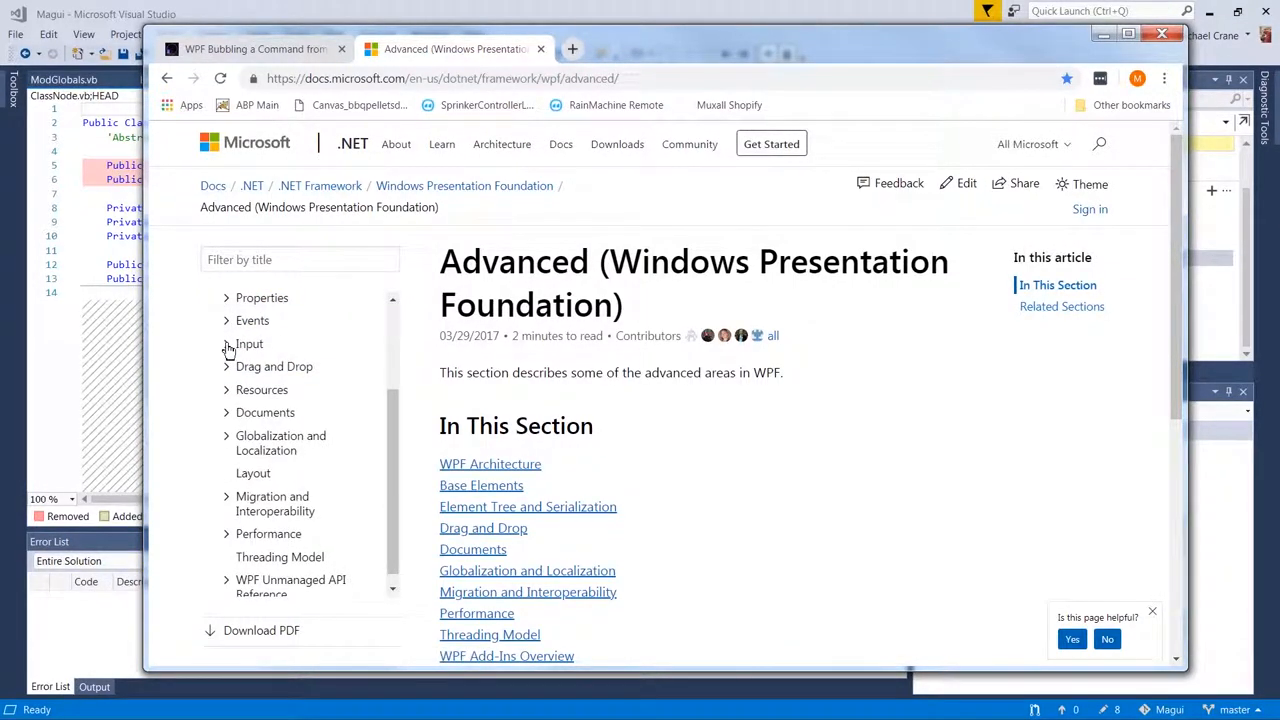
pyautogui.click(248, 344)
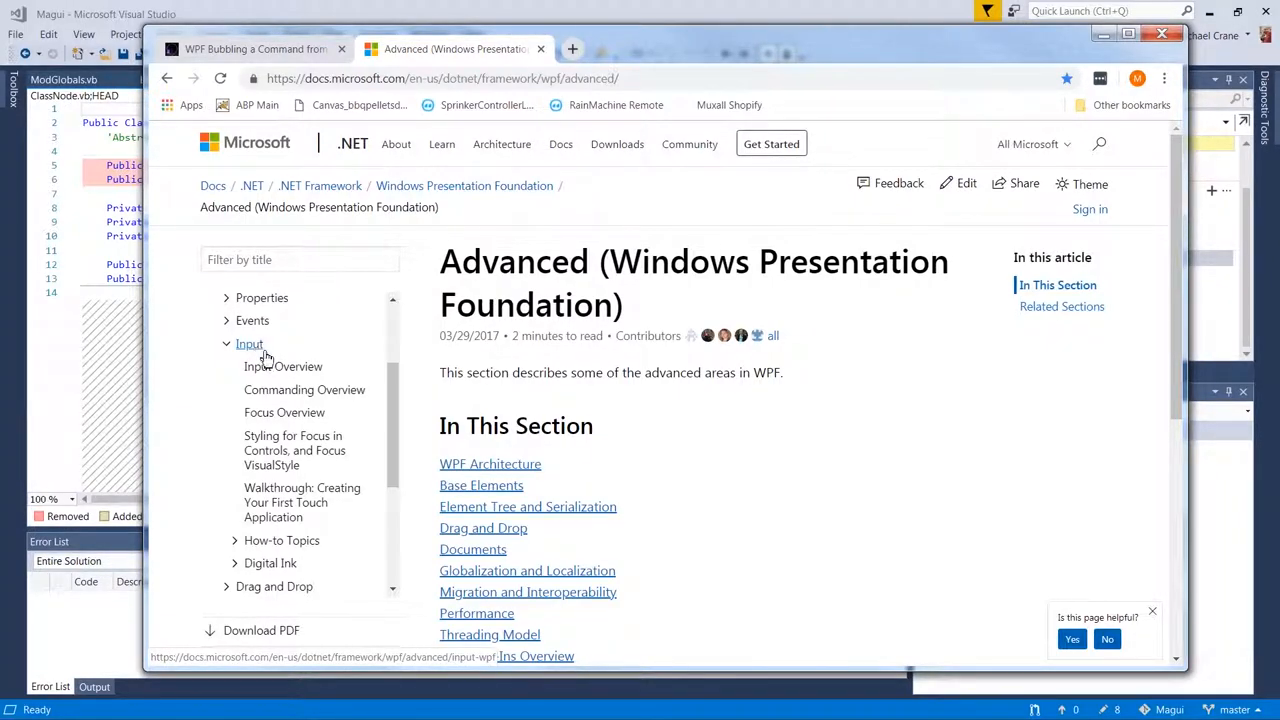
pyautogui.click(284, 366)
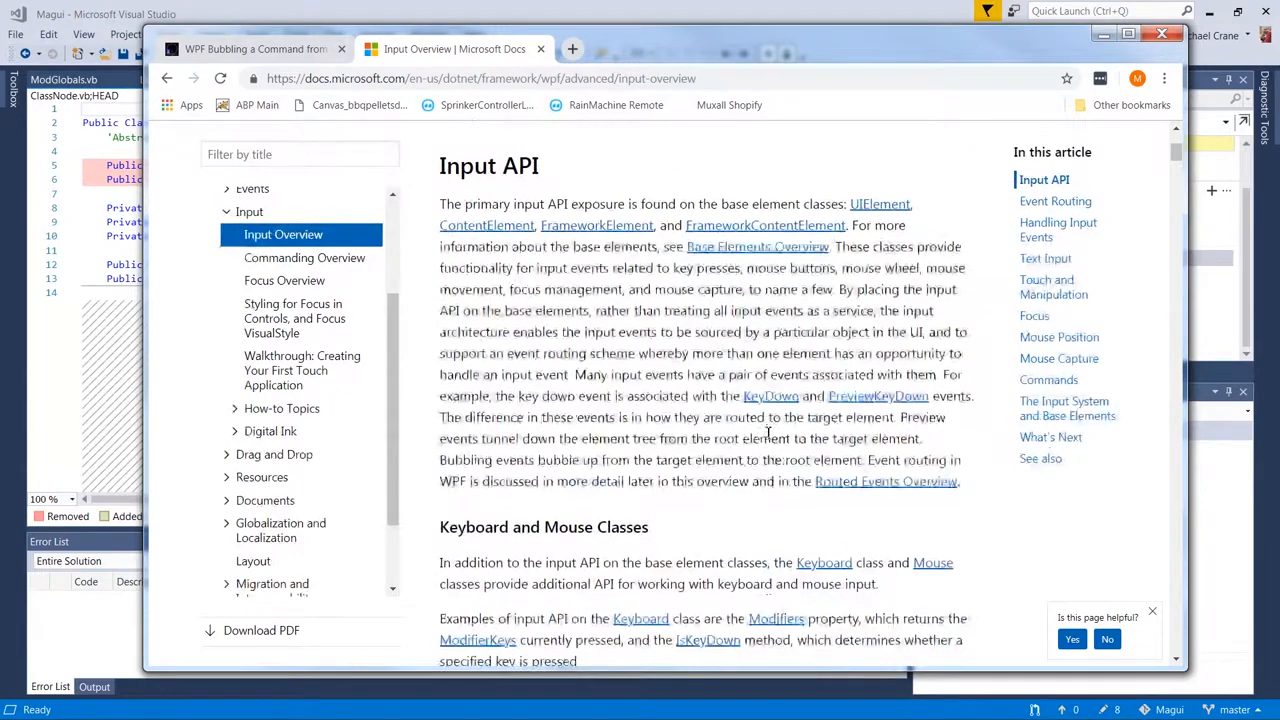
pyautogui.scroll(-3)
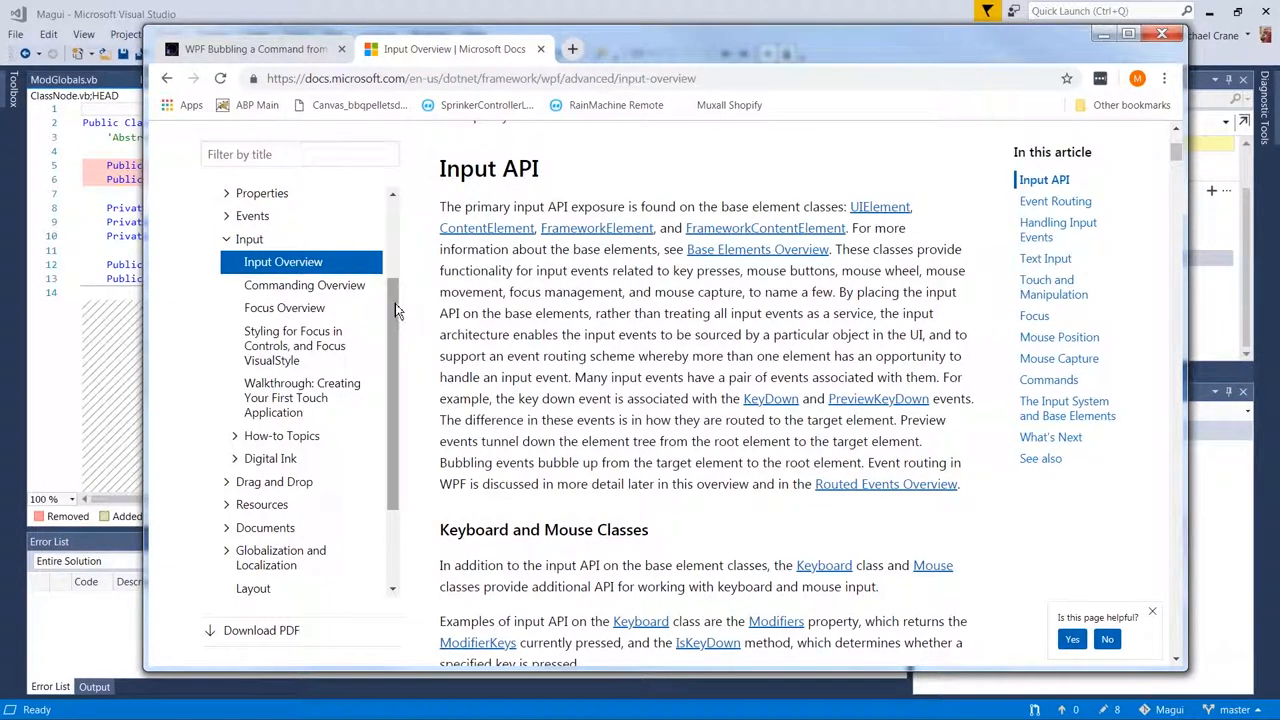
pyautogui.scroll(-3)
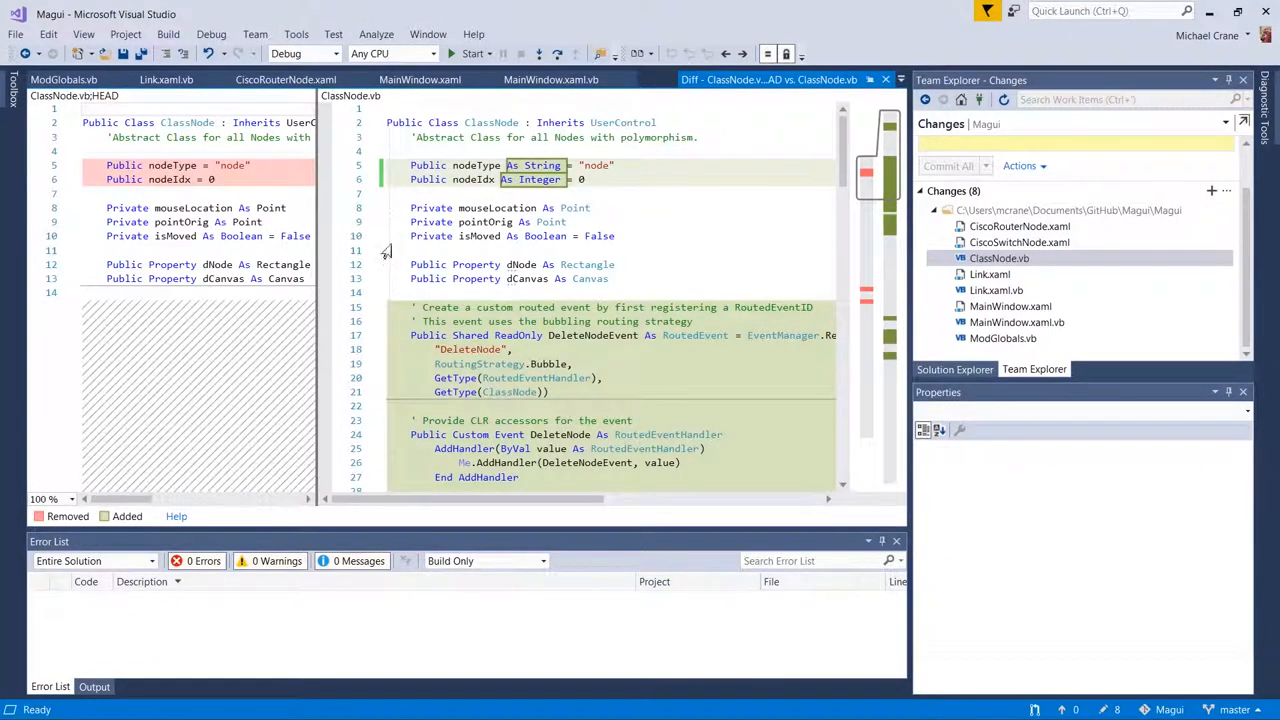
pyautogui.moveTo(776, 162)
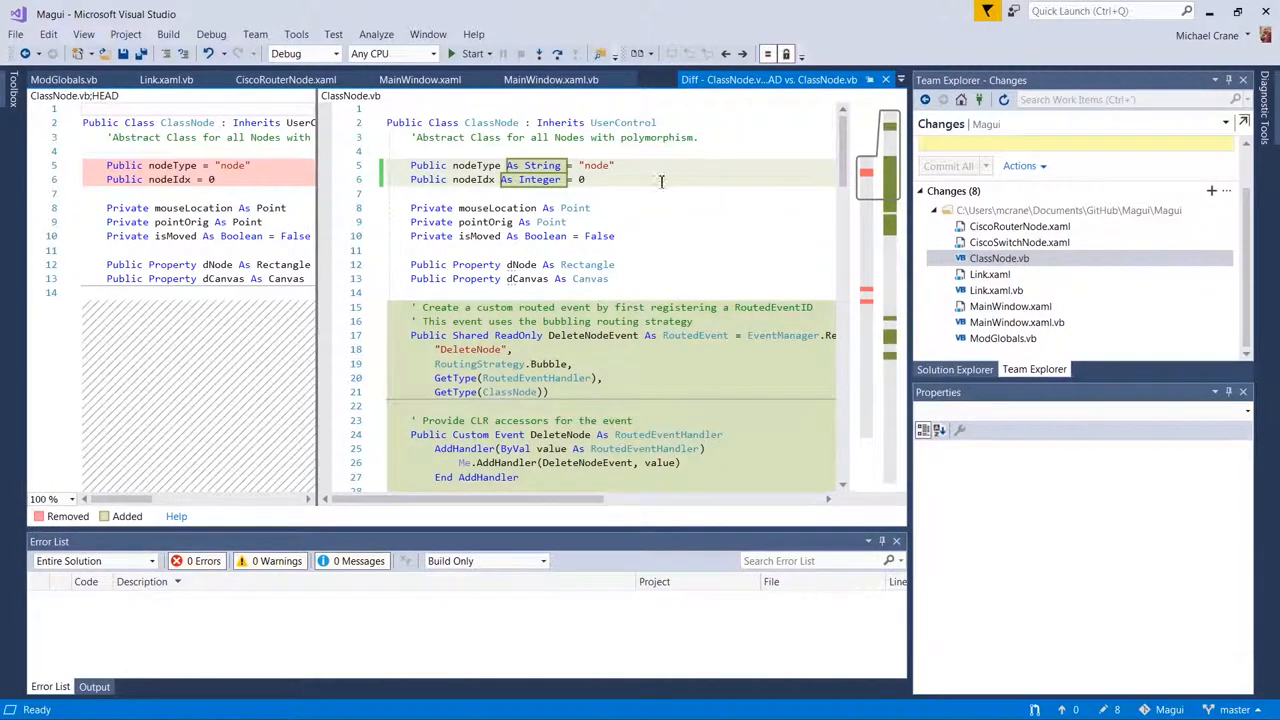
# - Scroll the ClassNode.vb diff and enter the 'Delete Node Clicked!' debug message
pyautogui.scroll(-3)
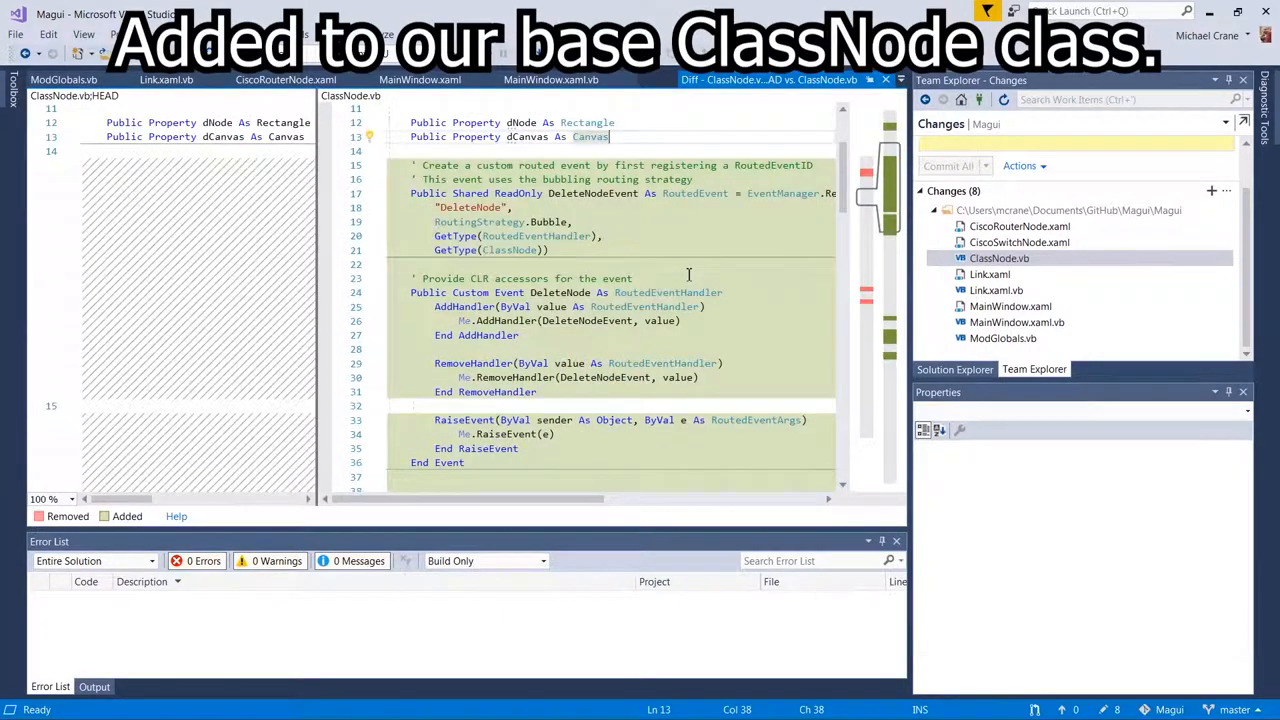
pyautogui.scroll(-3)
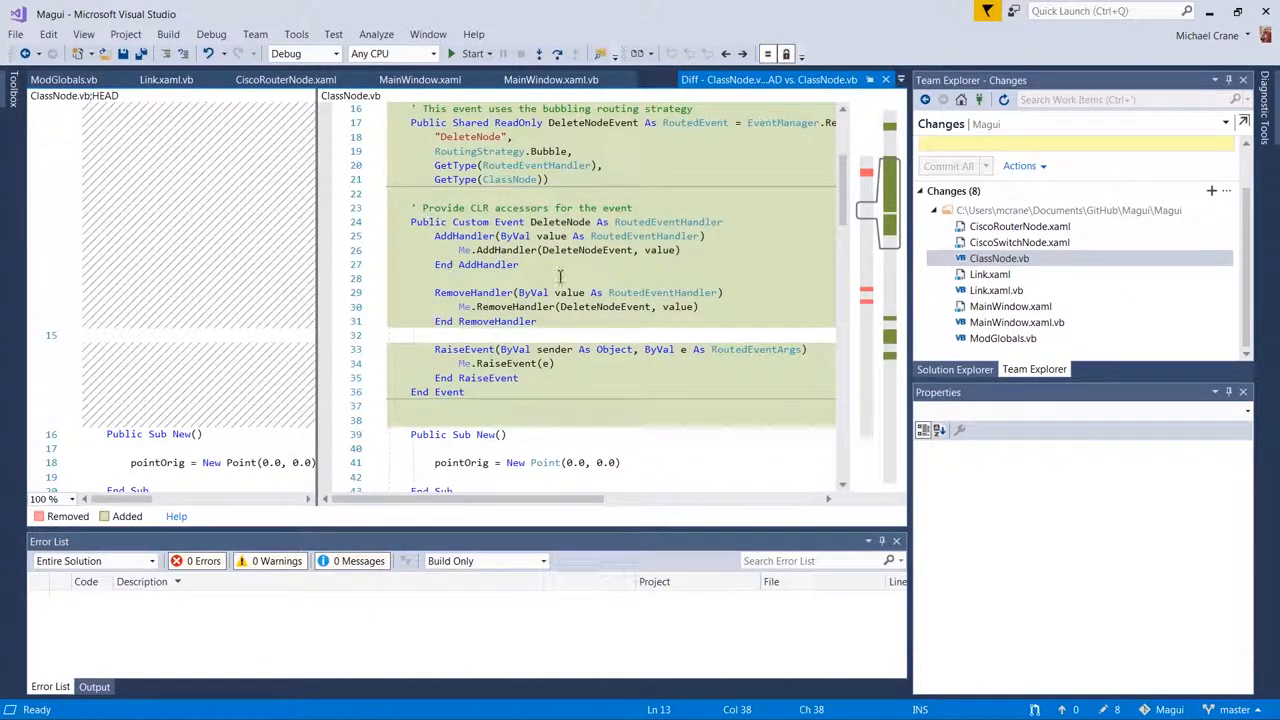
pyautogui.moveTo(628, 408)
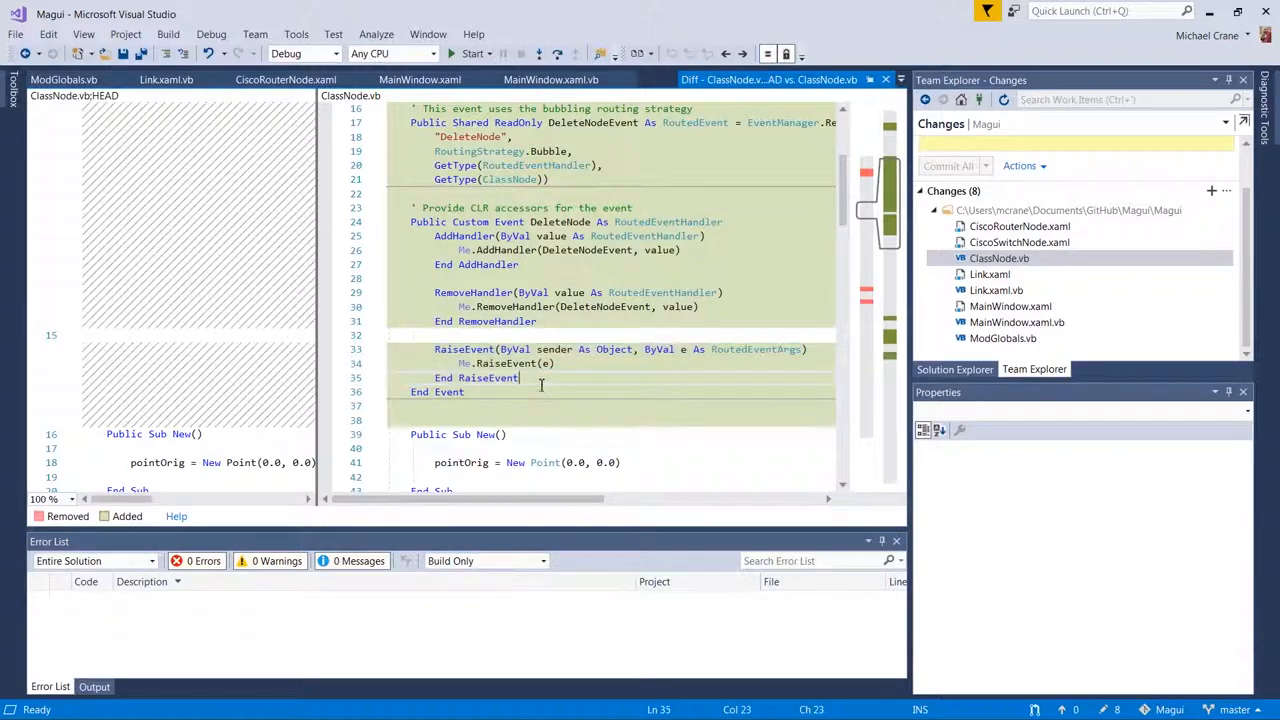
pyautogui.moveTo(608, 376)
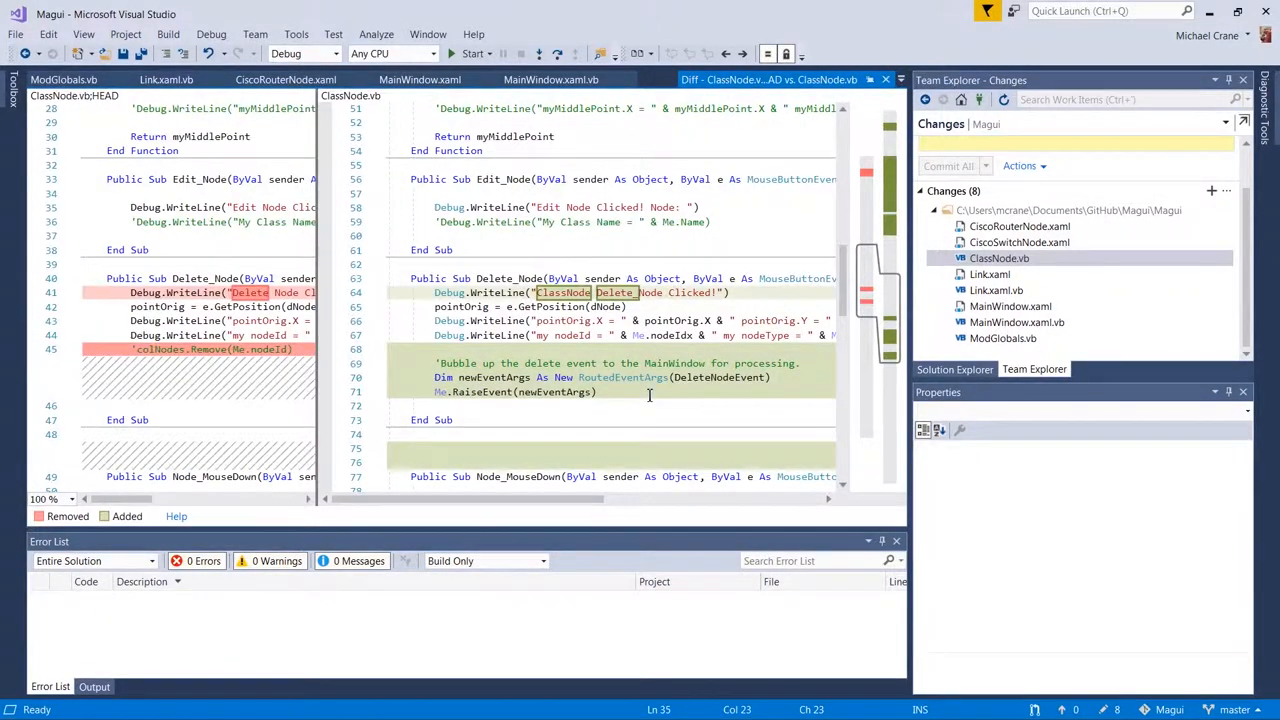
pyautogui.scroll(-3)
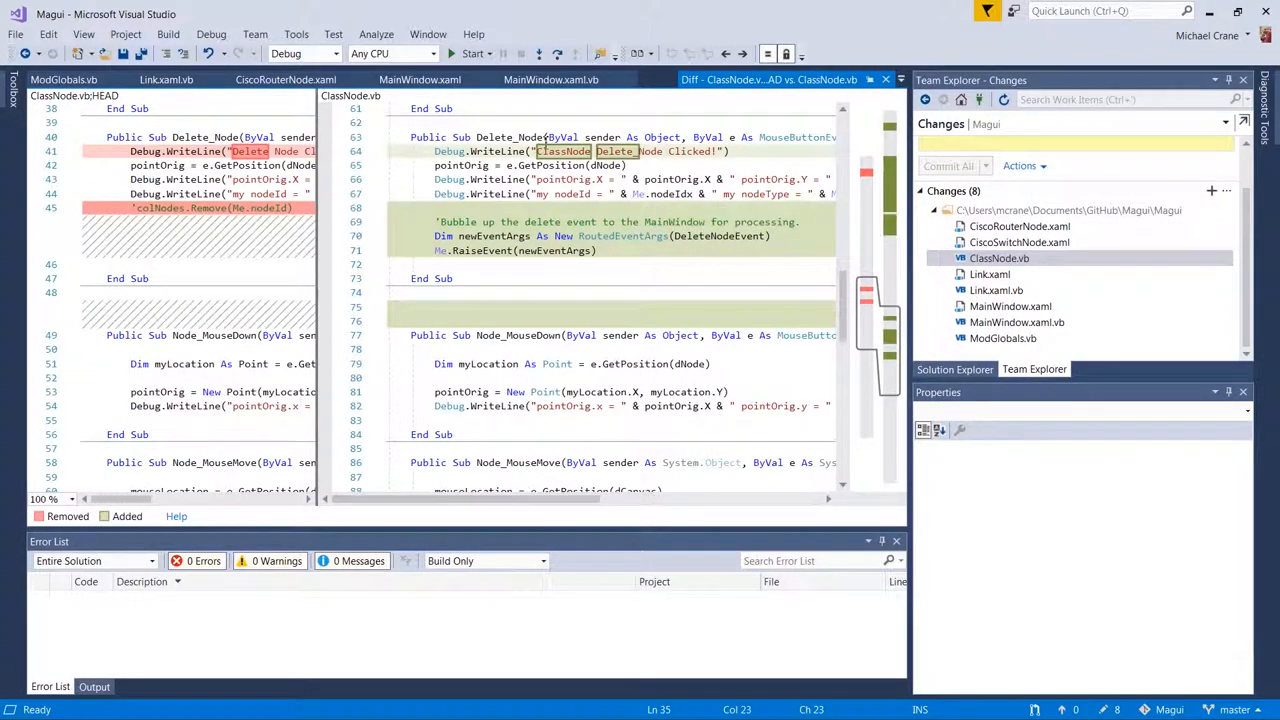
pyautogui.moveTo(508, 194)
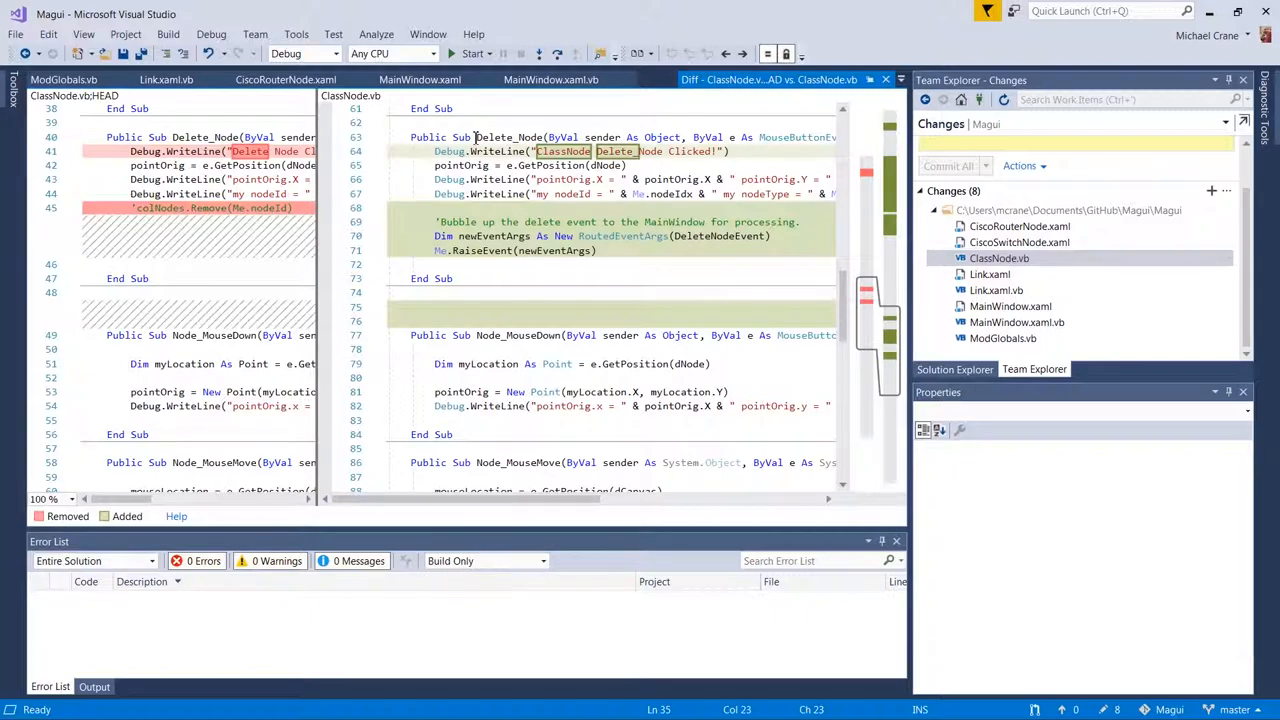
pyautogui.moveTo(800, 360)
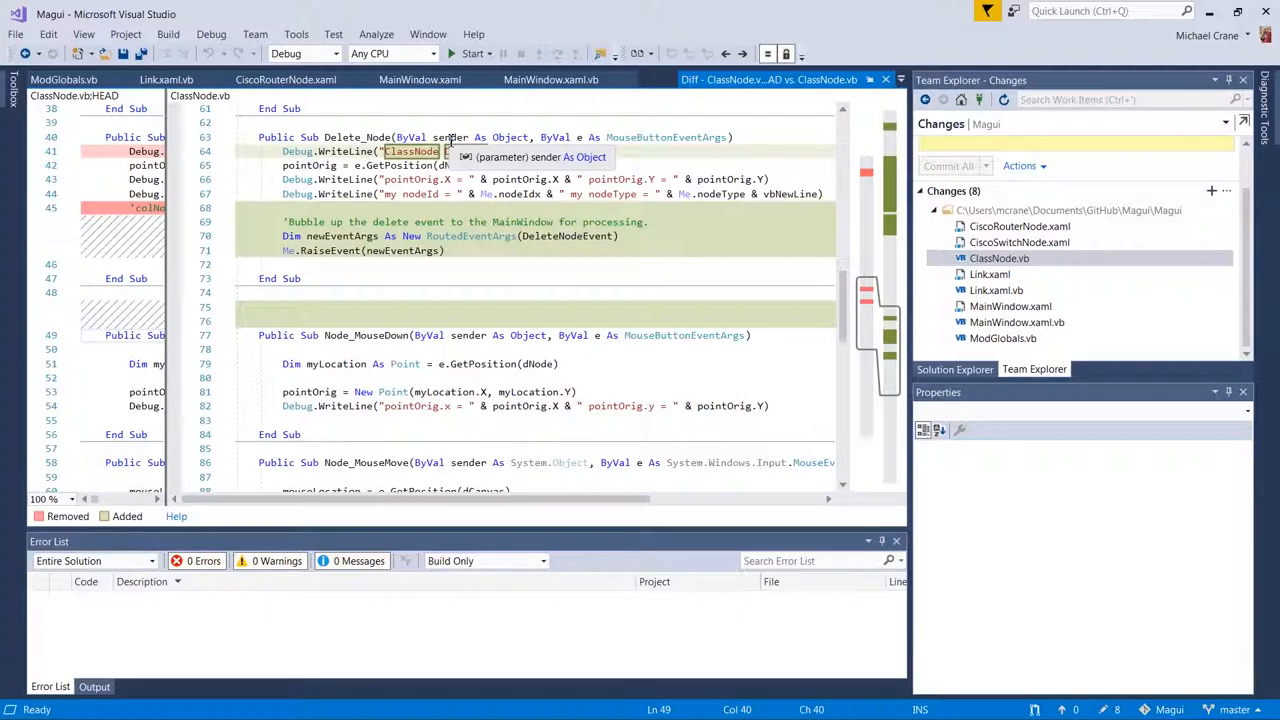
pyautogui.write('Delete Node Clicked!")')
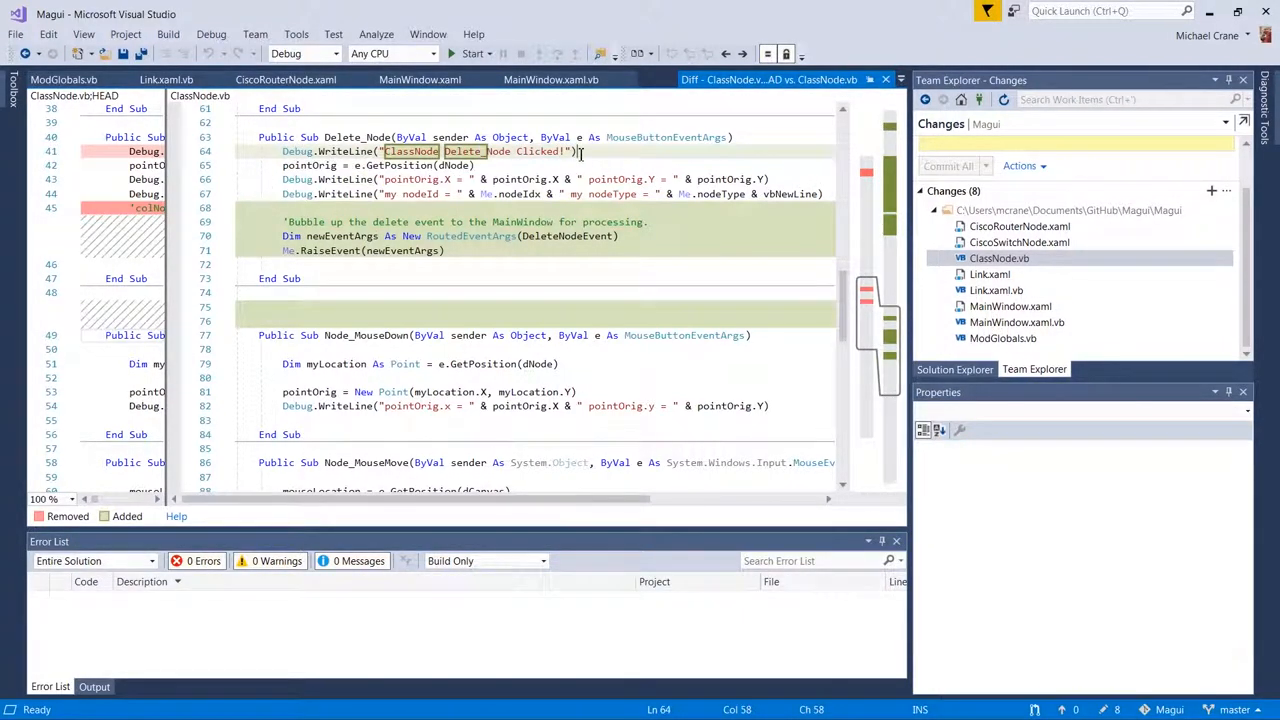
pyautogui.moveTo(330, 194)
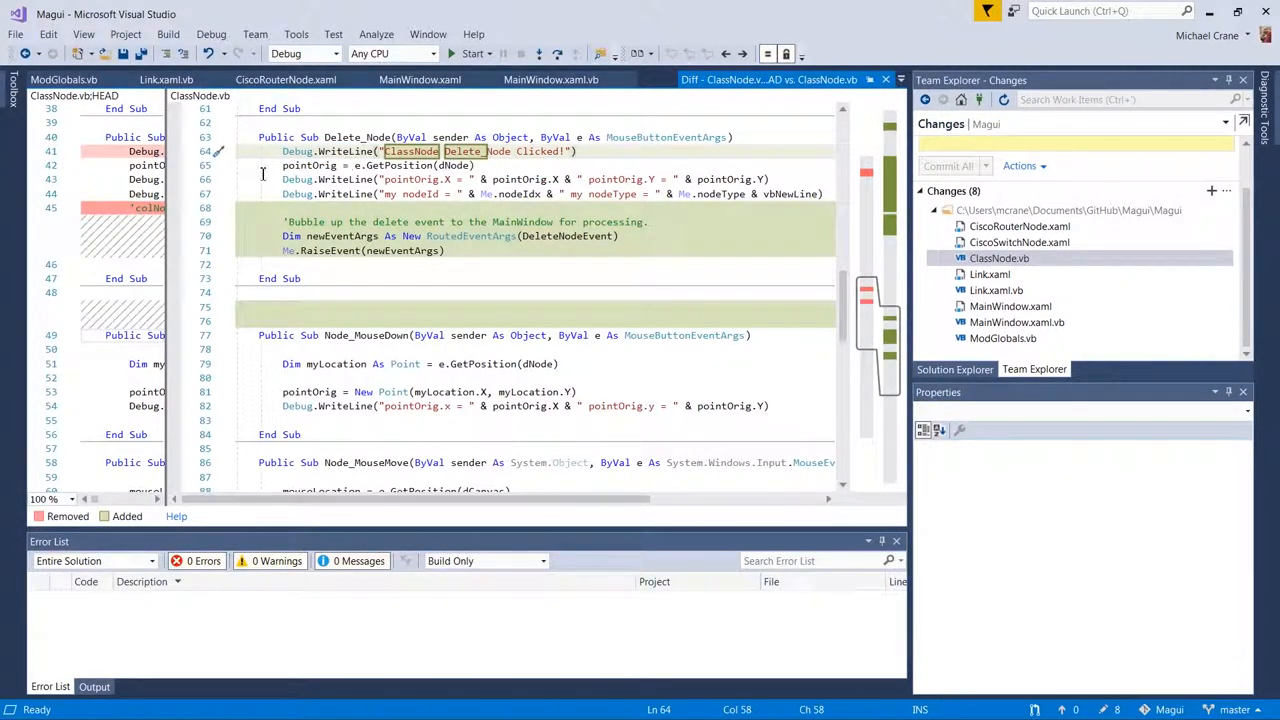
pyautogui.moveTo(540, 188)
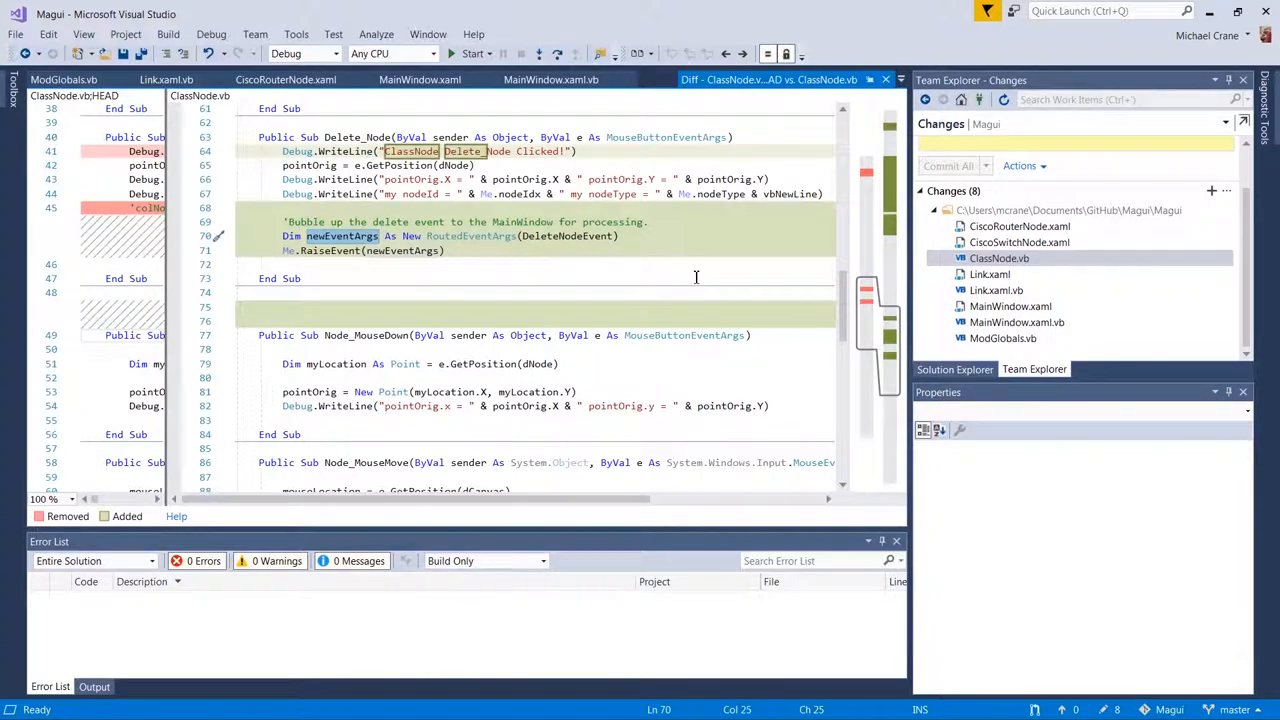
# - Highlight every use of DeleteNodeEvent and scroll through where it is raised
pyautogui.doubleClick(470, 236)
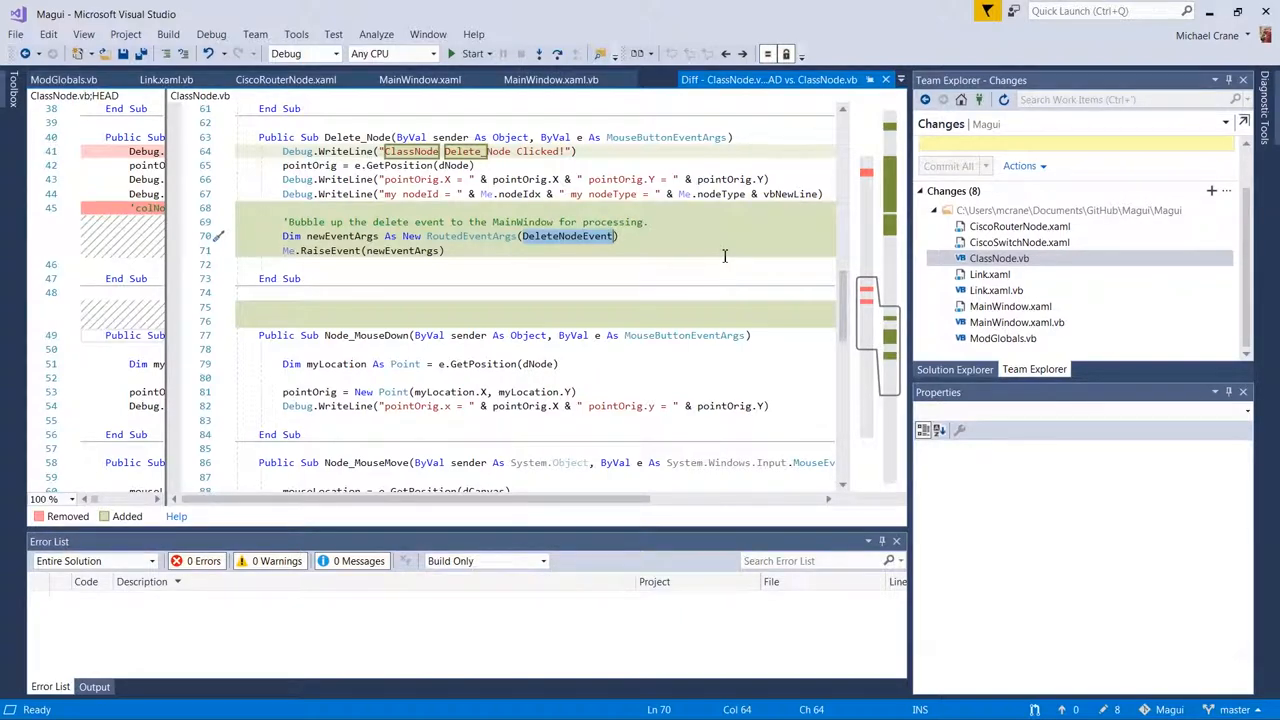
pyautogui.moveTo(326, 250)
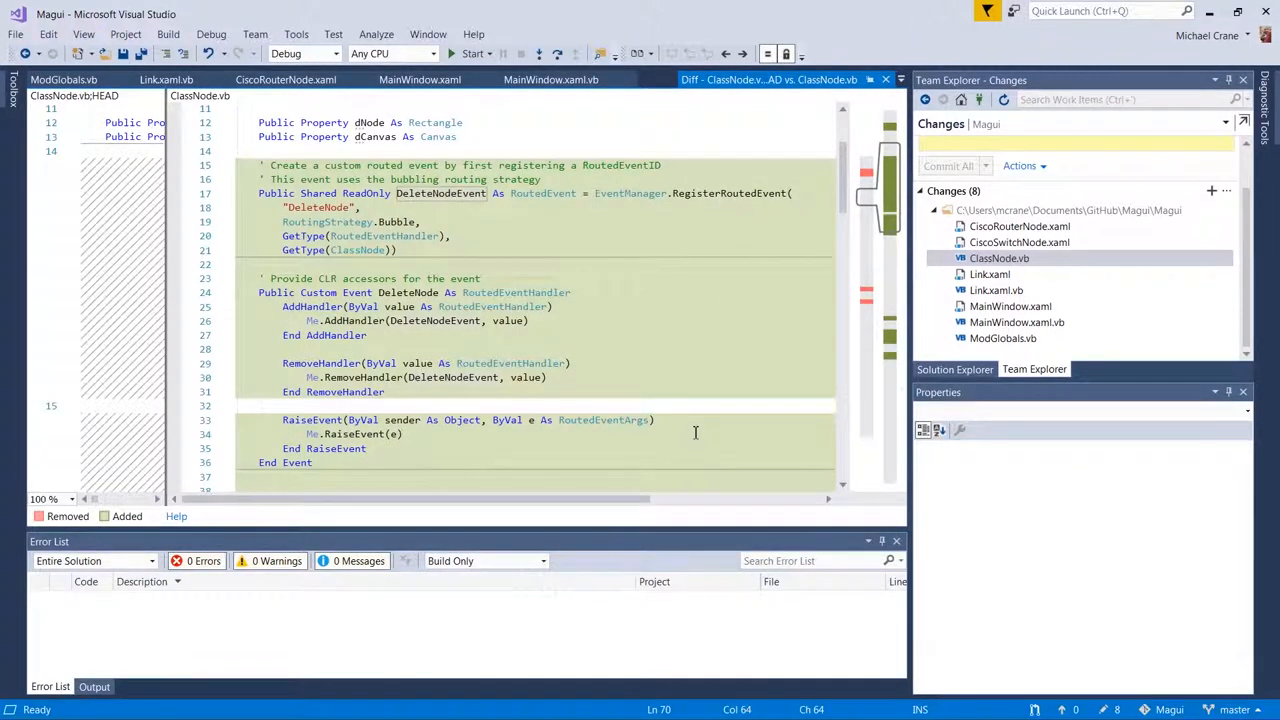
pyautogui.moveTo(612, 376)
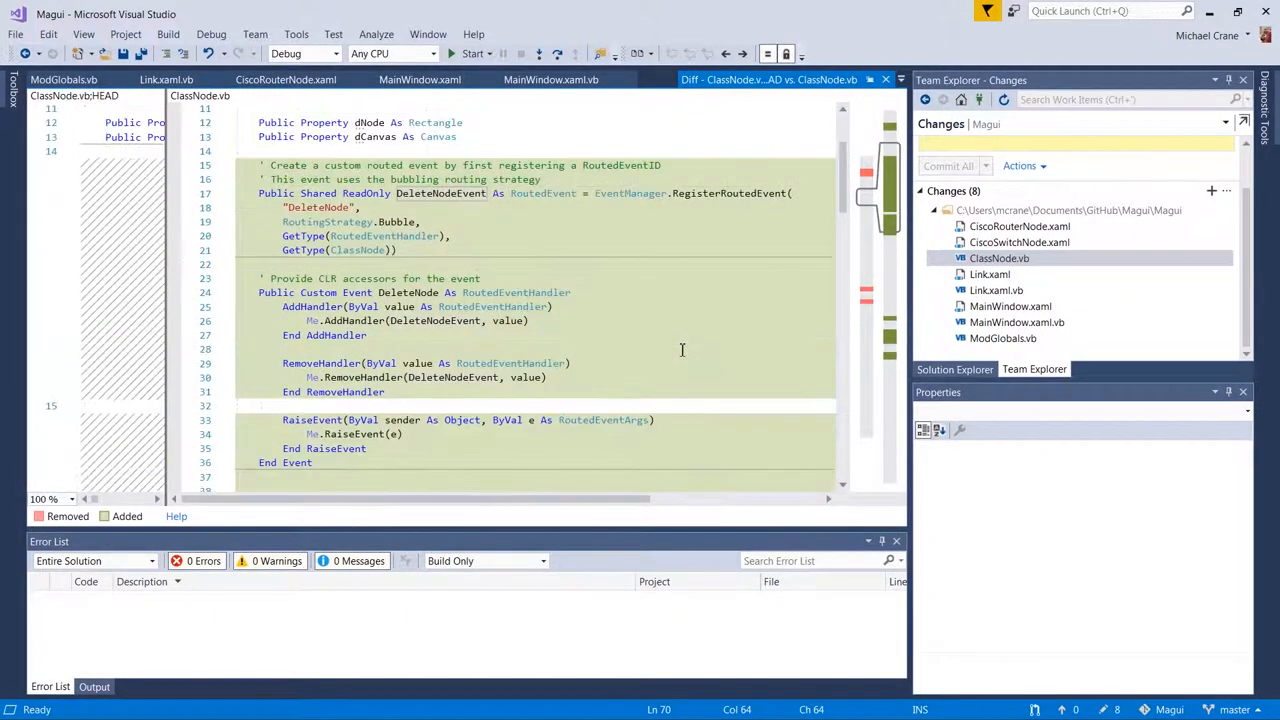
pyautogui.moveTo(608, 300)
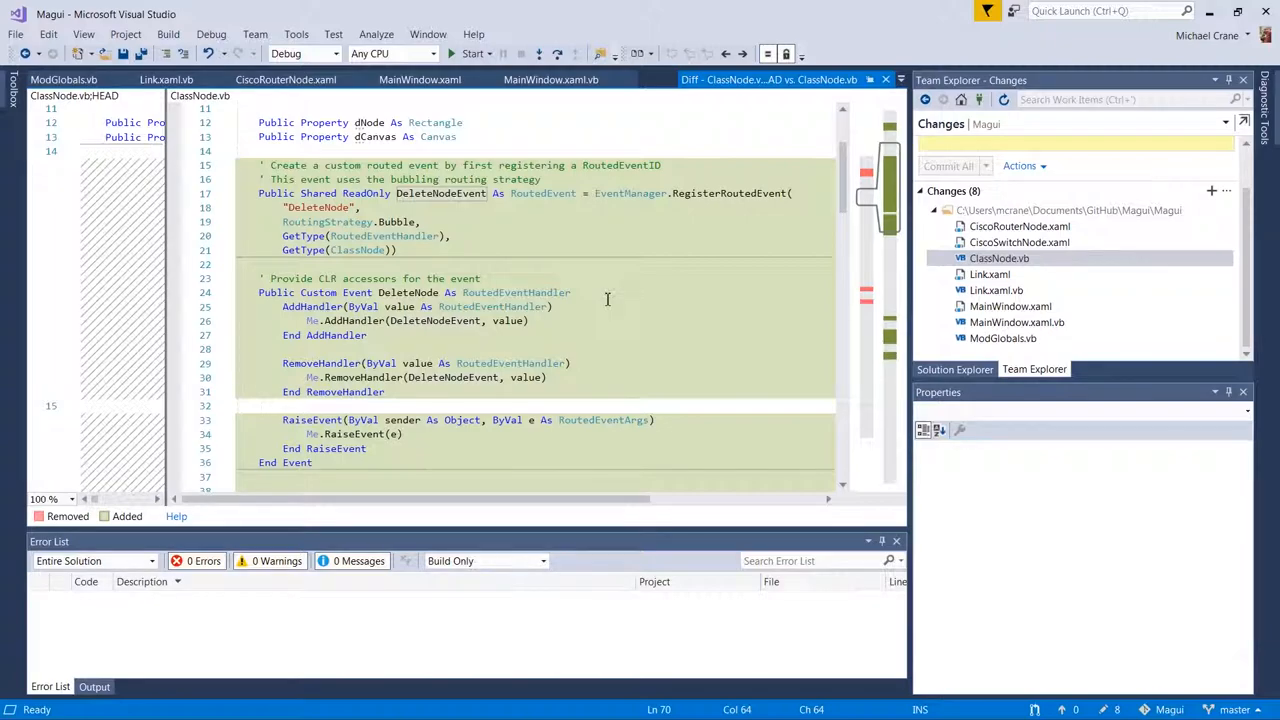
pyautogui.scroll(-3)
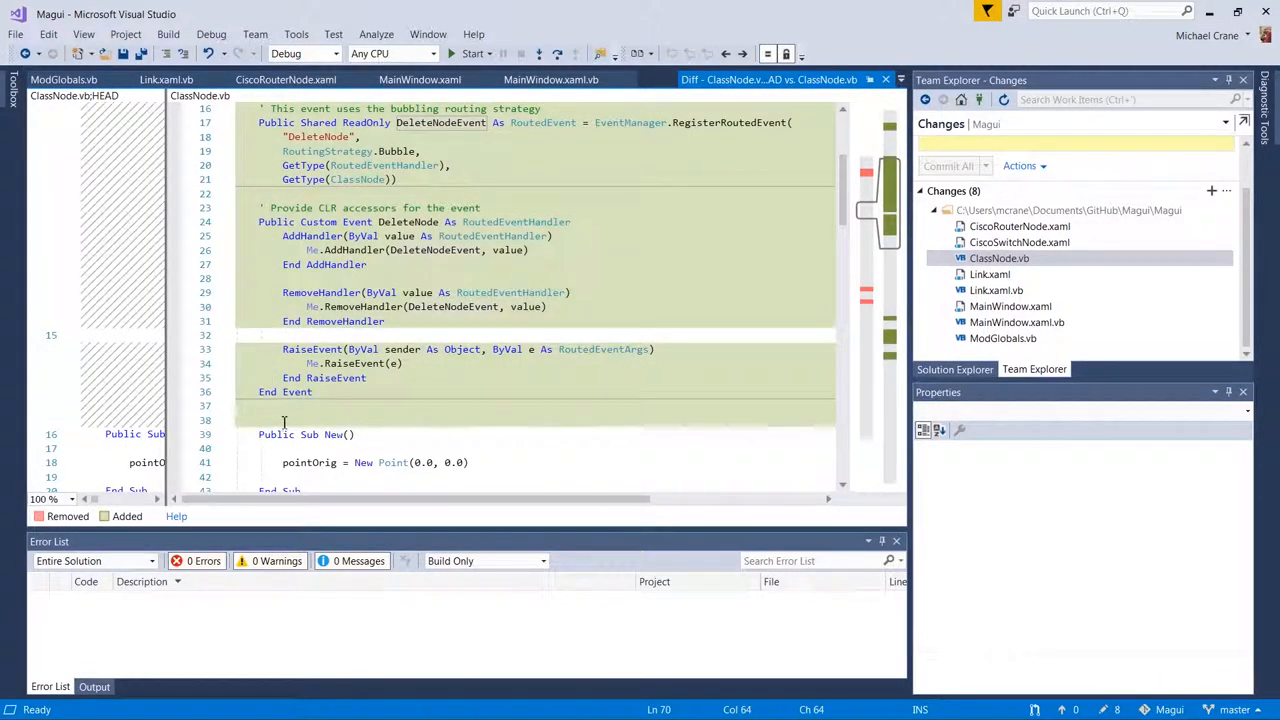
pyautogui.scroll(-3)
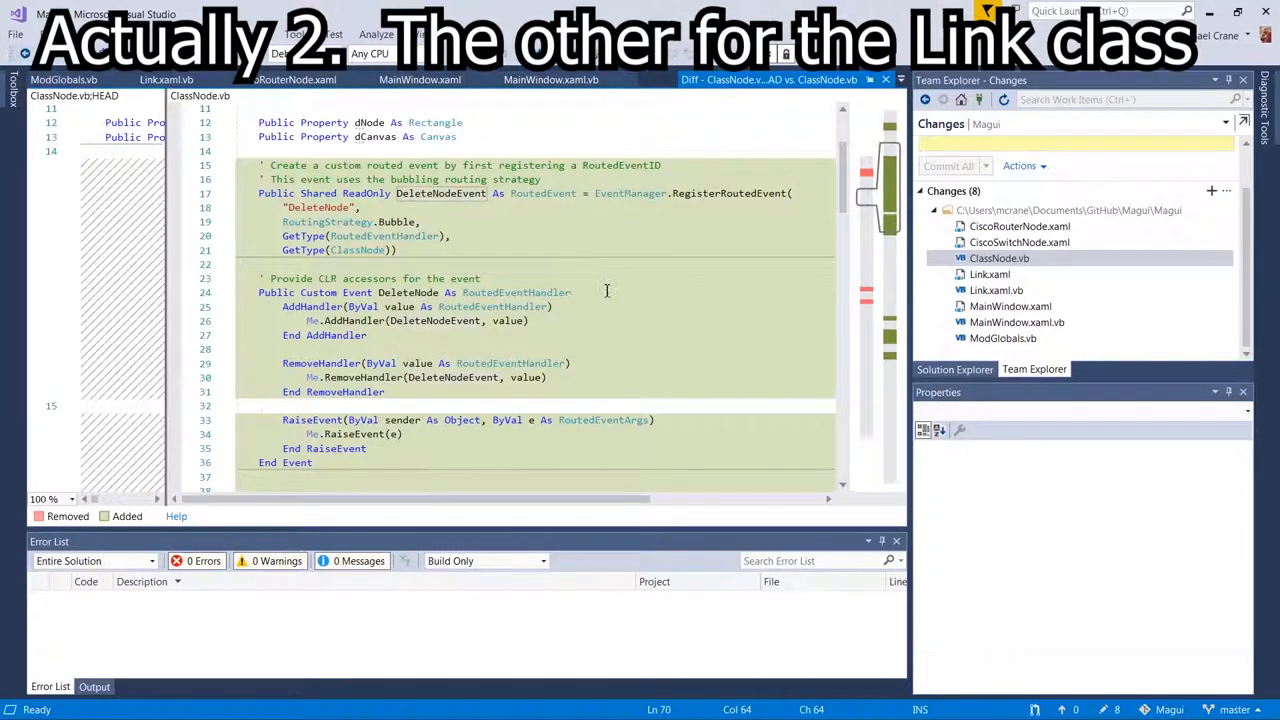
pyautogui.scroll(-3)
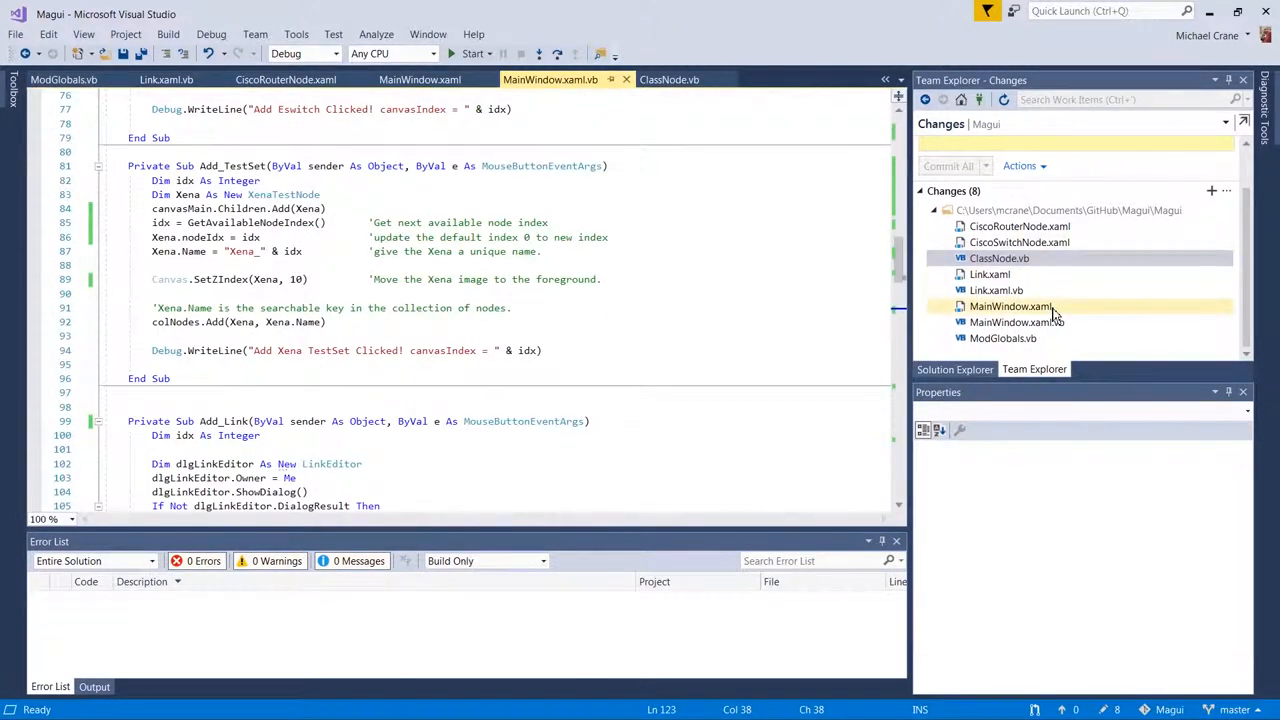
# - View the MainWindow.xaml diff with the added DeleteNode and DeleteLink handler attributes
pyautogui.click(1016, 322)
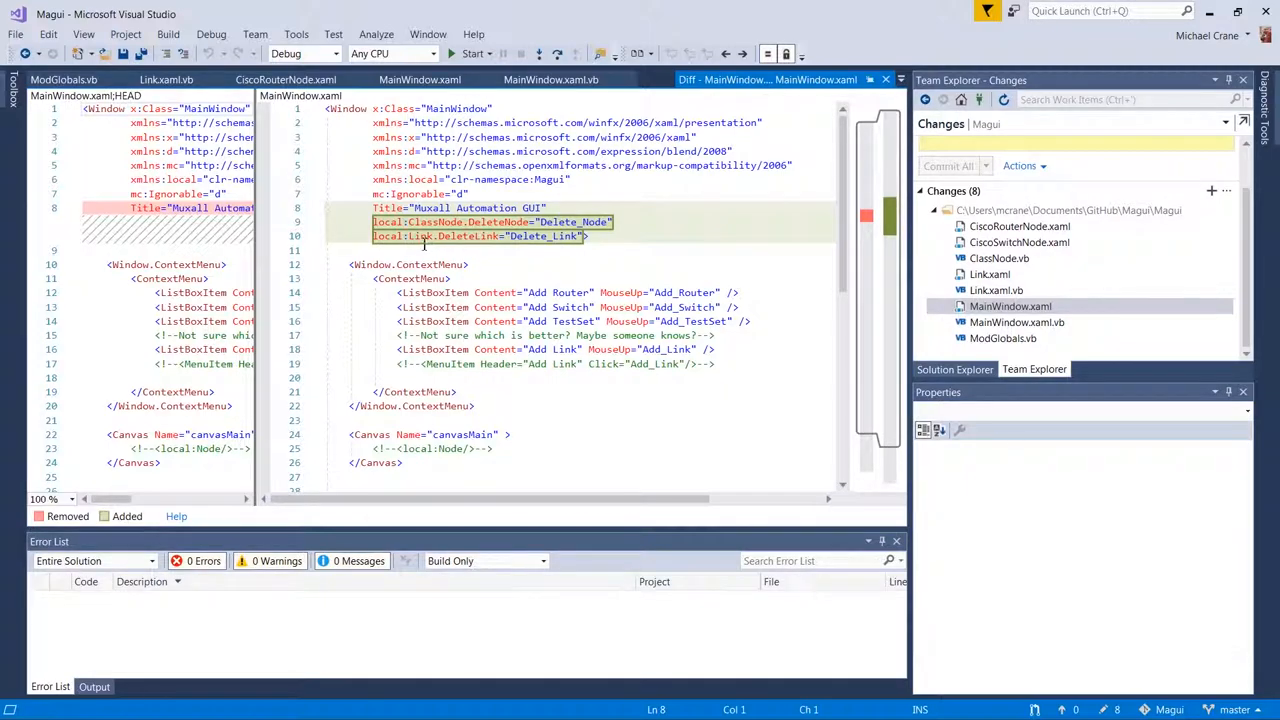
pyautogui.moveTo(424, 236)
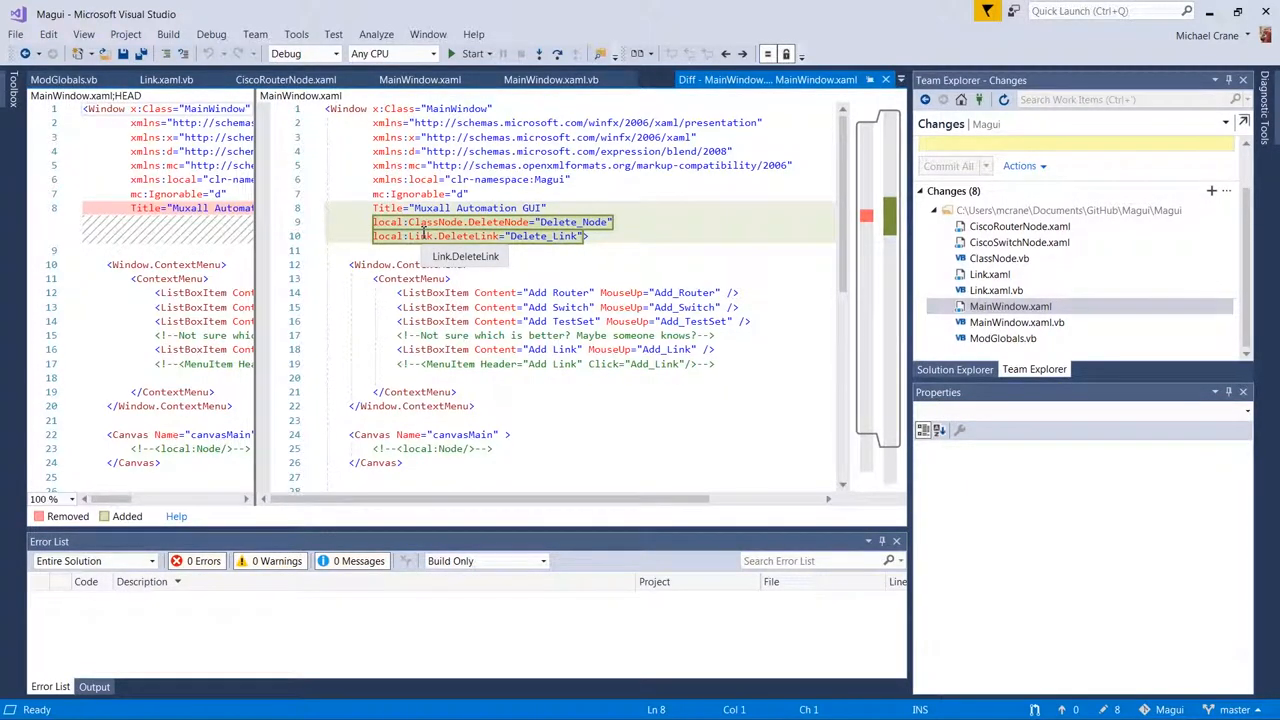
pyautogui.moveTo(690, 272)
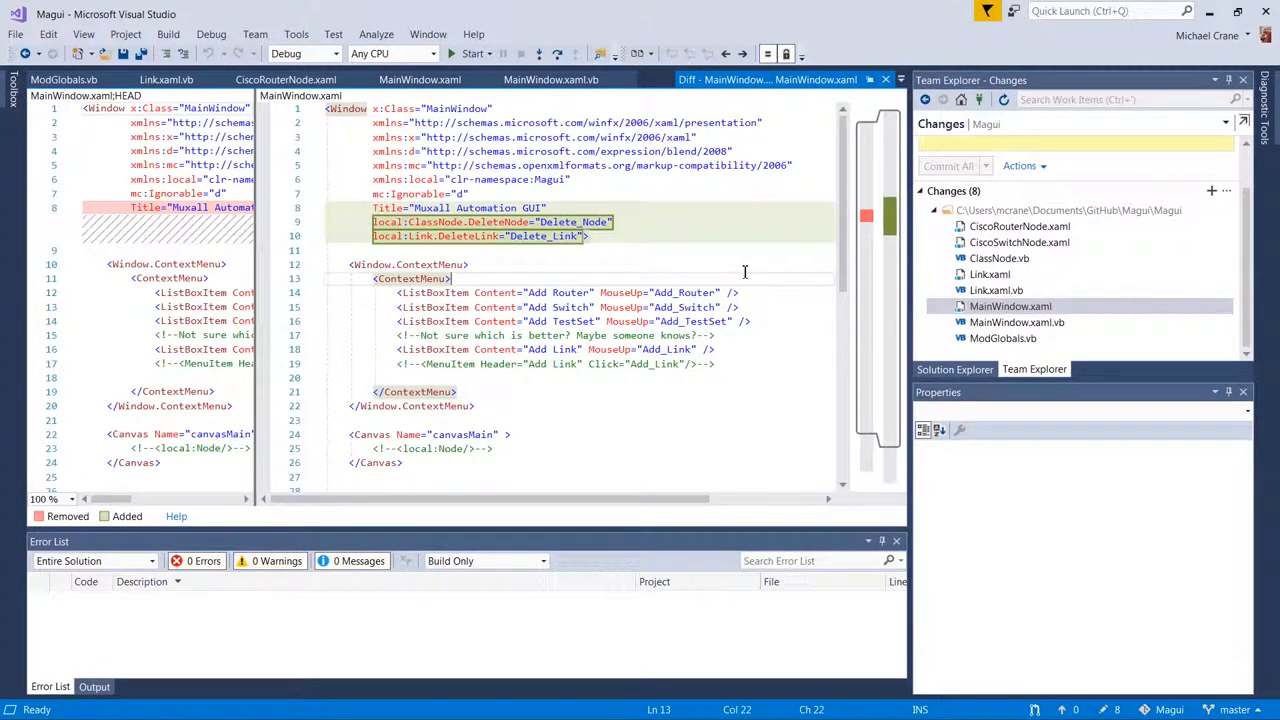
pyautogui.click(1016, 322)
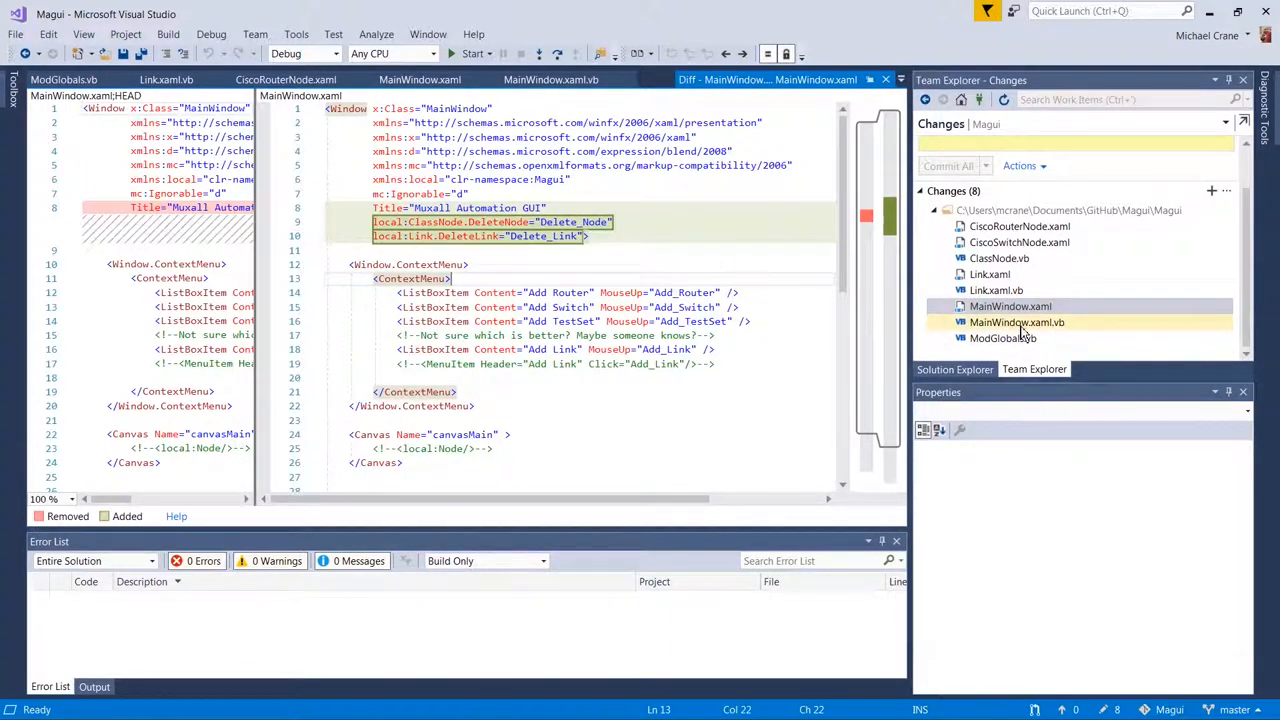
# - Scroll through the MainWindow.xaml.vb code-behind comparison
pyautogui.click(1016, 322)
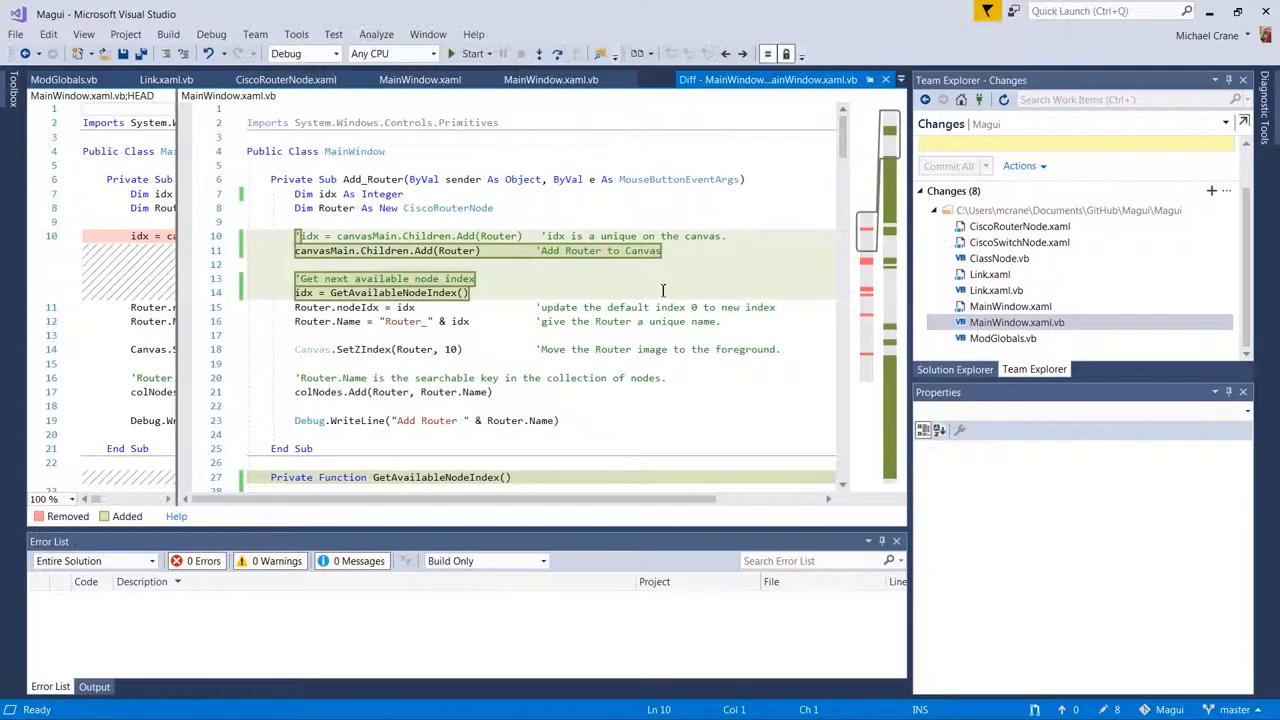
pyautogui.scroll(-3)
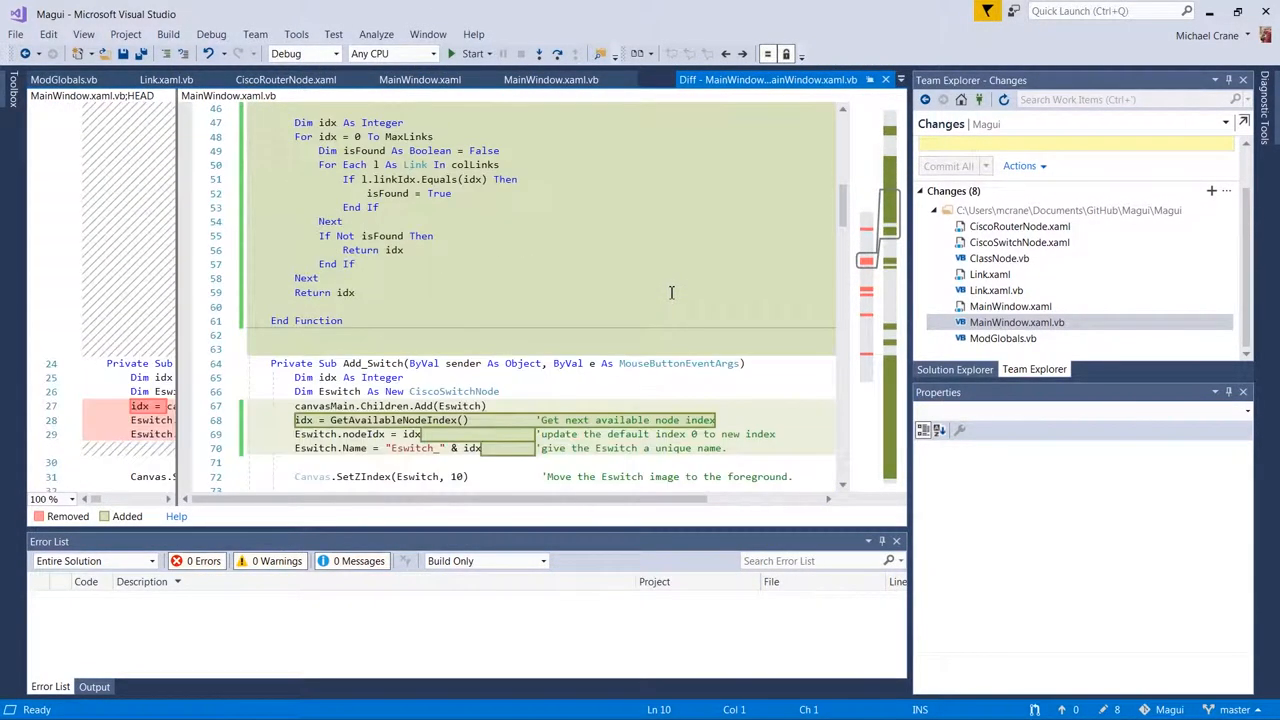
pyautogui.scroll(-3)
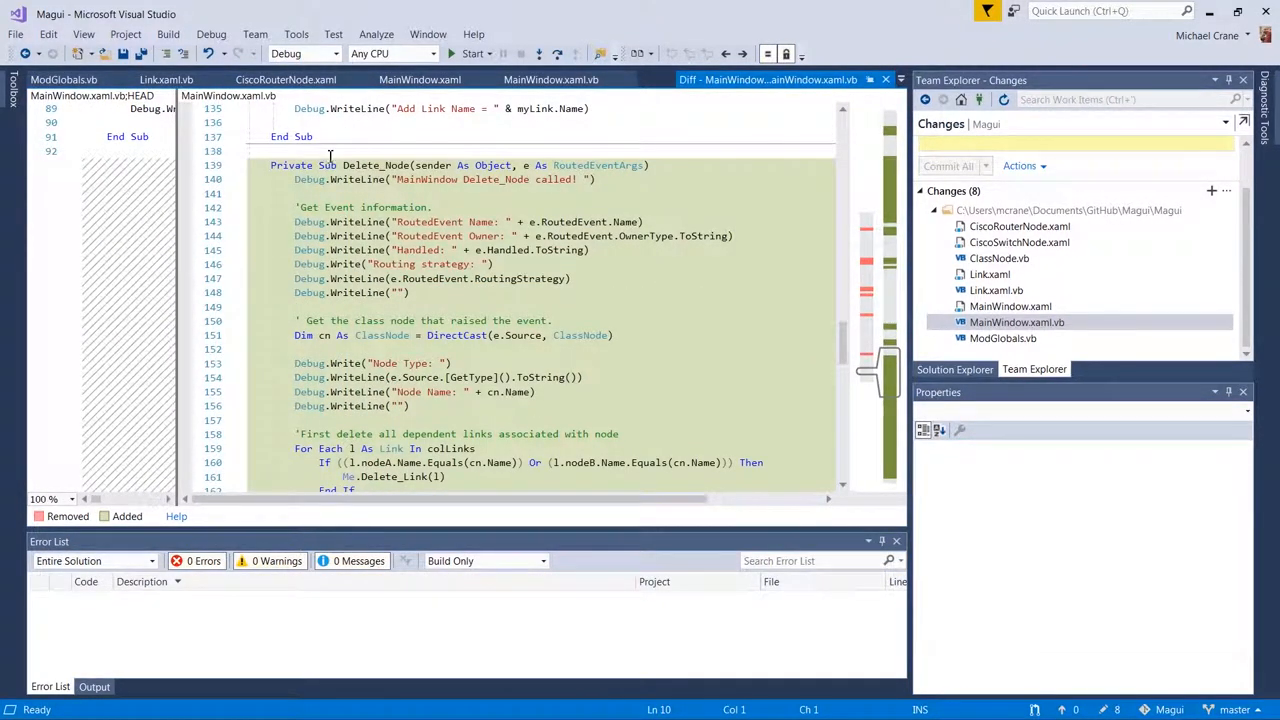
pyautogui.moveTo(600, 164)
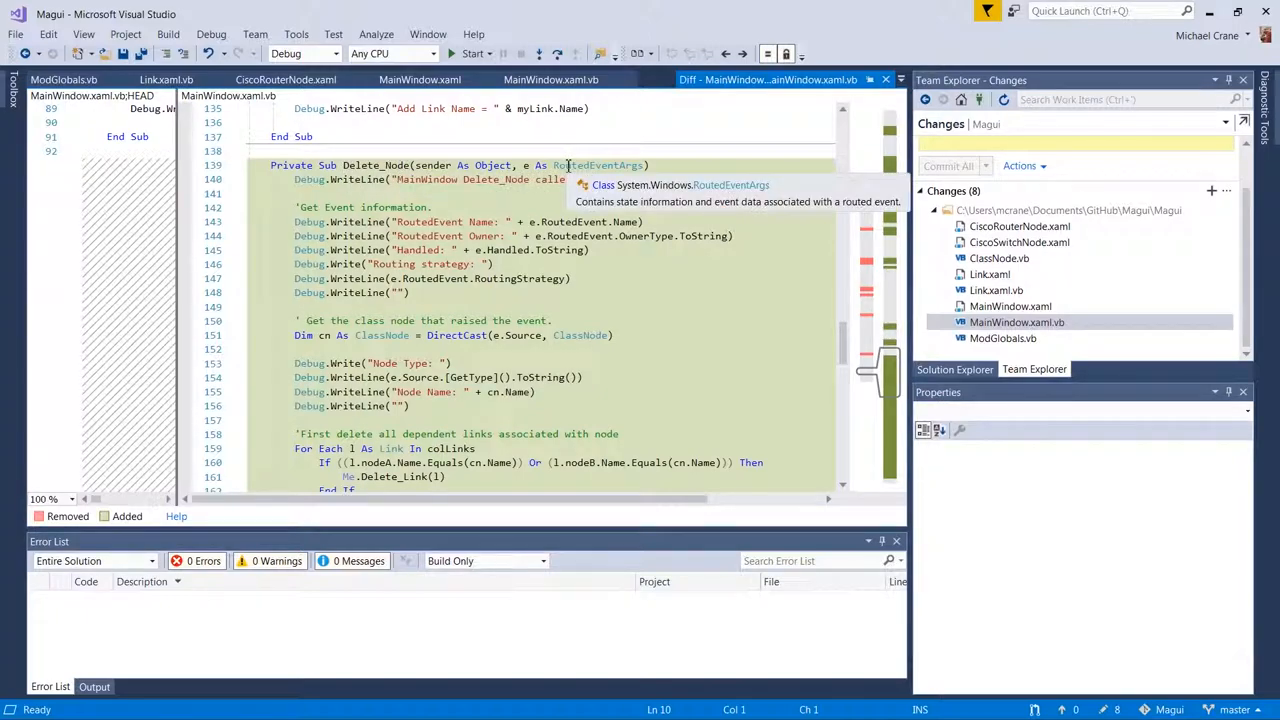
pyautogui.moveTo(576, 206)
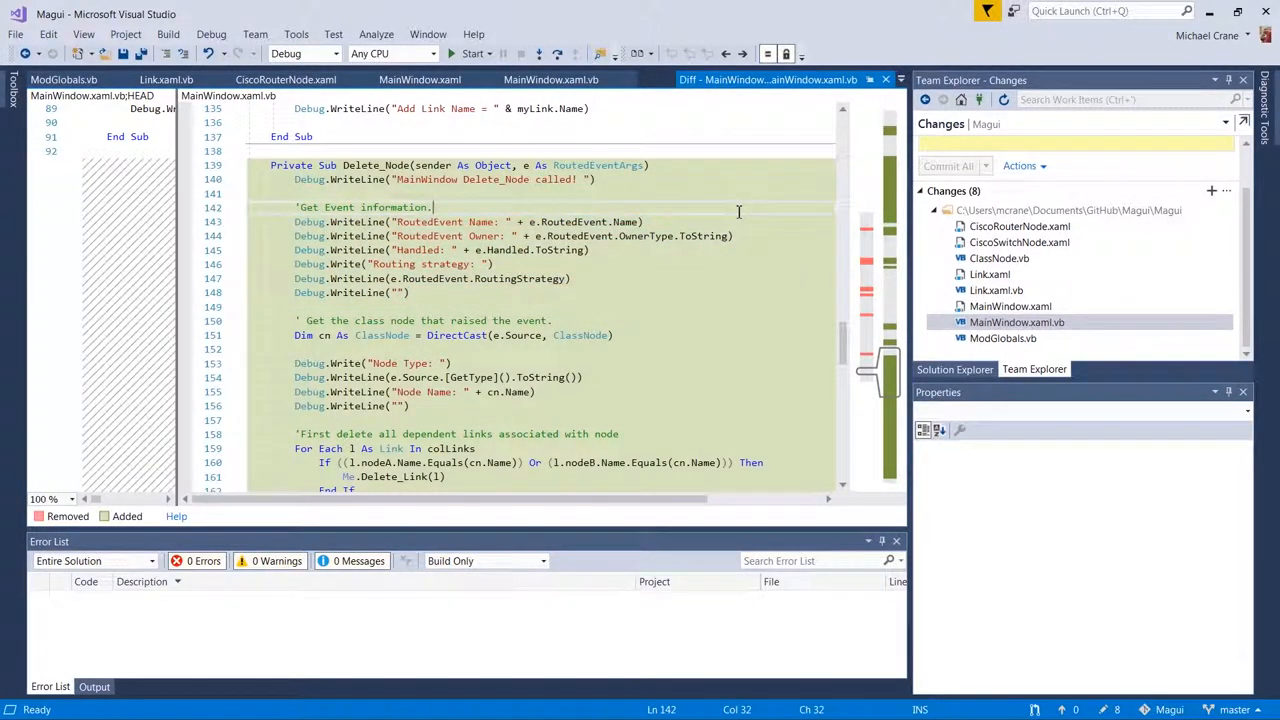
pyautogui.moveTo(664, 284)
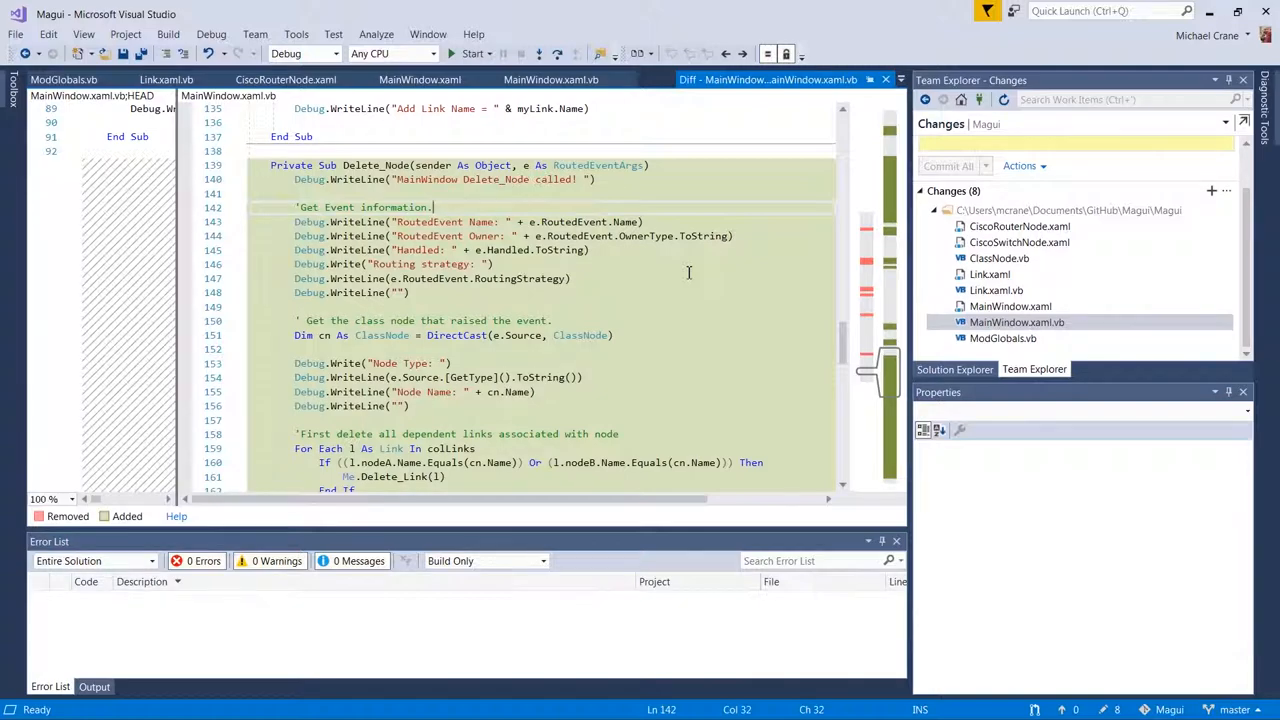
pyautogui.scroll(-3)
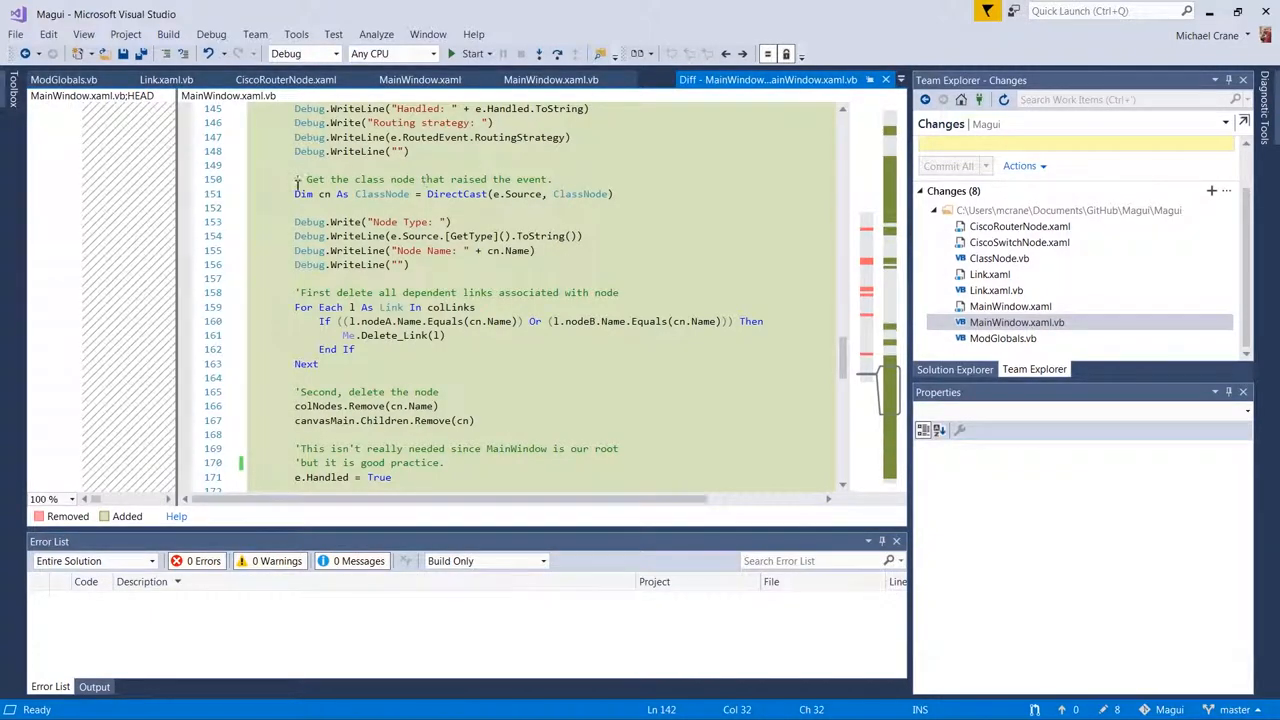
pyautogui.moveTo(580, 192)
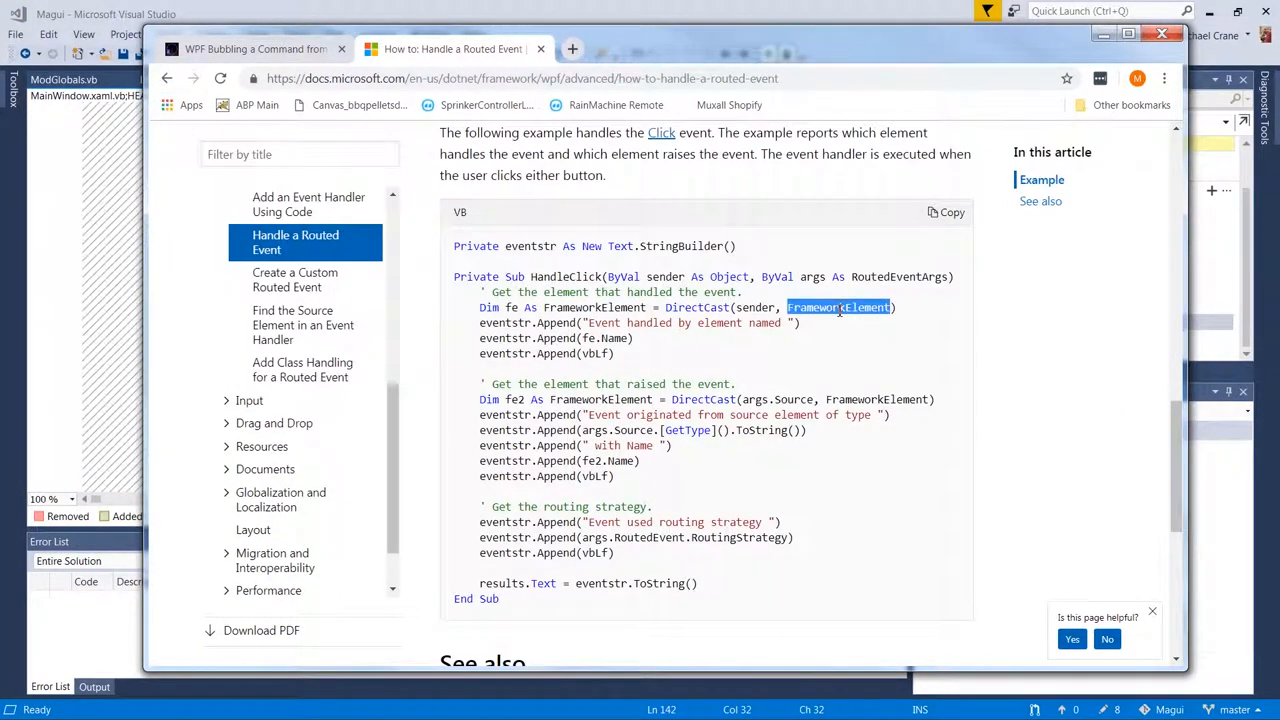
pyautogui.moveTo(852, 308)
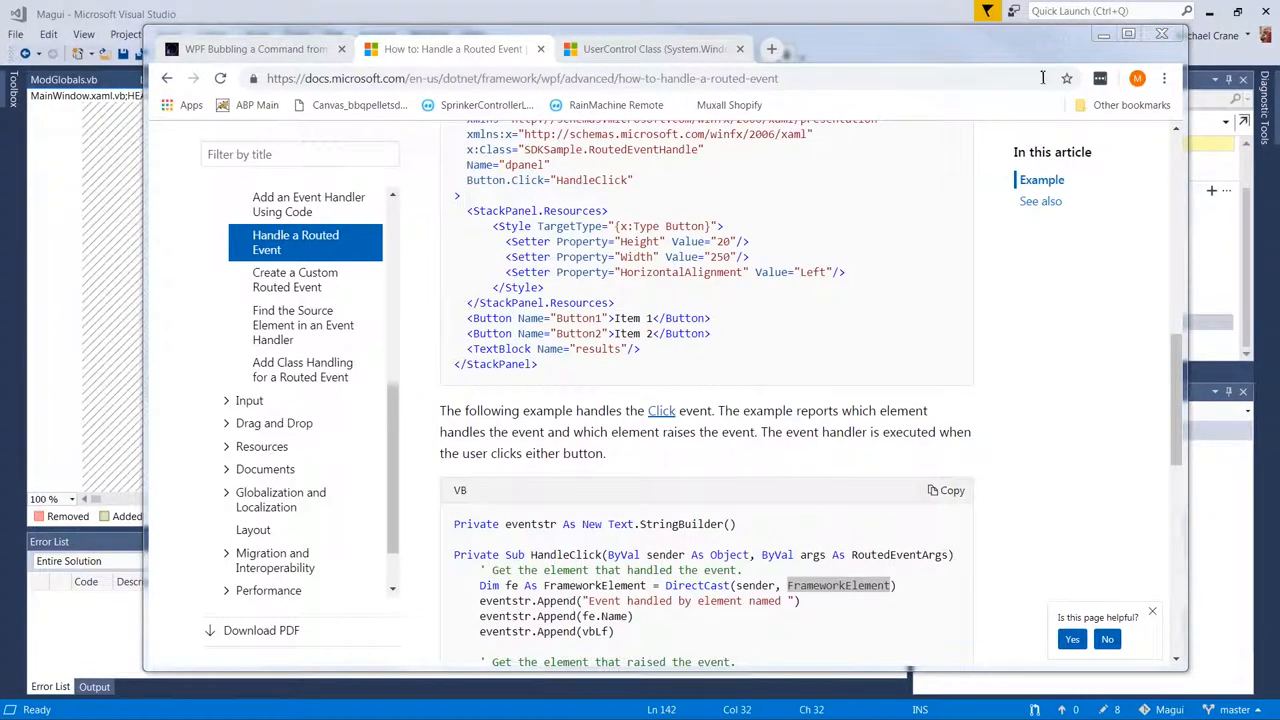
# - Revisit the UserControl page and the routed event handling article in Chrome
pyautogui.click(656, 48)
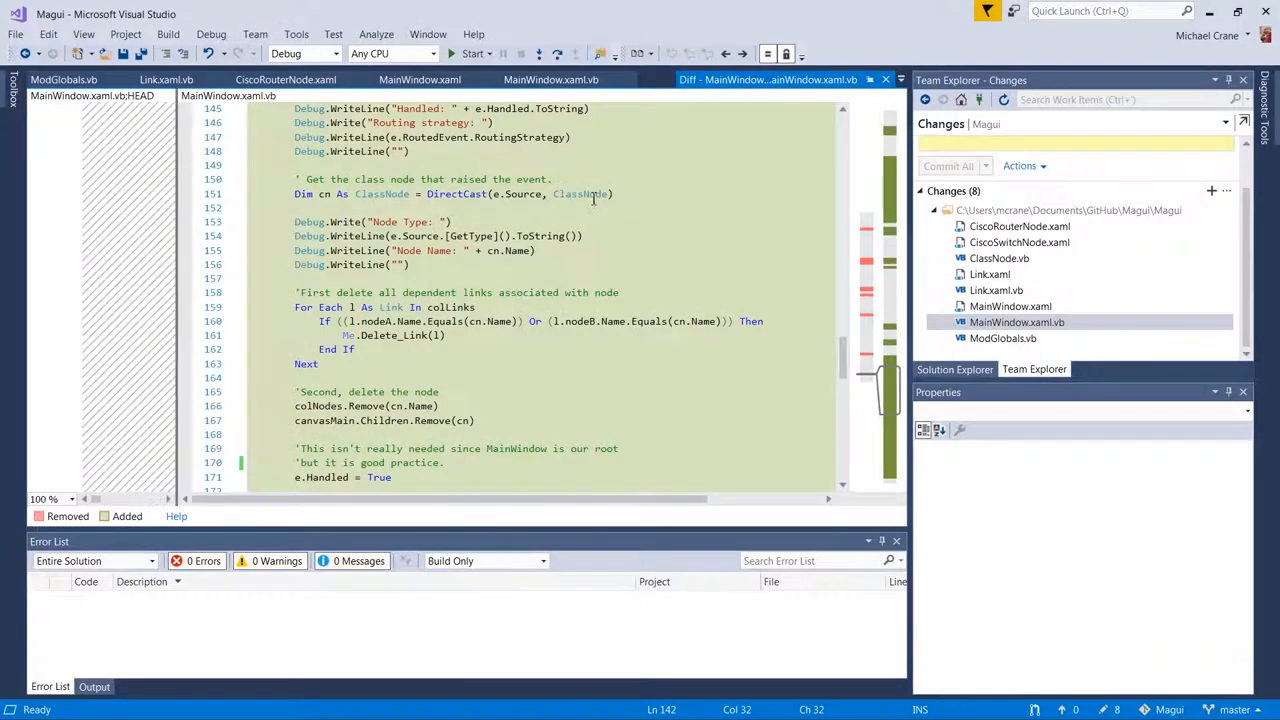
pyautogui.doubleClick(580, 194)
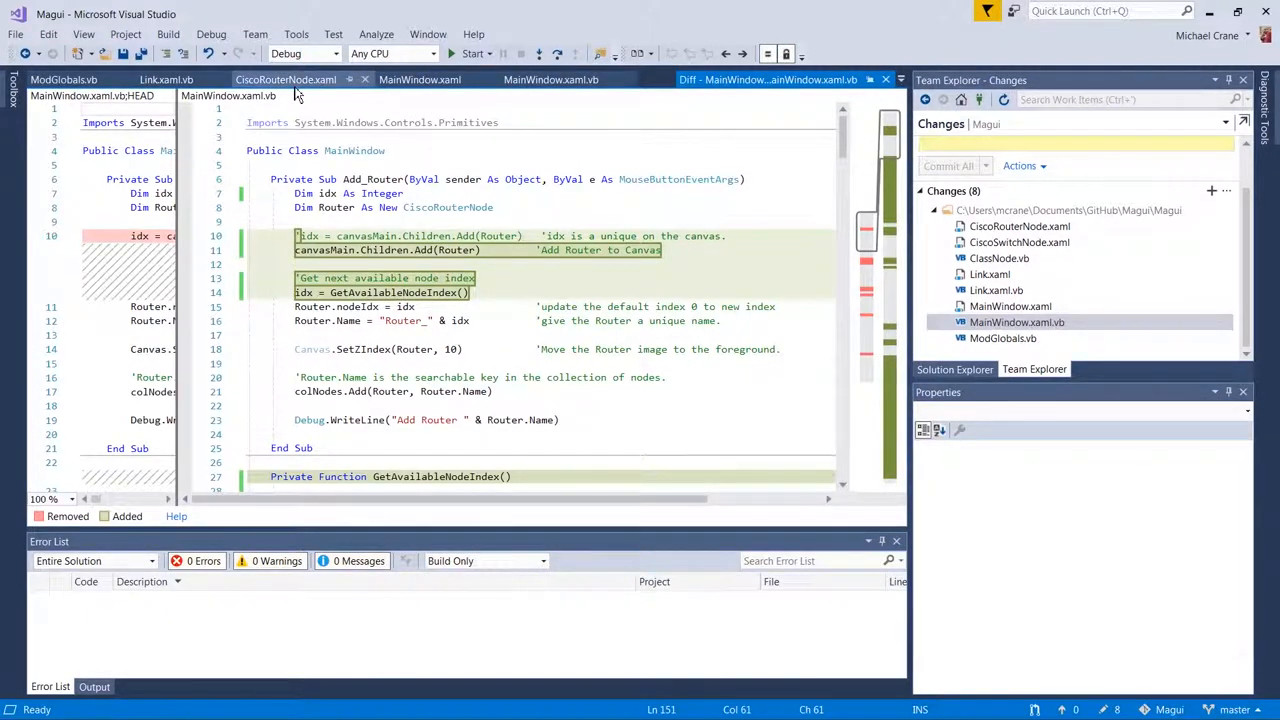
pyautogui.click(998, 258)
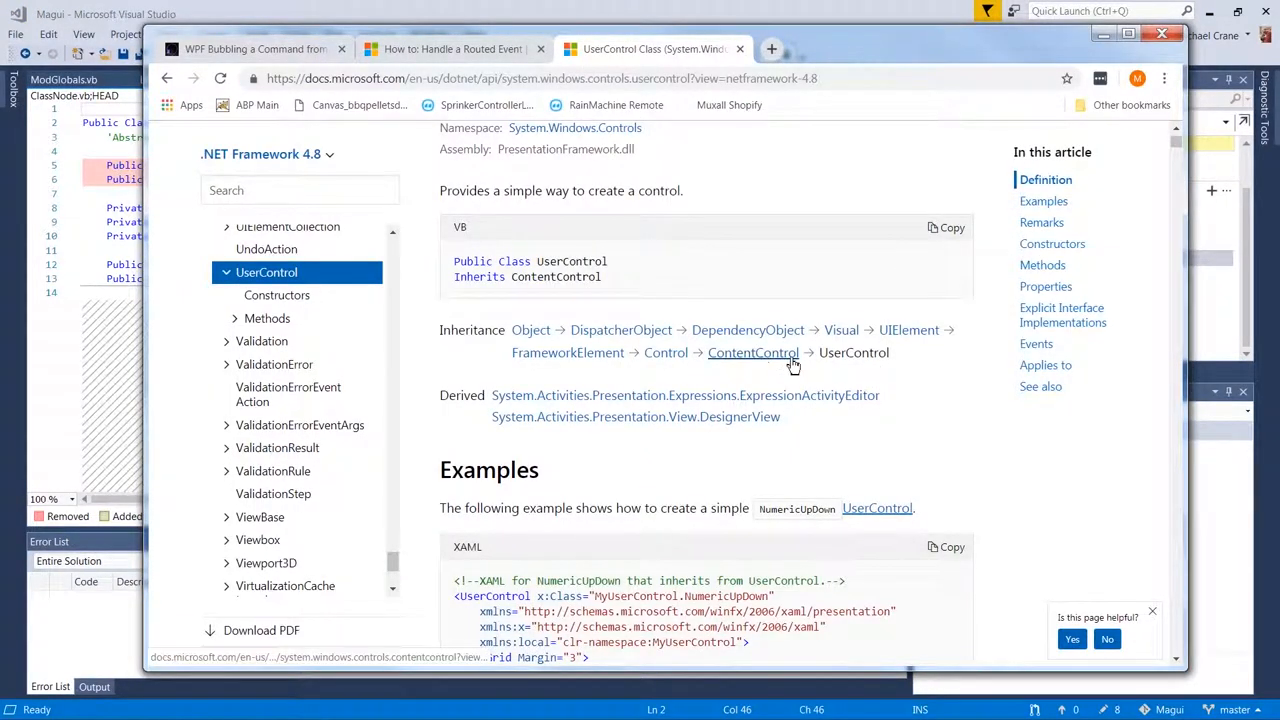
pyautogui.moveTo(568, 352)
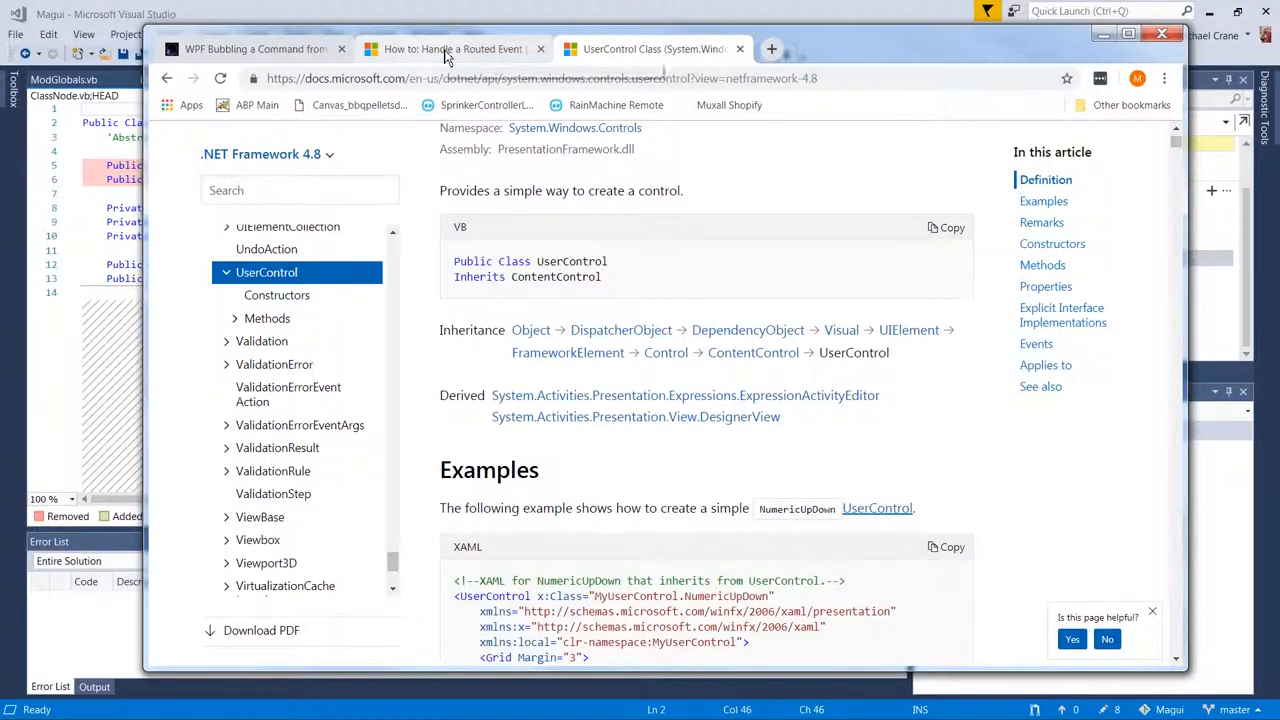
pyautogui.click(452, 48)
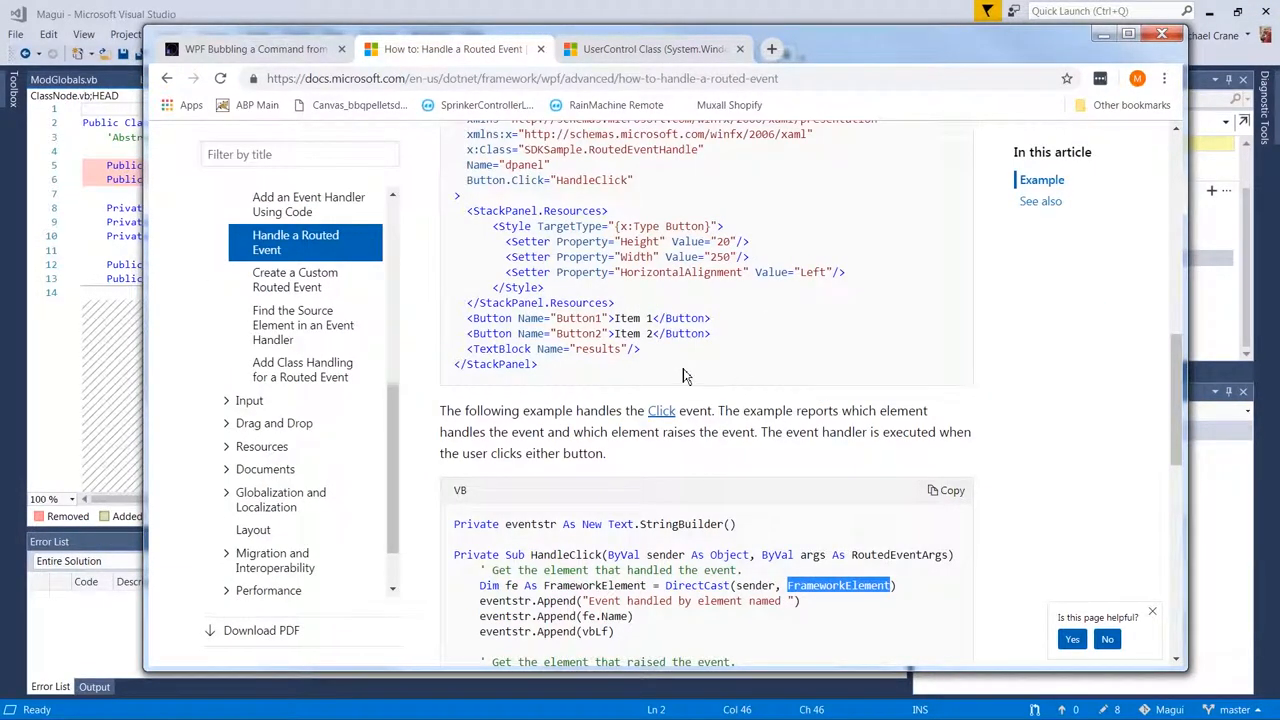
pyautogui.scroll(-3)
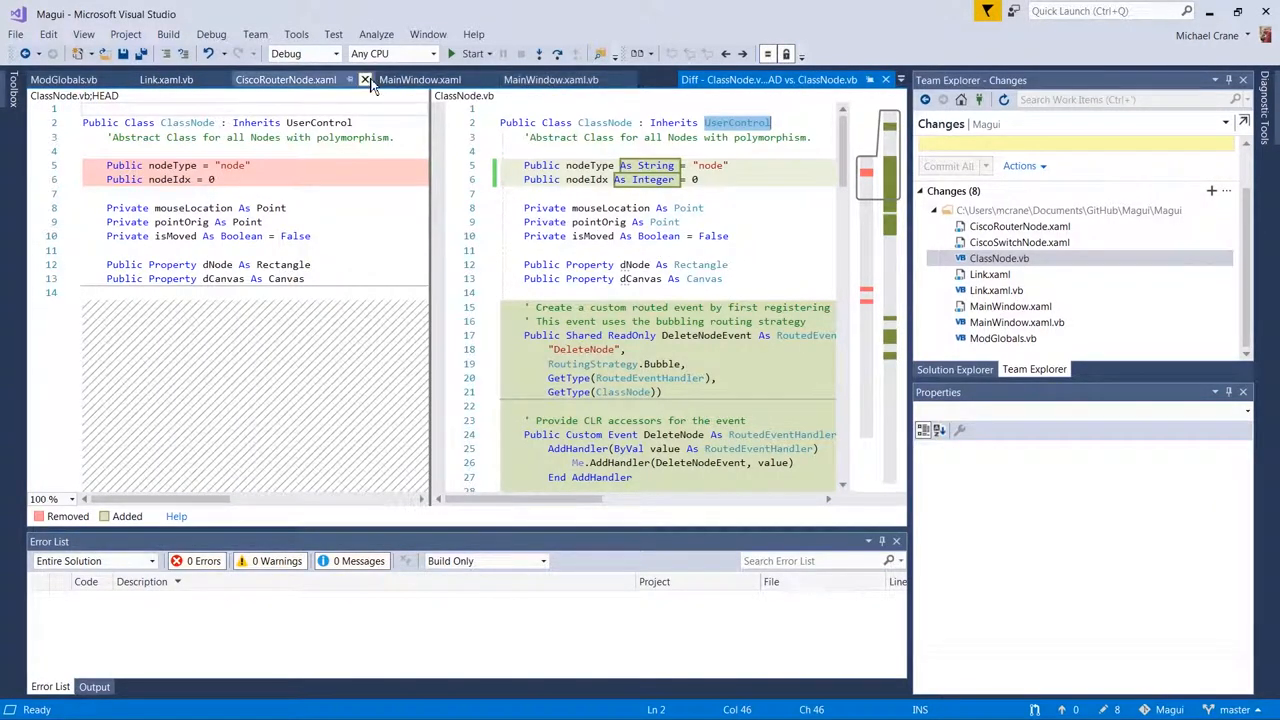
# - Reopen the MainWindow.xaml.vb diff at the Delete_Node handler
pyautogui.click(1016, 322)
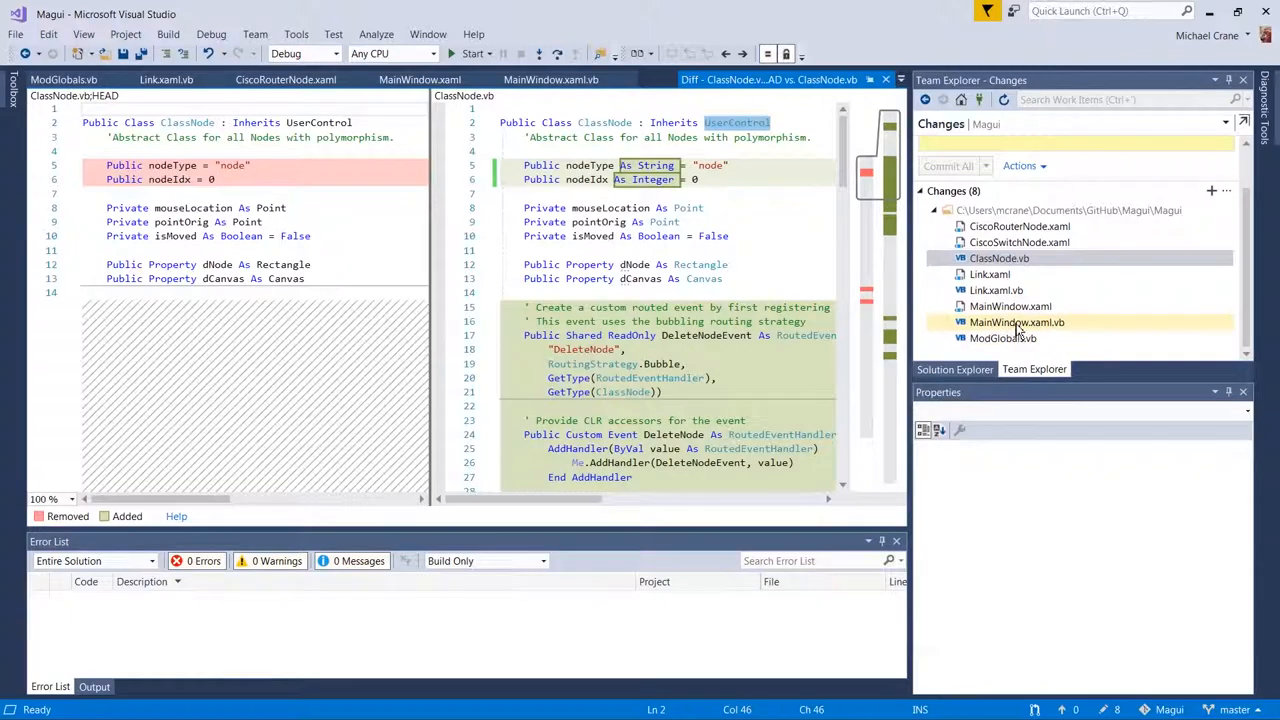
pyautogui.click(1016, 322)
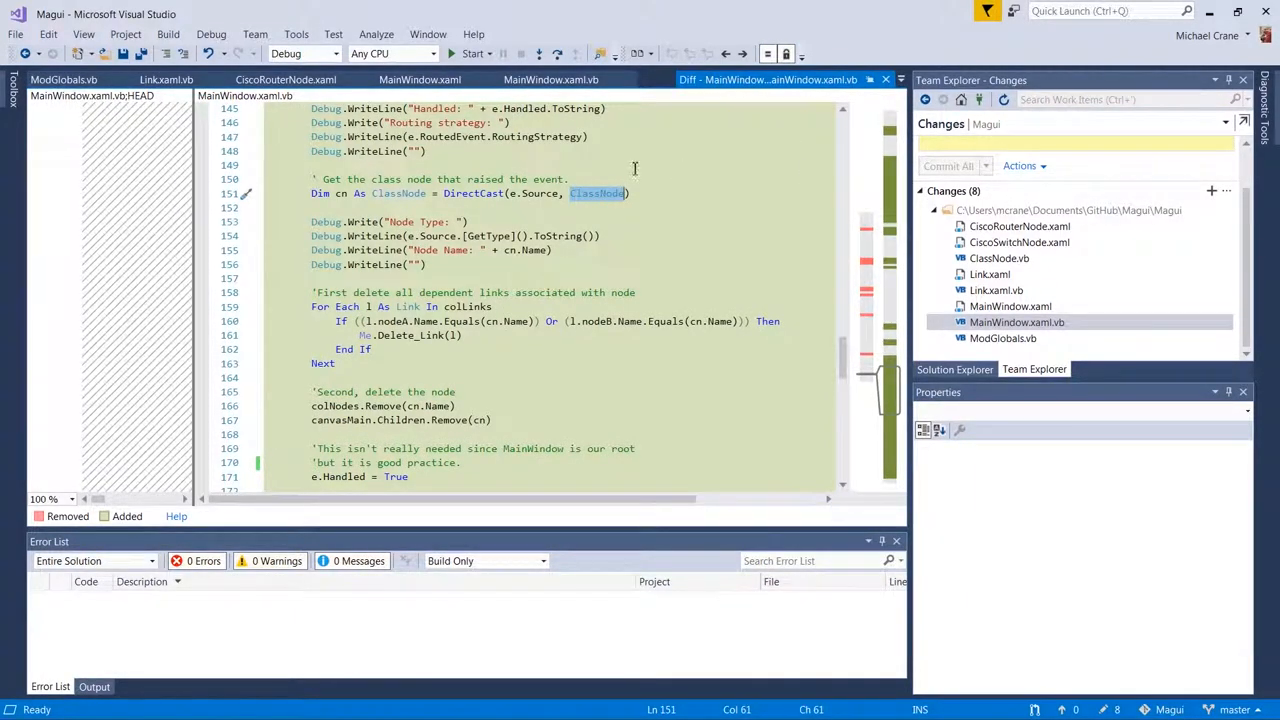
pyautogui.moveTo(600, 192)
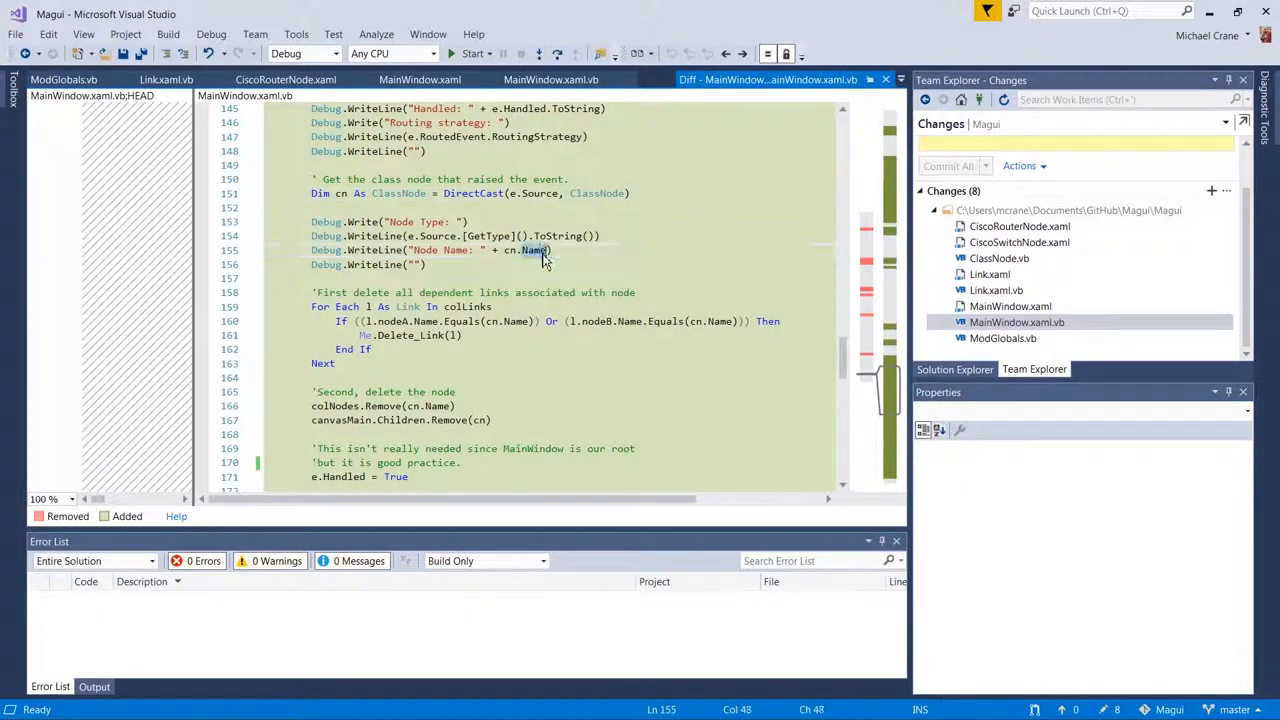
pyautogui.moveTo(596, 192)
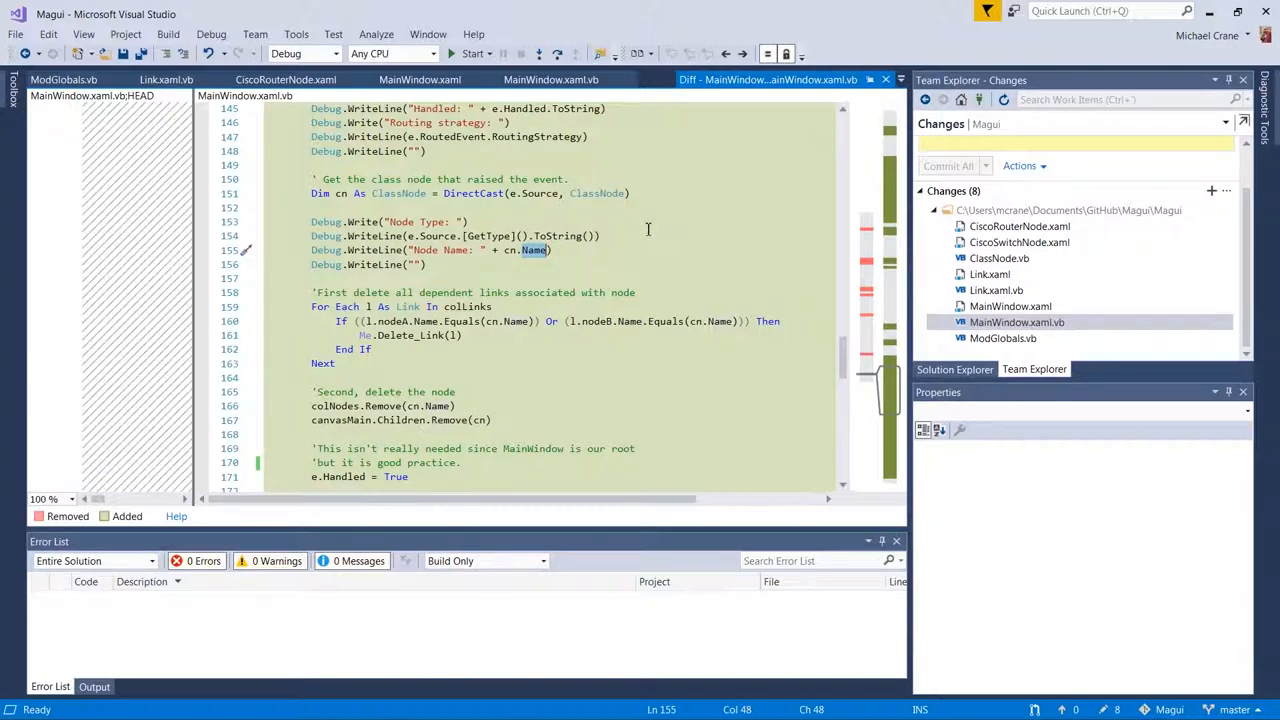
pyautogui.moveTo(472, 52)
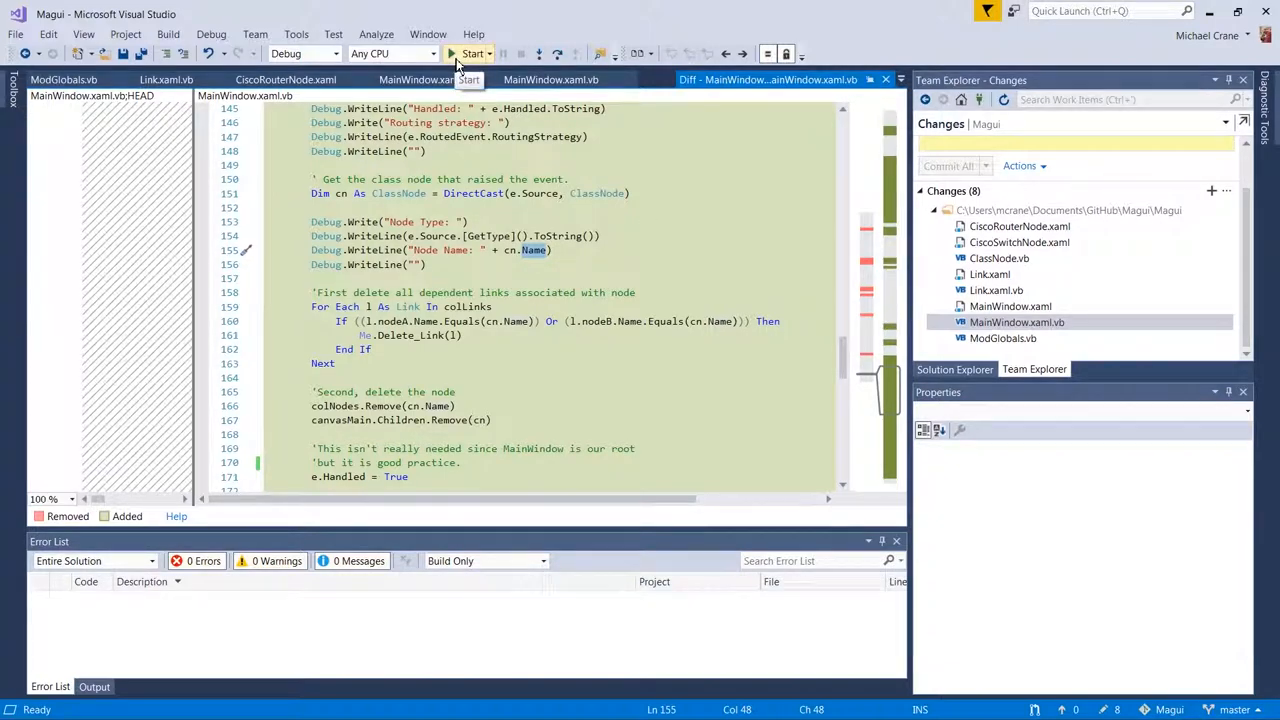
# - Start a debug run, add Router_0 to the canvas and delete it to log the DeleteNode event
pyautogui.click(472, 52)
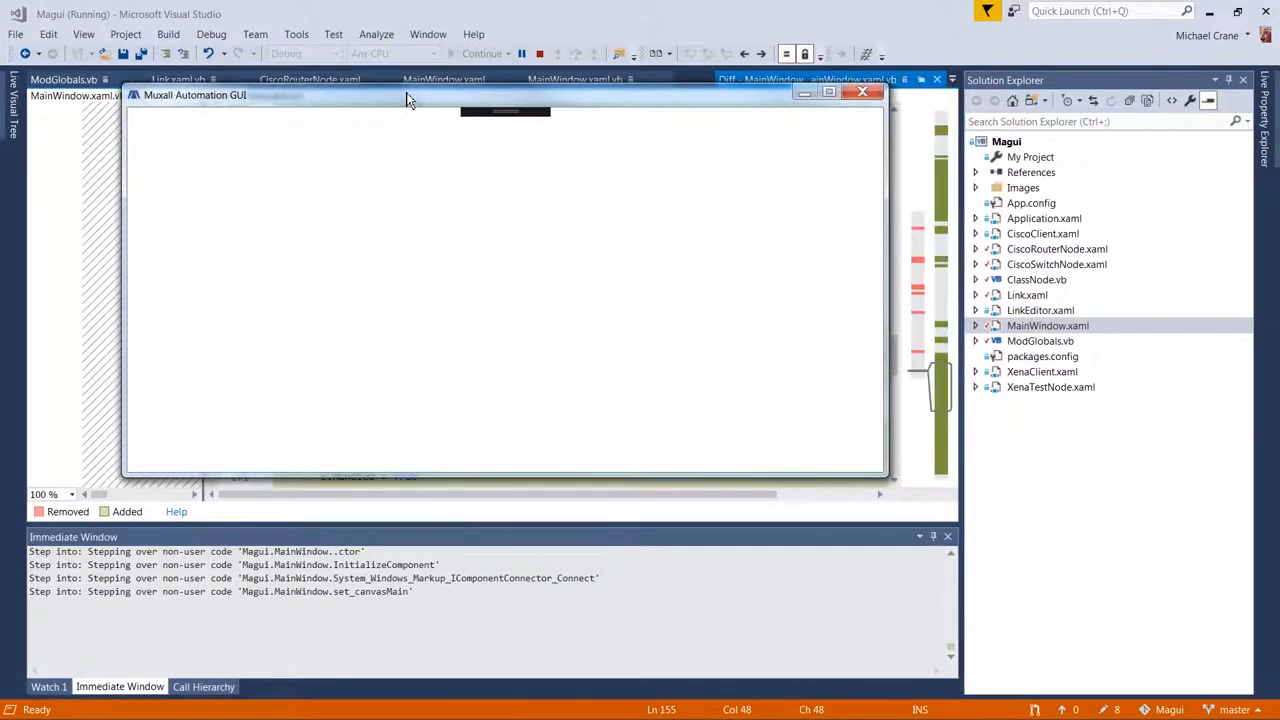
pyautogui.rightClick(490, 276)
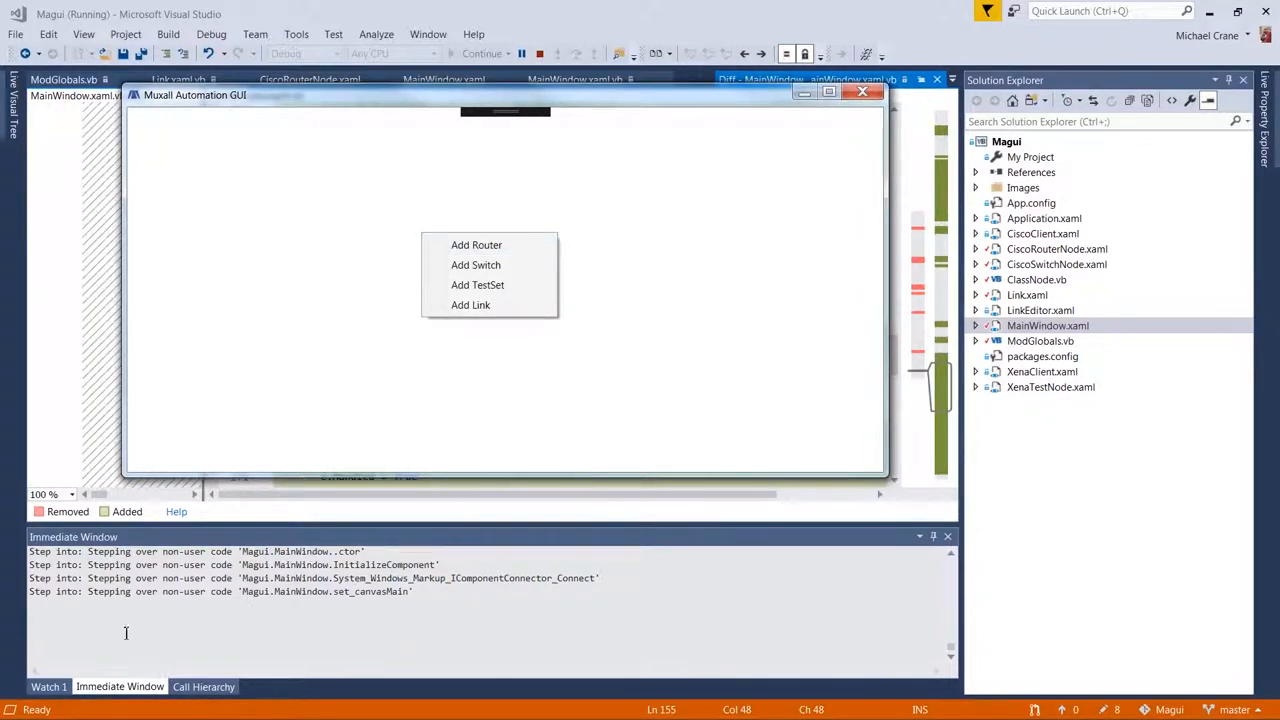
pyautogui.click(476, 244)
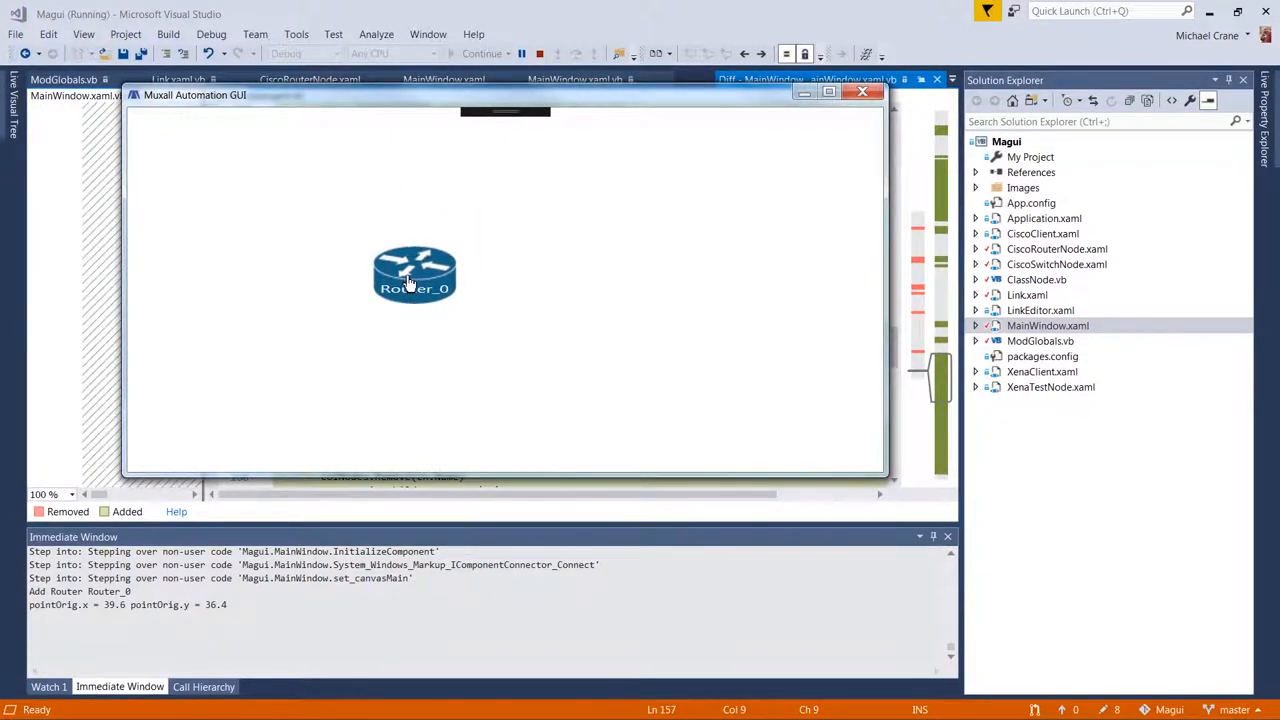
pyautogui.moveTo(512, 312)
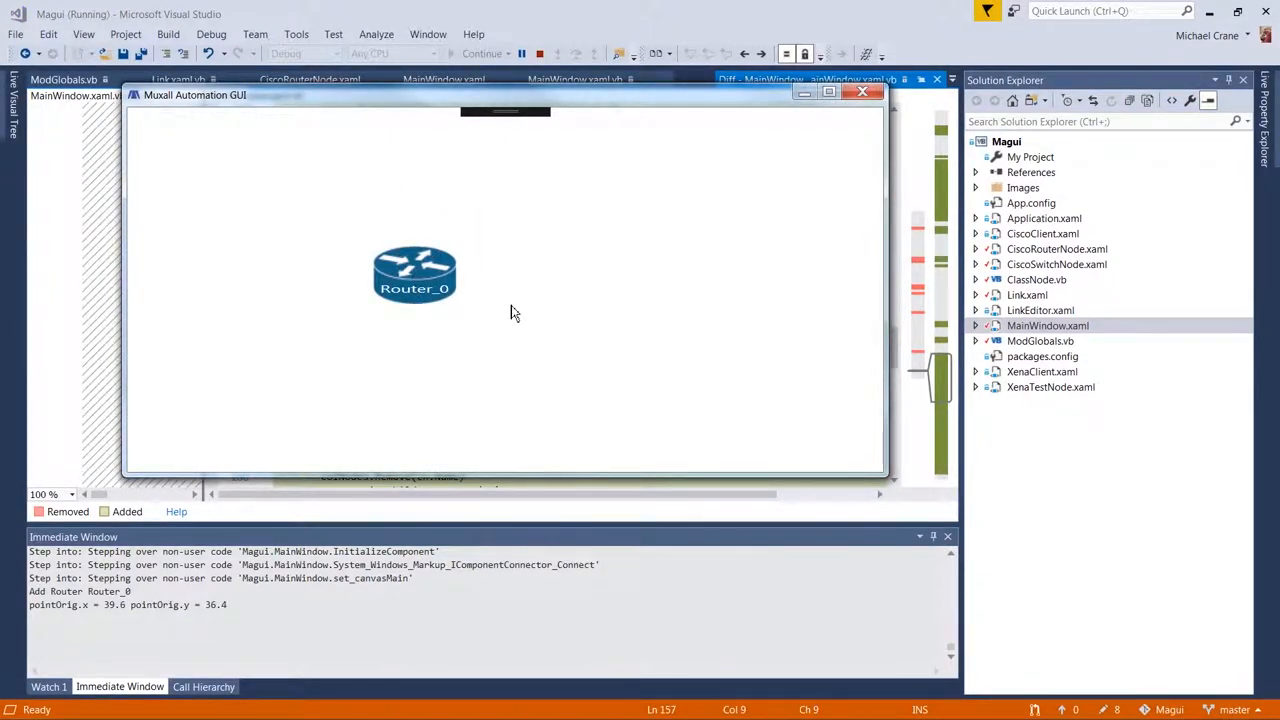
pyautogui.rightClick(414, 276)
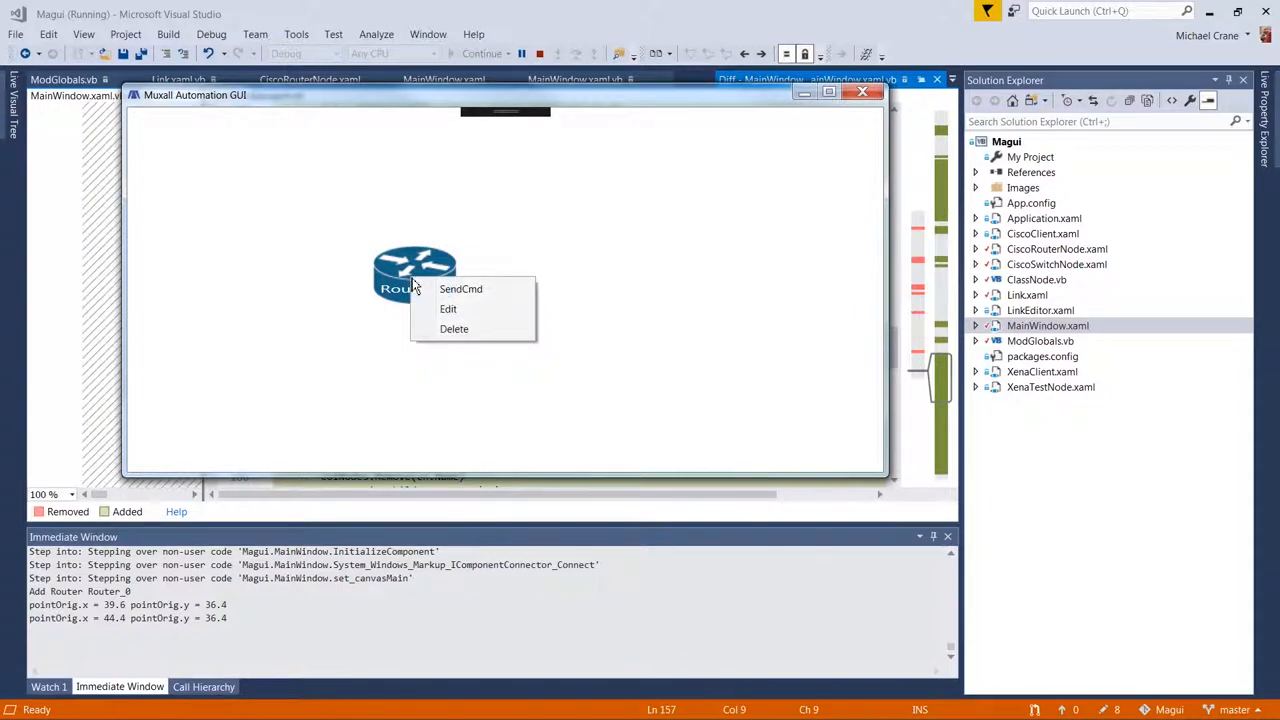
pyautogui.click(454, 328)
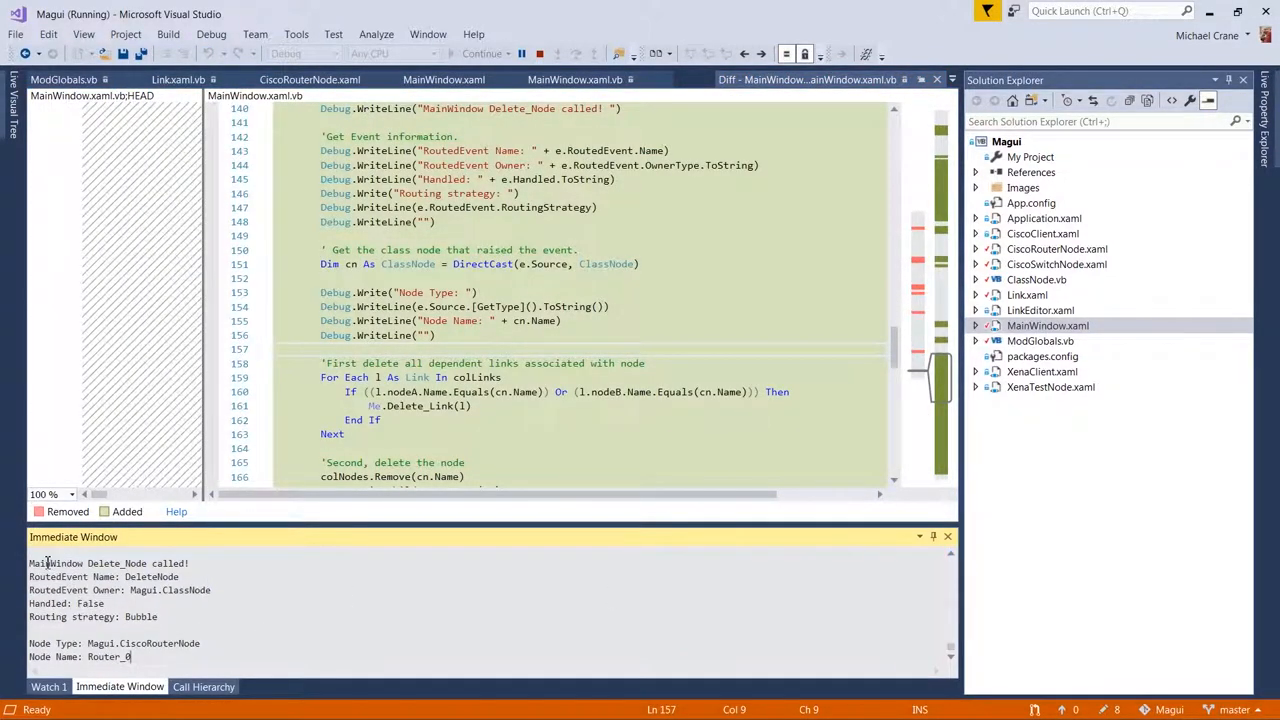
pyautogui.doubleClick(56, 564)
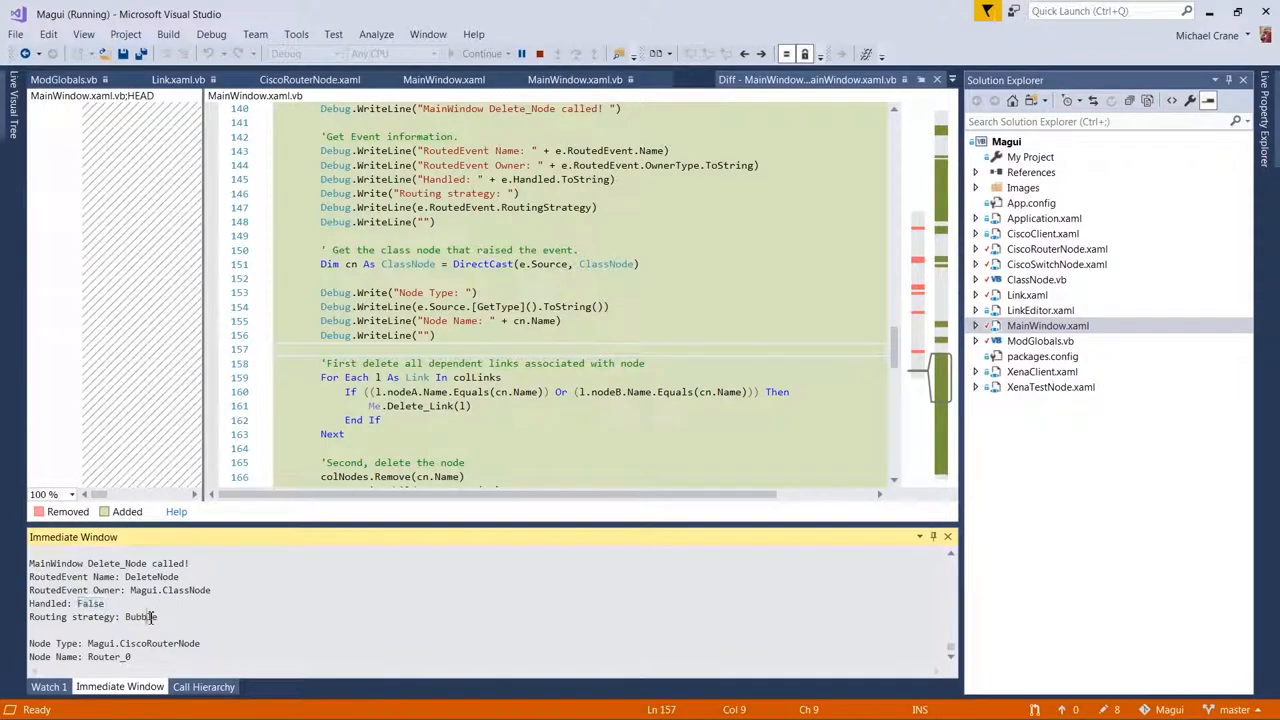
pyautogui.doubleClick(140, 616)
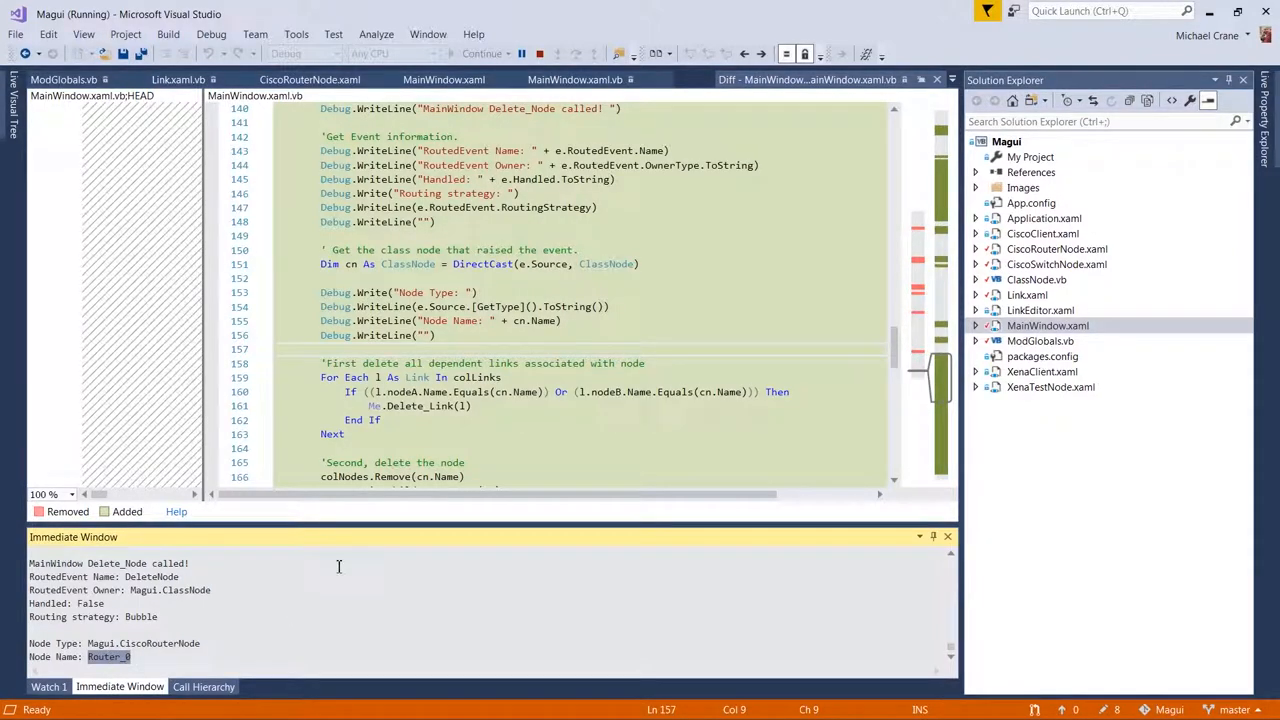
pyautogui.moveTo(372, 556)
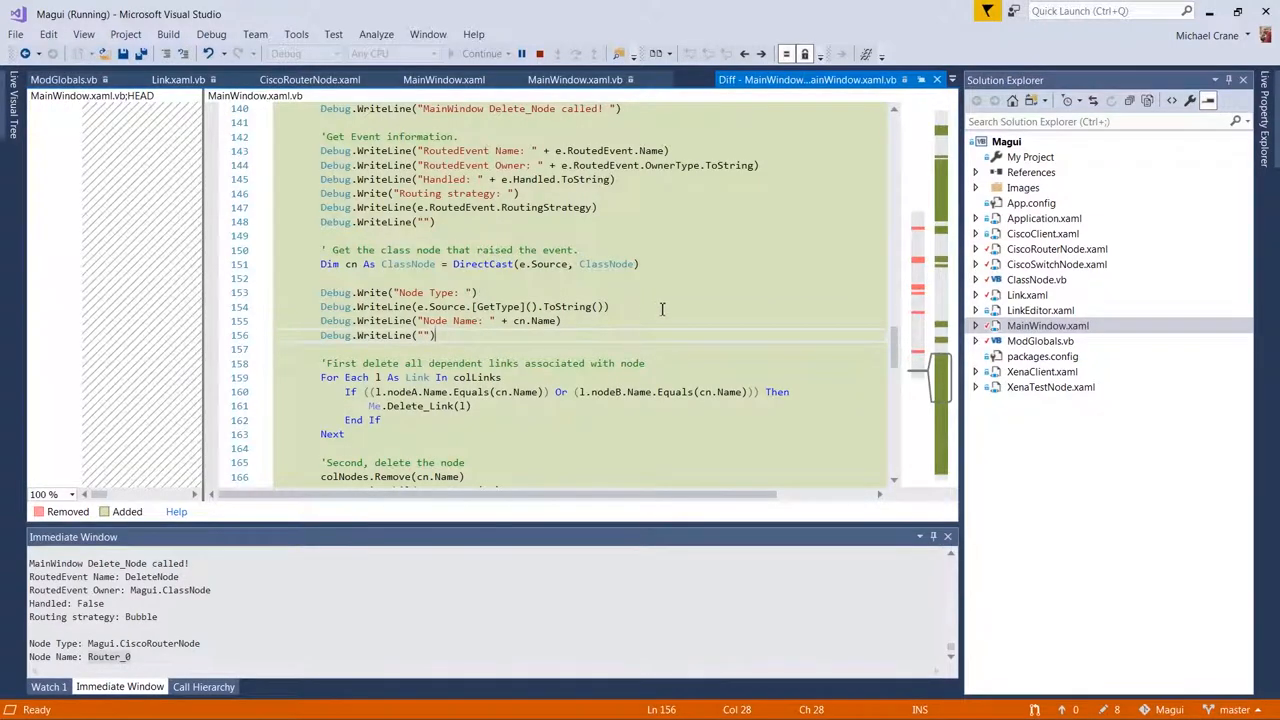
pyautogui.scroll(-3)
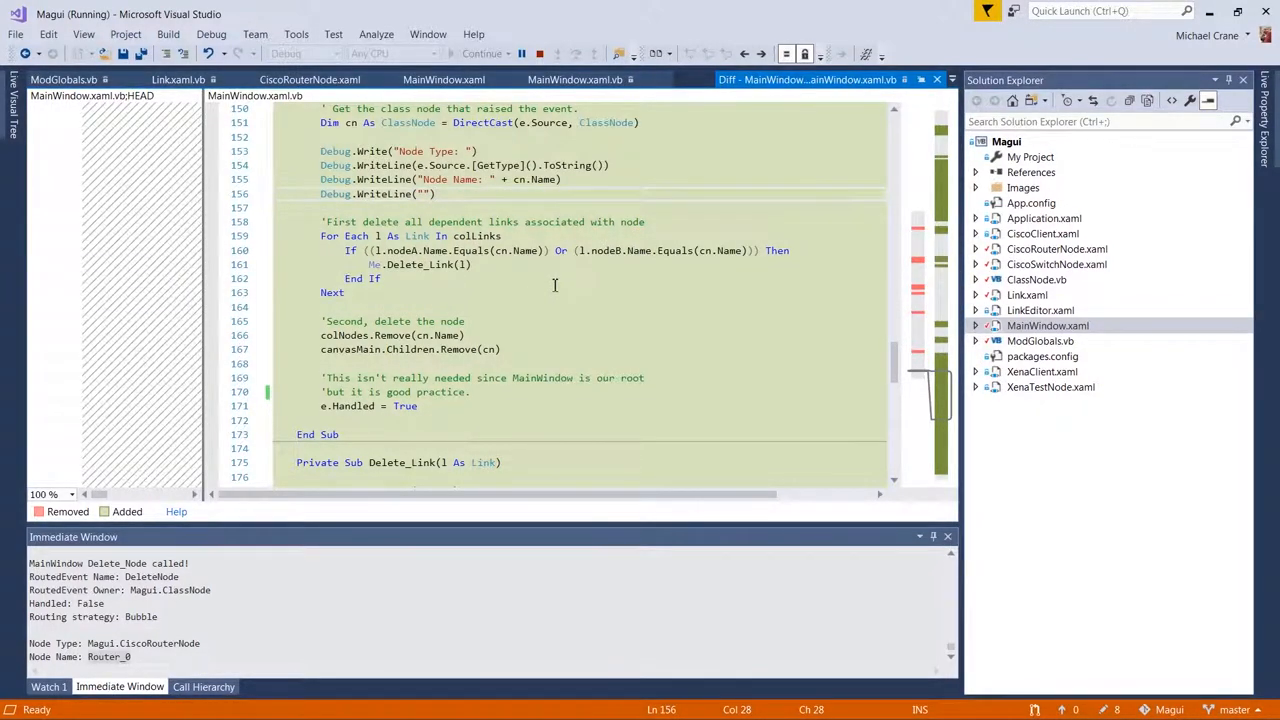
pyautogui.moveTo(516, 296)
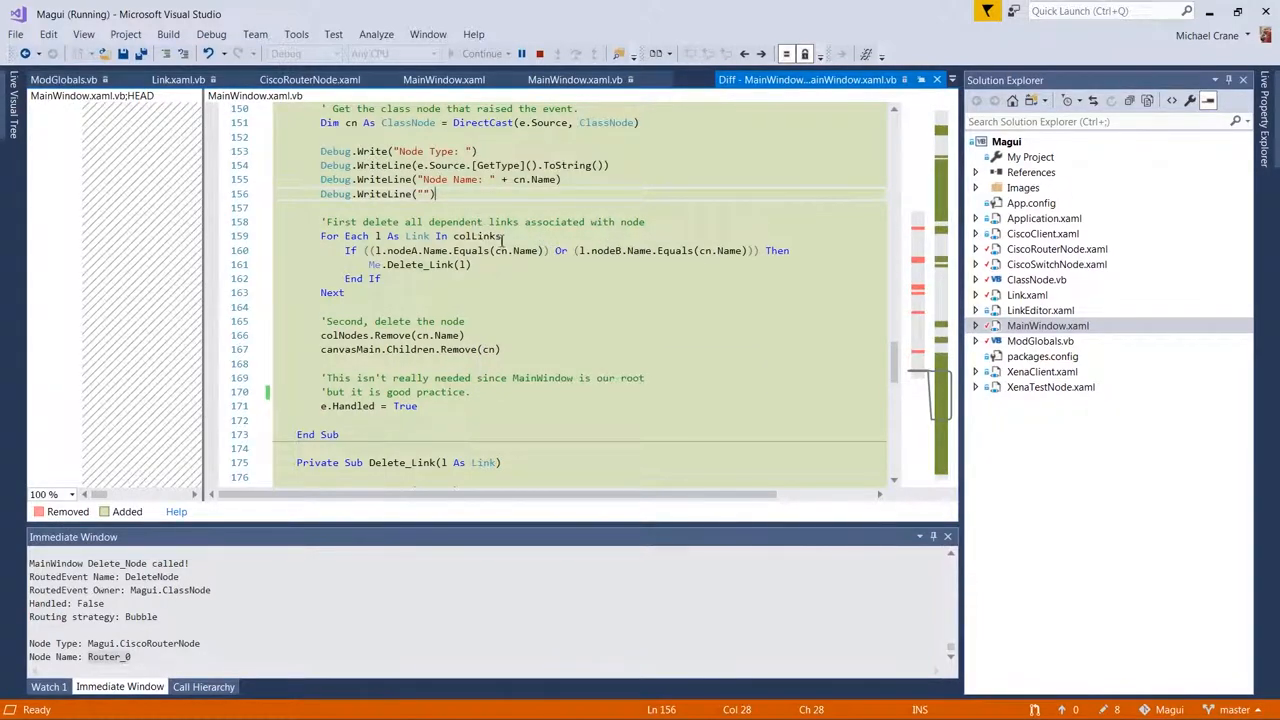
pyautogui.moveTo(528, 276)
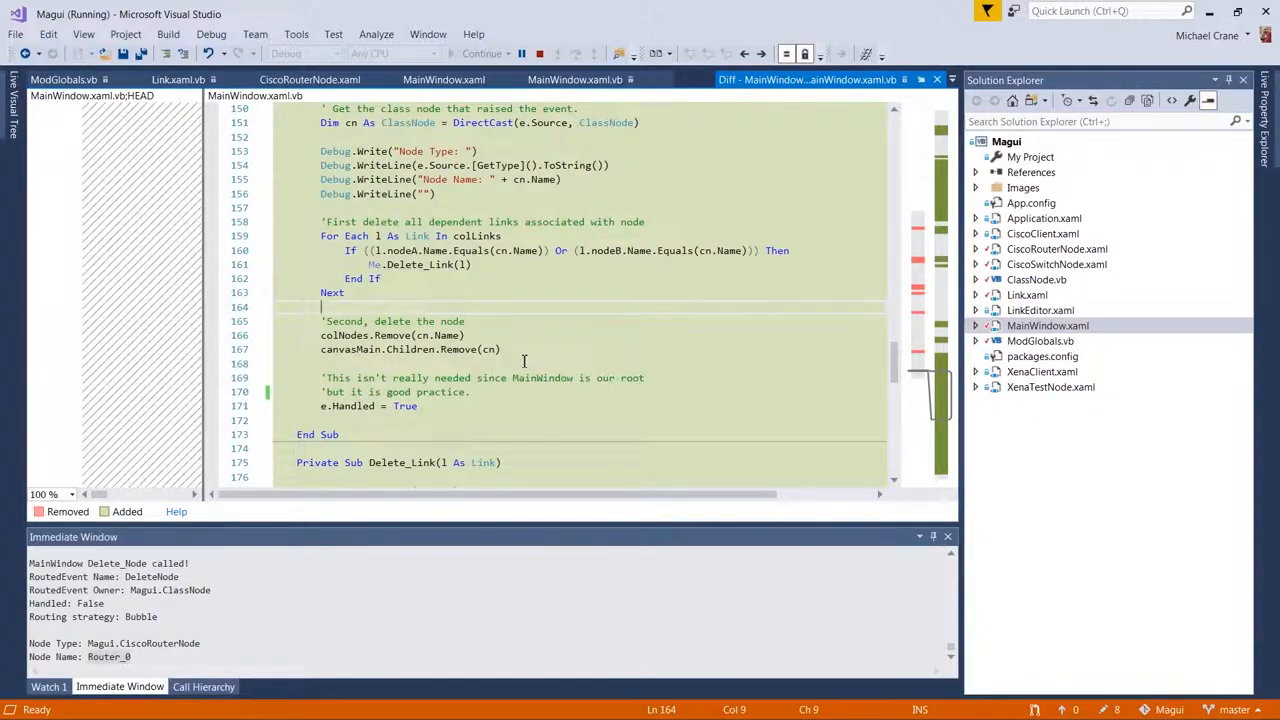
pyautogui.click(540, 52)
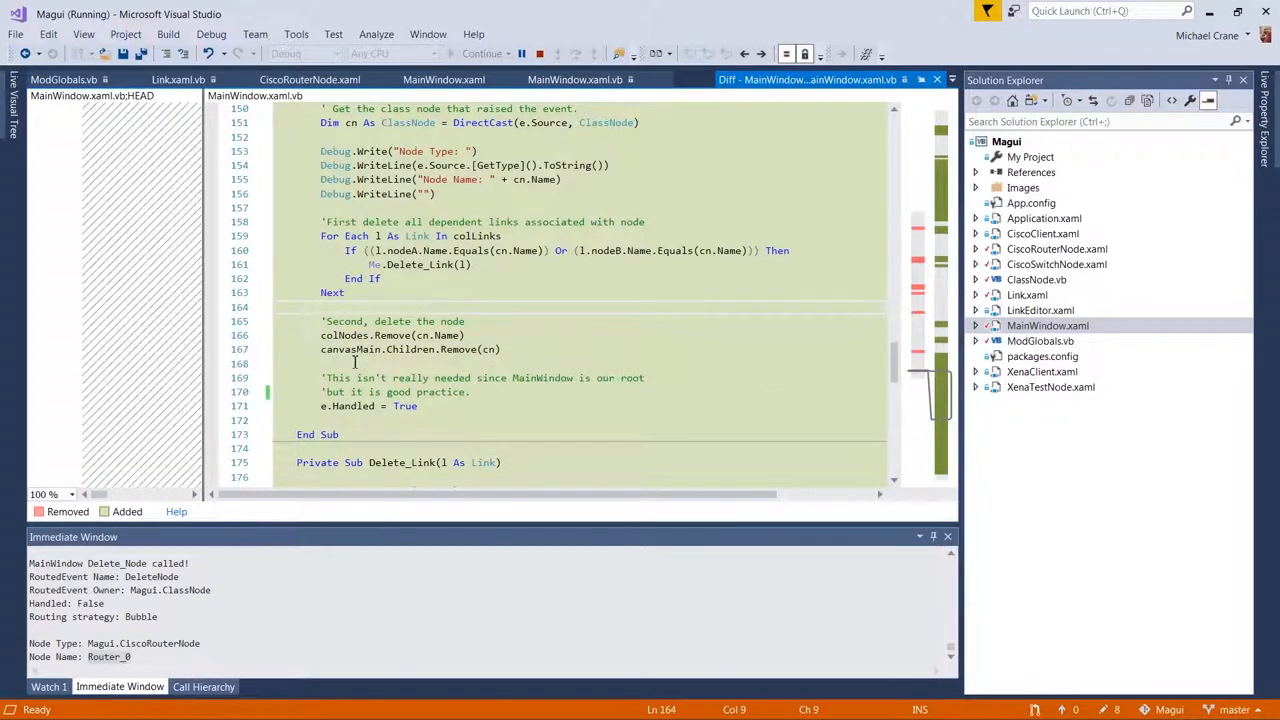
pyautogui.moveTo(492, 348)
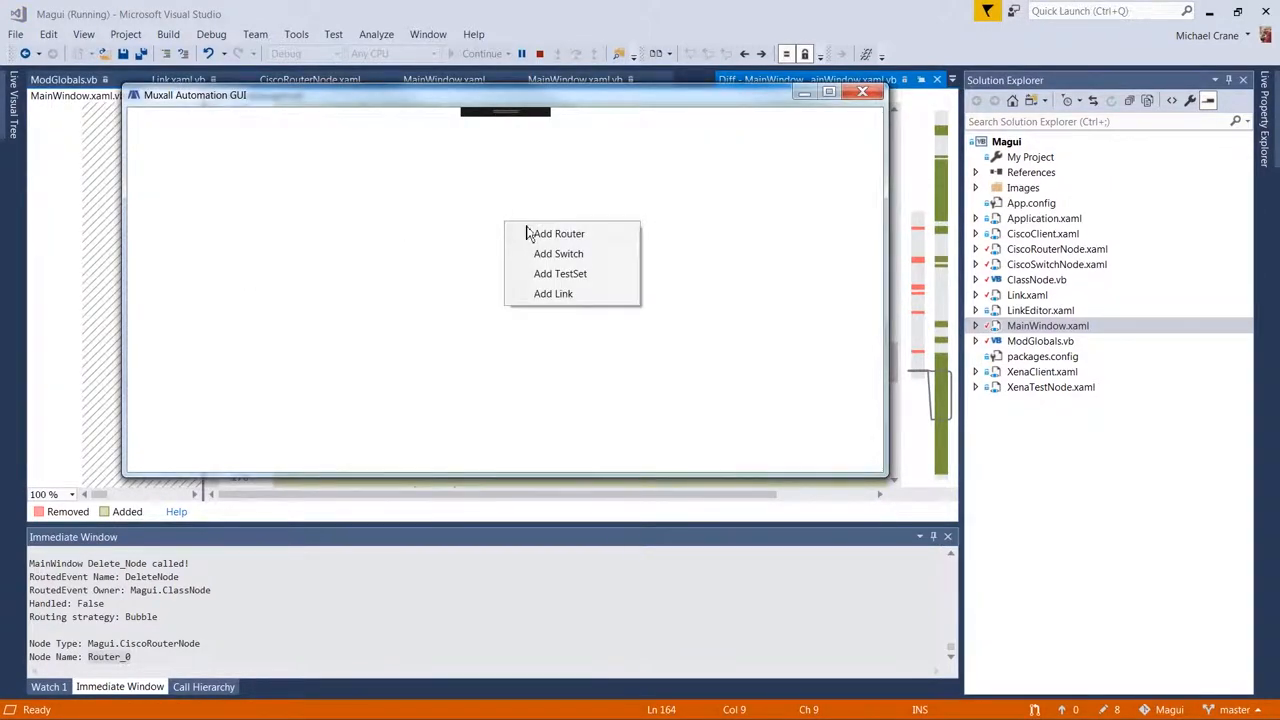
# - Add Router_0 and Router_1 to the canvas, placing Router_1 to the right
pyautogui.click(556, 232)
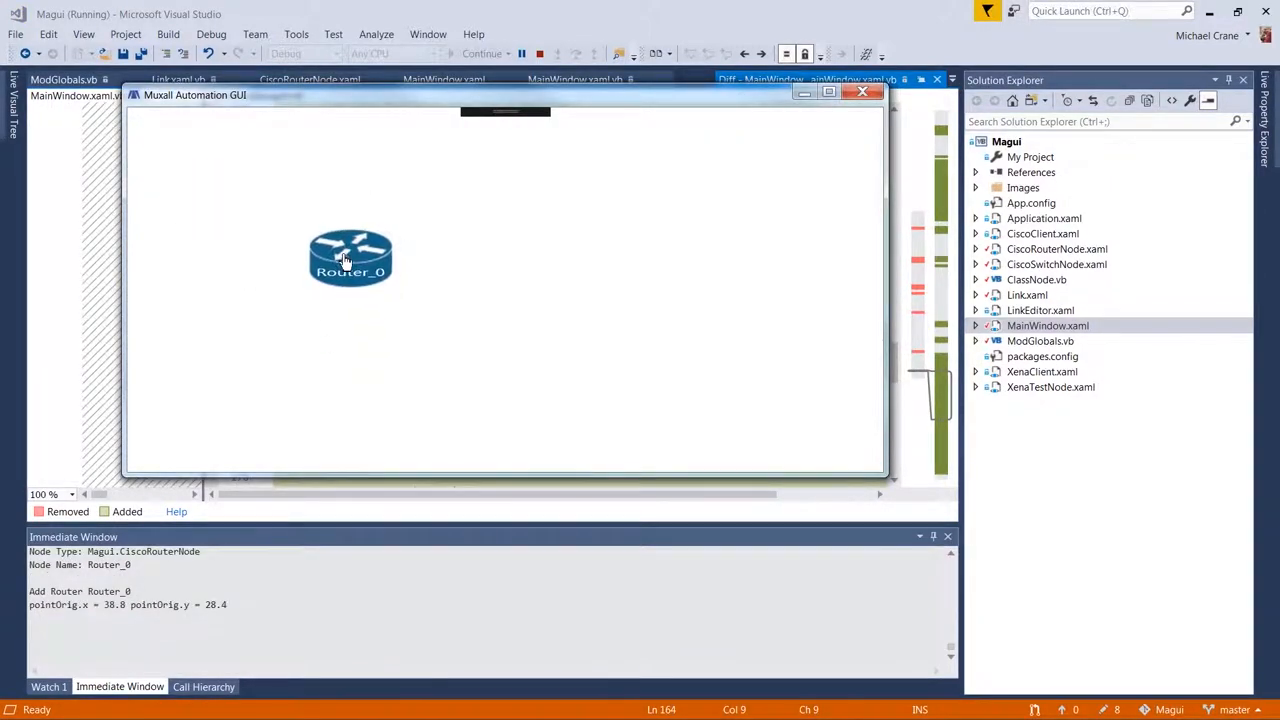
pyautogui.click(176, 144)
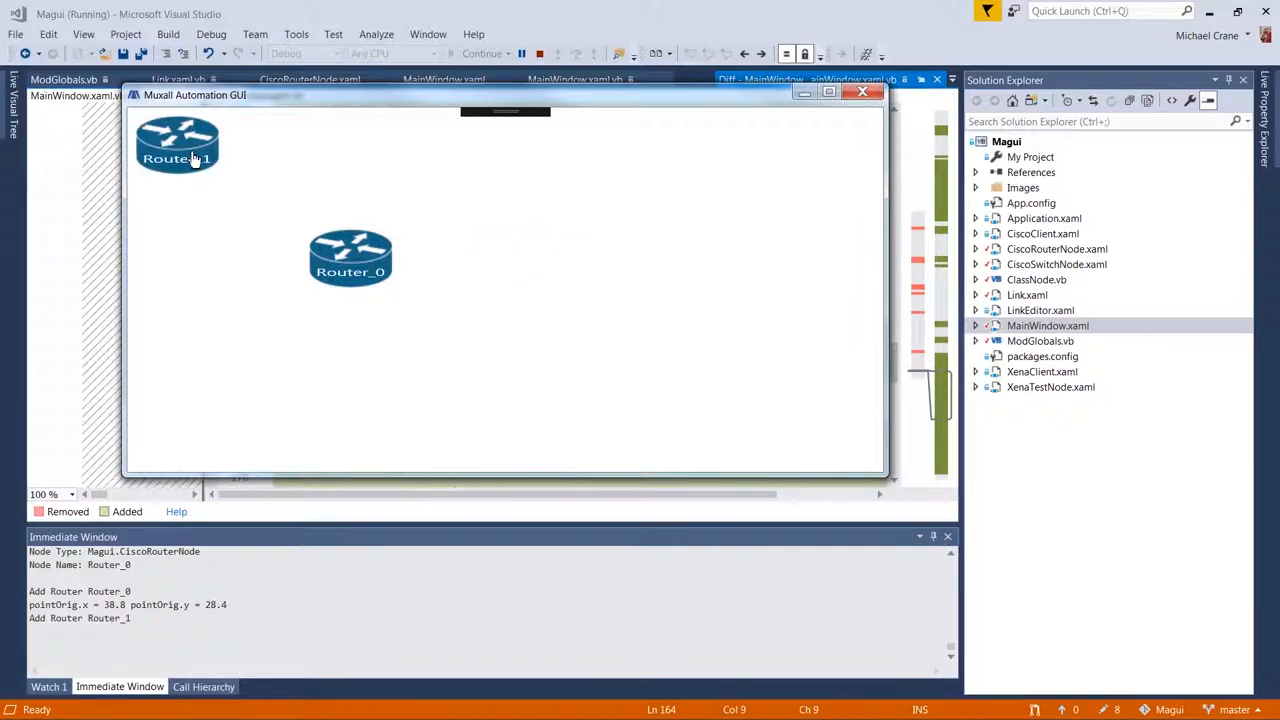
pyautogui.moveTo(176, 144); pyautogui.dragTo(516, 250)
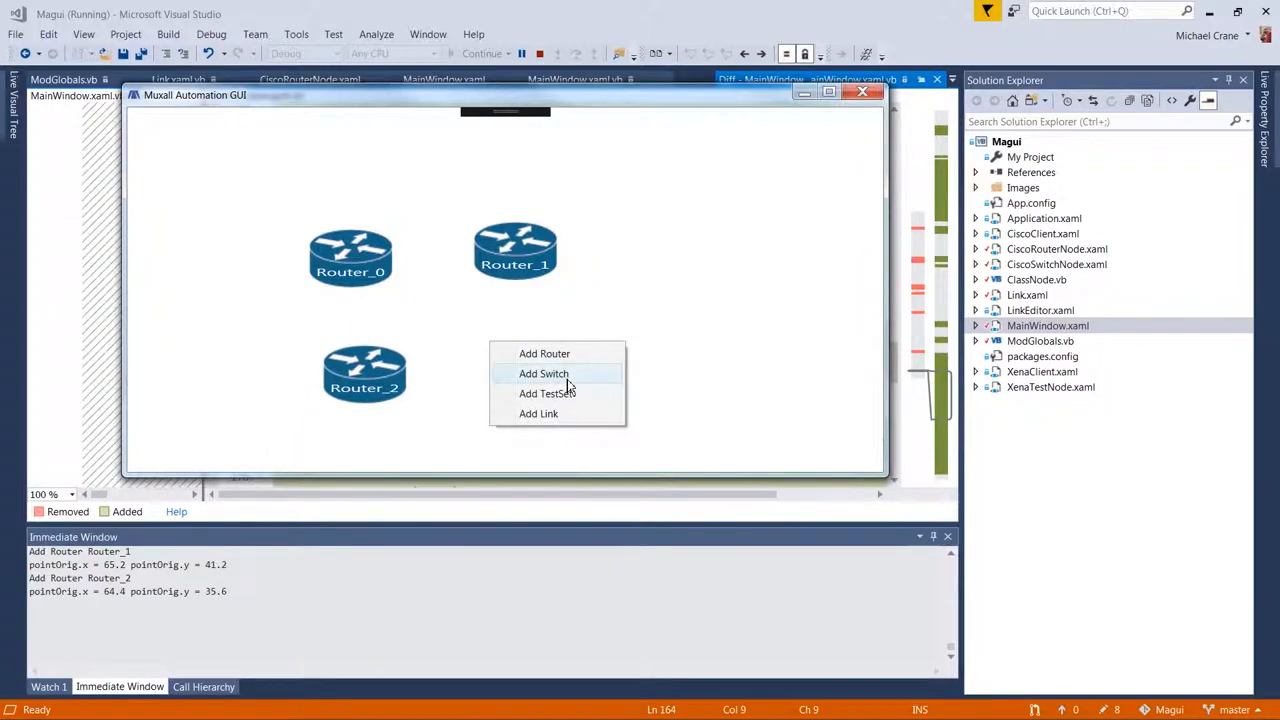
# - Link Router_0 to Router_1 through the Add Link dialog
pyautogui.click(538, 412)
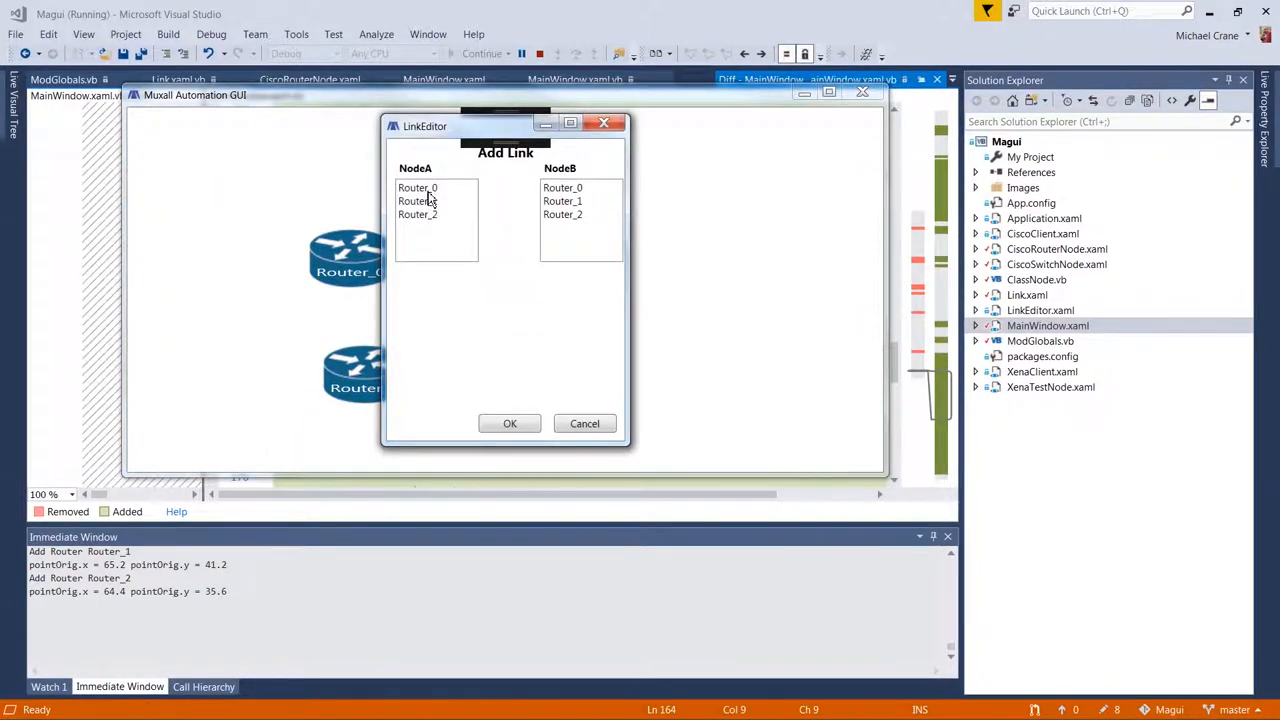
pyautogui.click(508, 424)
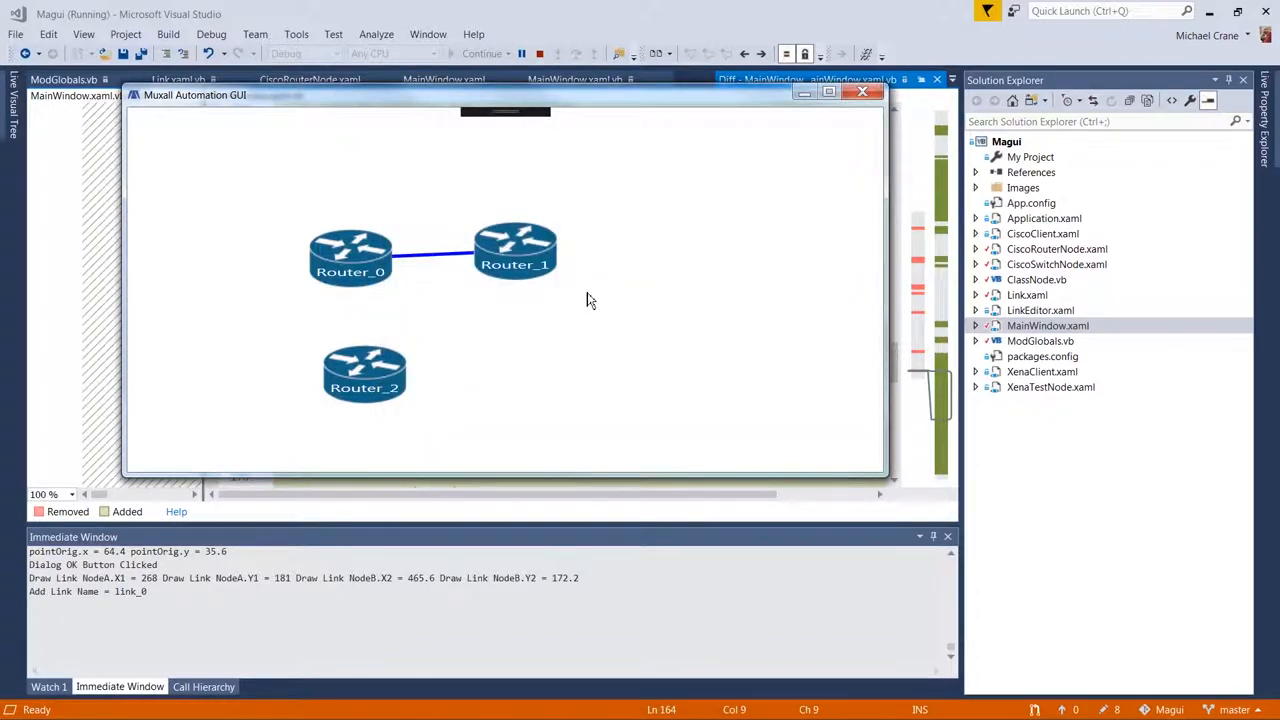
pyautogui.rightClick(590, 300)
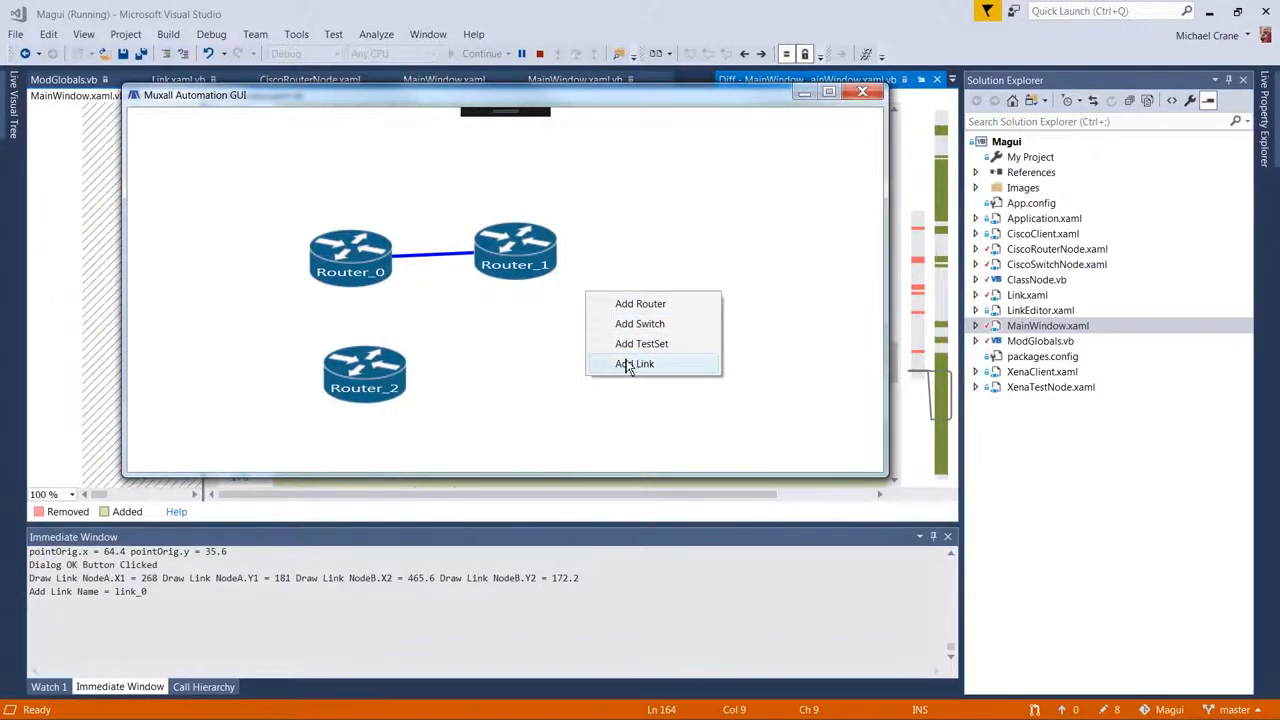
pyautogui.click(634, 364)
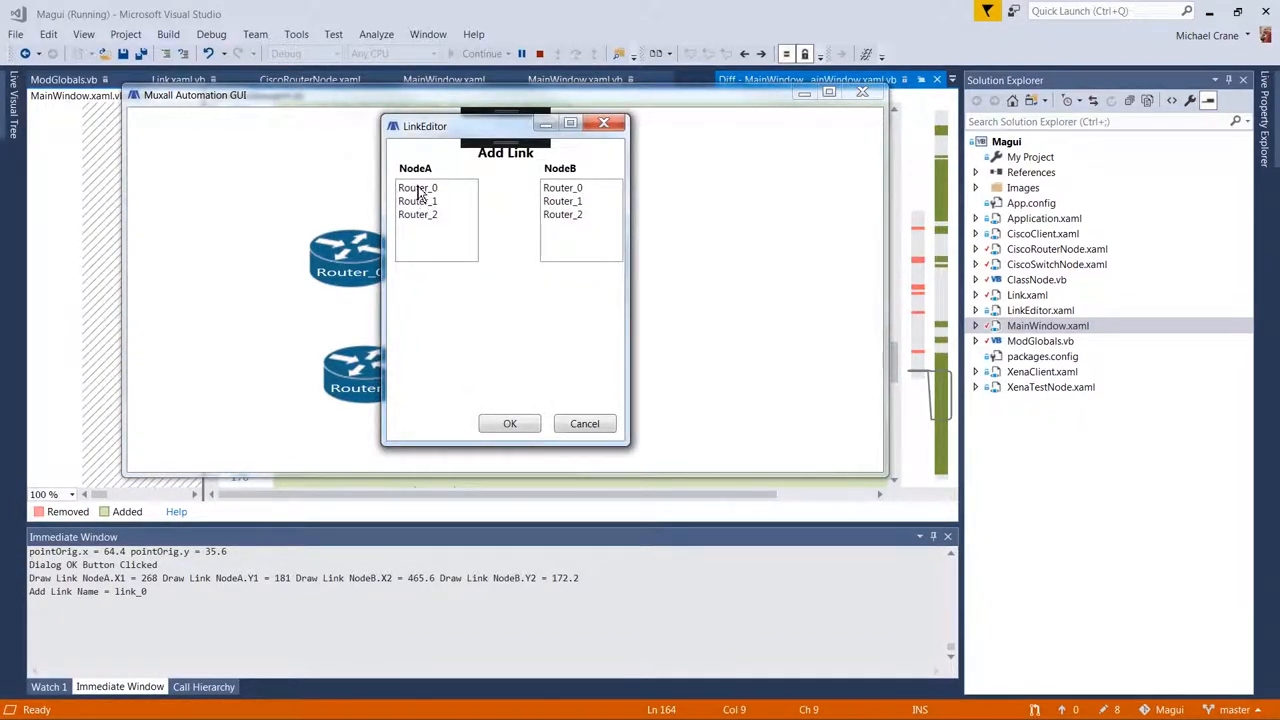
pyautogui.click(508, 424)
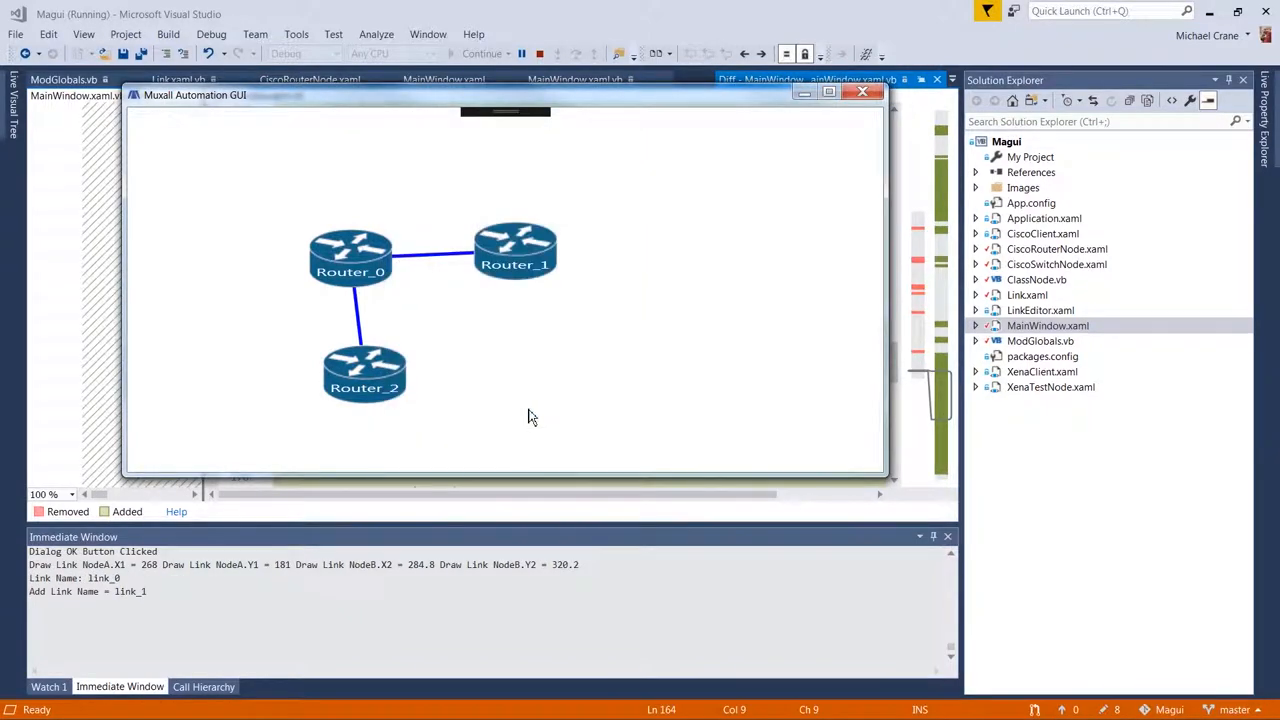
pyautogui.moveTo(408, 168)
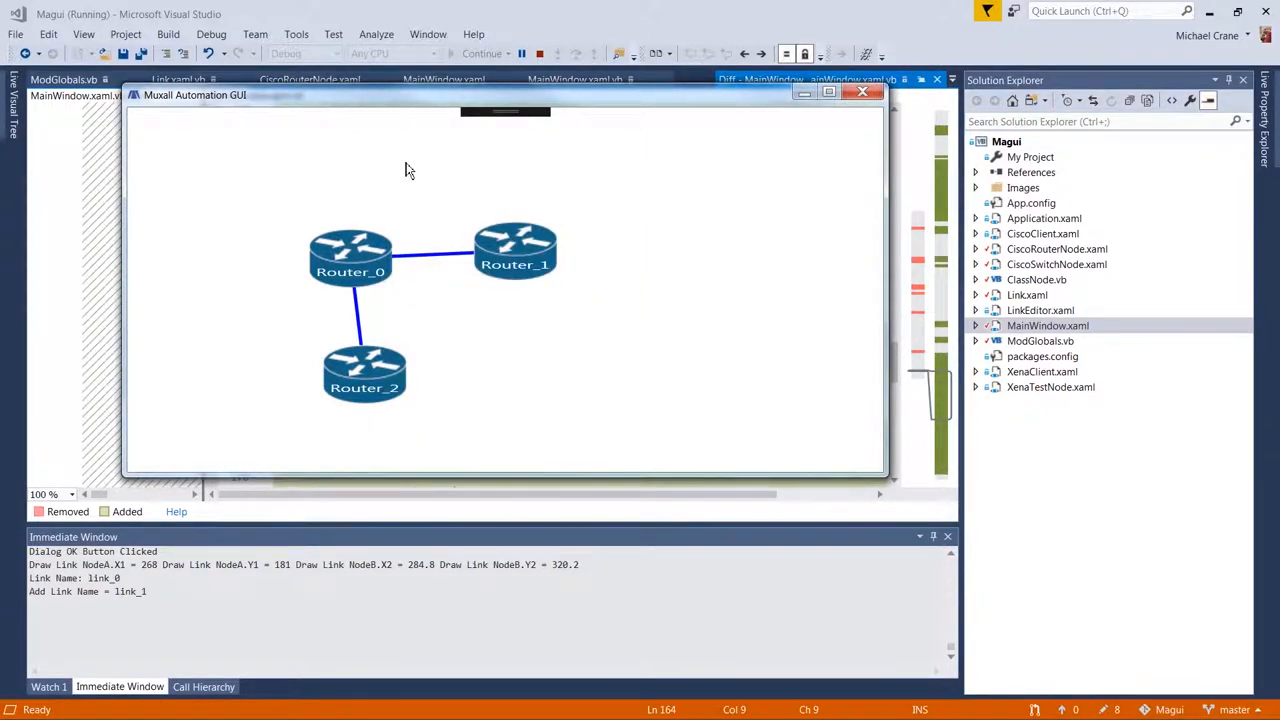
# - Delete Router_0 so its node-delete debug output is logged
pyautogui.rightClick(350, 260)
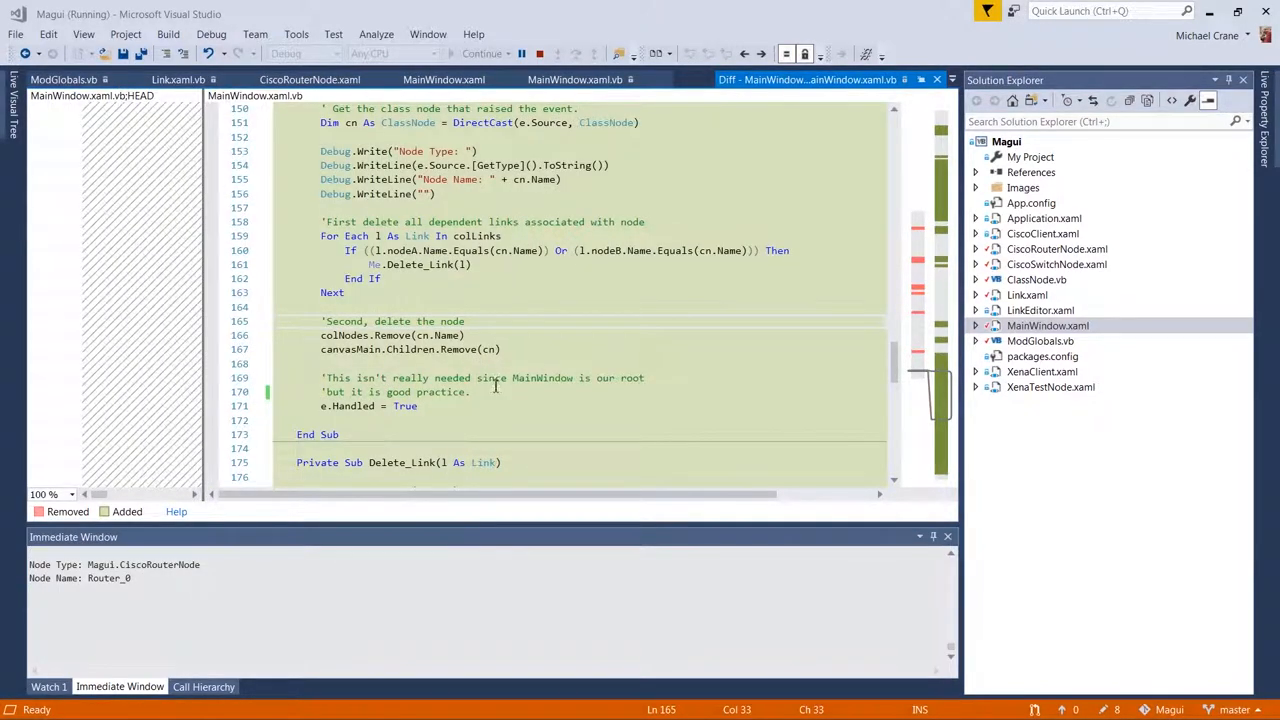
# - Copy e.Handled = True from the node-delete handler down into Private Sub Delete_Link
pyautogui.click(420, 406)
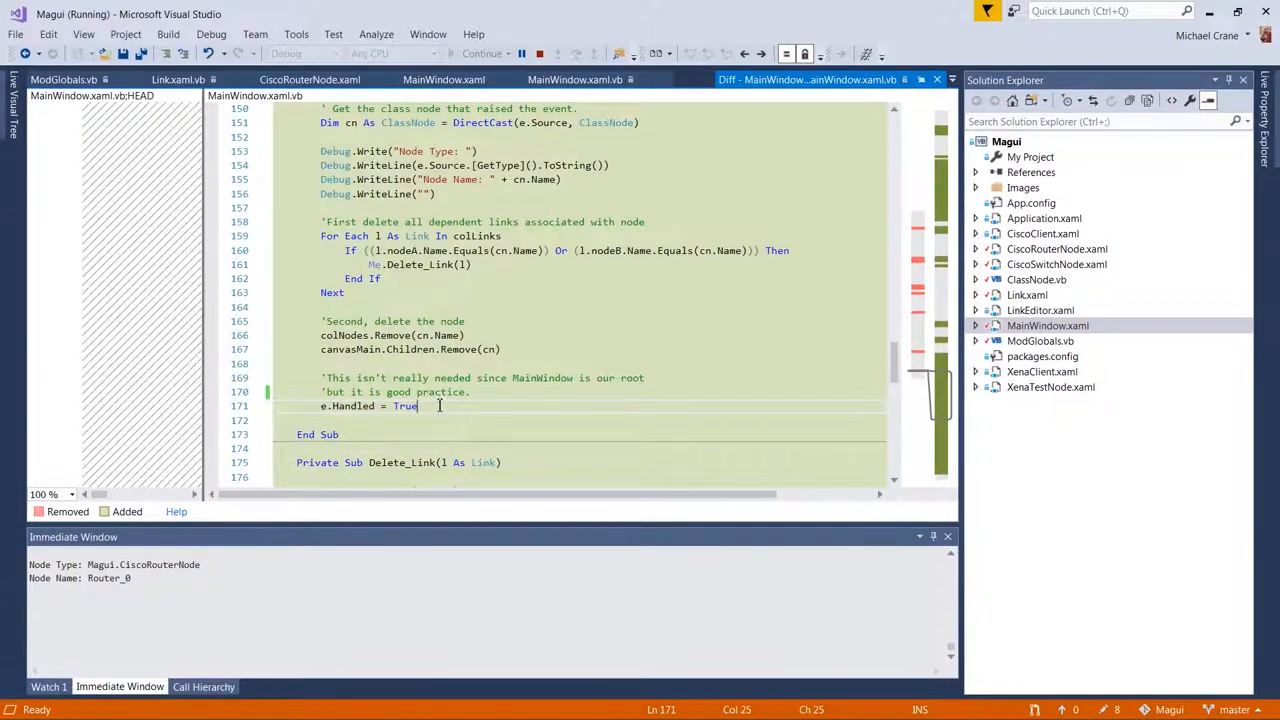
pyautogui.doubleClick(352, 406)
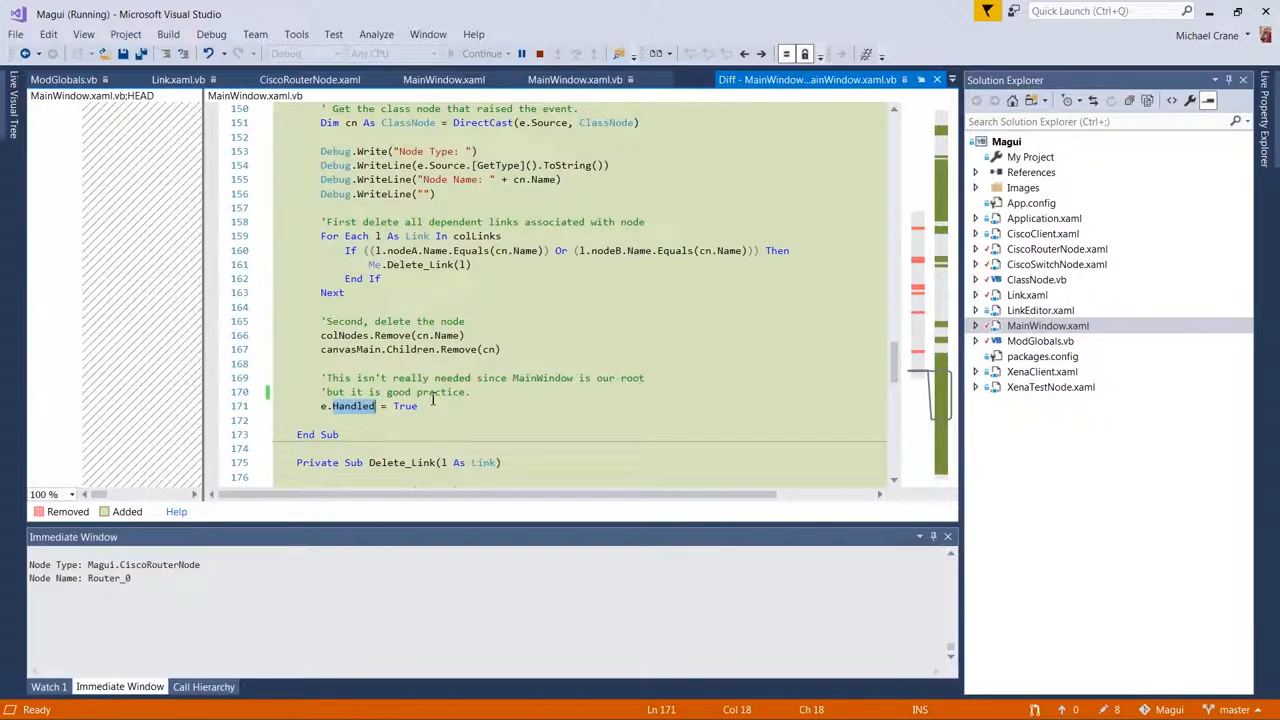
pyautogui.moveTo(576, 336)
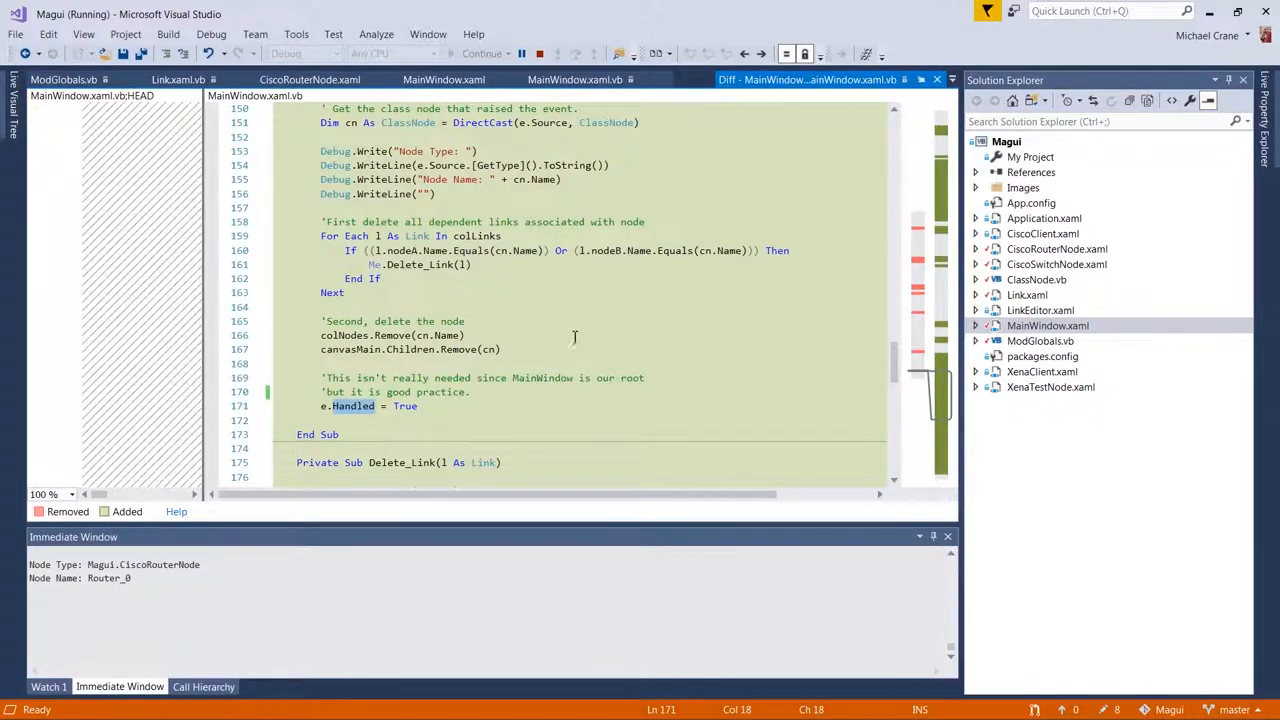
pyautogui.moveTo(578, 338)
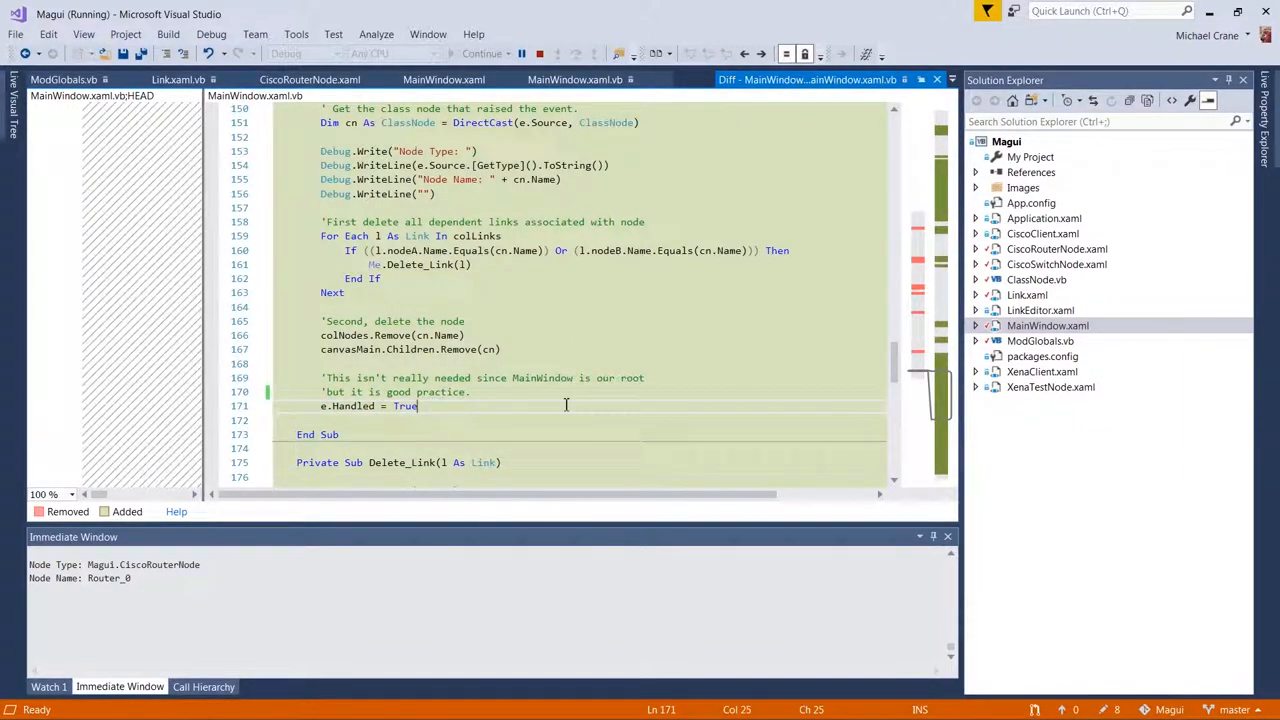
pyautogui.scroll(-3)
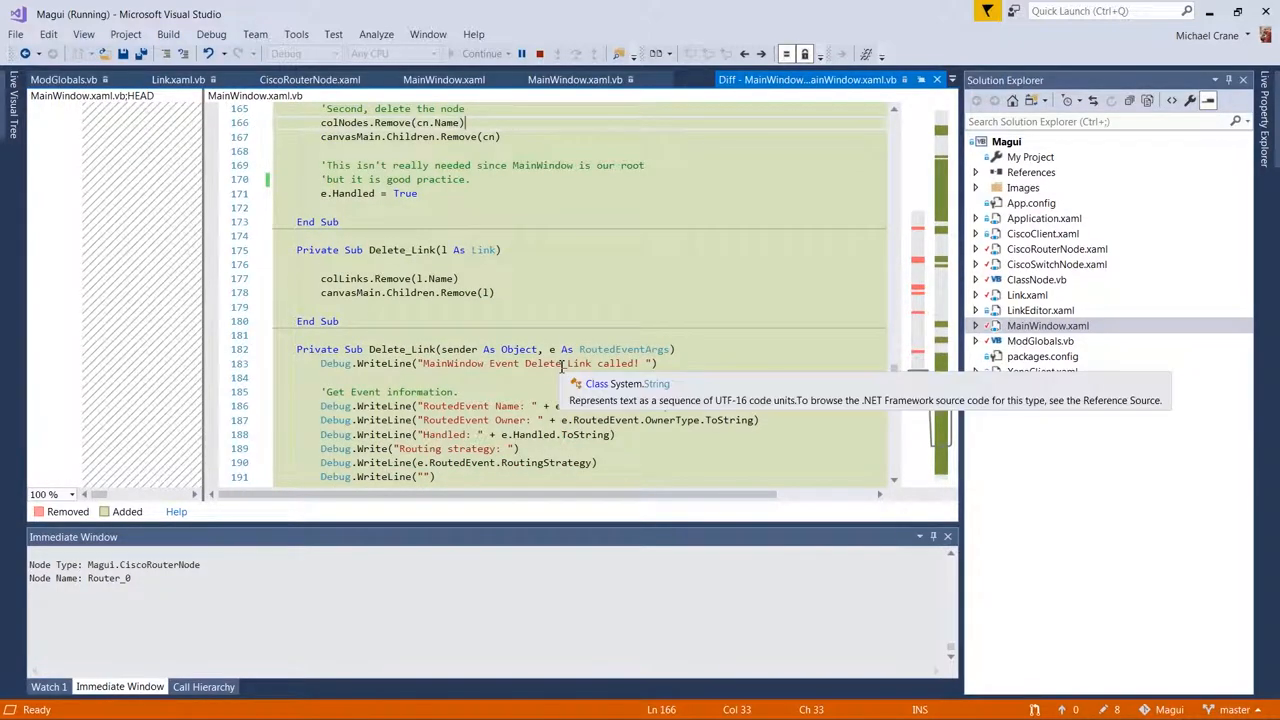
pyautogui.moveTo(464, 280)
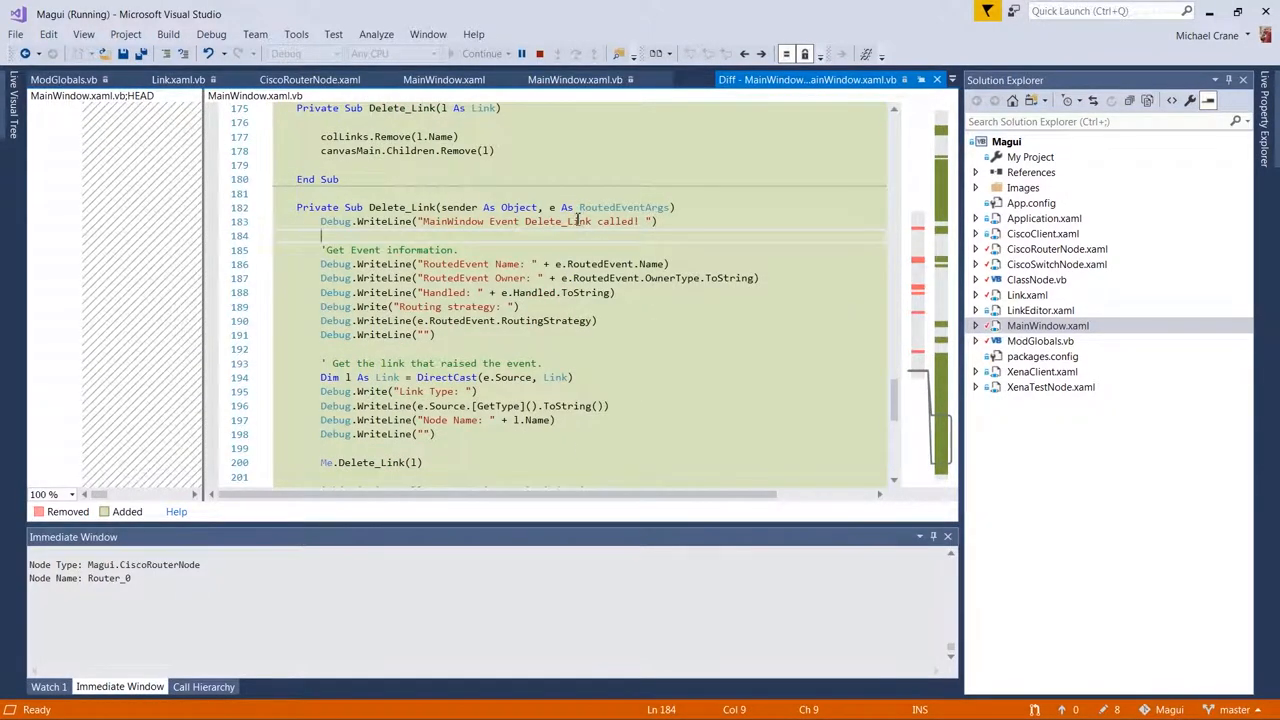
pyautogui.scroll(-3)
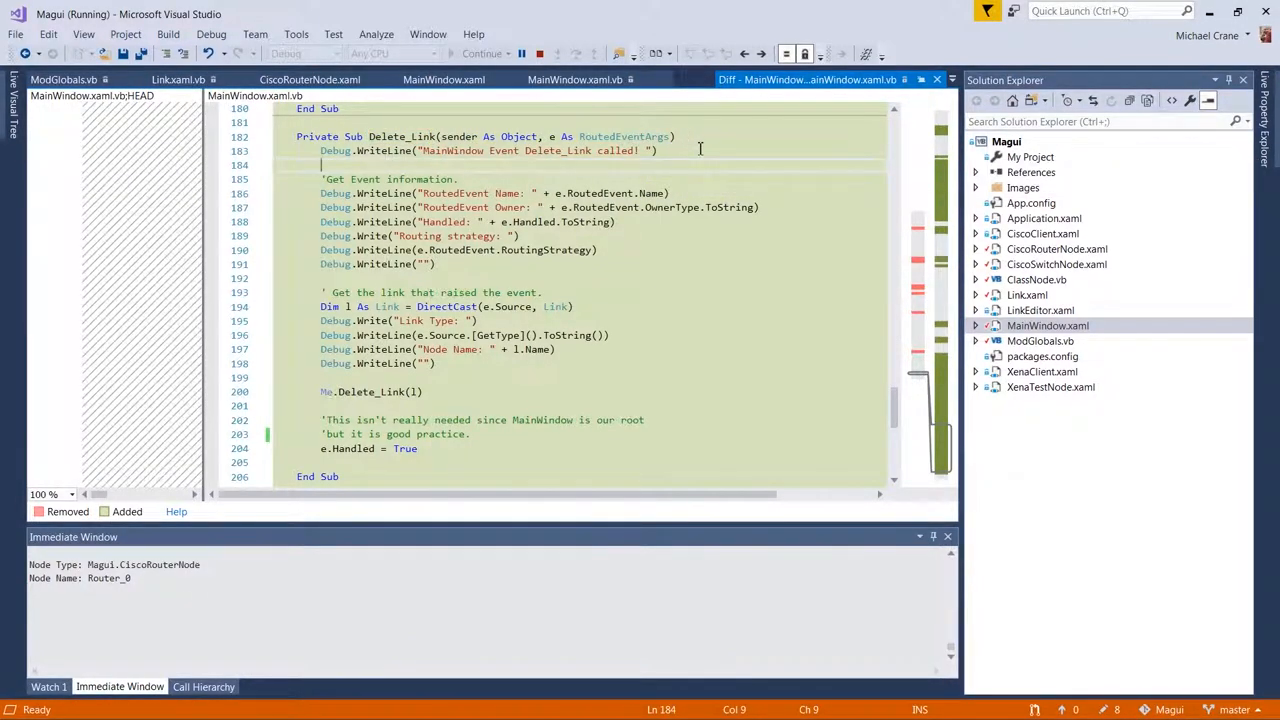
pyautogui.moveTo(568, 362)
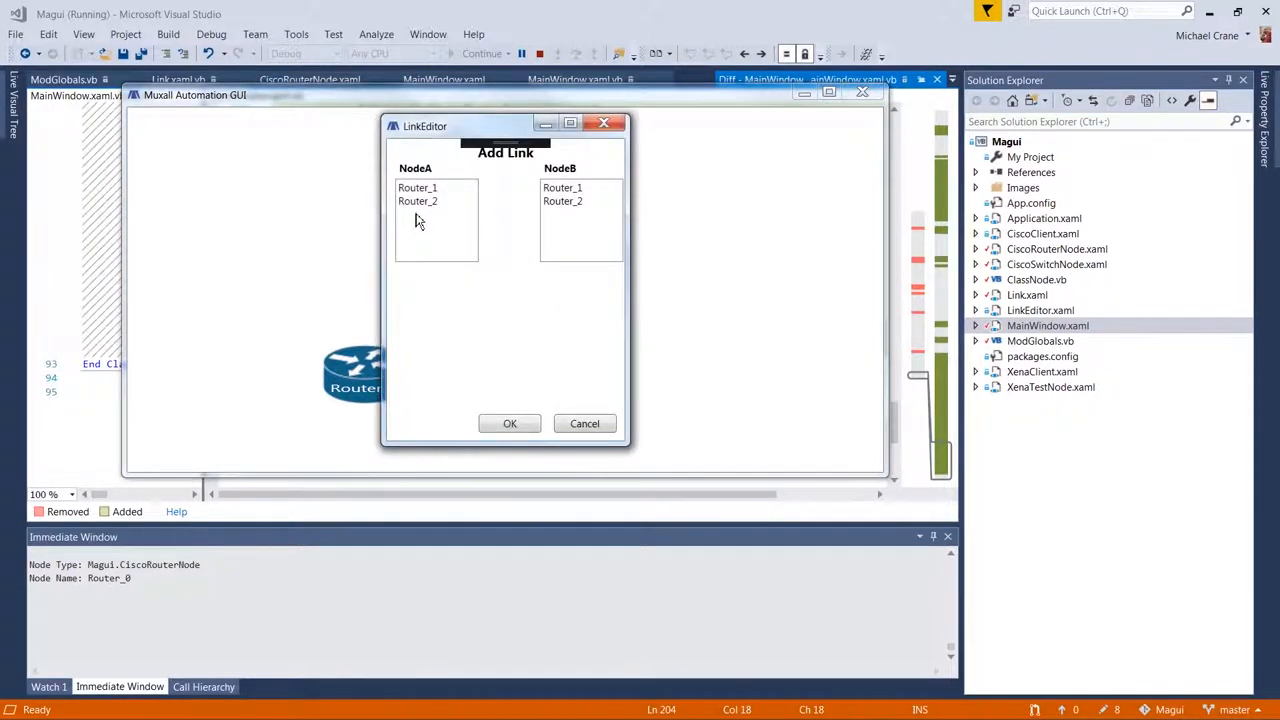
# - Link Router_1 to Router_2 as link_0, then delete that link
pyautogui.click(510, 424)
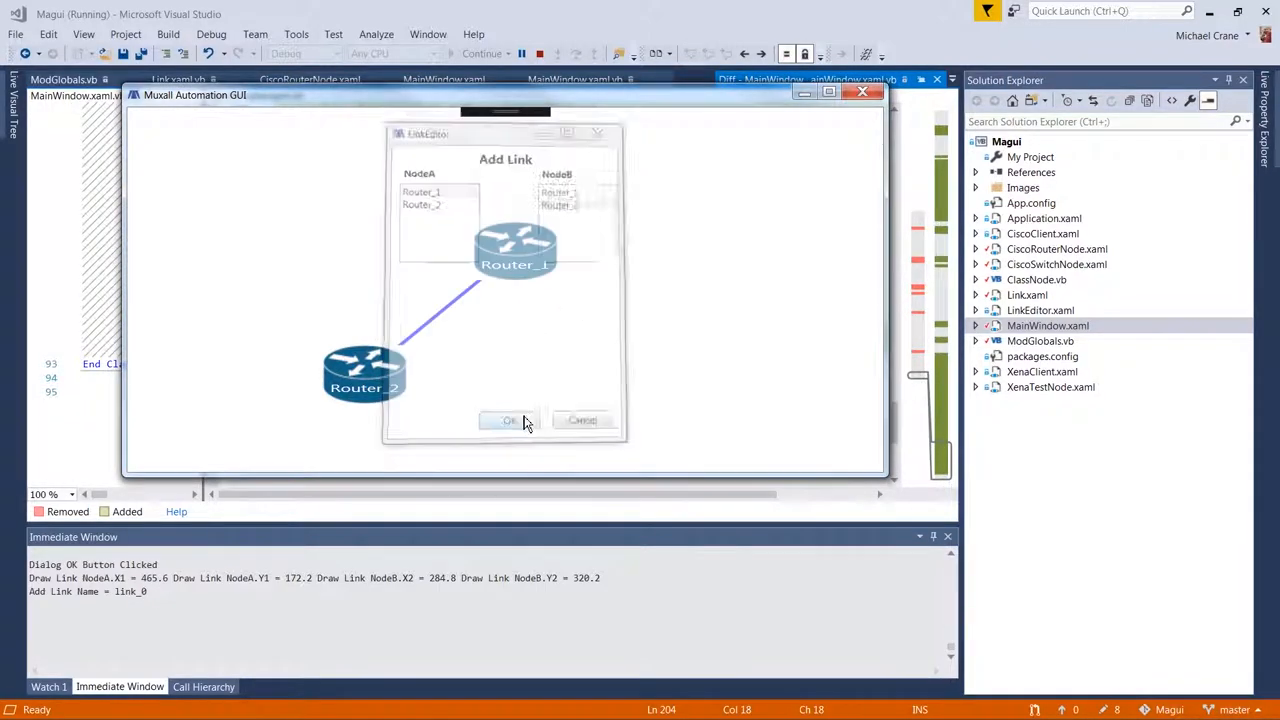
pyautogui.click(508, 420)
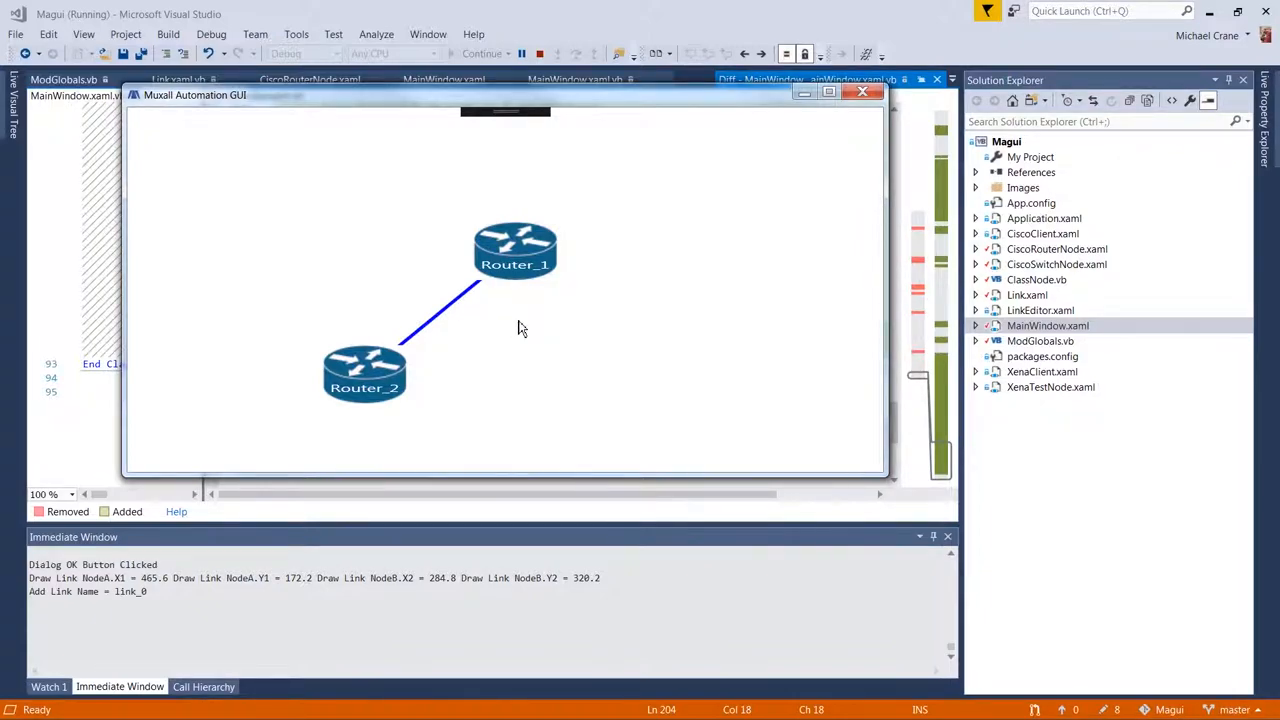
pyautogui.rightClick(516, 328)
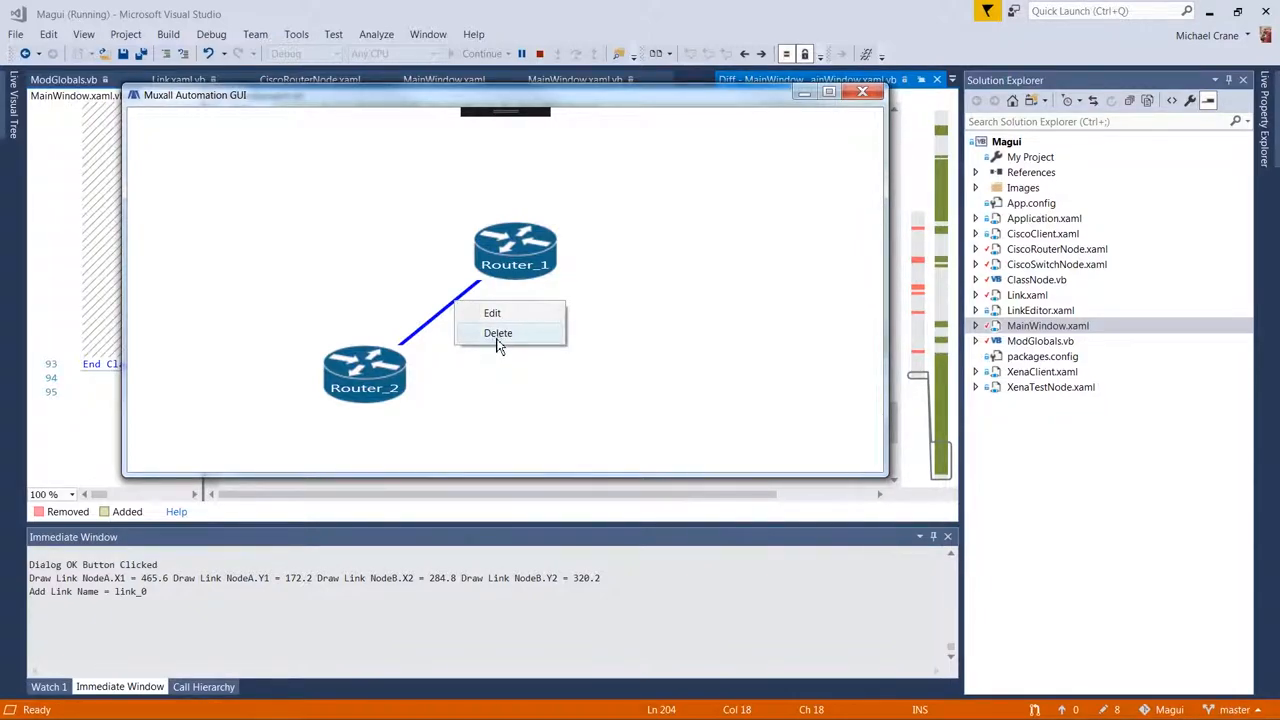
pyautogui.click(498, 332)
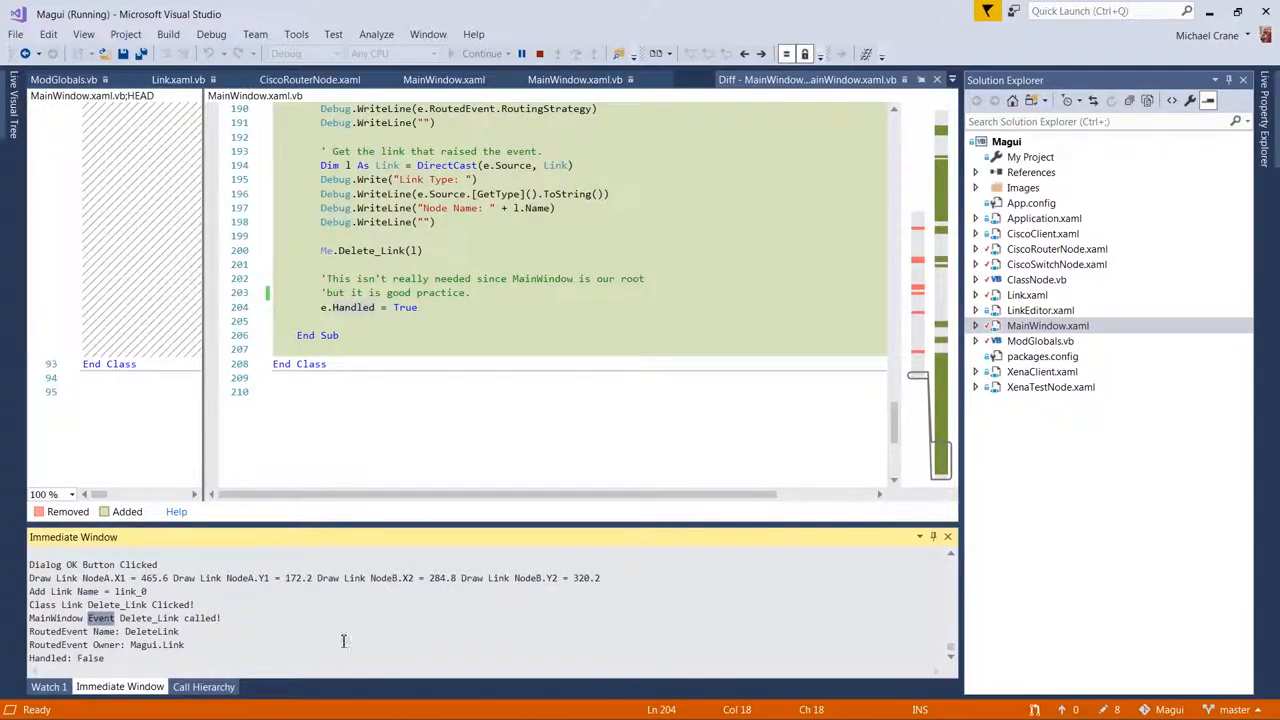
# - Read the DeleteLink bubbling event output in the Immediate Window and open ClassNode.vb
pyautogui.scroll(-3)
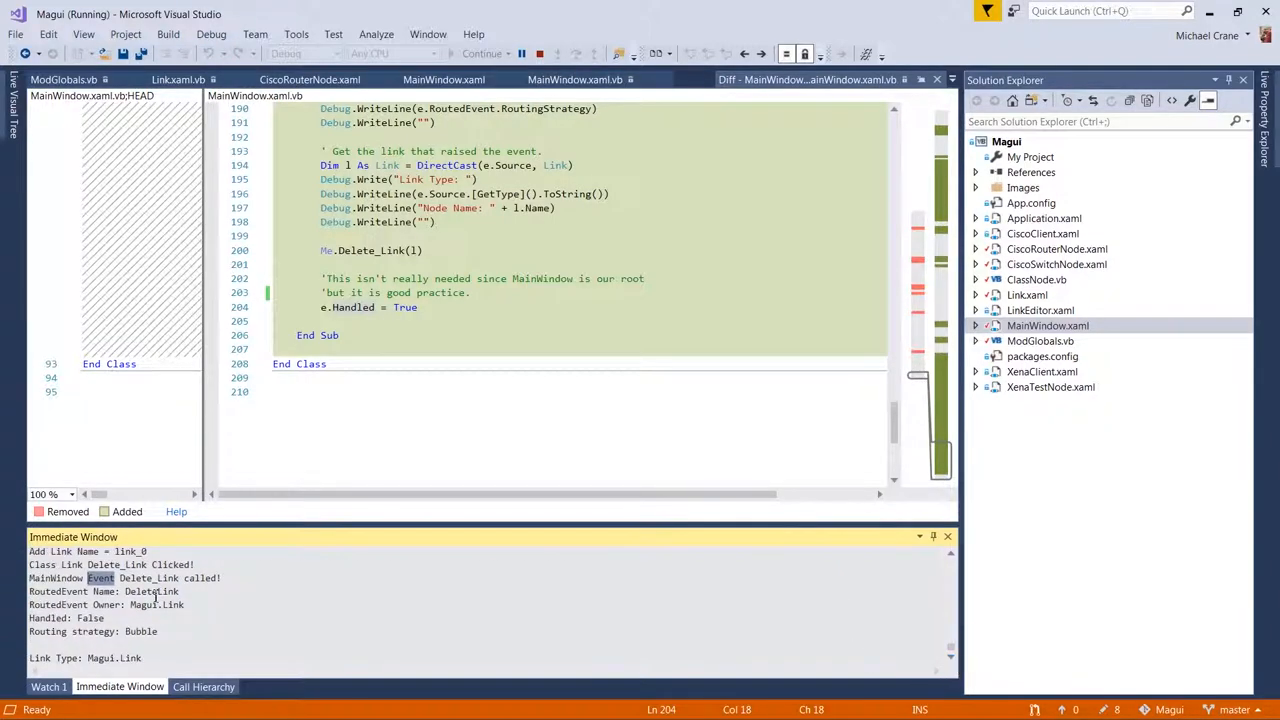
pyautogui.doubleClick(152, 592)
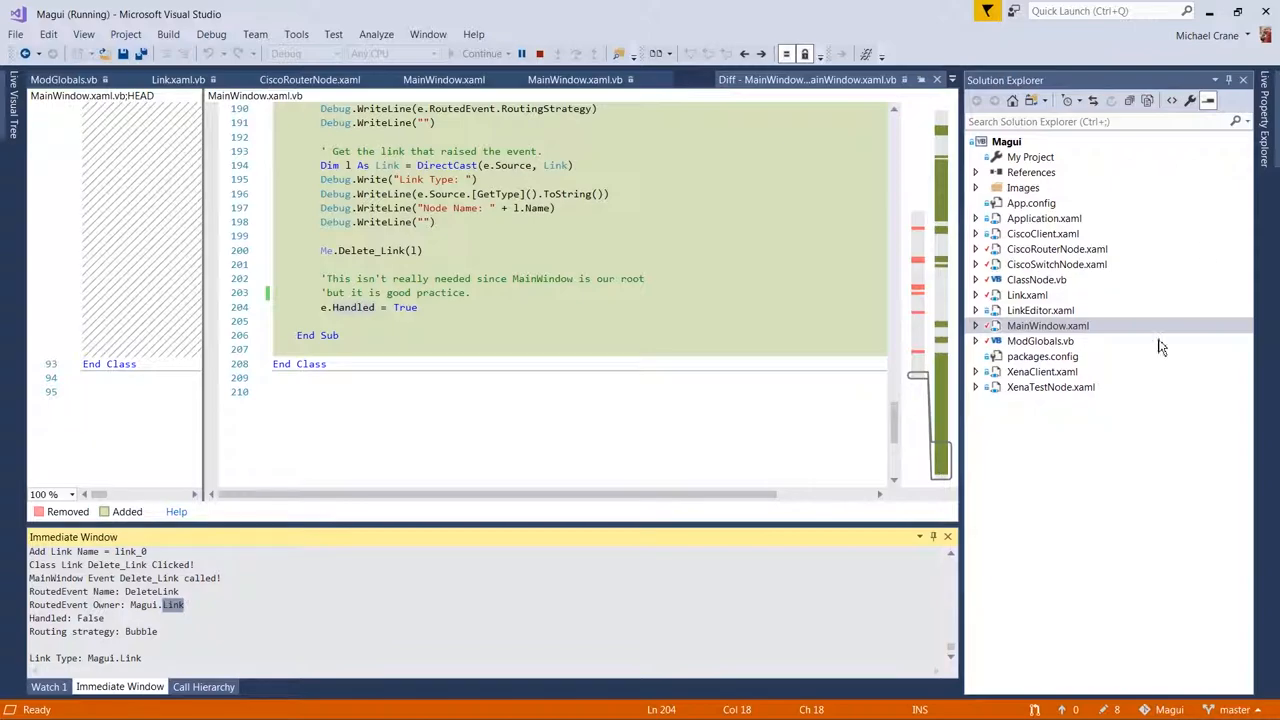
pyautogui.moveTo(1024, 310)
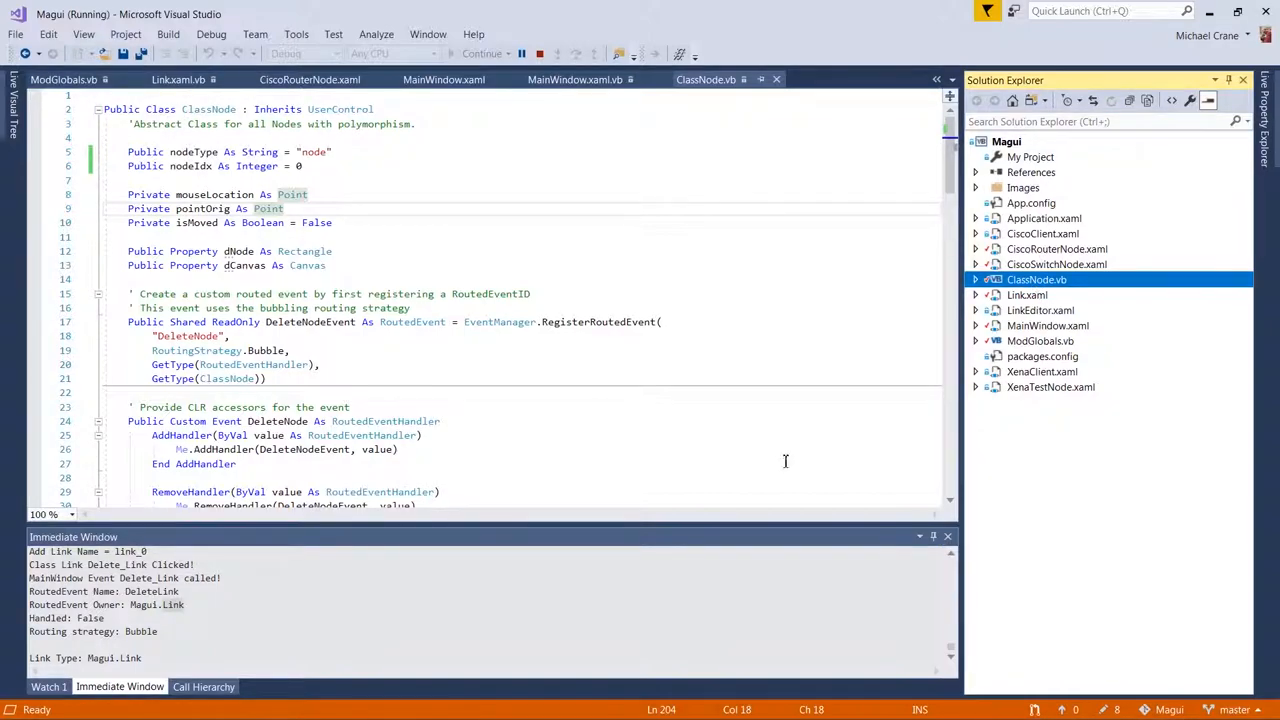
pyautogui.click(1028, 296)
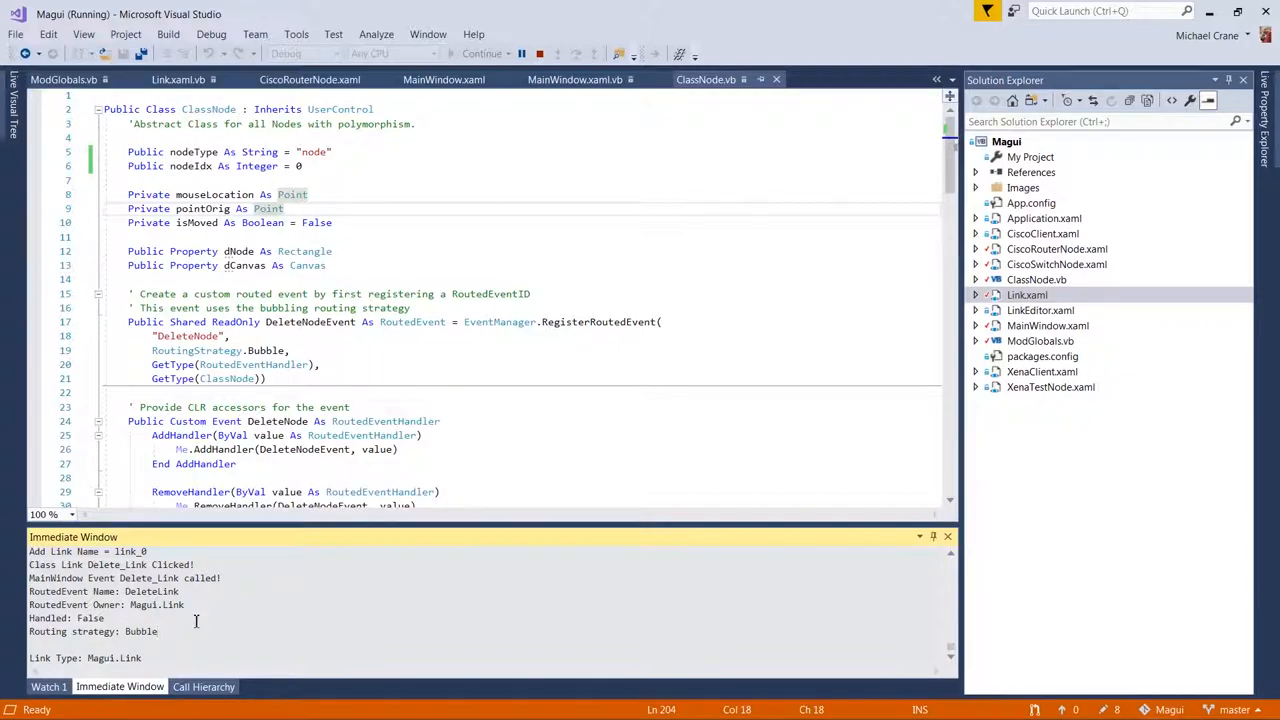
pyautogui.doubleClick(172, 604)
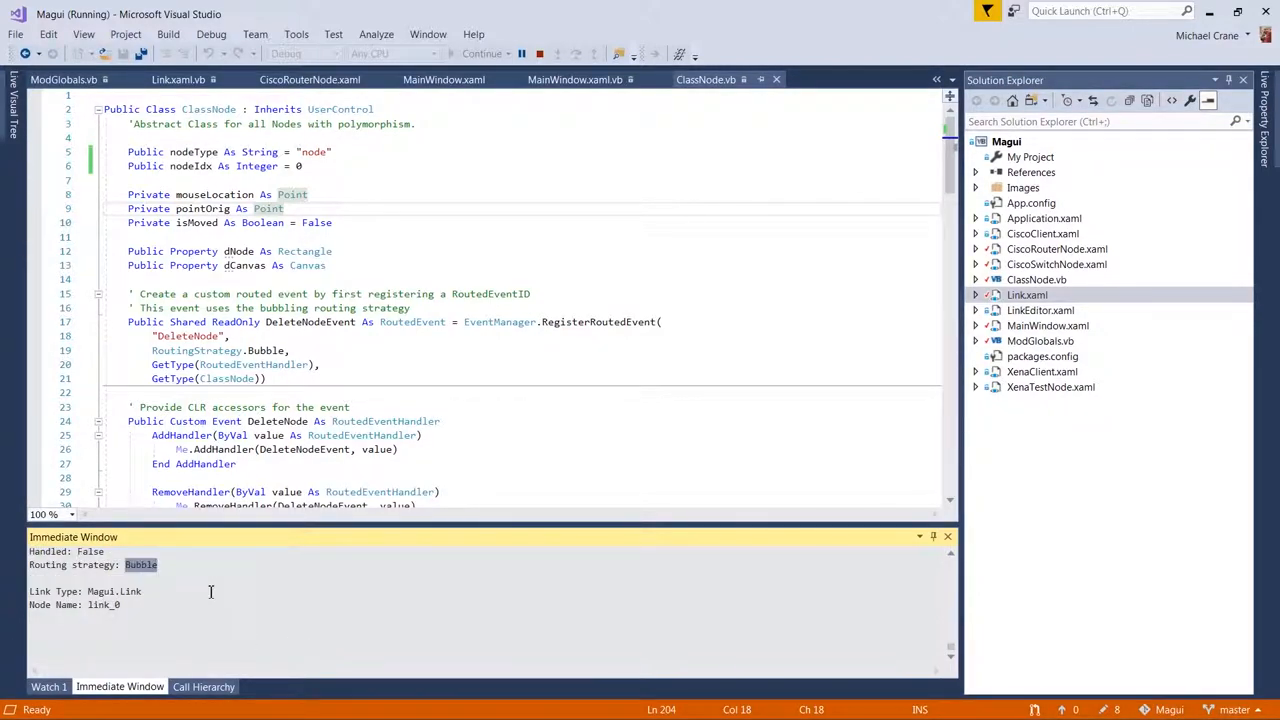
pyautogui.doubleClick(104, 604)
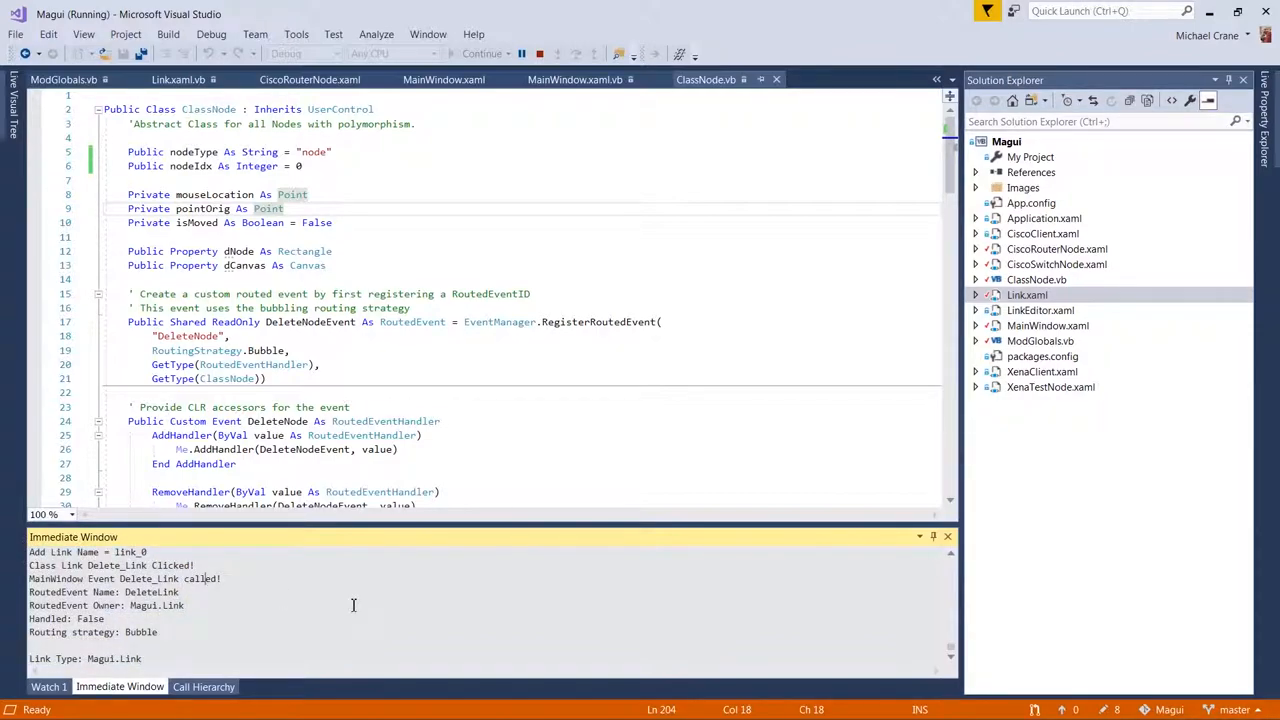
pyautogui.moveTo(198, 592)
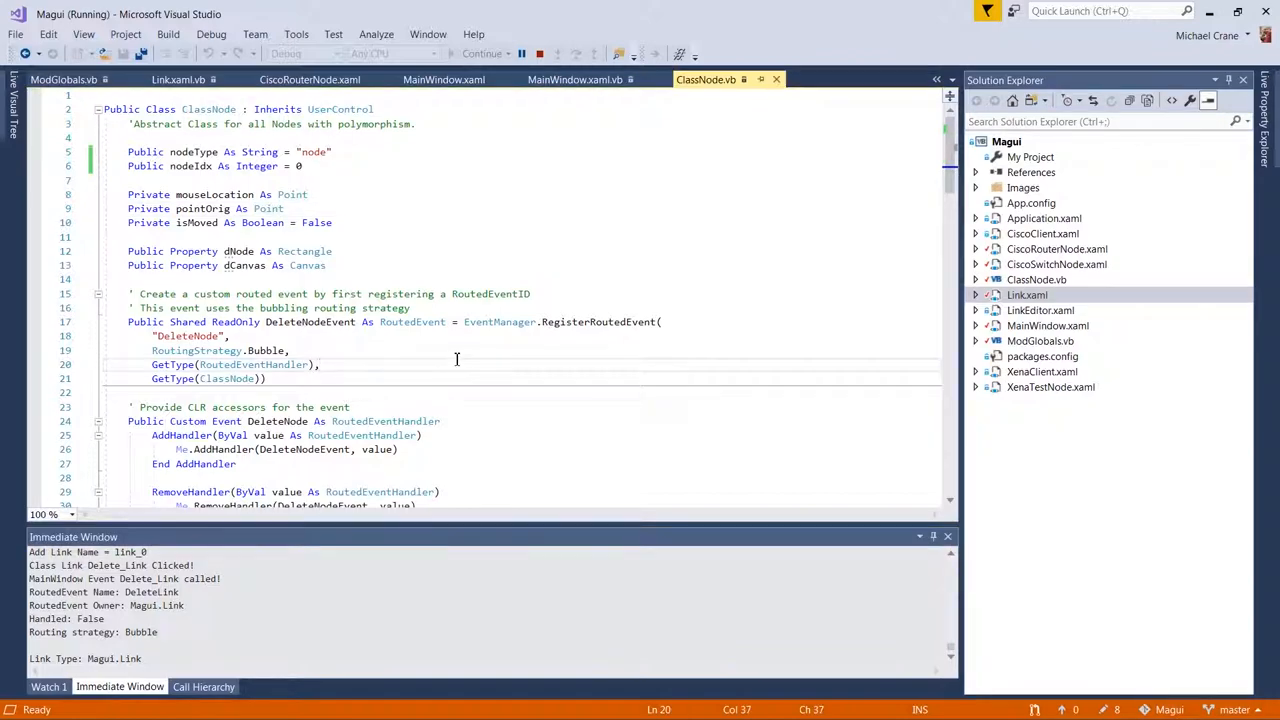
# - Review the DeleteLink custom routed event code in the Link.xaml.vb diff
pyautogui.scroll(-3)
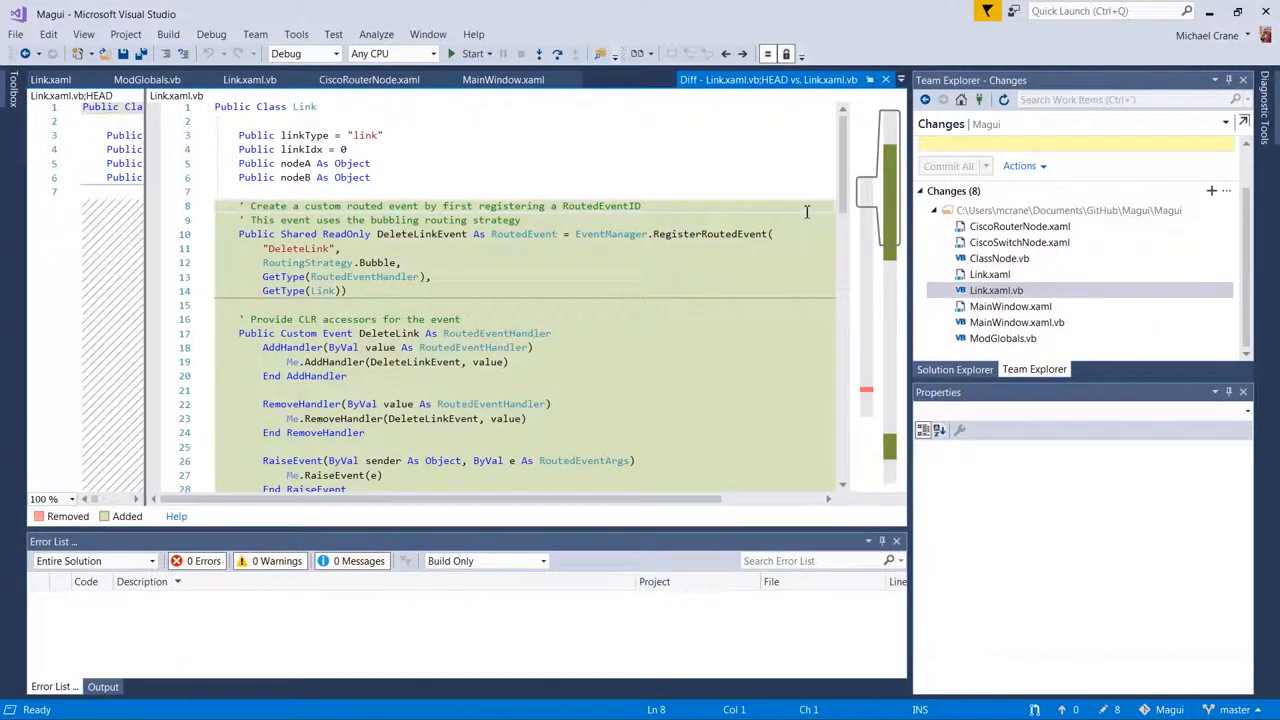
pyautogui.scroll(-3)
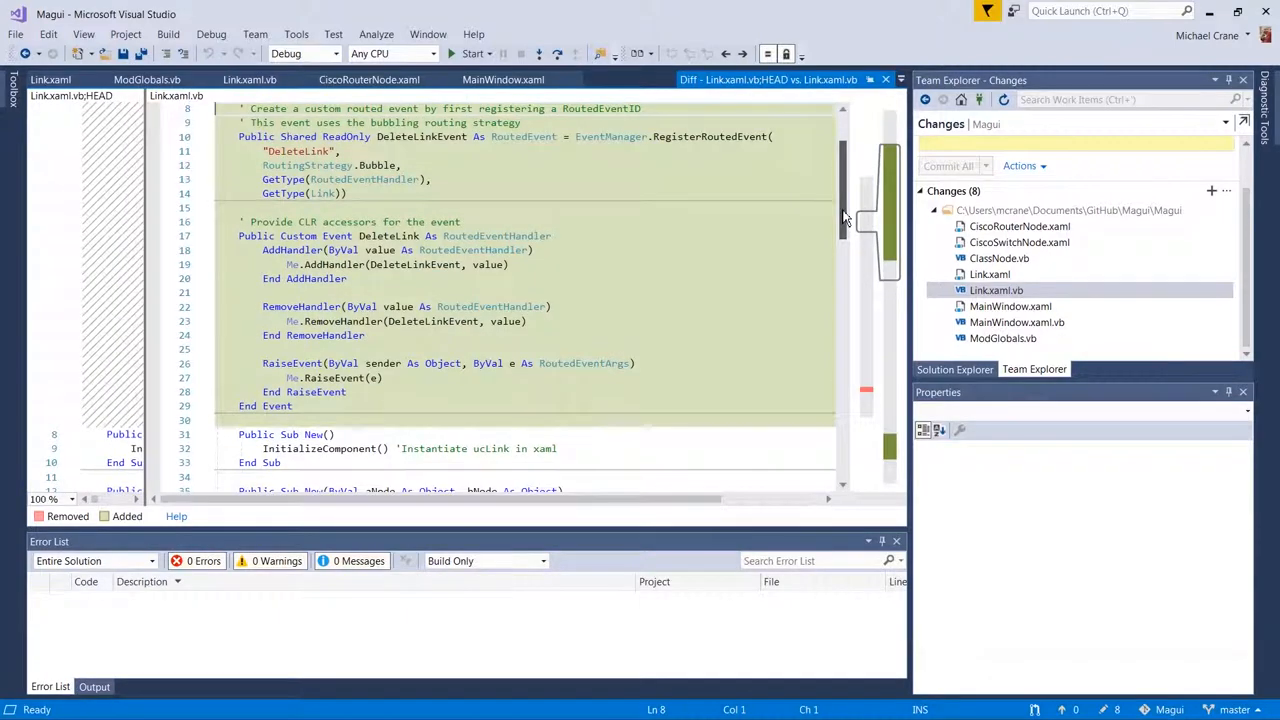
pyautogui.click(296, 404)
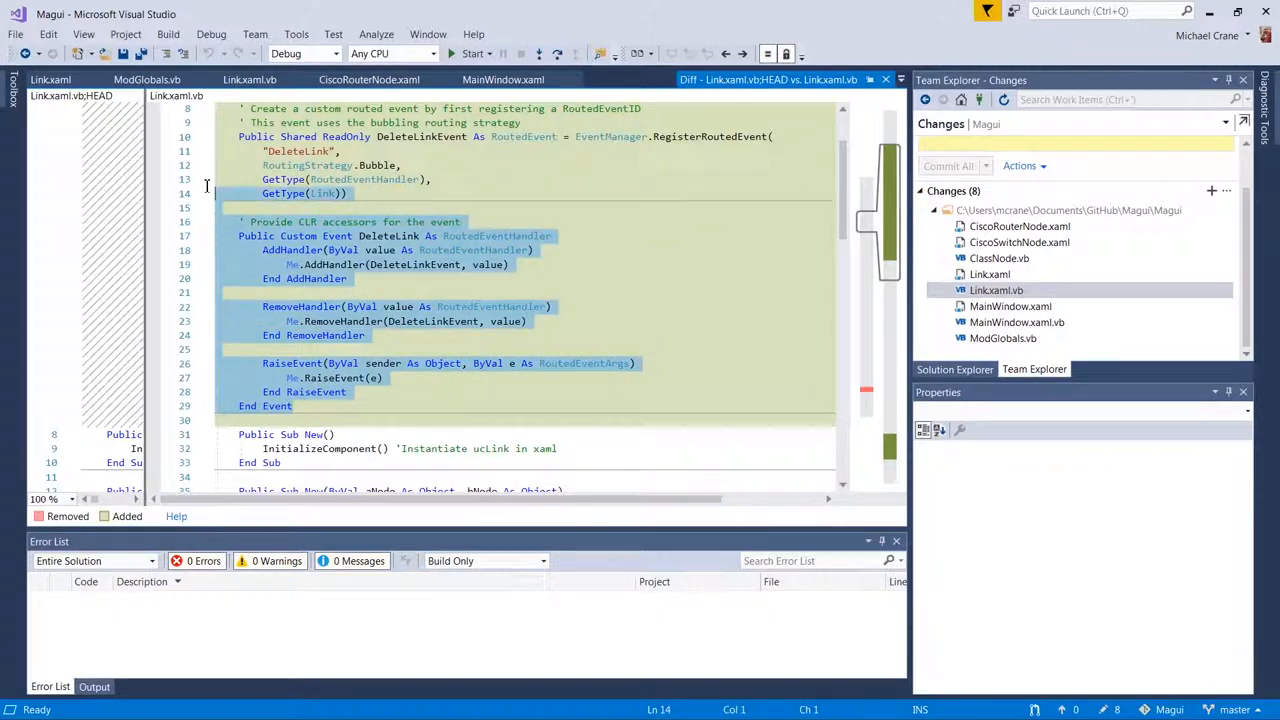
pyautogui.click(612, 180)
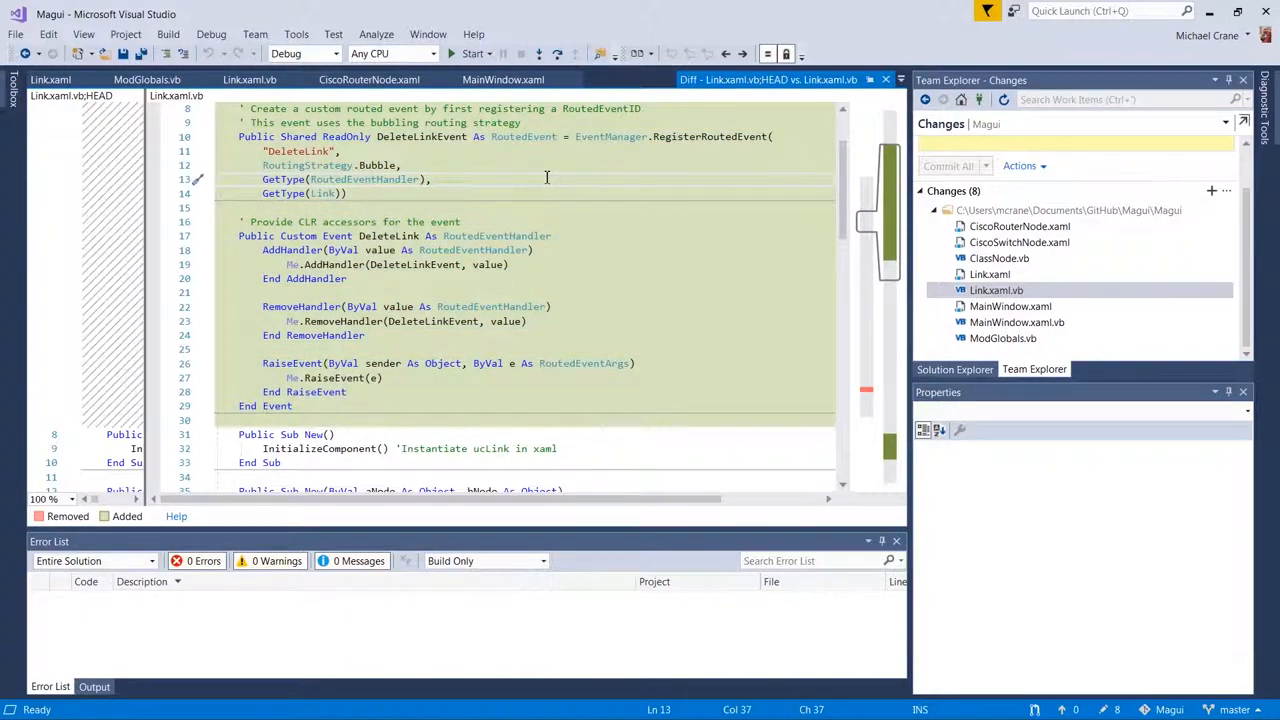
pyautogui.click(368, 336)
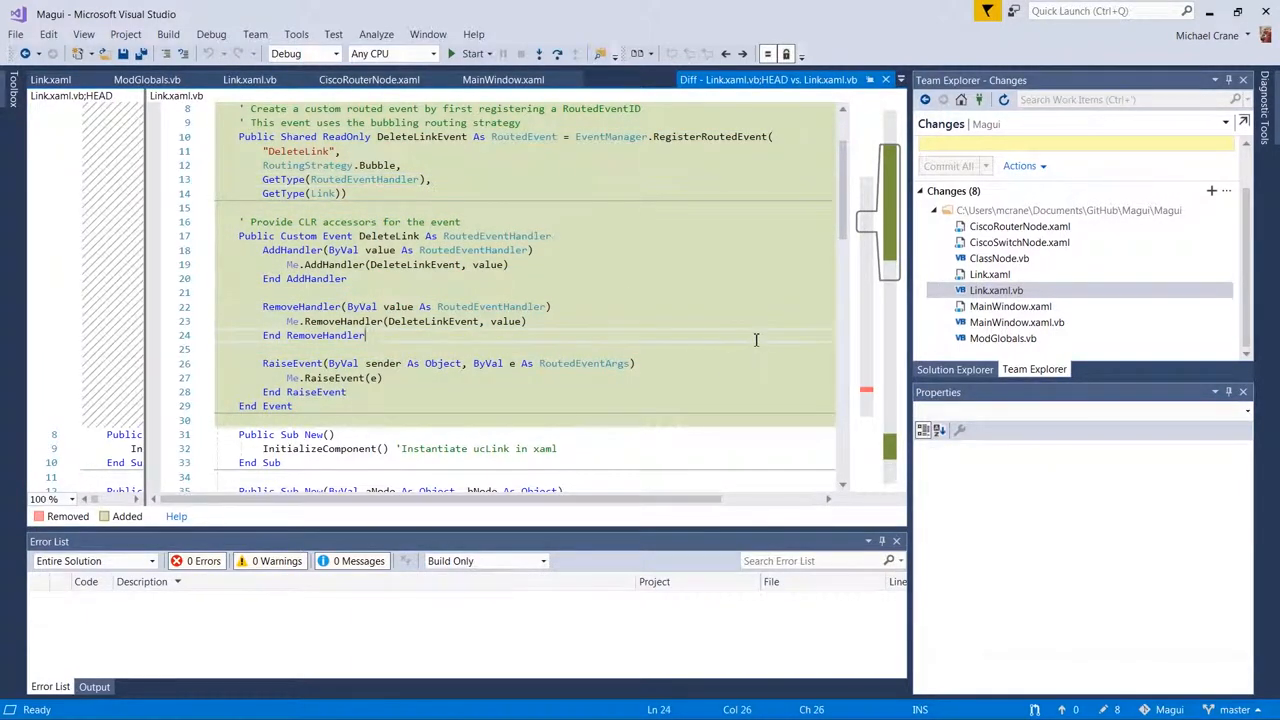
pyautogui.scroll(-3)
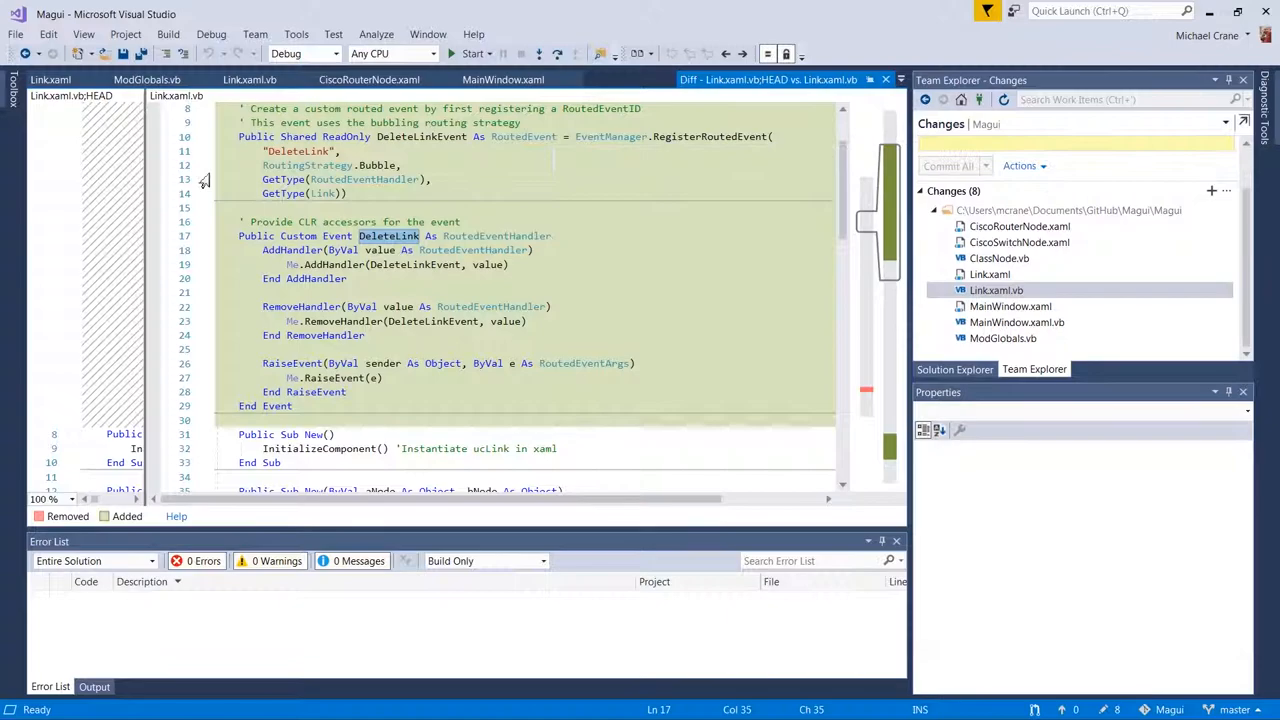
pyautogui.moveTo(718, 136)
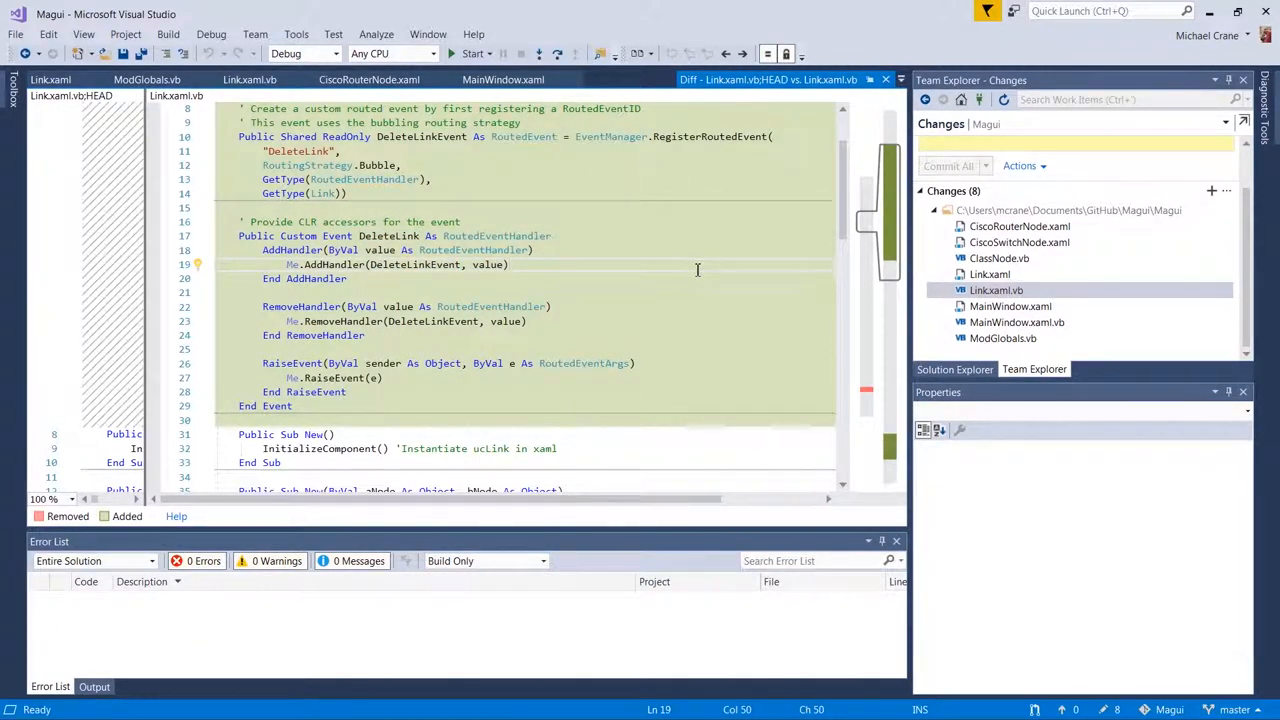
# - Review the Delete_Link raising code and bring up the CiscoSwitchNode.xaml diff
pyautogui.moveTo(262, 364); pyautogui.dragTo(348, 404)
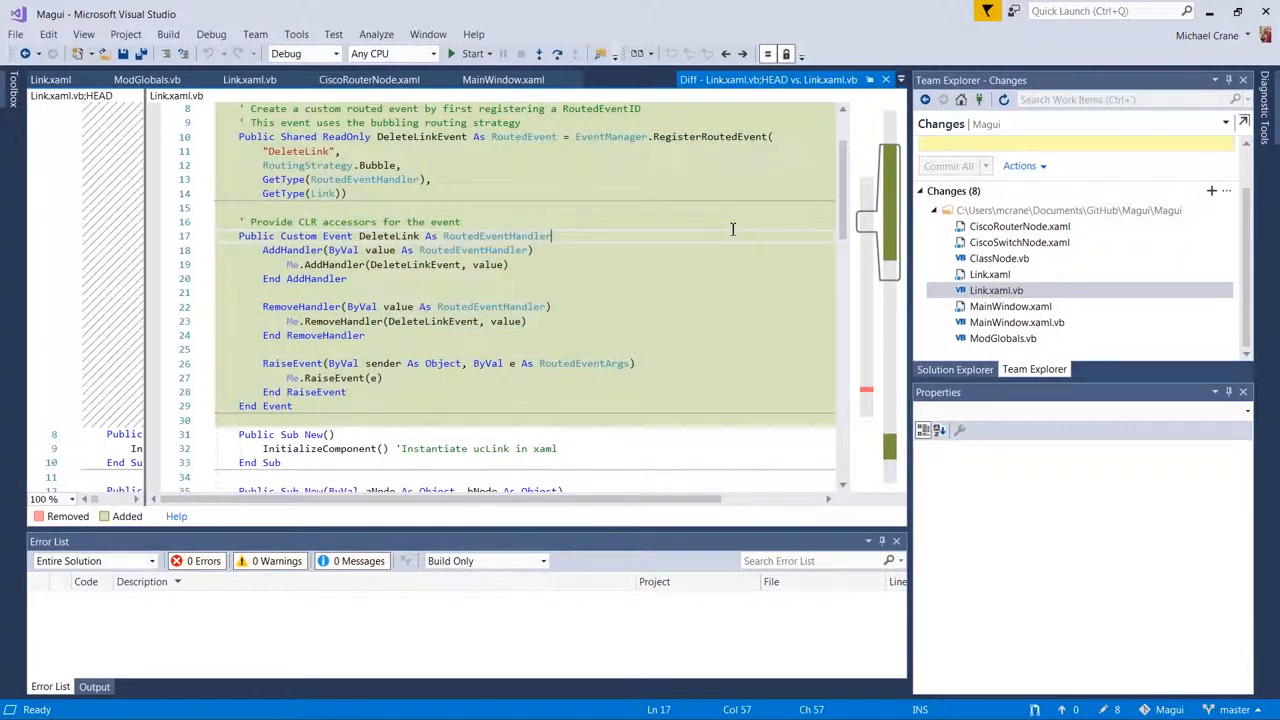
pyautogui.scroll(-3)
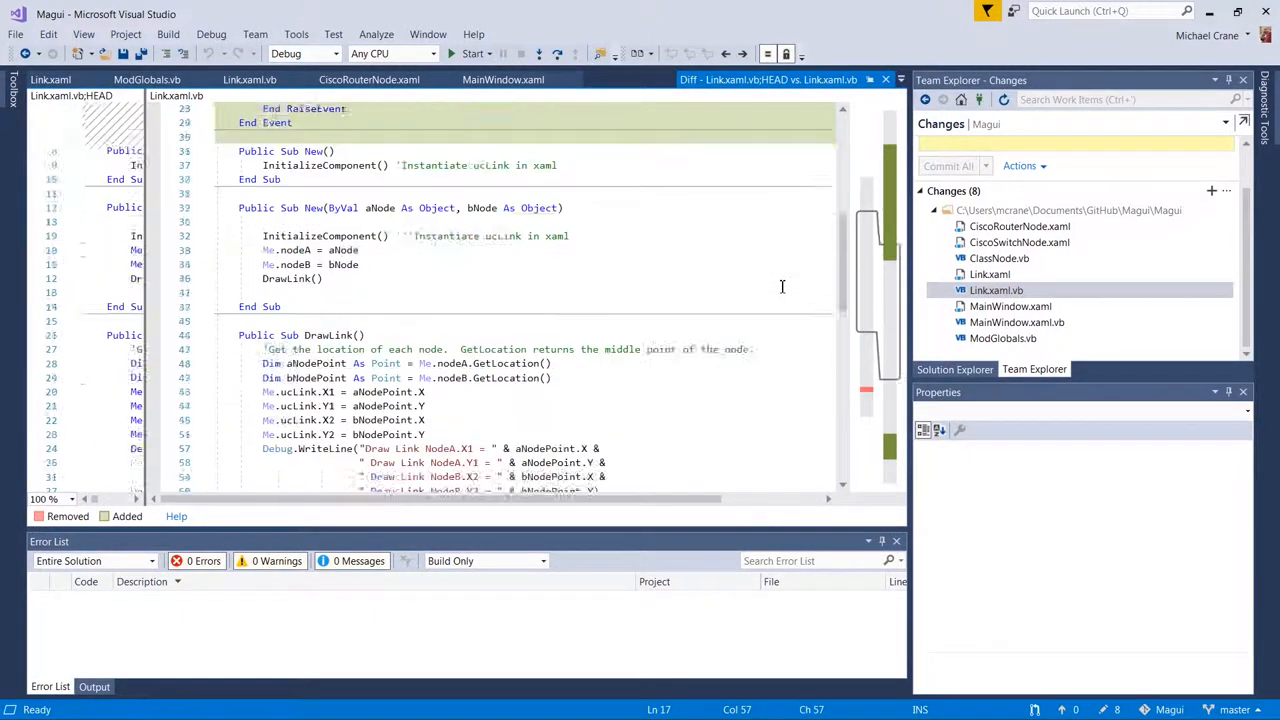
pyautogui.scroll(-3)
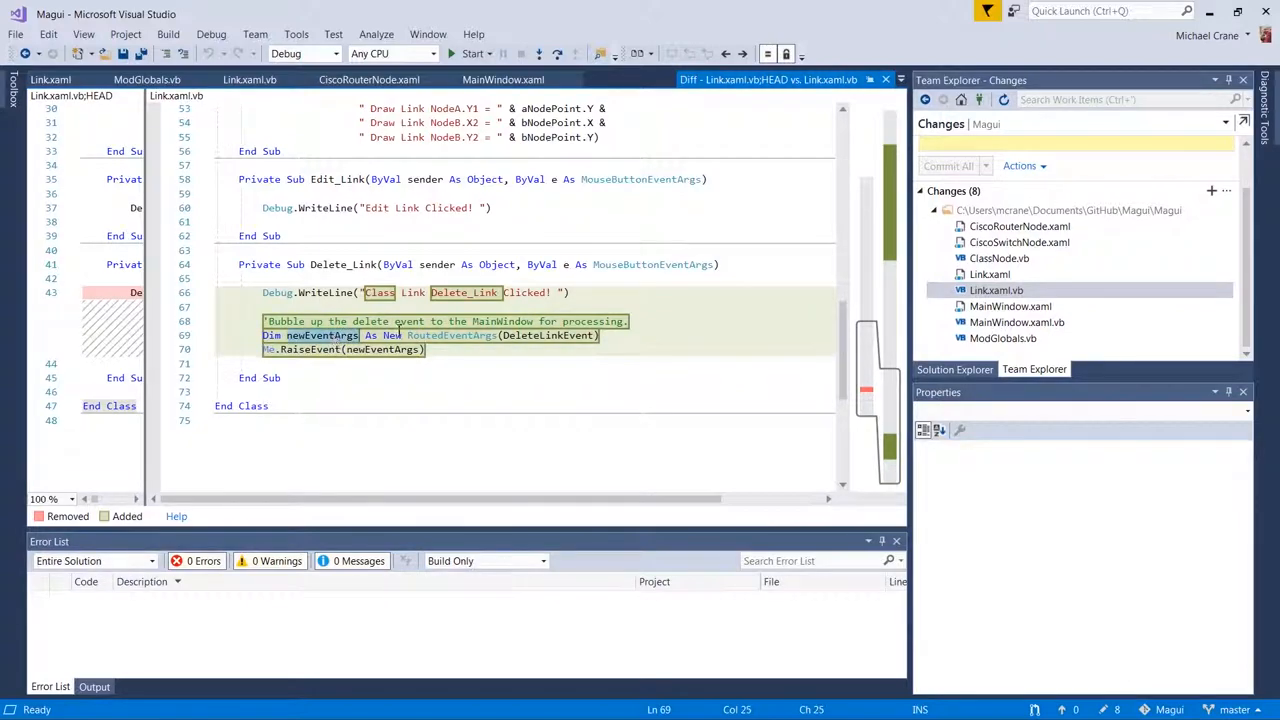
pyautogui.doubleClick(452, 336)
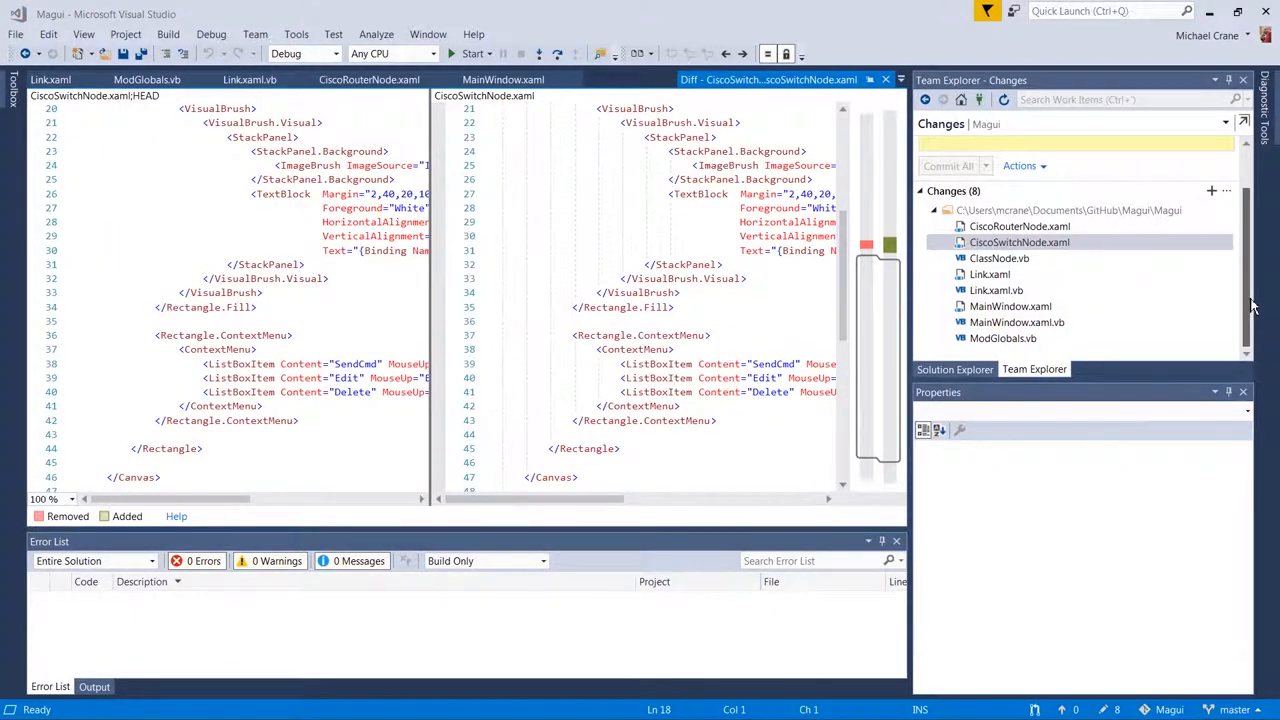
pyautogui.moveTo(1016, 322)
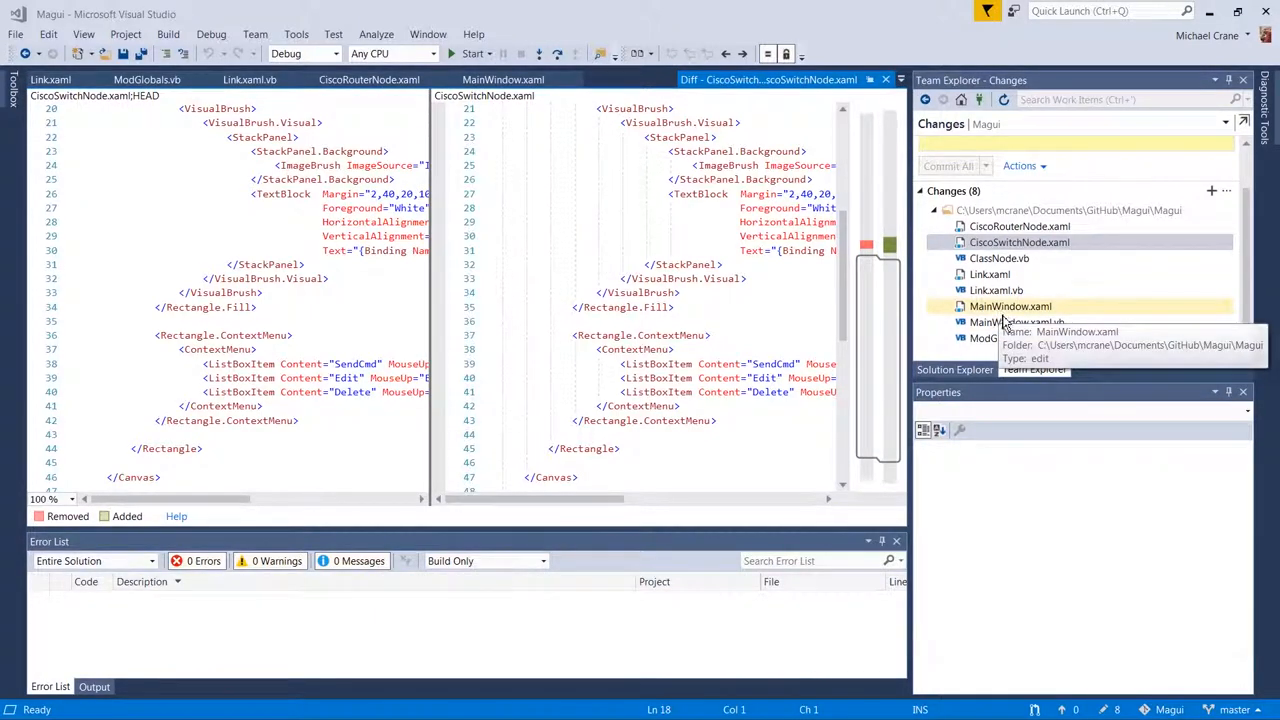
# - Show the MainWindow.xaml.vb diff at the Add_Router handler using GetAvailableNodeIndex
pyautogui.click(1020, 322)
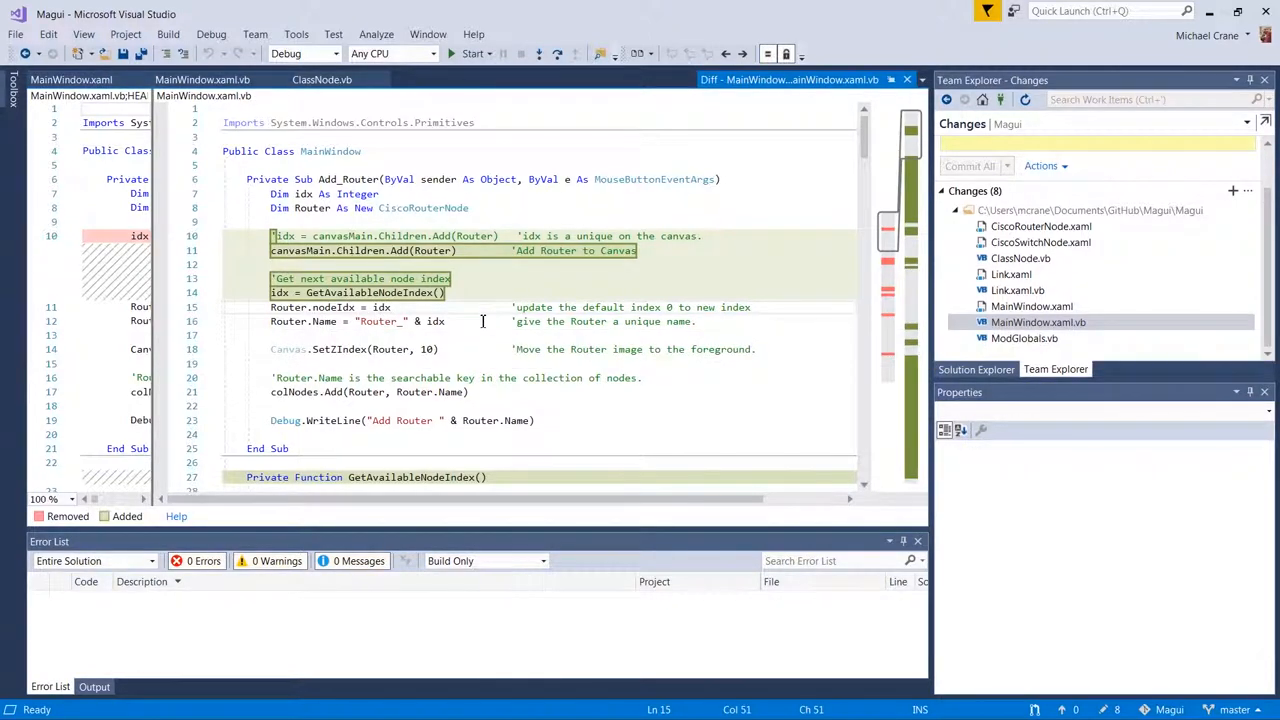
pyautogui.moveTo(596, 340)
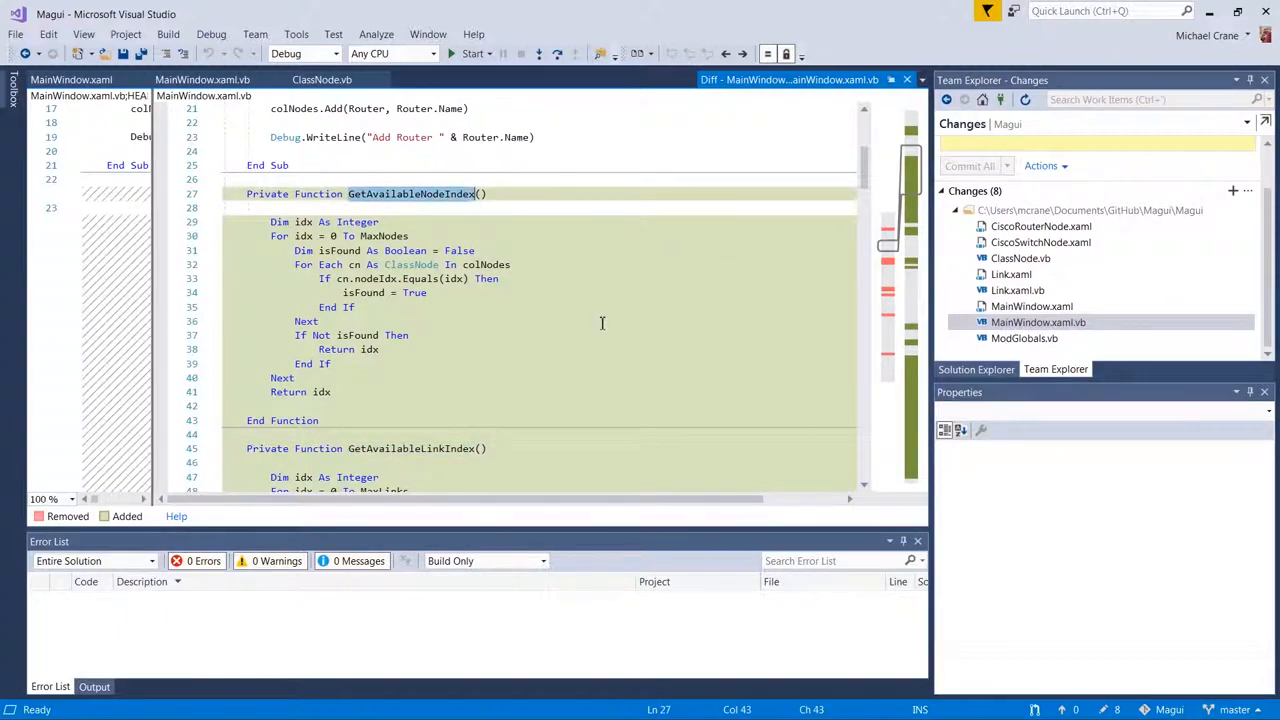
pyautogui.scroll(-3)
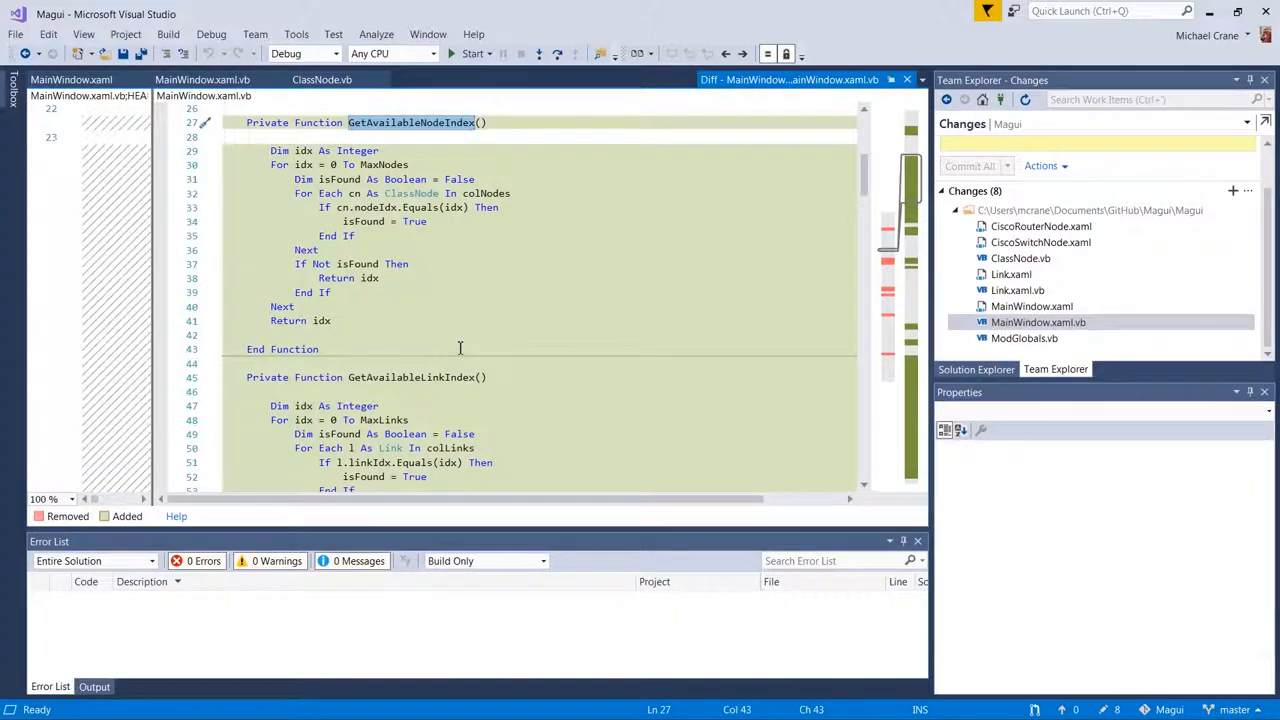
pyautogui.moveTo(572, 228)
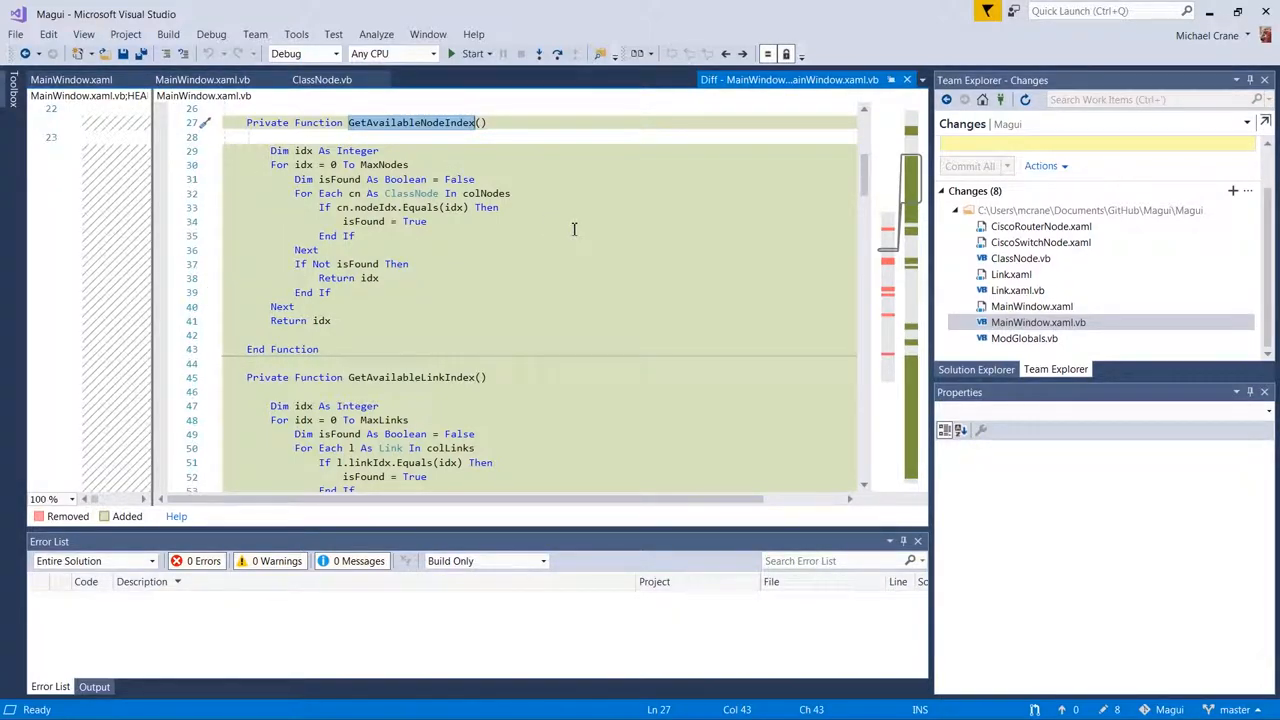
pyautogui.moveTo(496, 316)
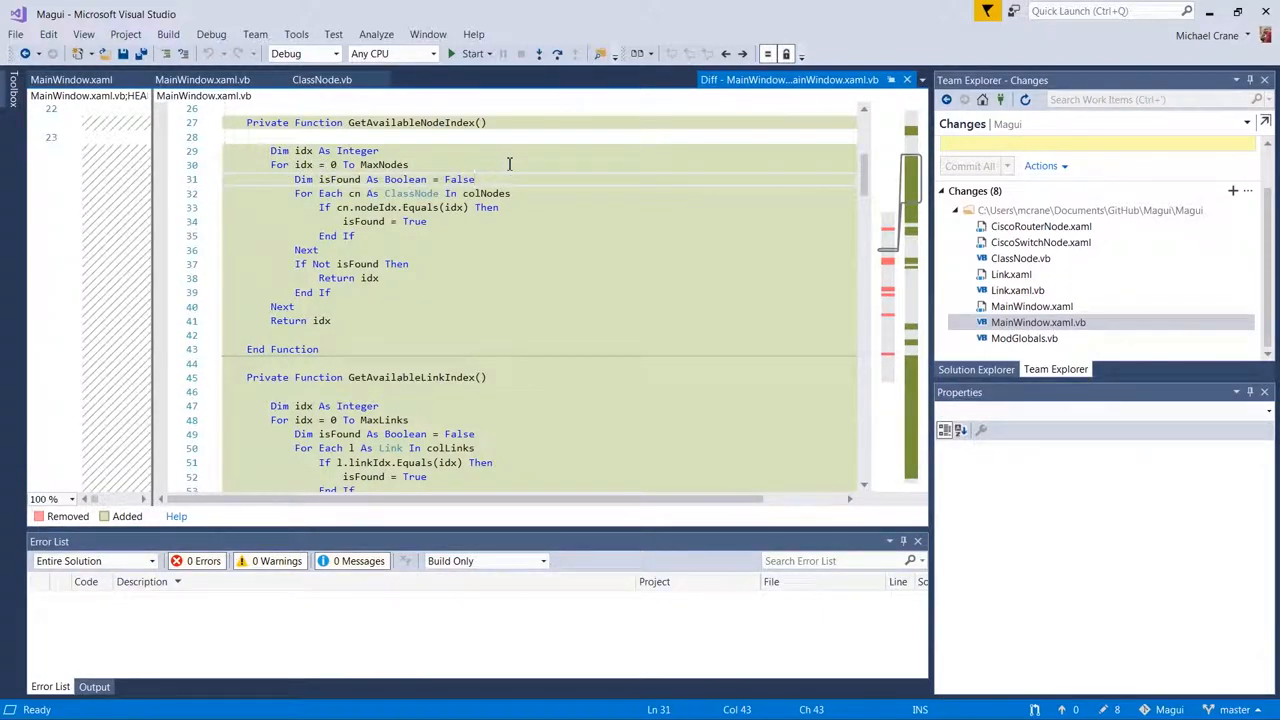
pyautogui.moveTo(1024, 338)
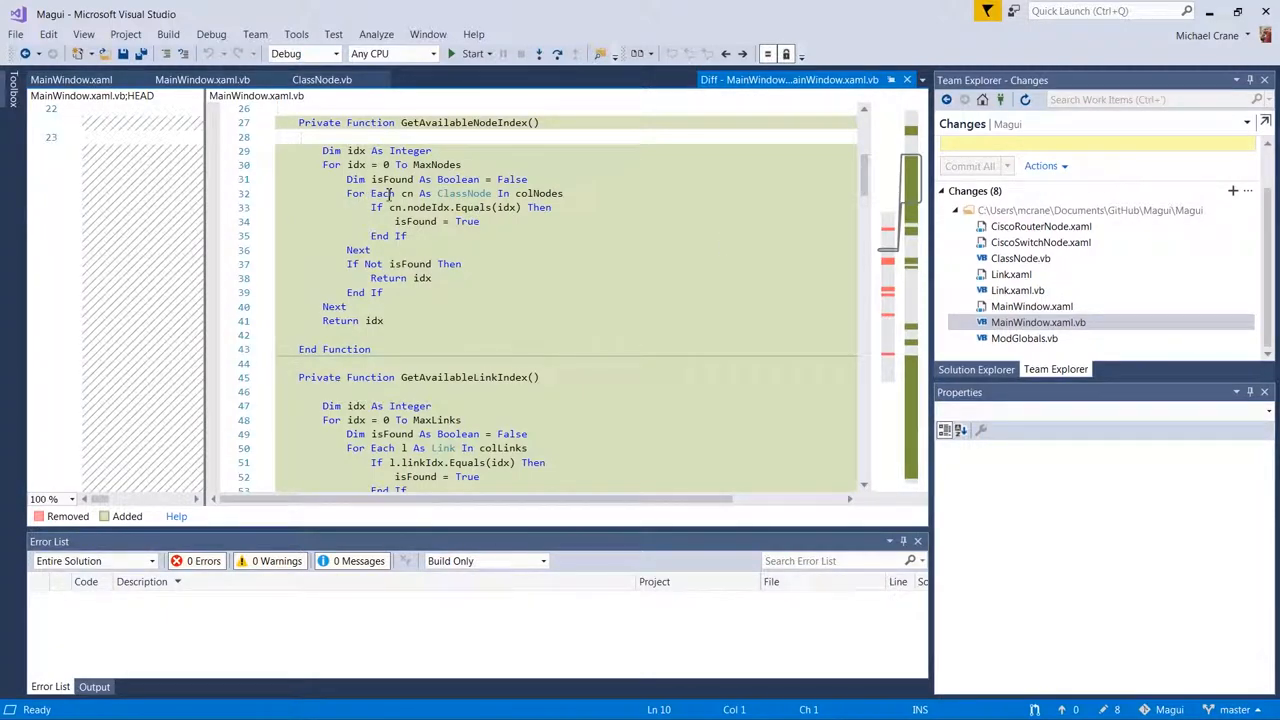
pyautogui.moveTo(542, 192)
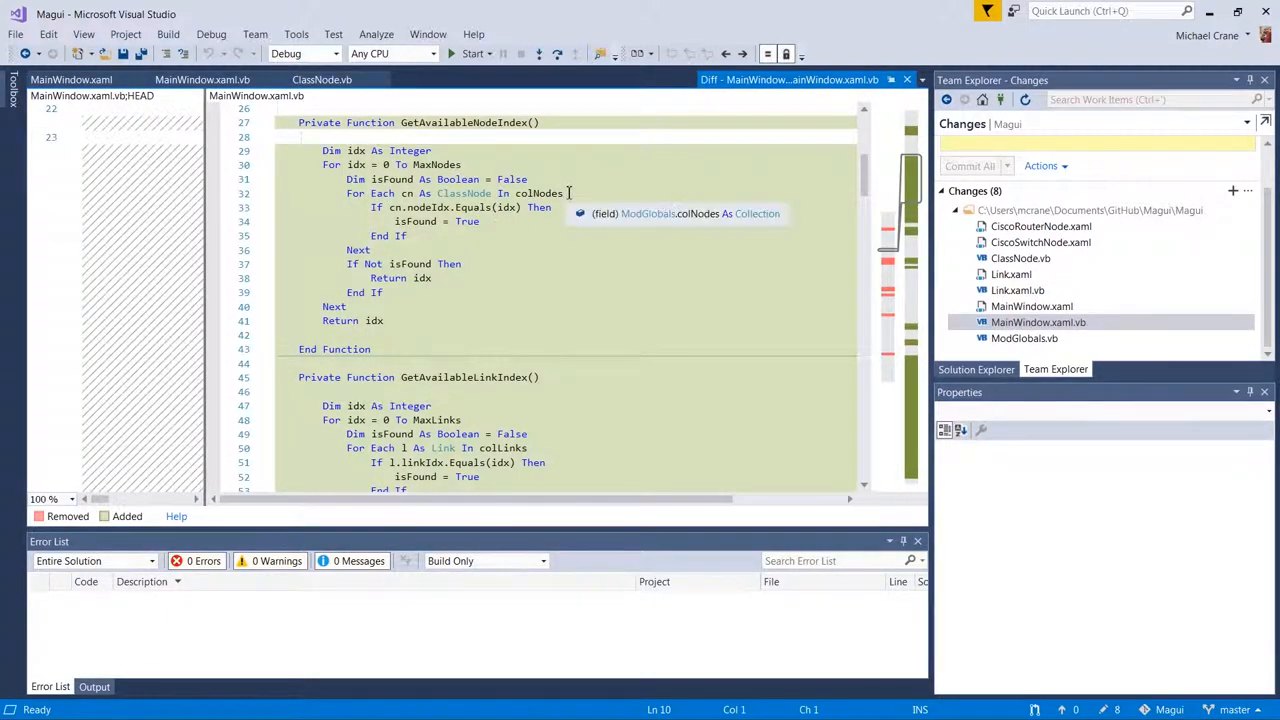
pyautogui.moveTo(508, 456)
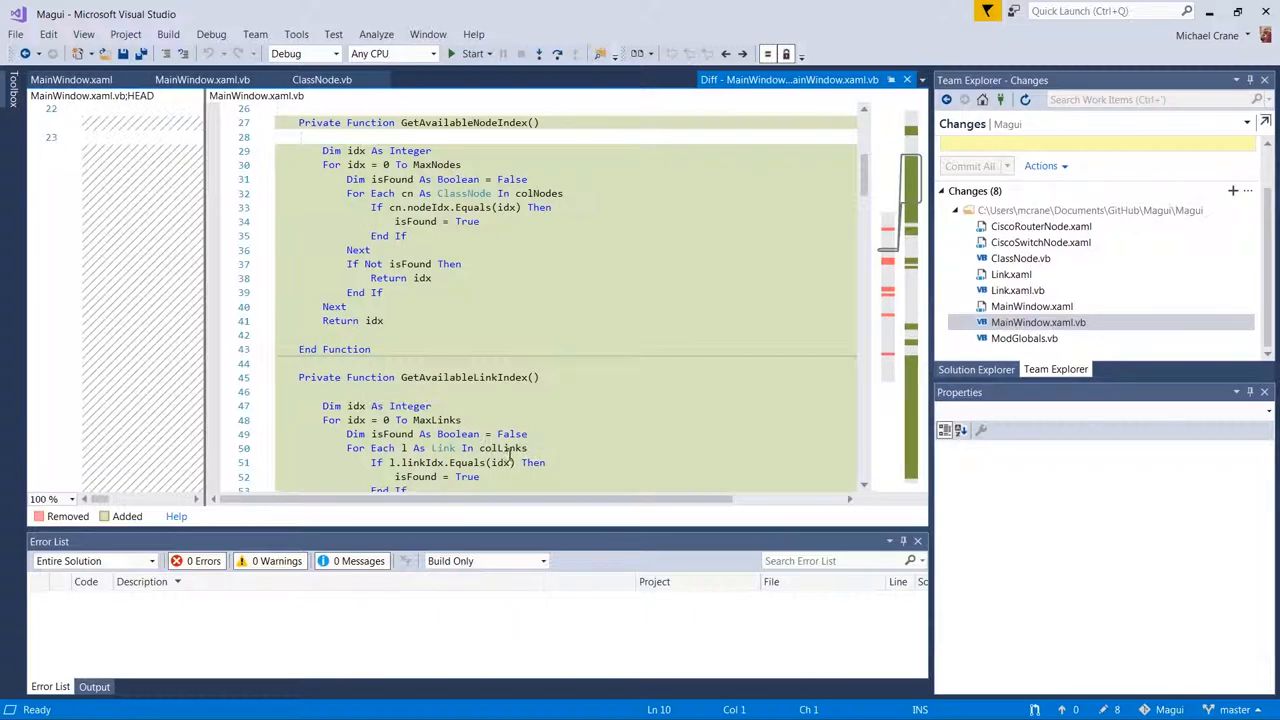
pyautogui.moveTo(474, 206)
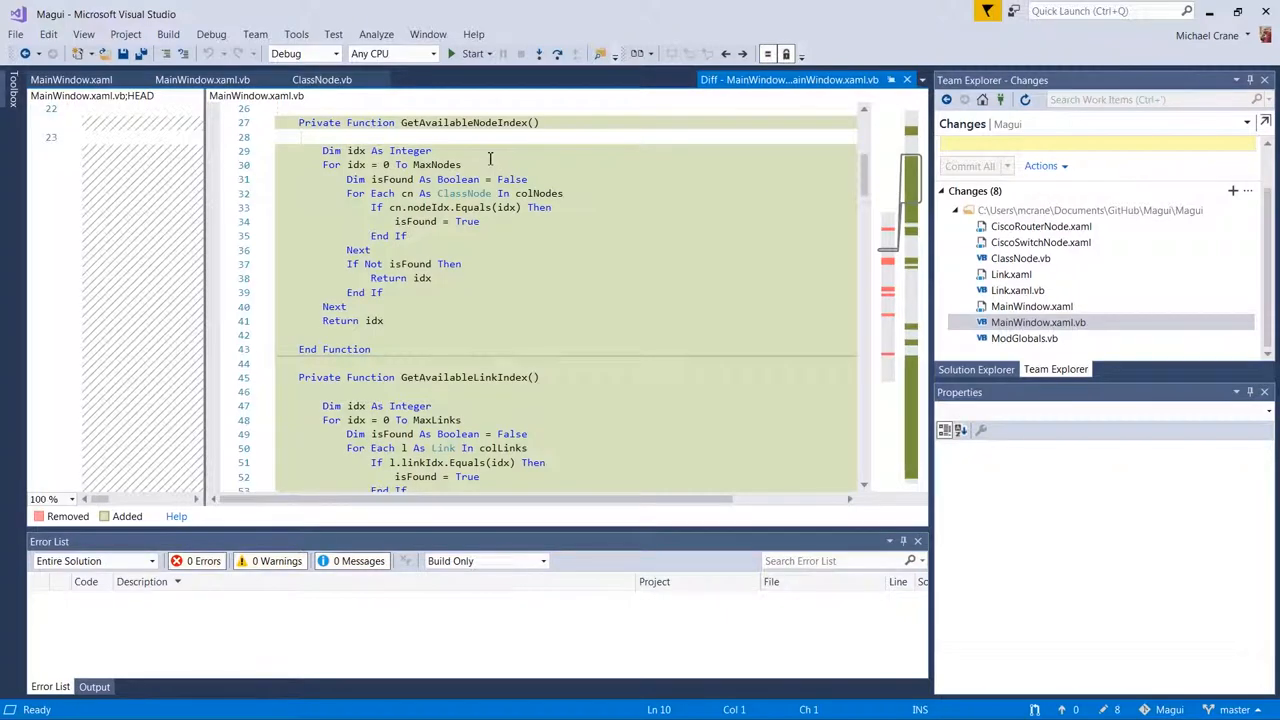
pyautogui.moveTo(466, 210)
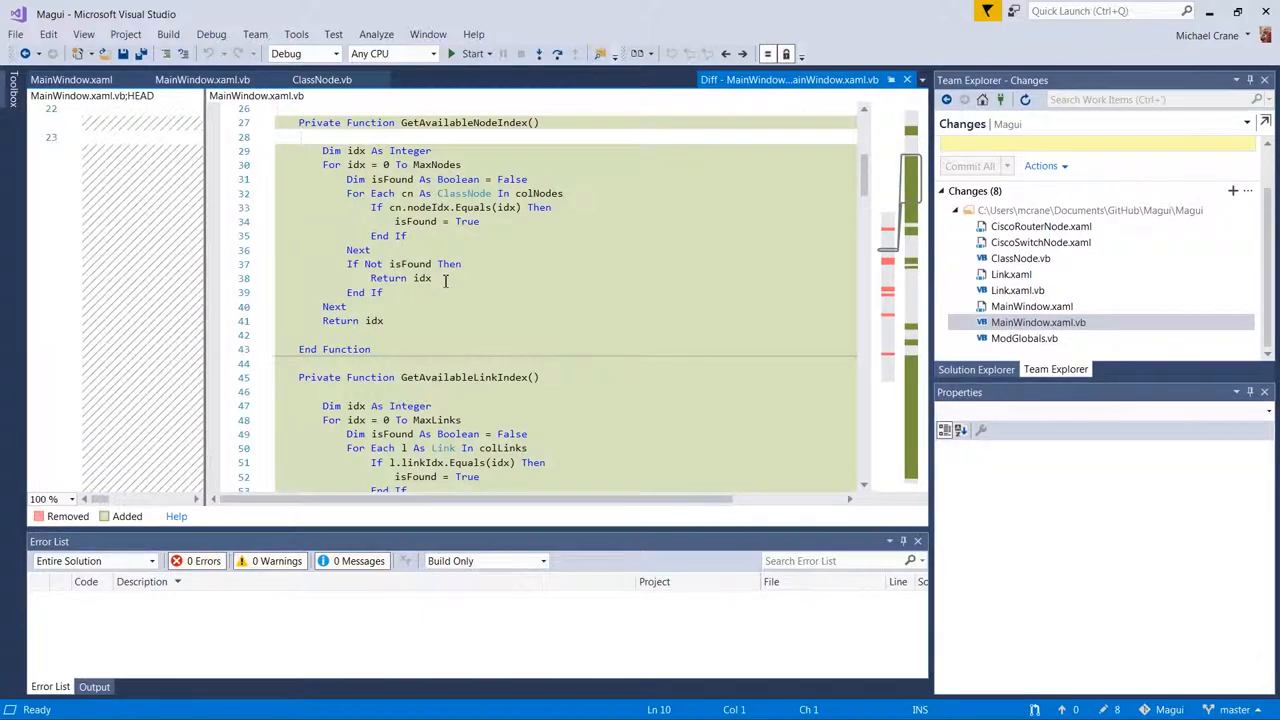
pyautogui.doubleClick(408, 264)
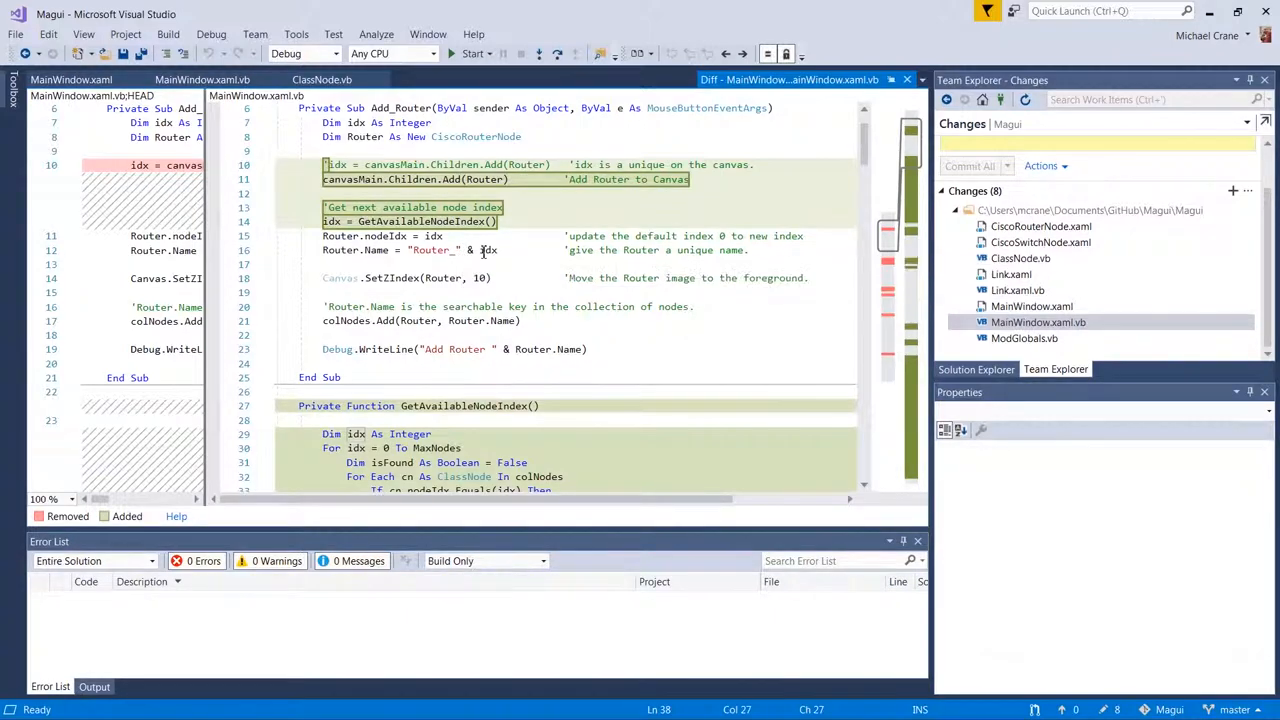
pyautogui.scroll(-3)
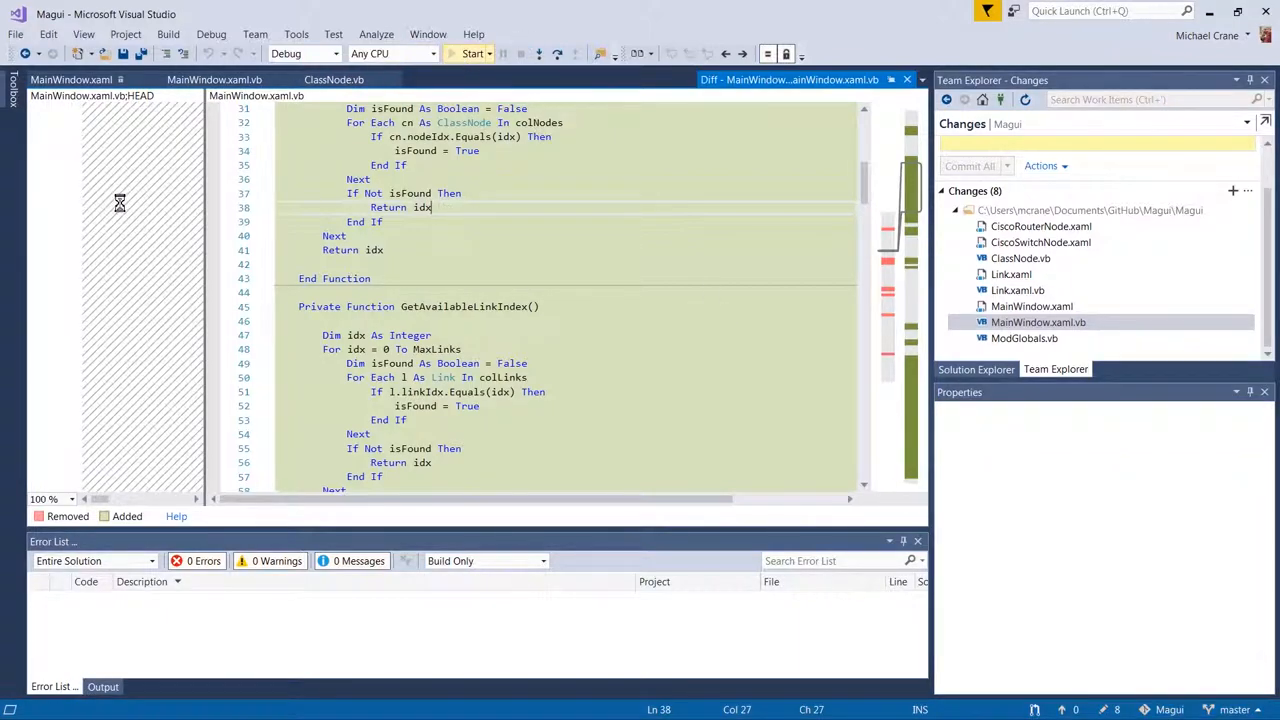
# - Start a debug run and add three routers to the canvas
pyautogui.click(472, 54)
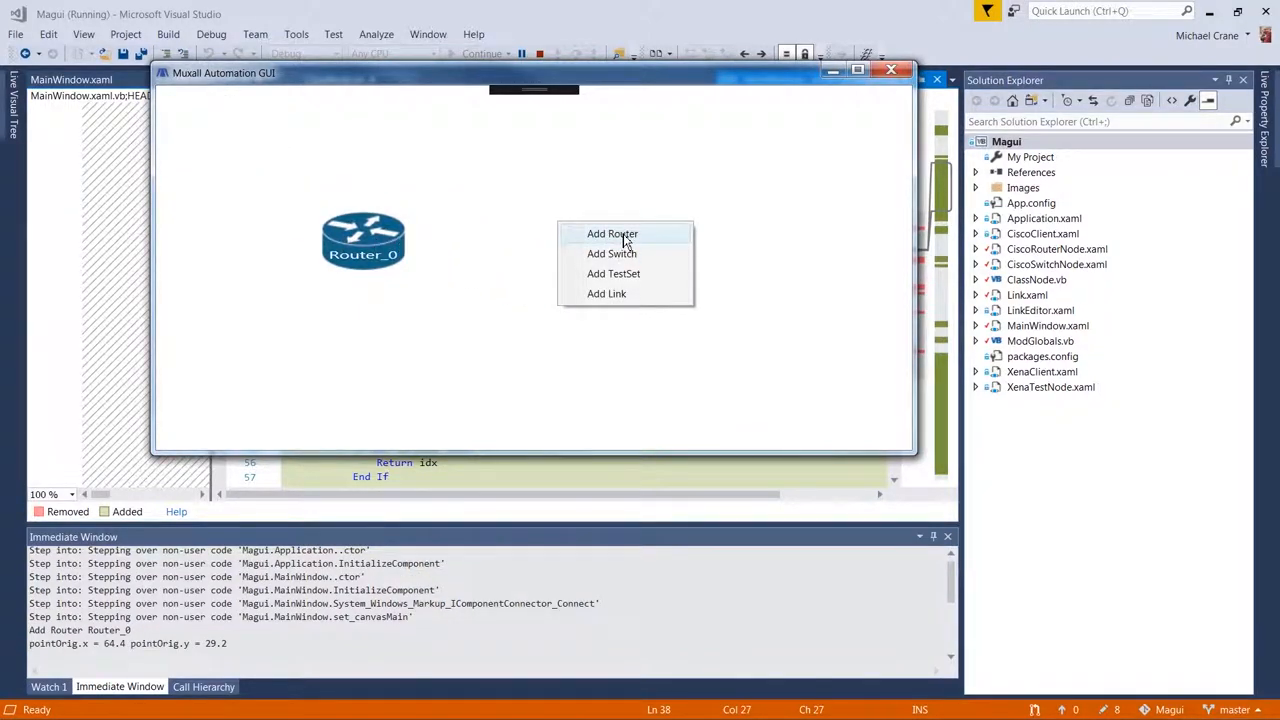
pyautogui.click(612, 232)
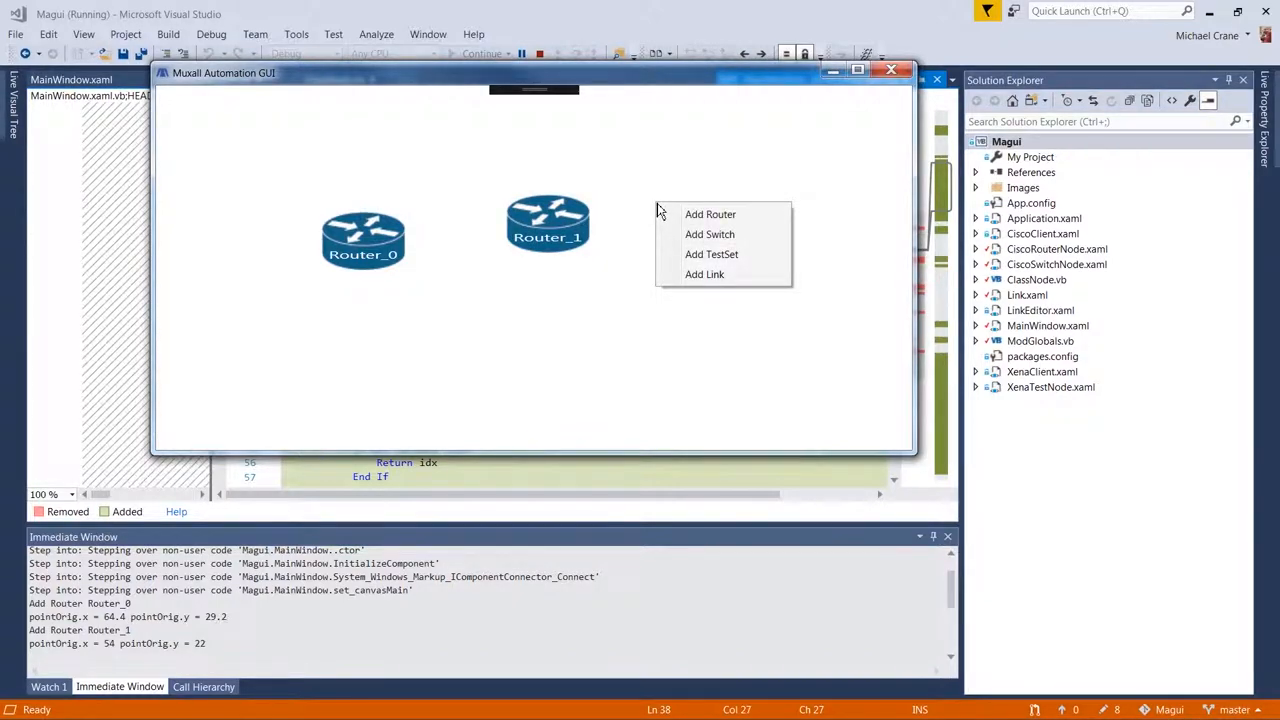
pyautogui.click(710, 214)
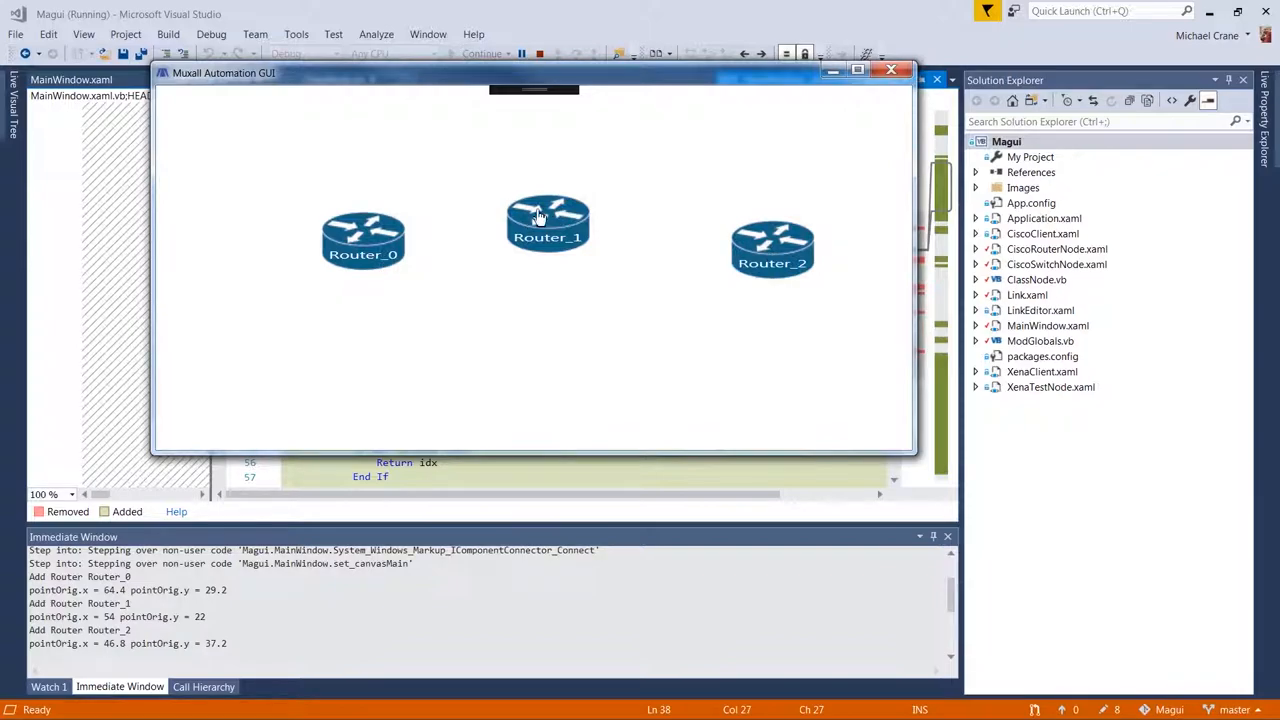
# - Delete Router_1 and add a new router reusing its name, placed between Router_0 and Router_2
pyautogui.rightClick(548, 222)
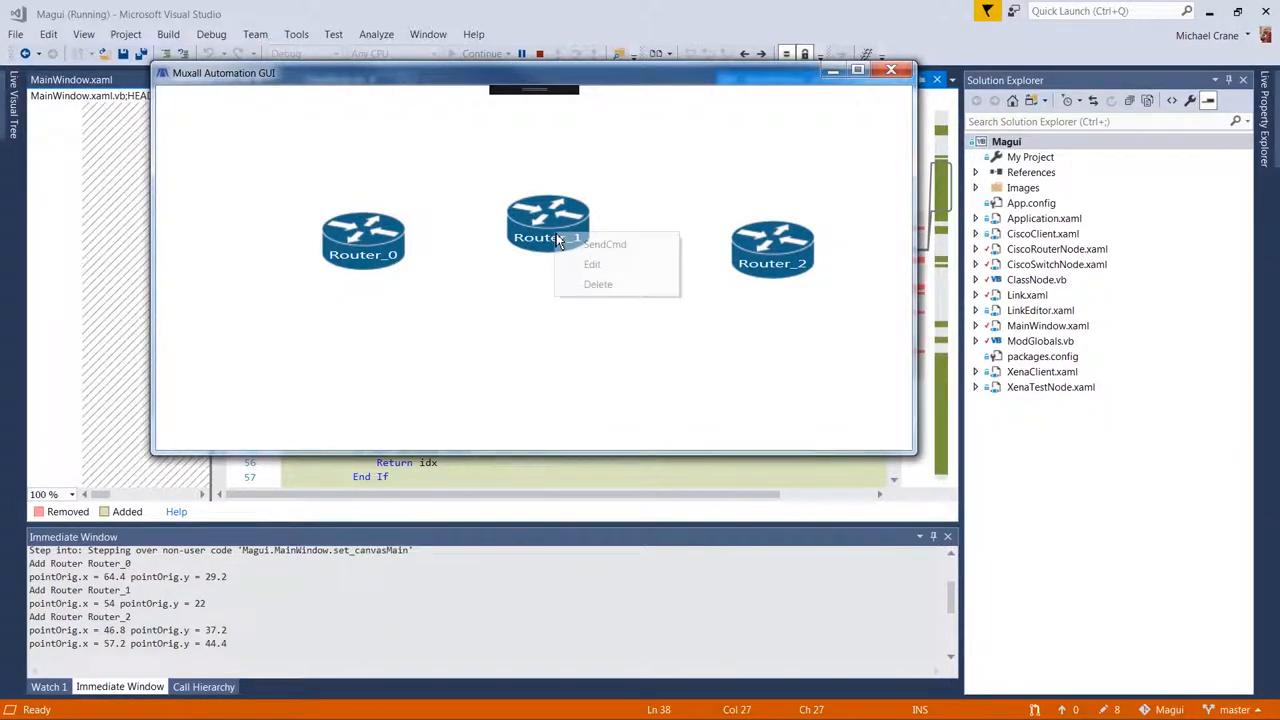
pyautogui.click(598, 284)
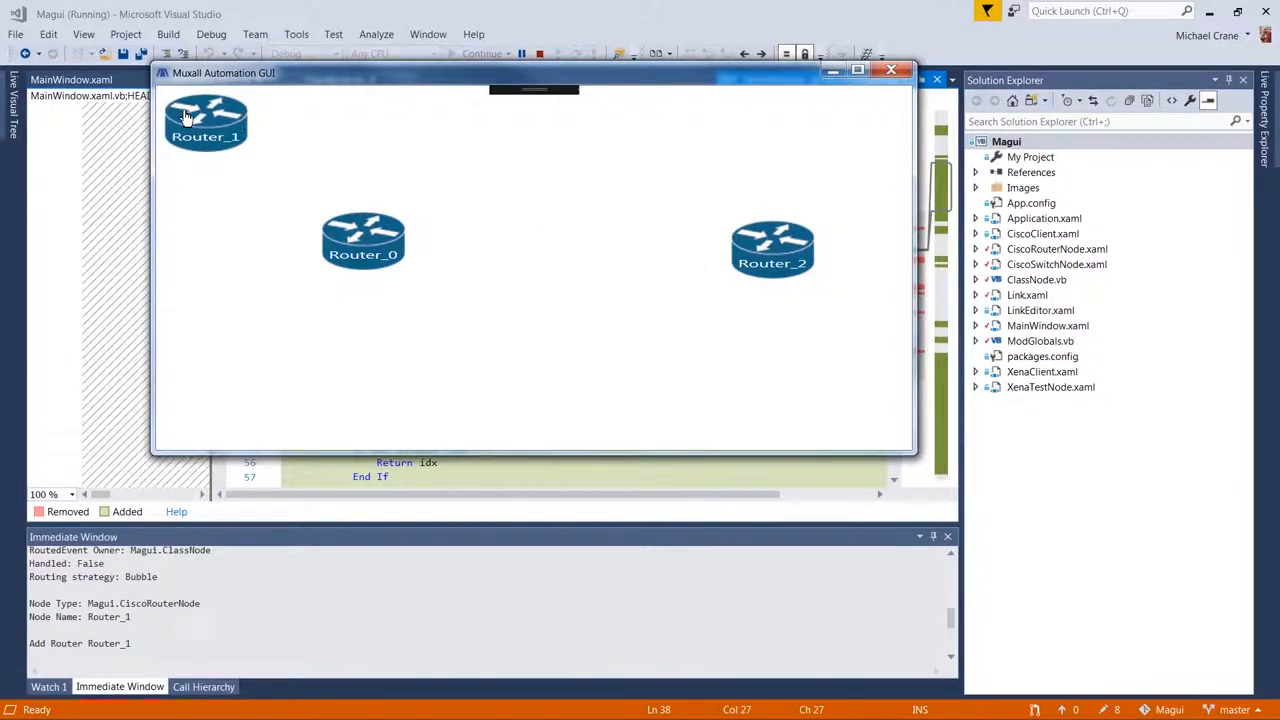
pyautogui.moveTo(204, 122); pyautogui.dragTo(560, 240)
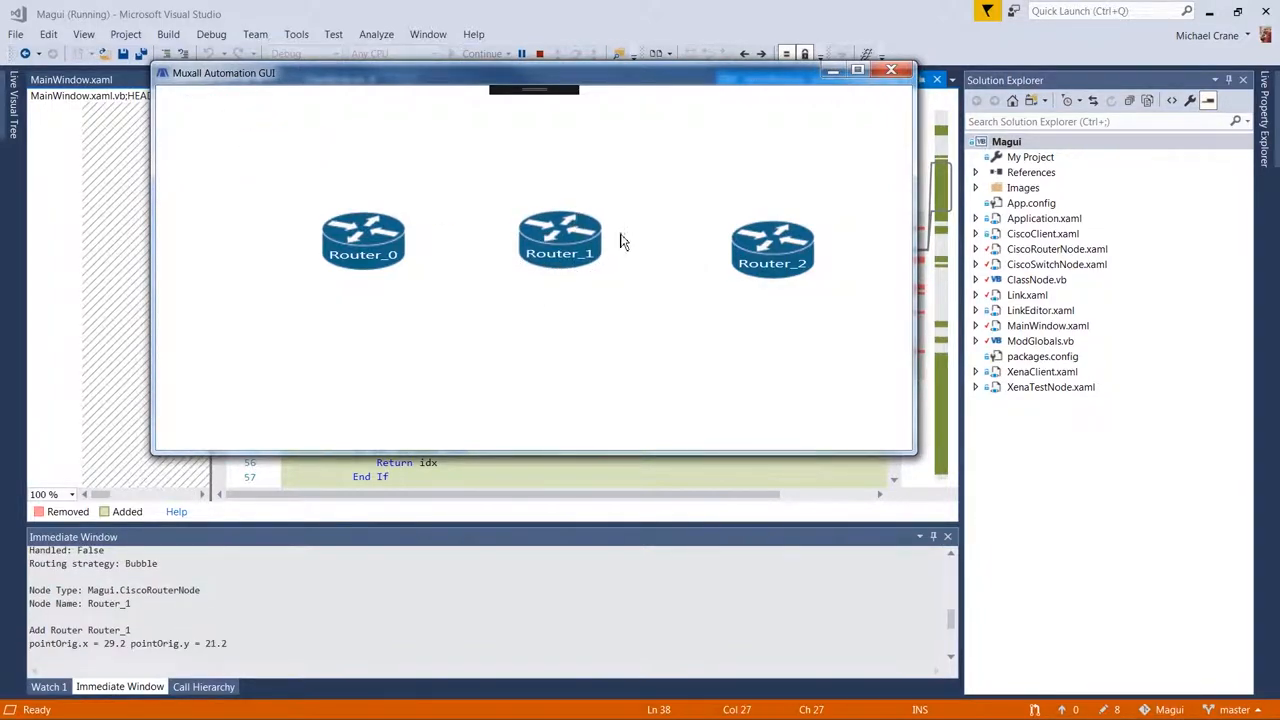
pyautogui.moveTo(832, 296)
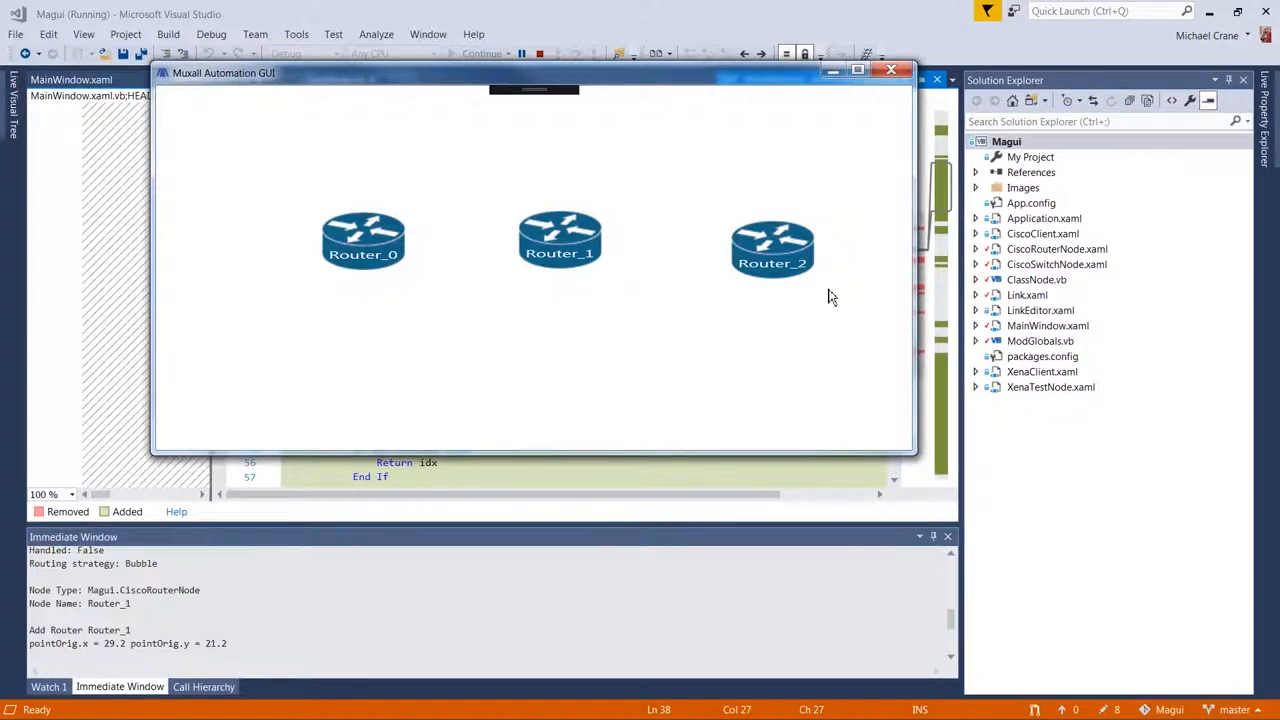
pyautogui.moveTo(876, 270)
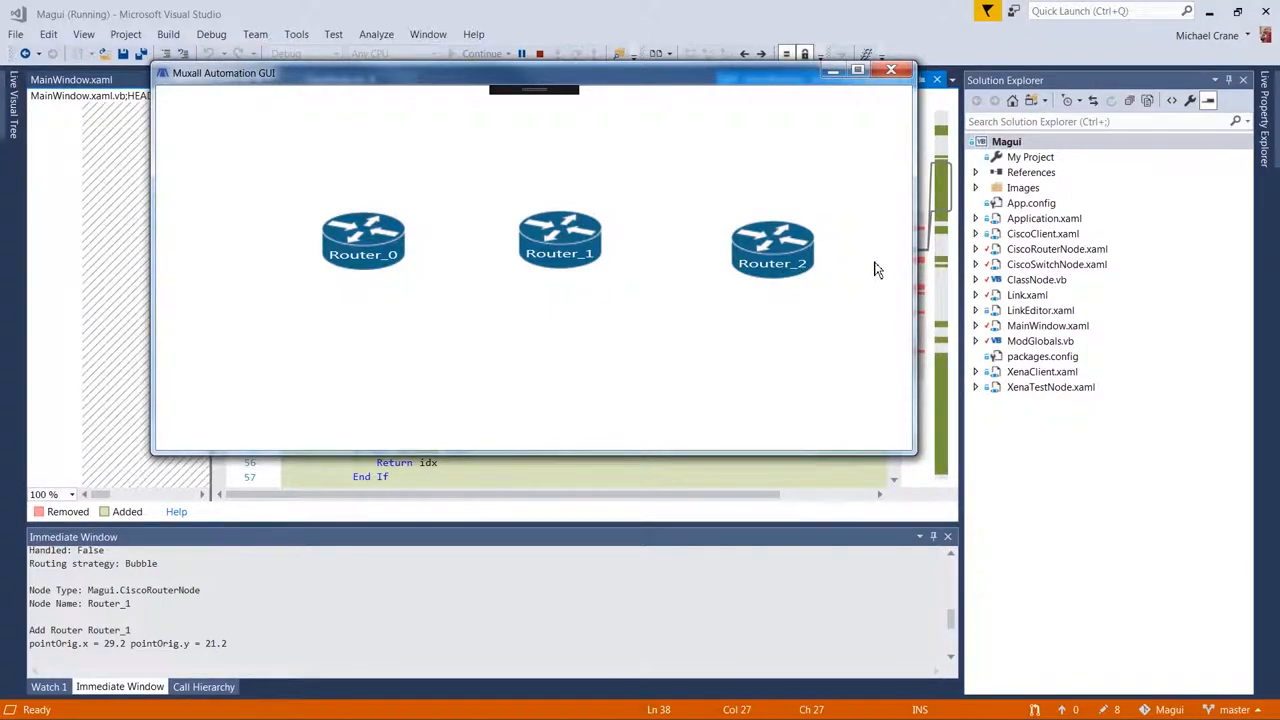
pyautogui.moveTo(896, 280)
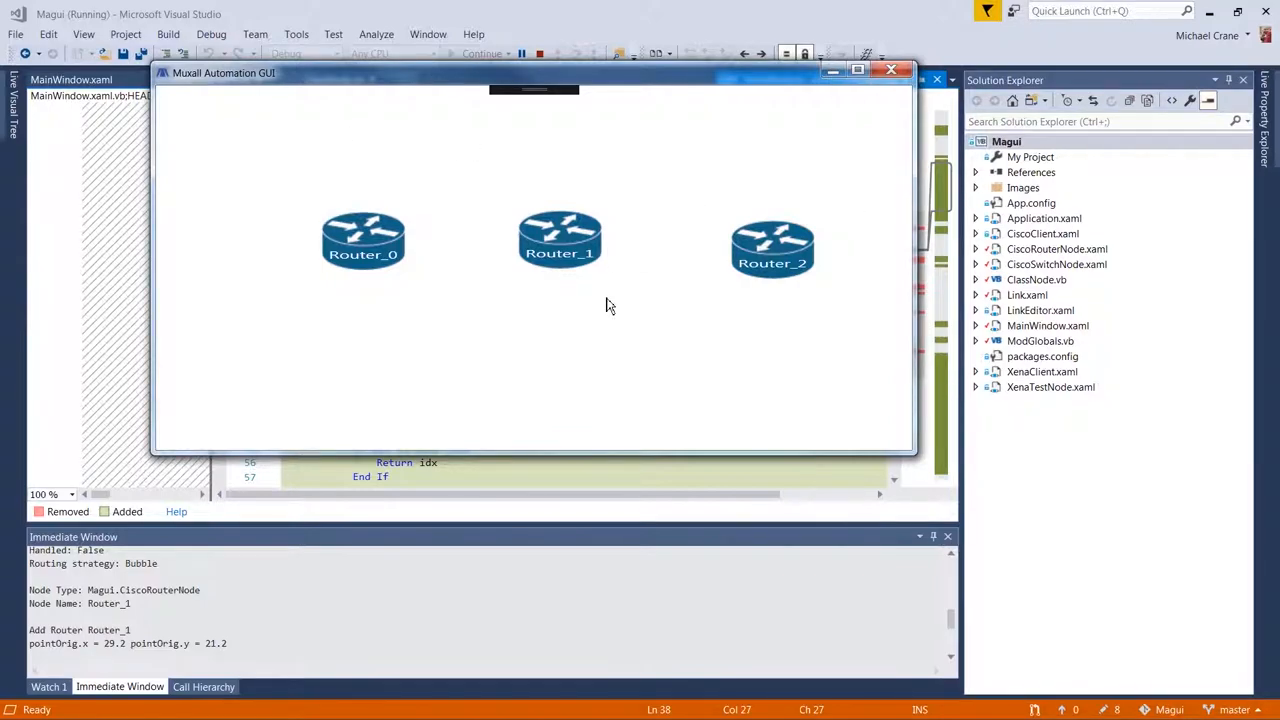
pyautogui.moveTo(604, 270)
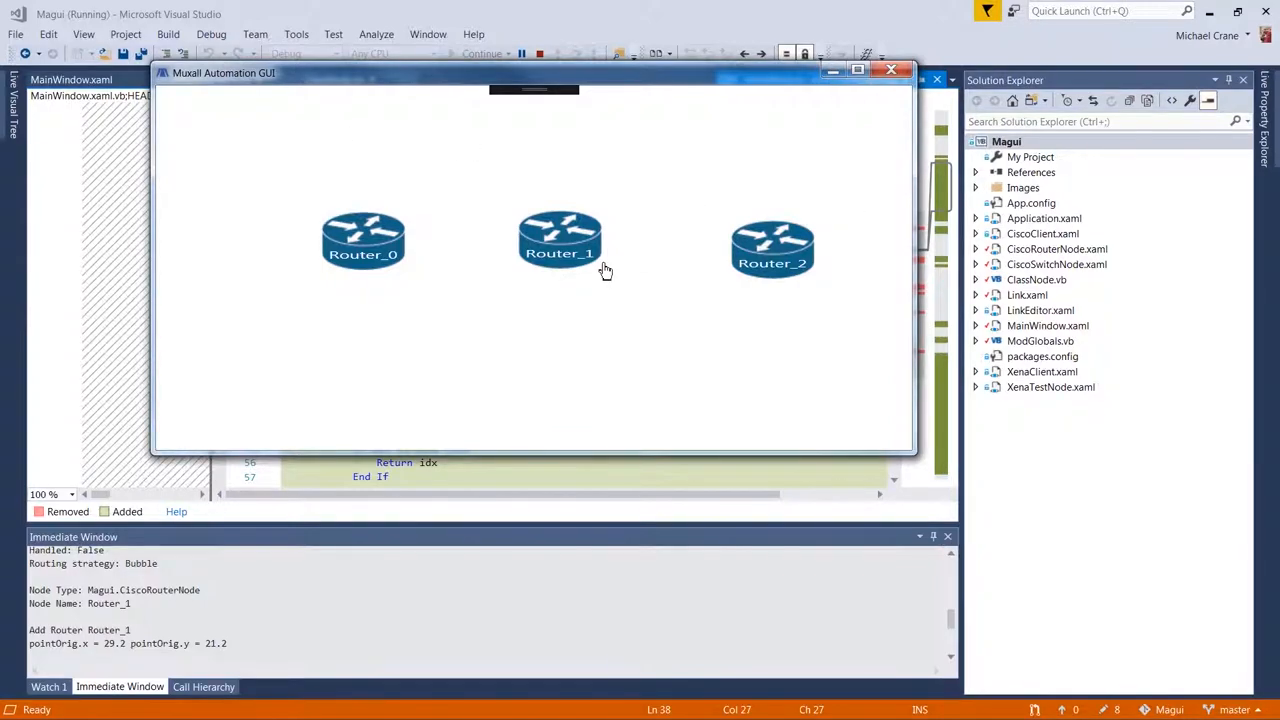
pyautogui.moveTo(584, 274)
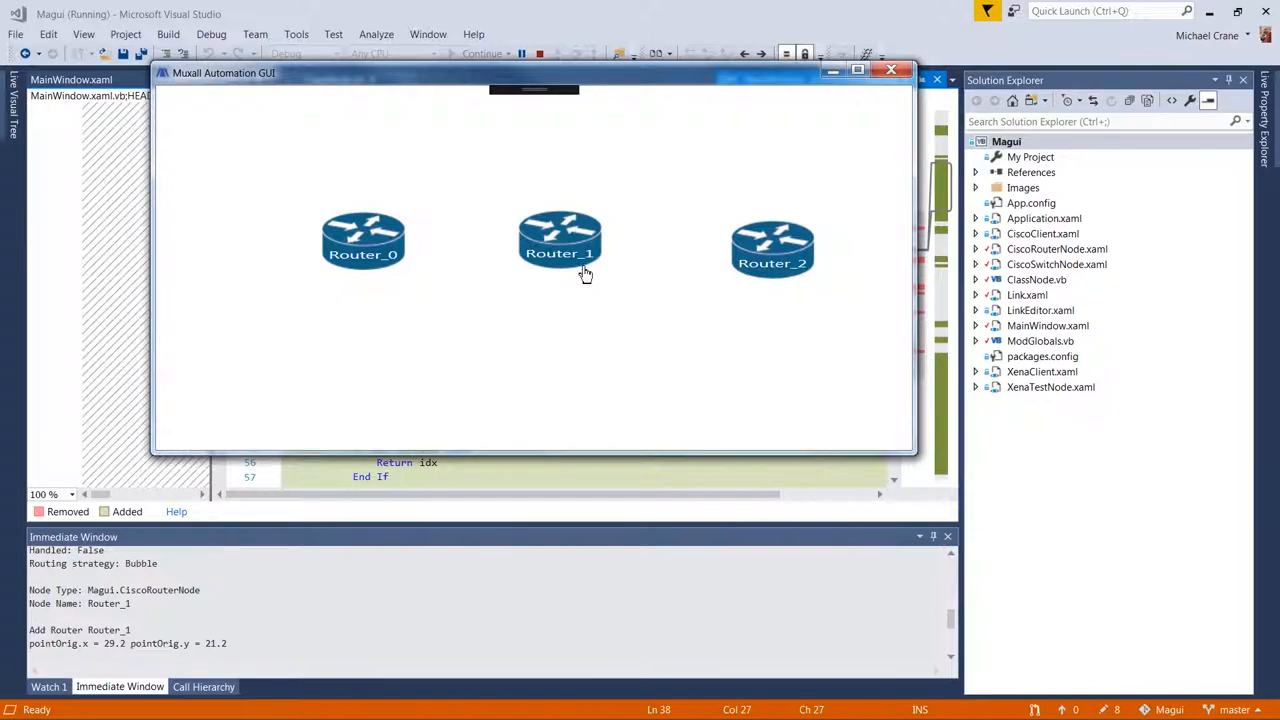
pyautogui.moveTo(604, 274)
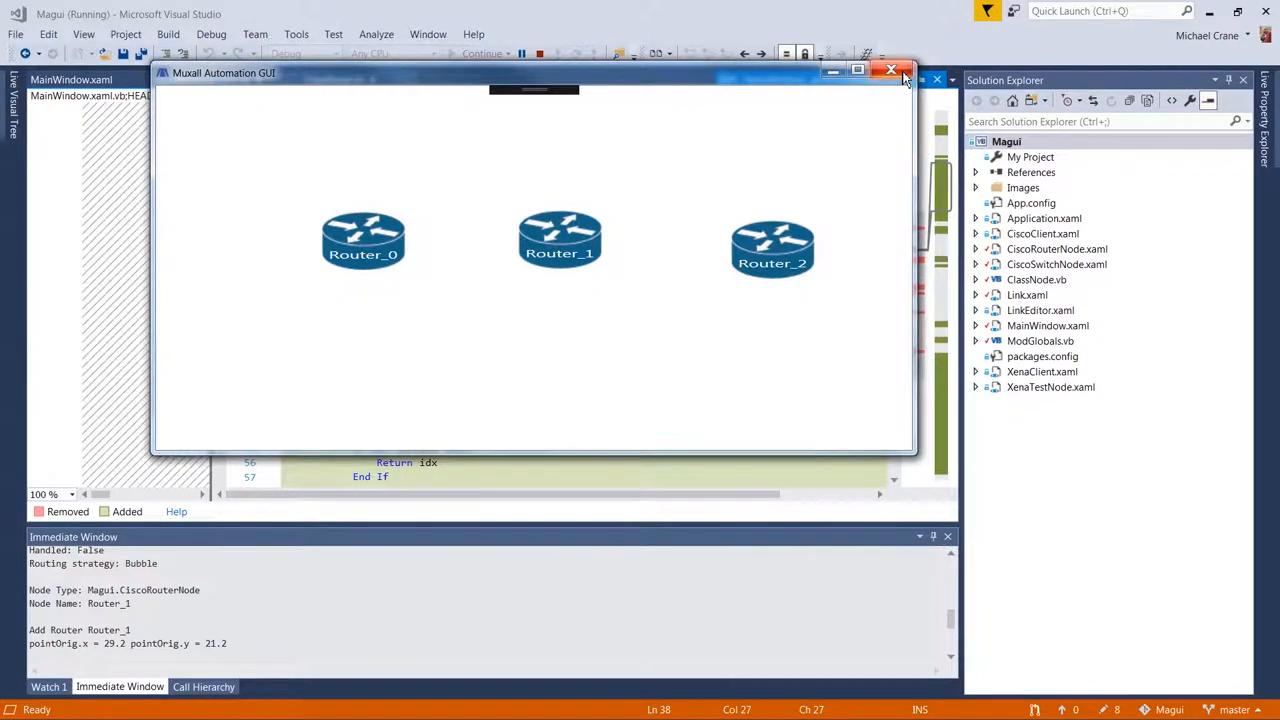
# - Close the test app and show the MainWindow.xaml diff with its canvasMain canvas
pyautogui.click(888, 70)
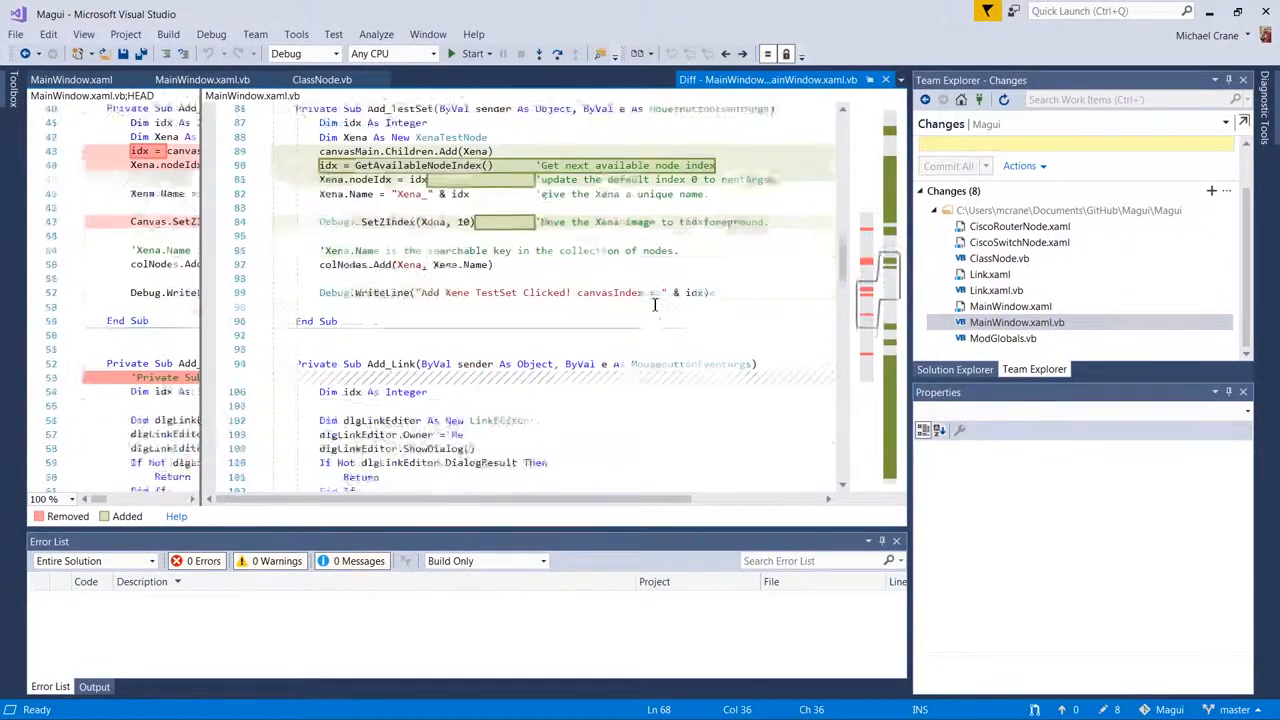
pyautogui.scroll(-3)
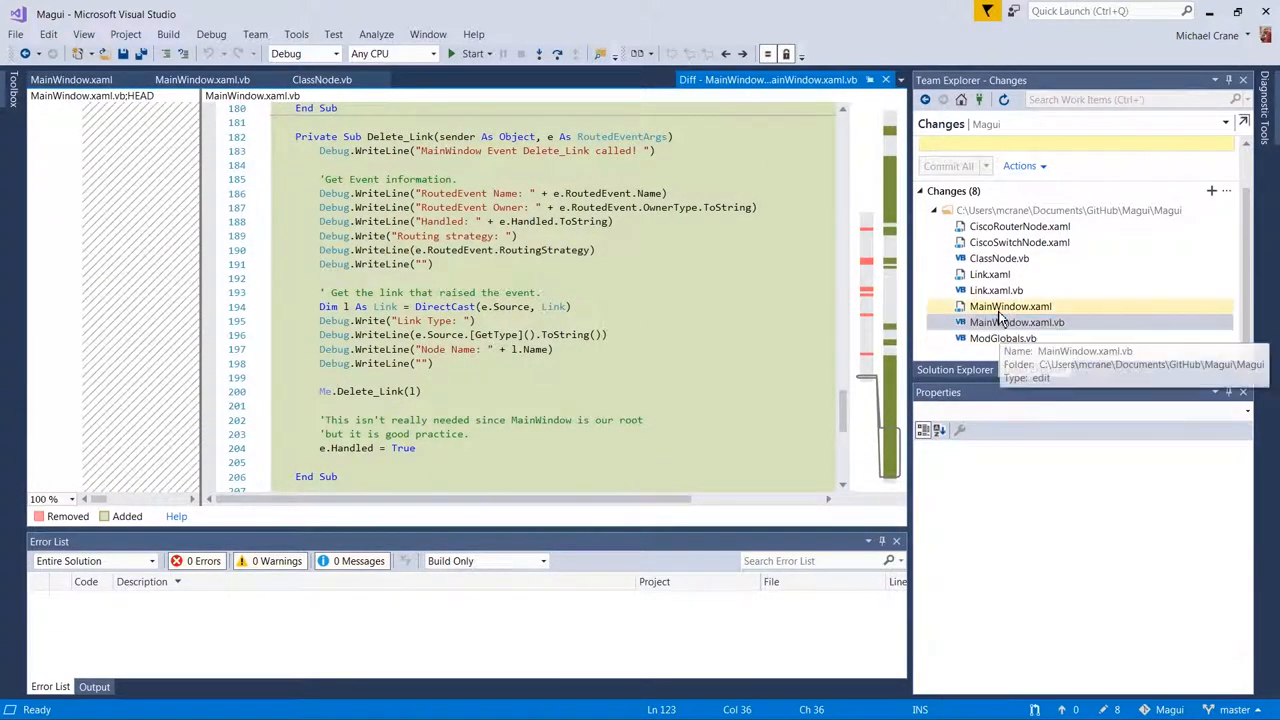
pyautogui.click(1010, 306)
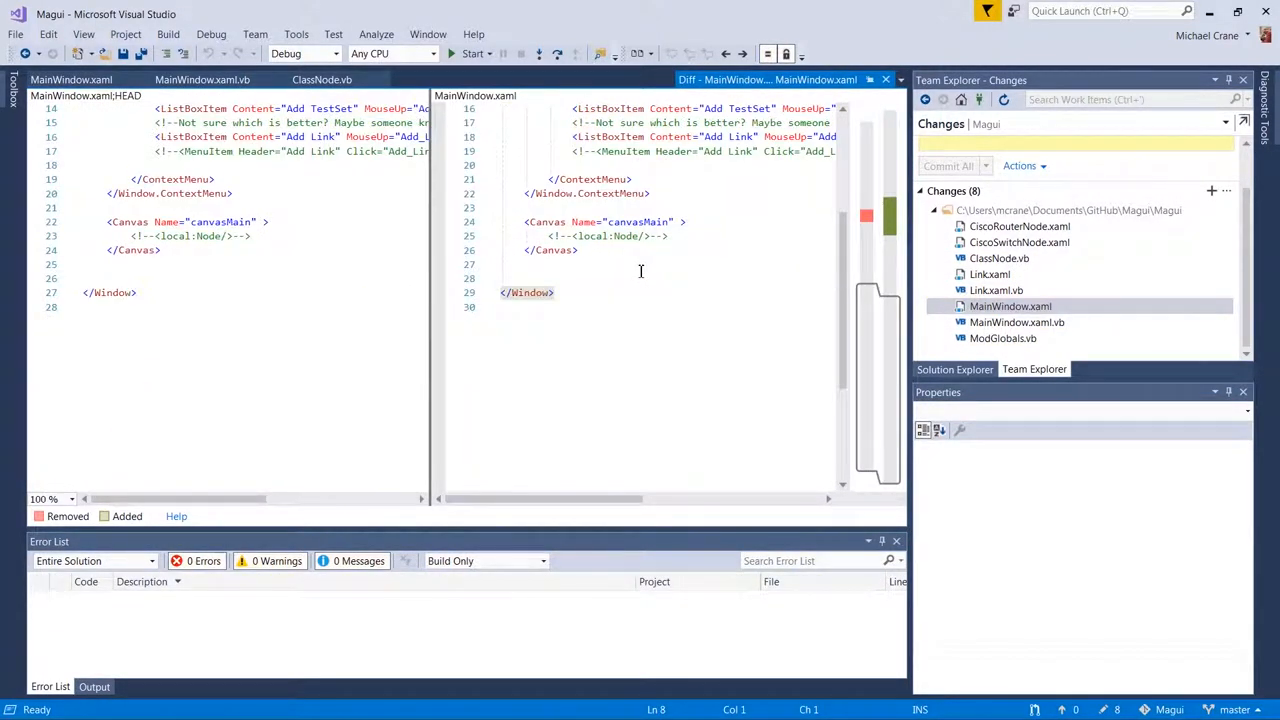